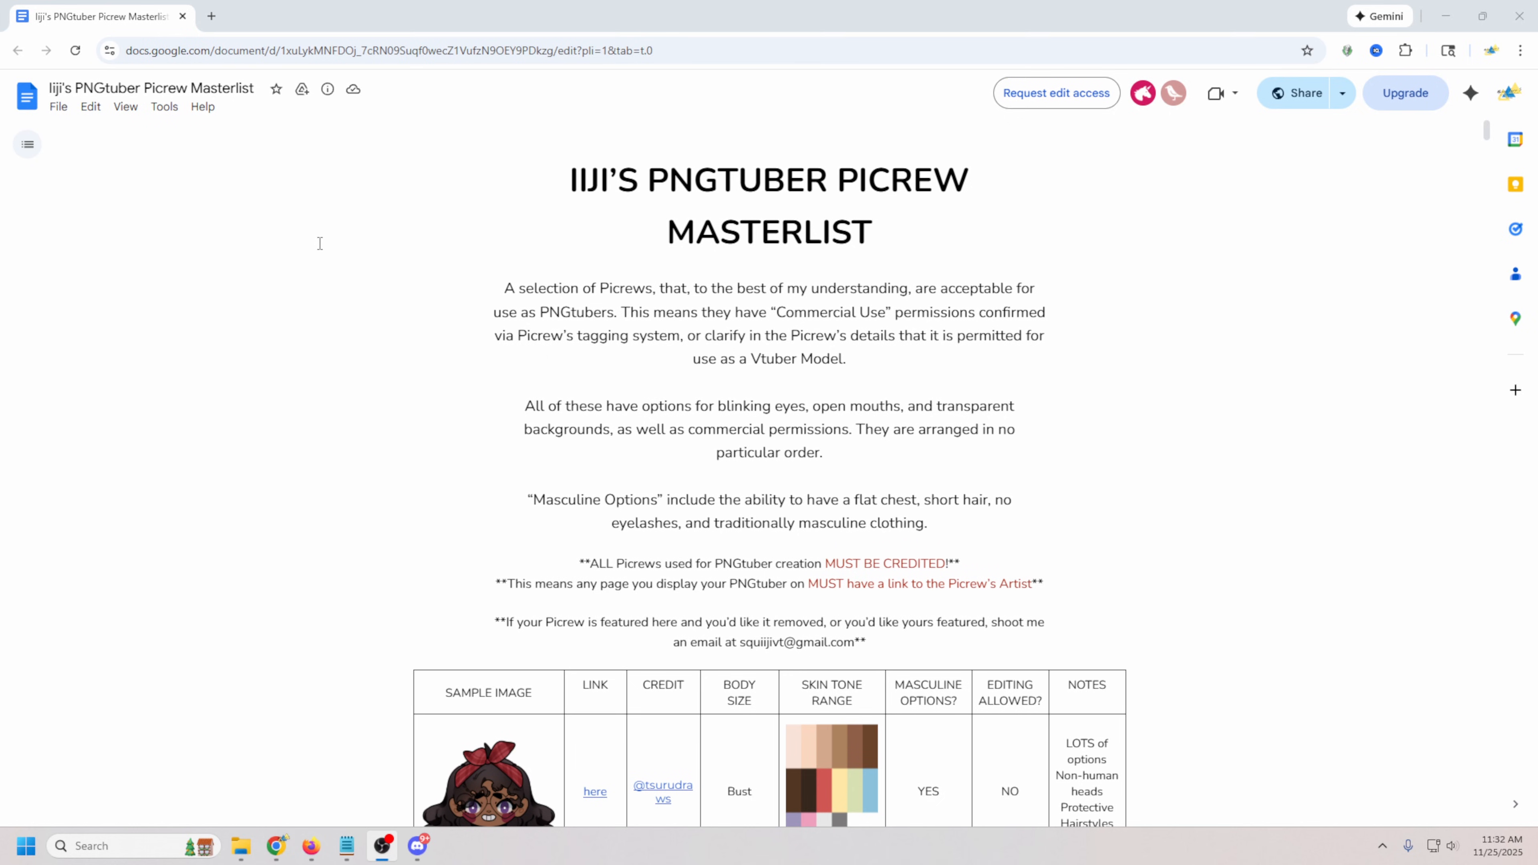
Dismiss the update and Scope of Use notices and start the Picrew image maker.
scroll("down", 3)
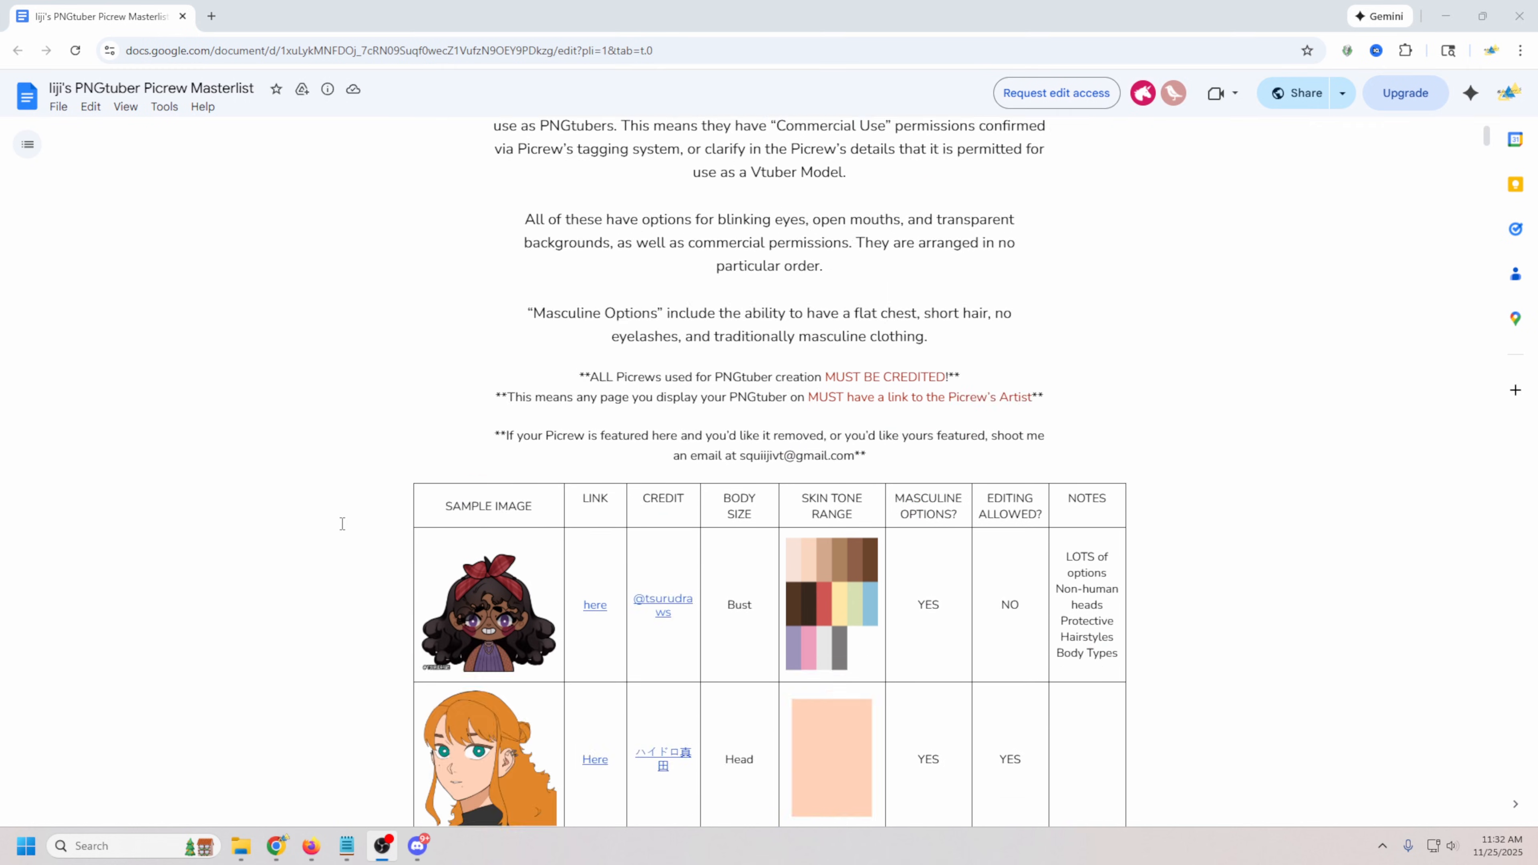
scroll("down", 3)
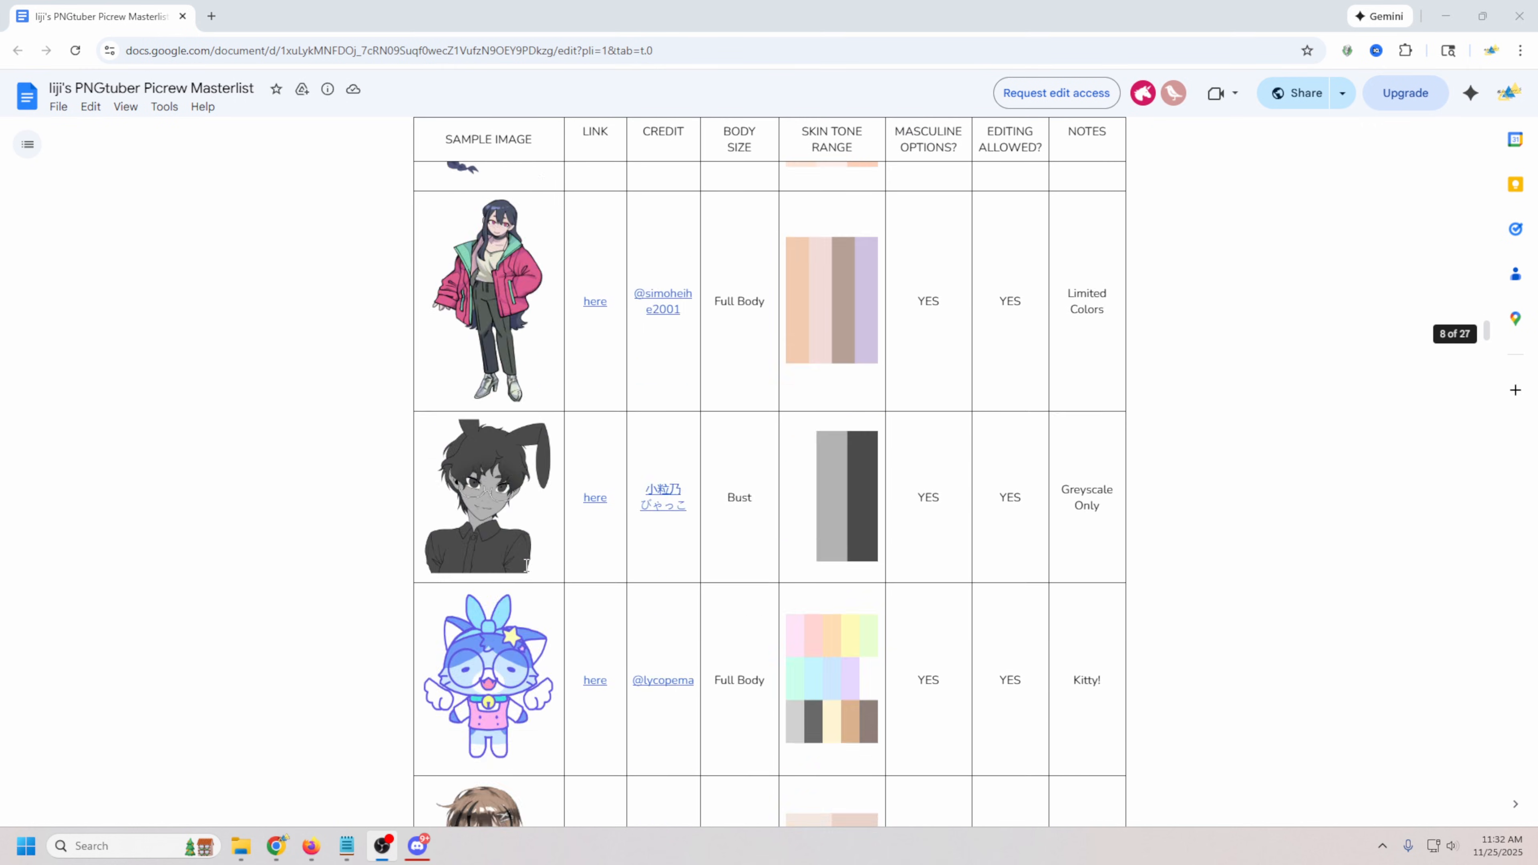
scroll("down", 3)
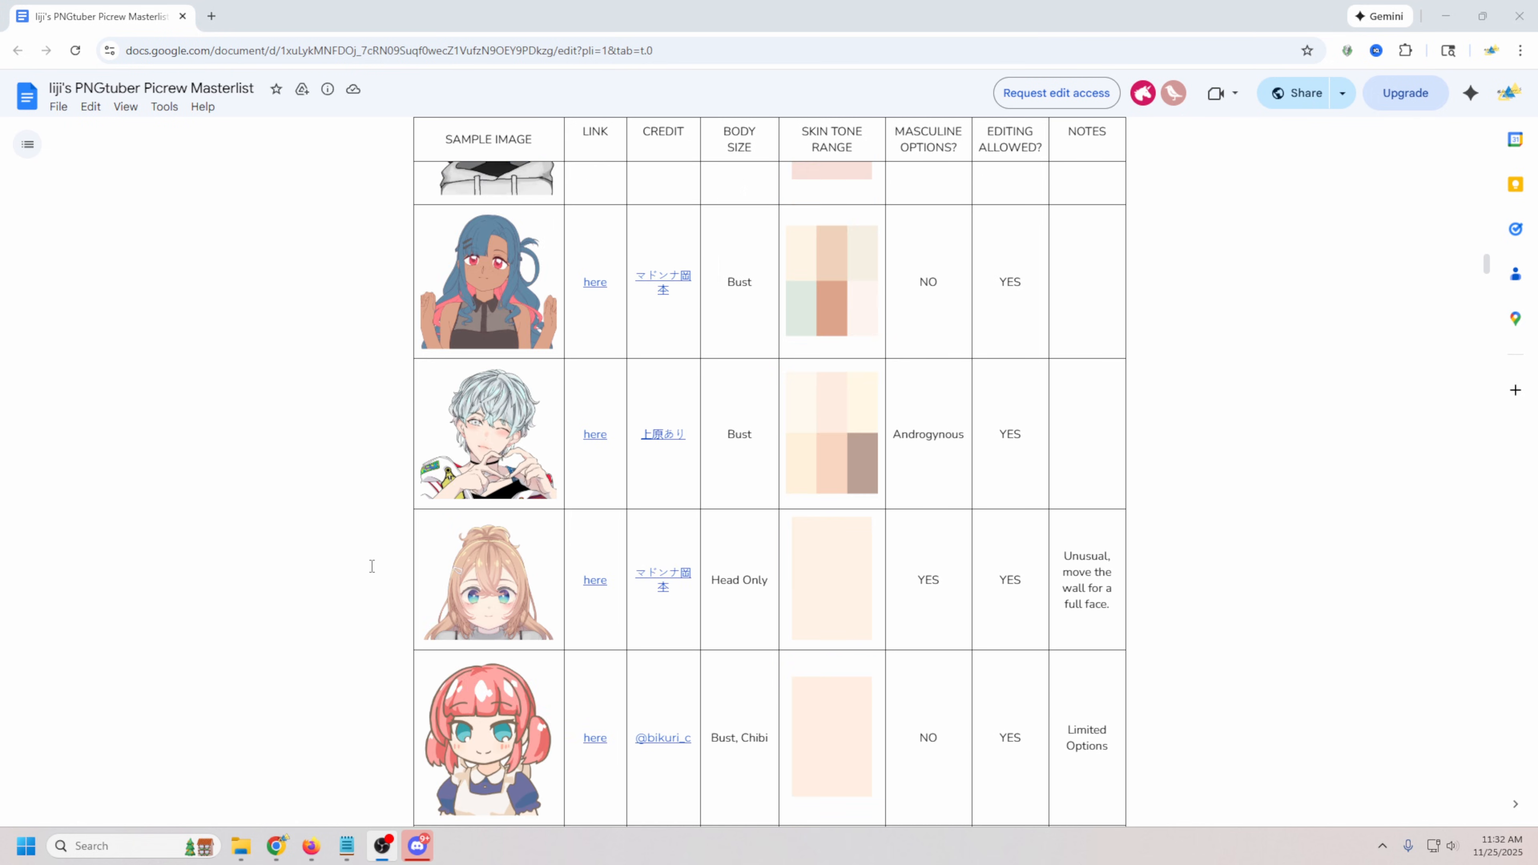
scroll("down", 3)
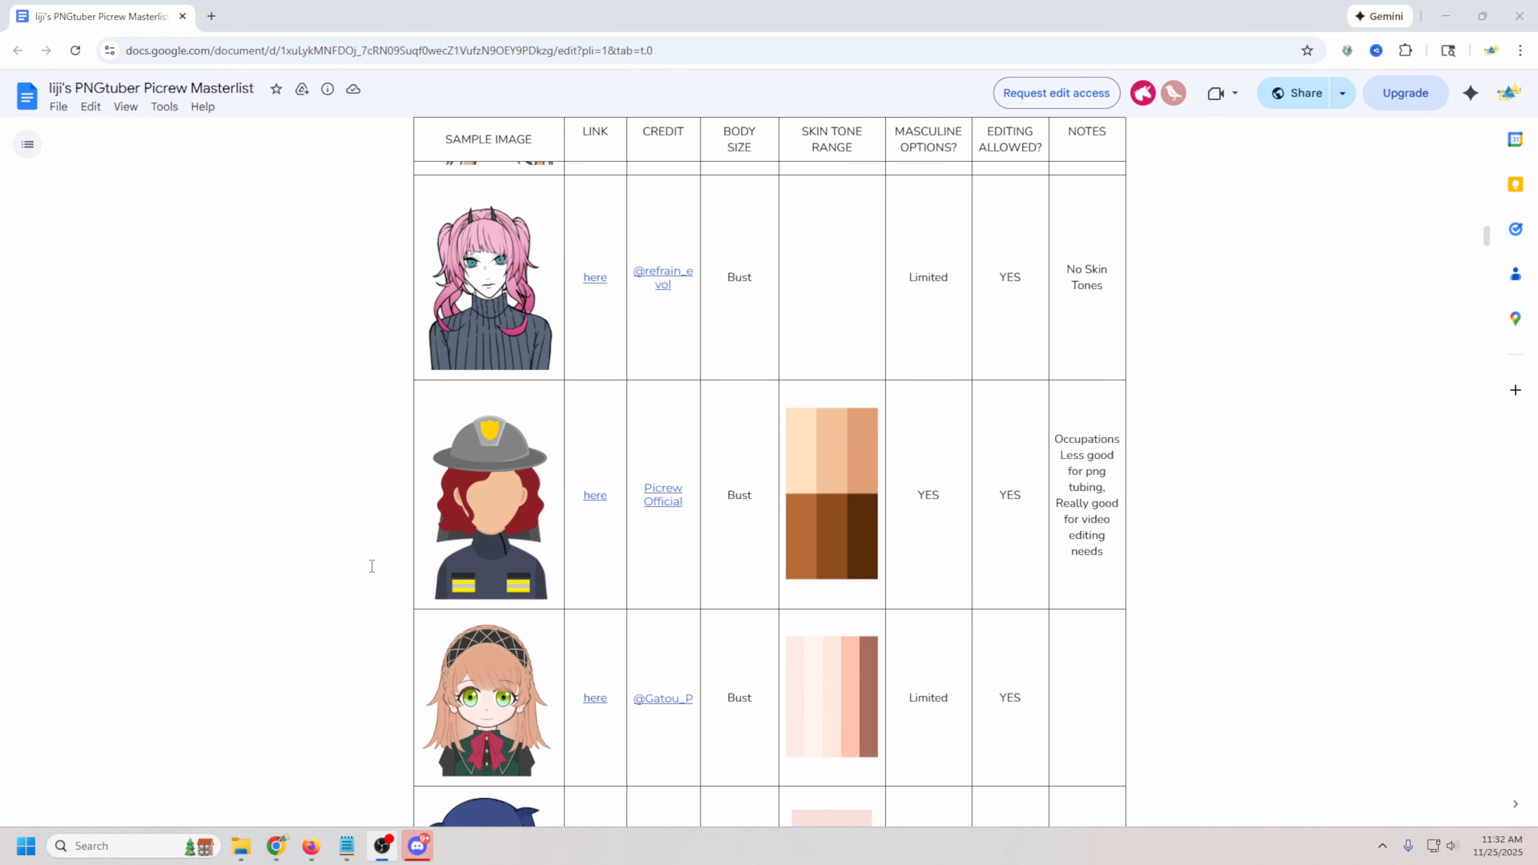
scroll("down", 3)
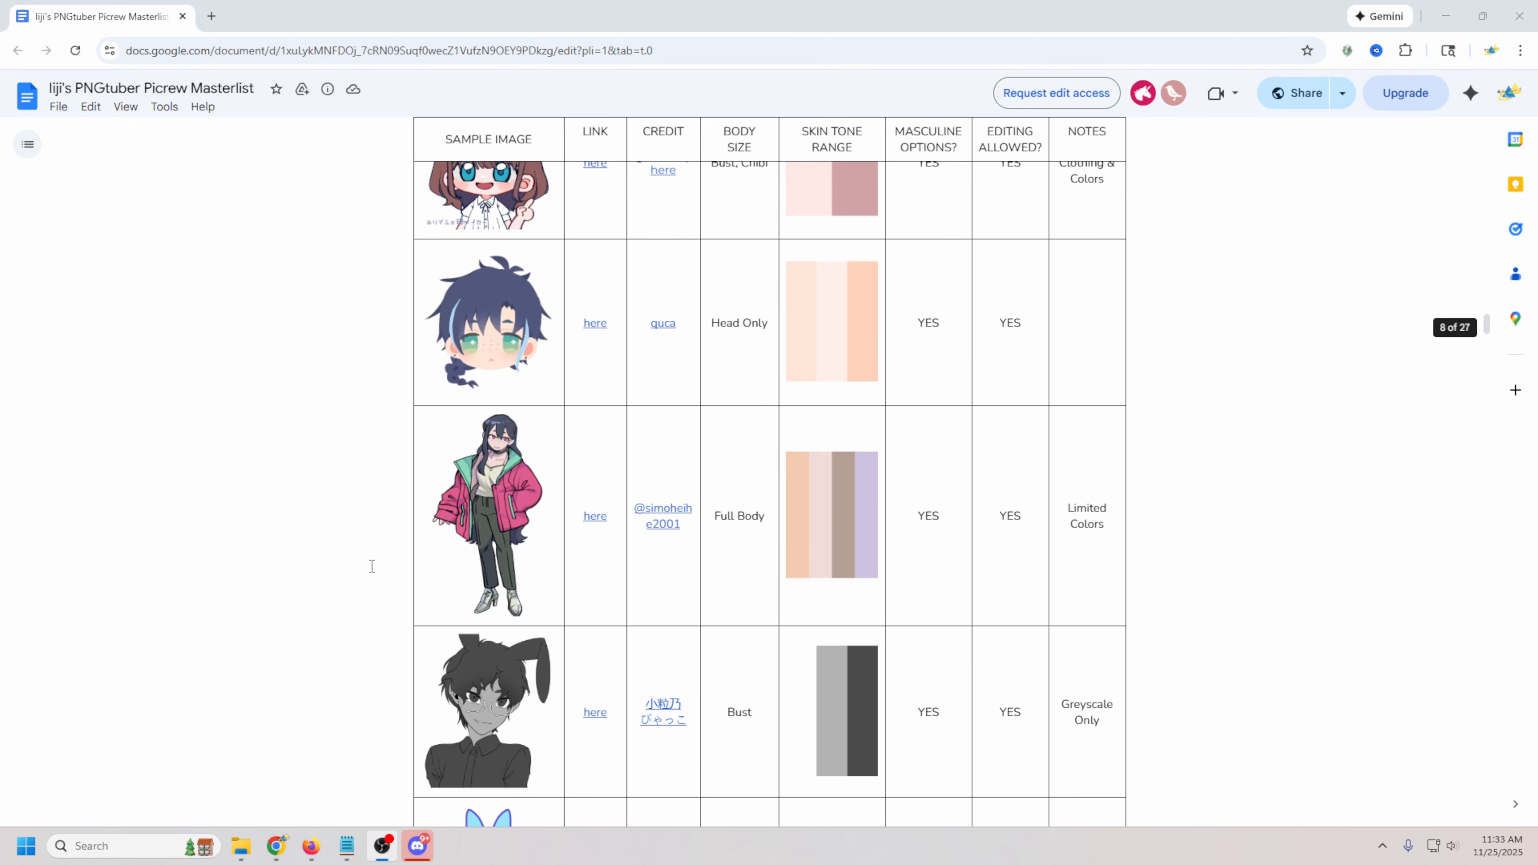
scroll("down", 3)
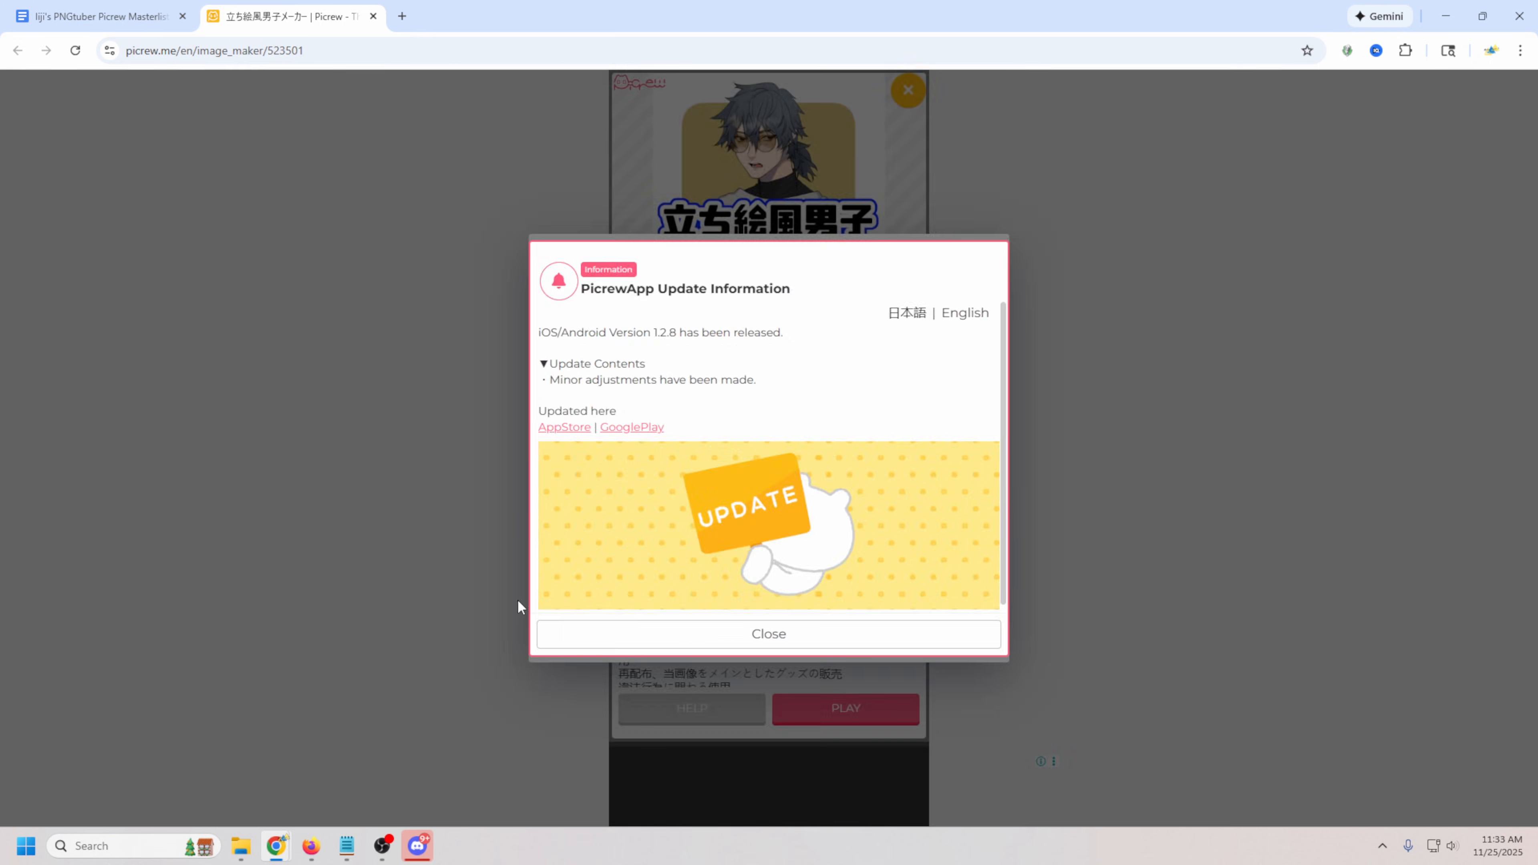
left_click(768, 633)
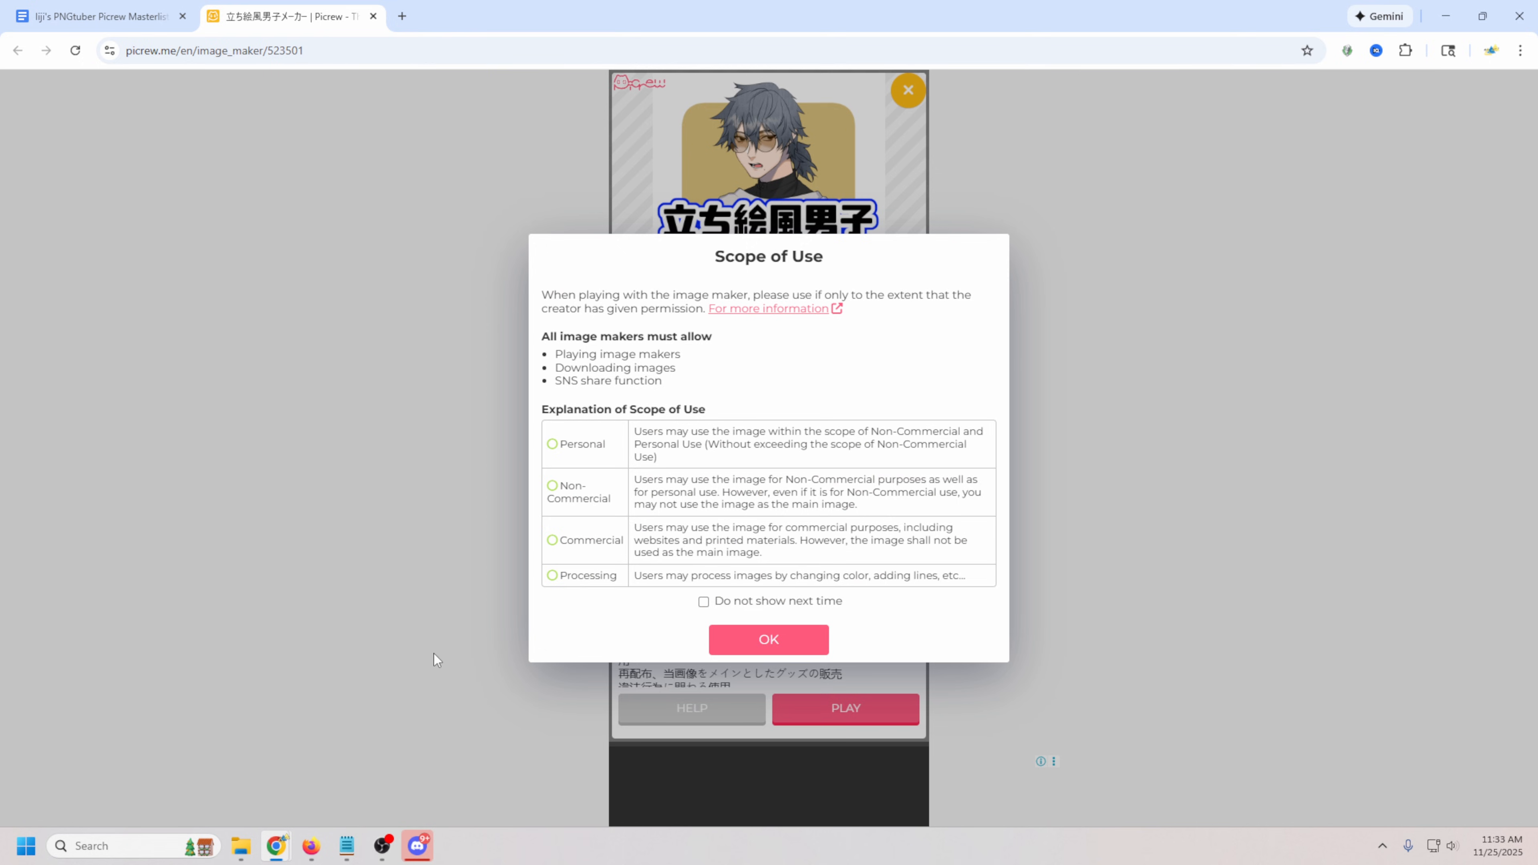
left_click(768, 638)
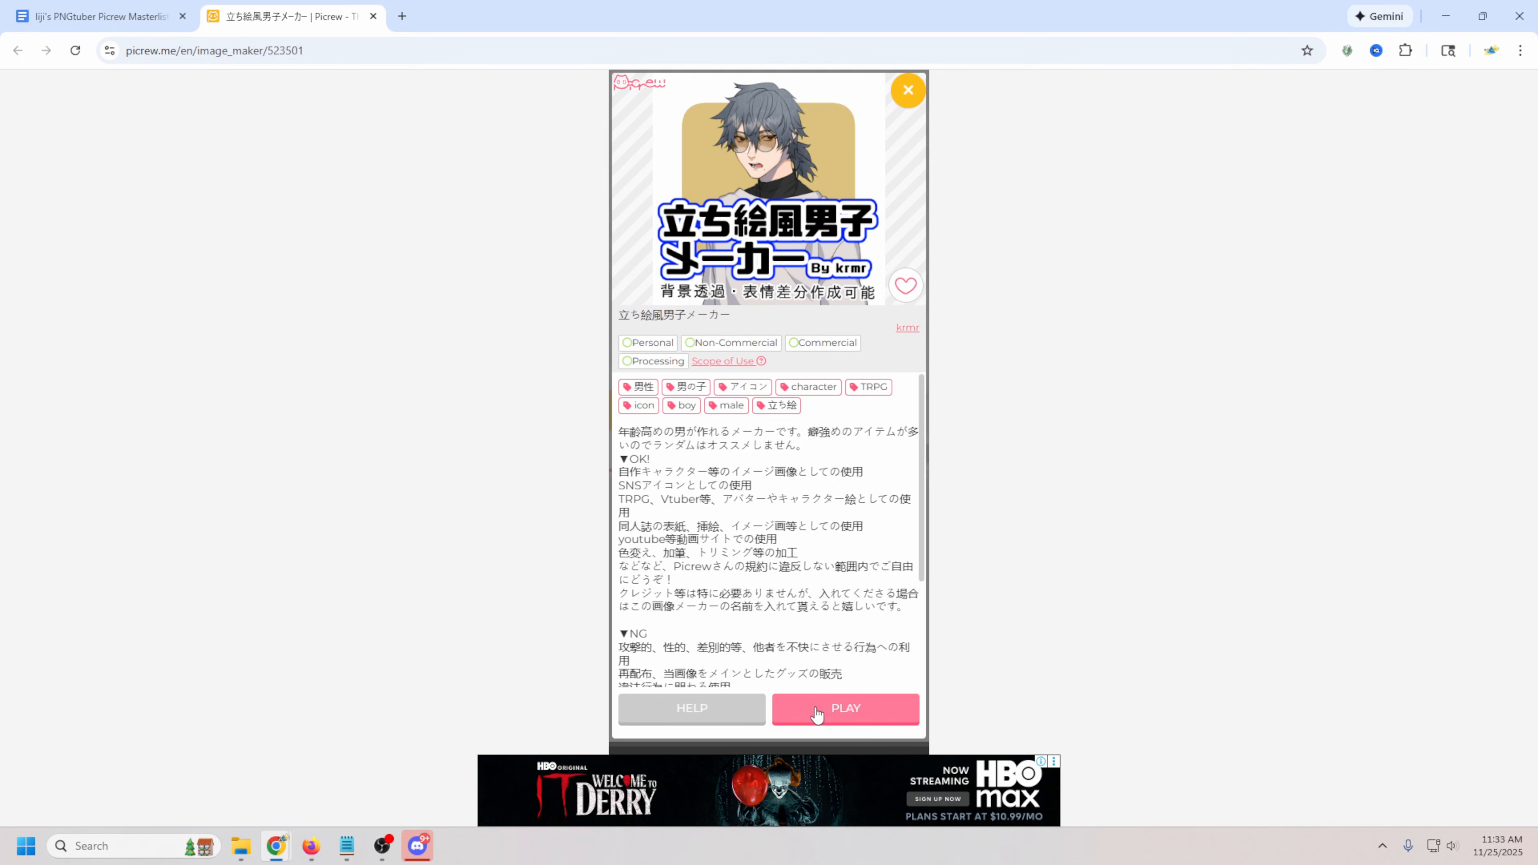
left_click(844, 708)
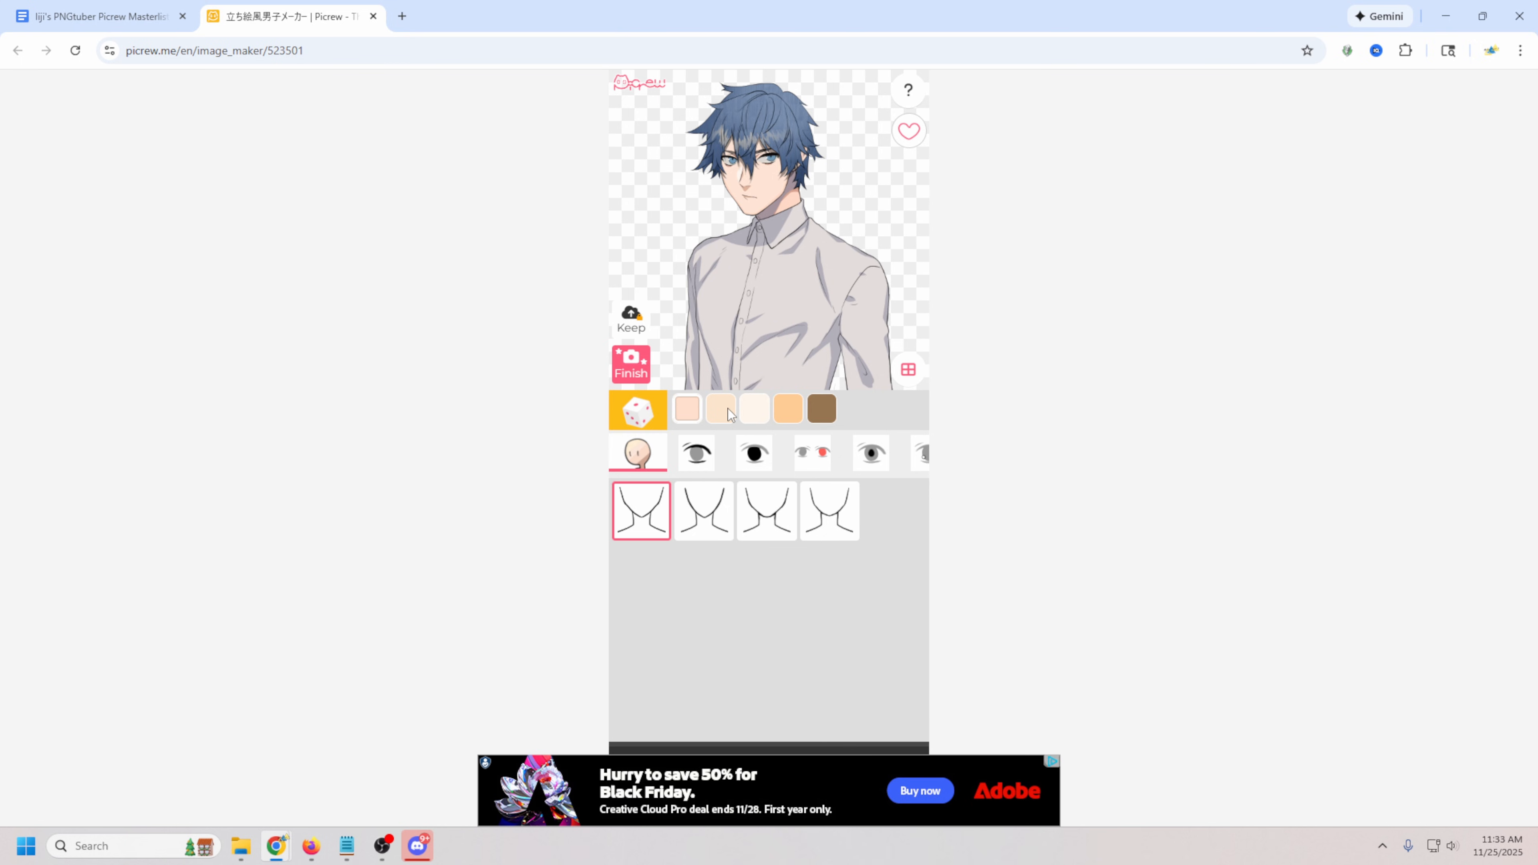
Choose a new eye shape and a wide open smiling mouth with teeth.
left_click(696, 452)
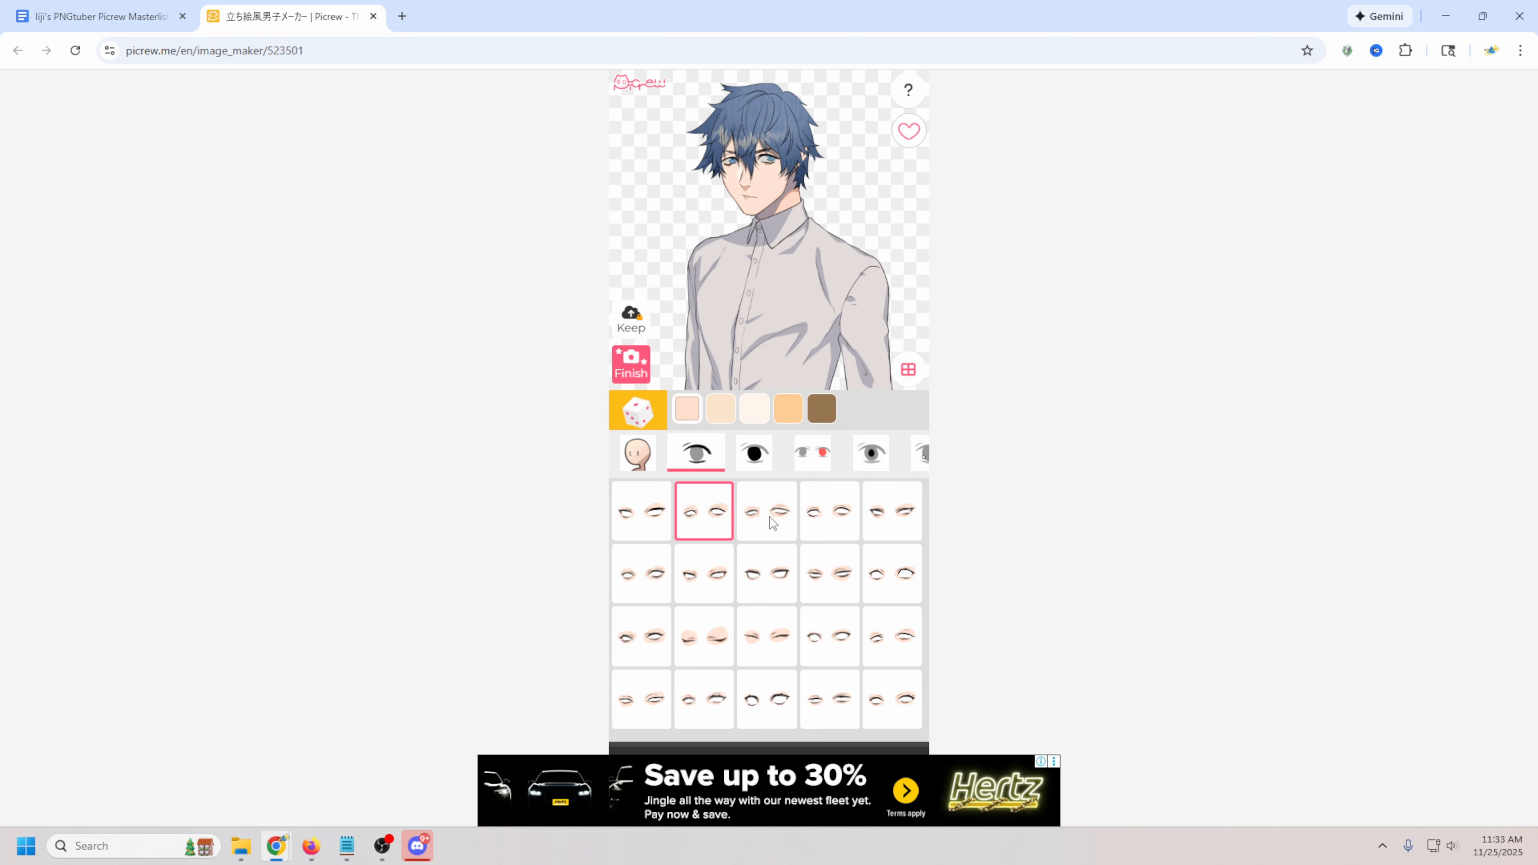
left_click(641, 573)
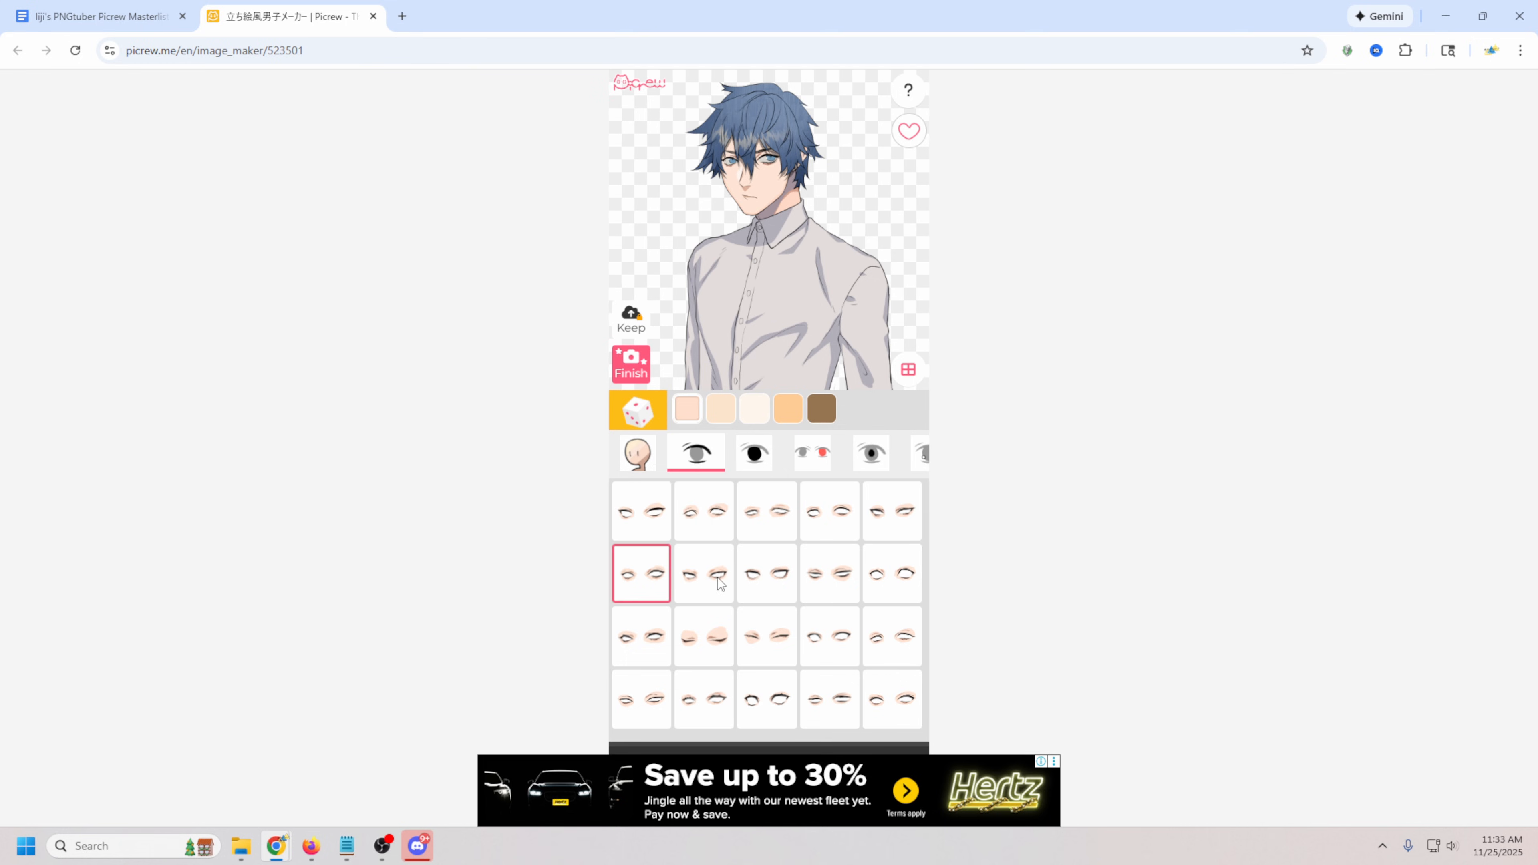
mouse_move(678, 647)
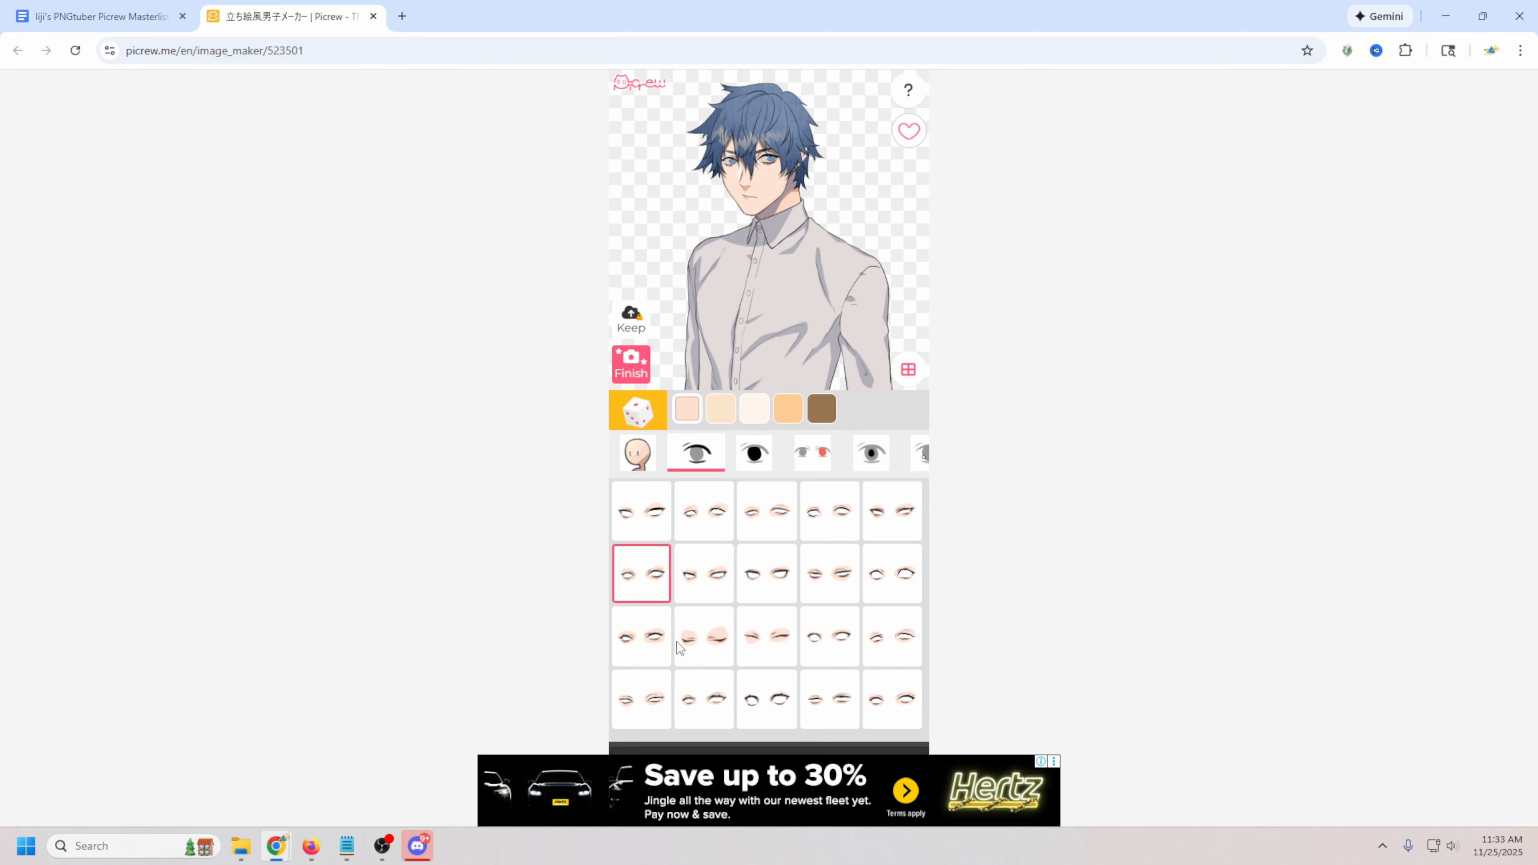
left_click(685, 451)
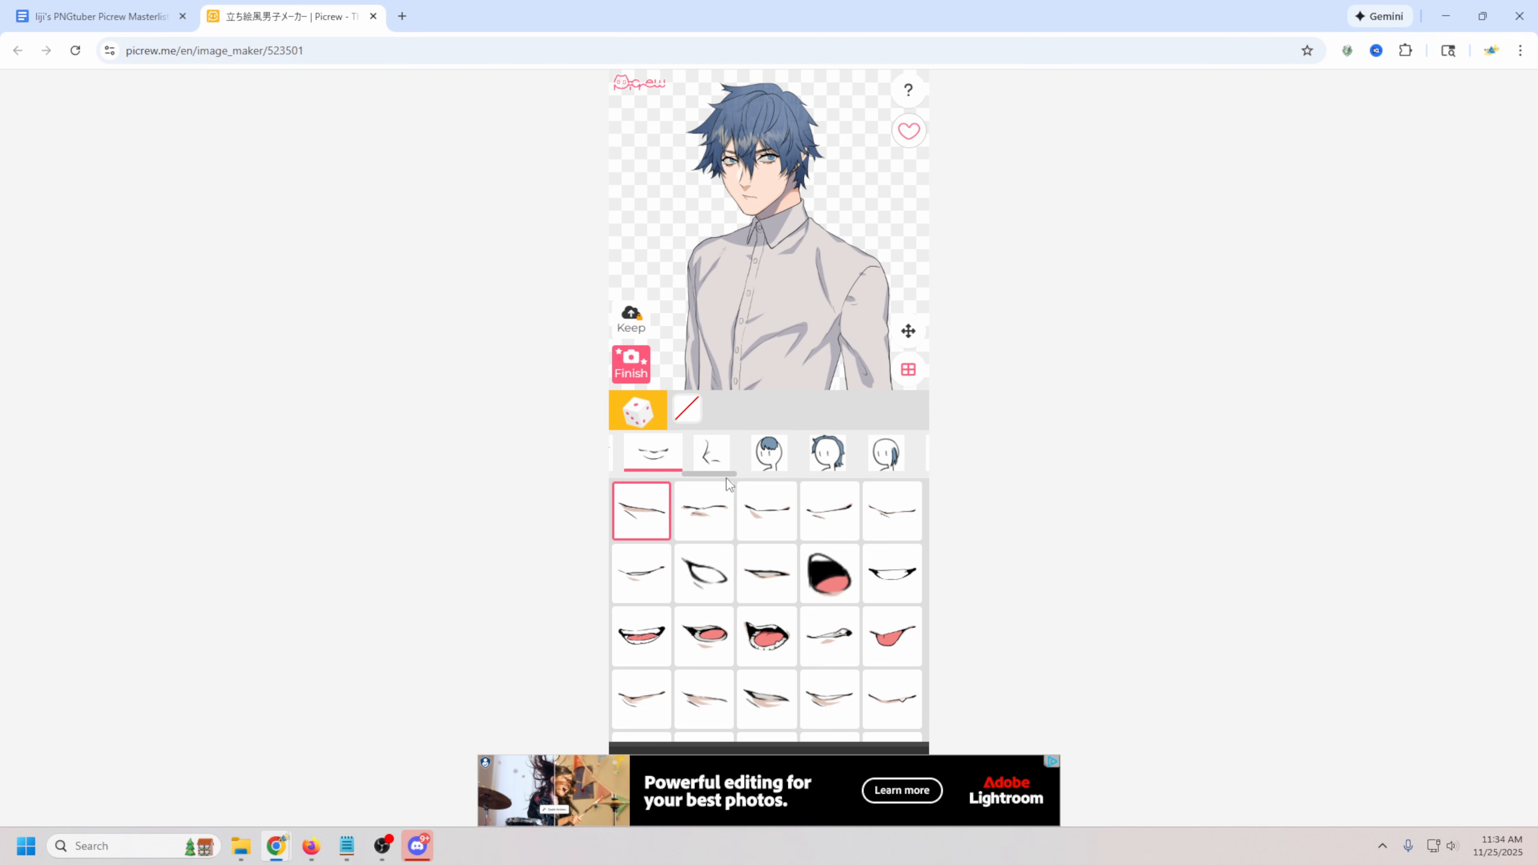
left_click(827, 574)
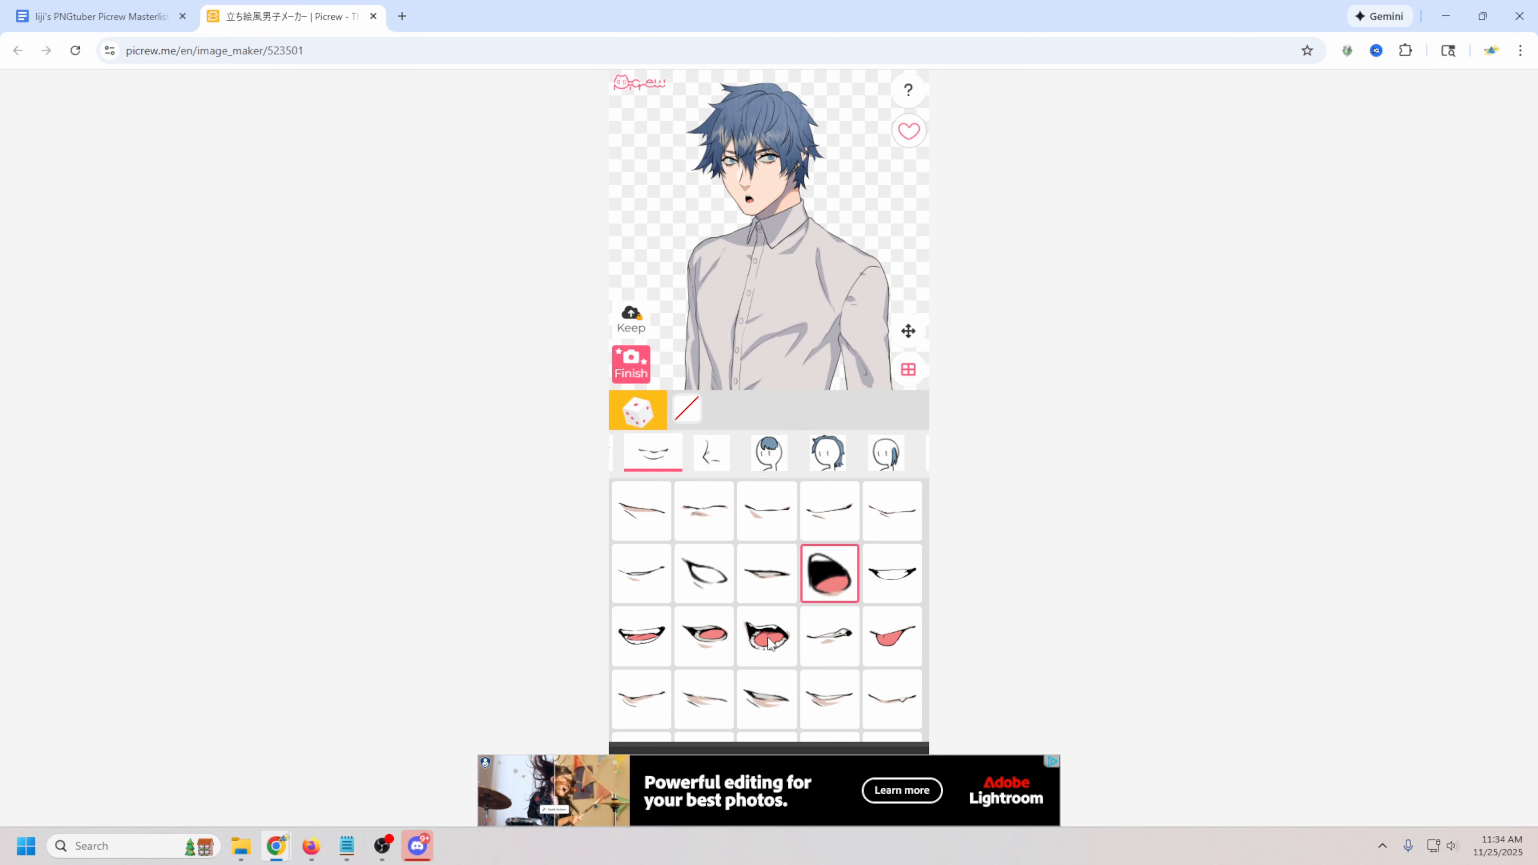
left_click(768, 636)
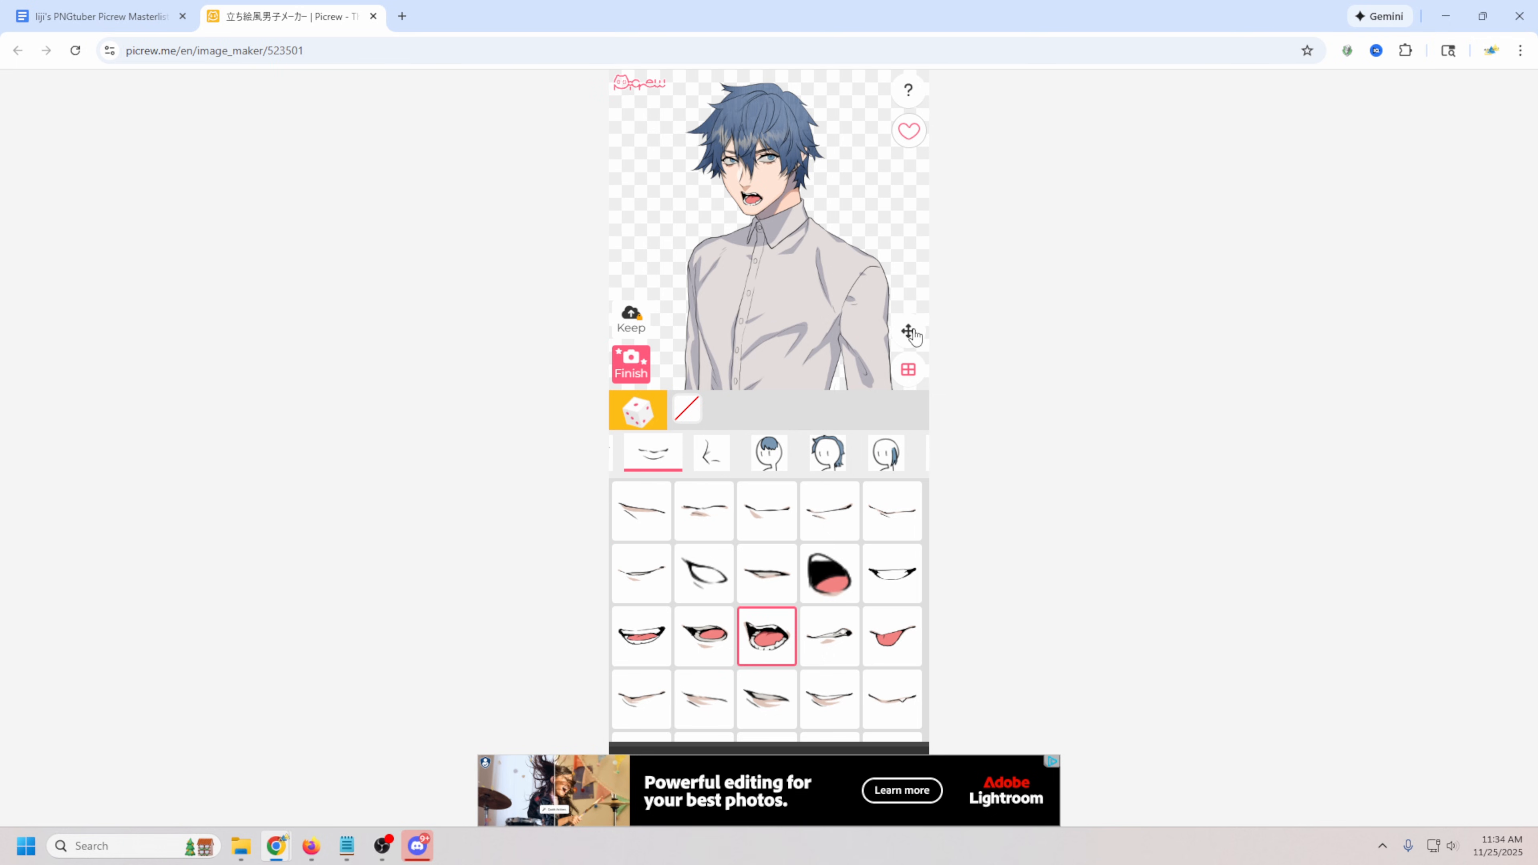
left_click(907, 330)
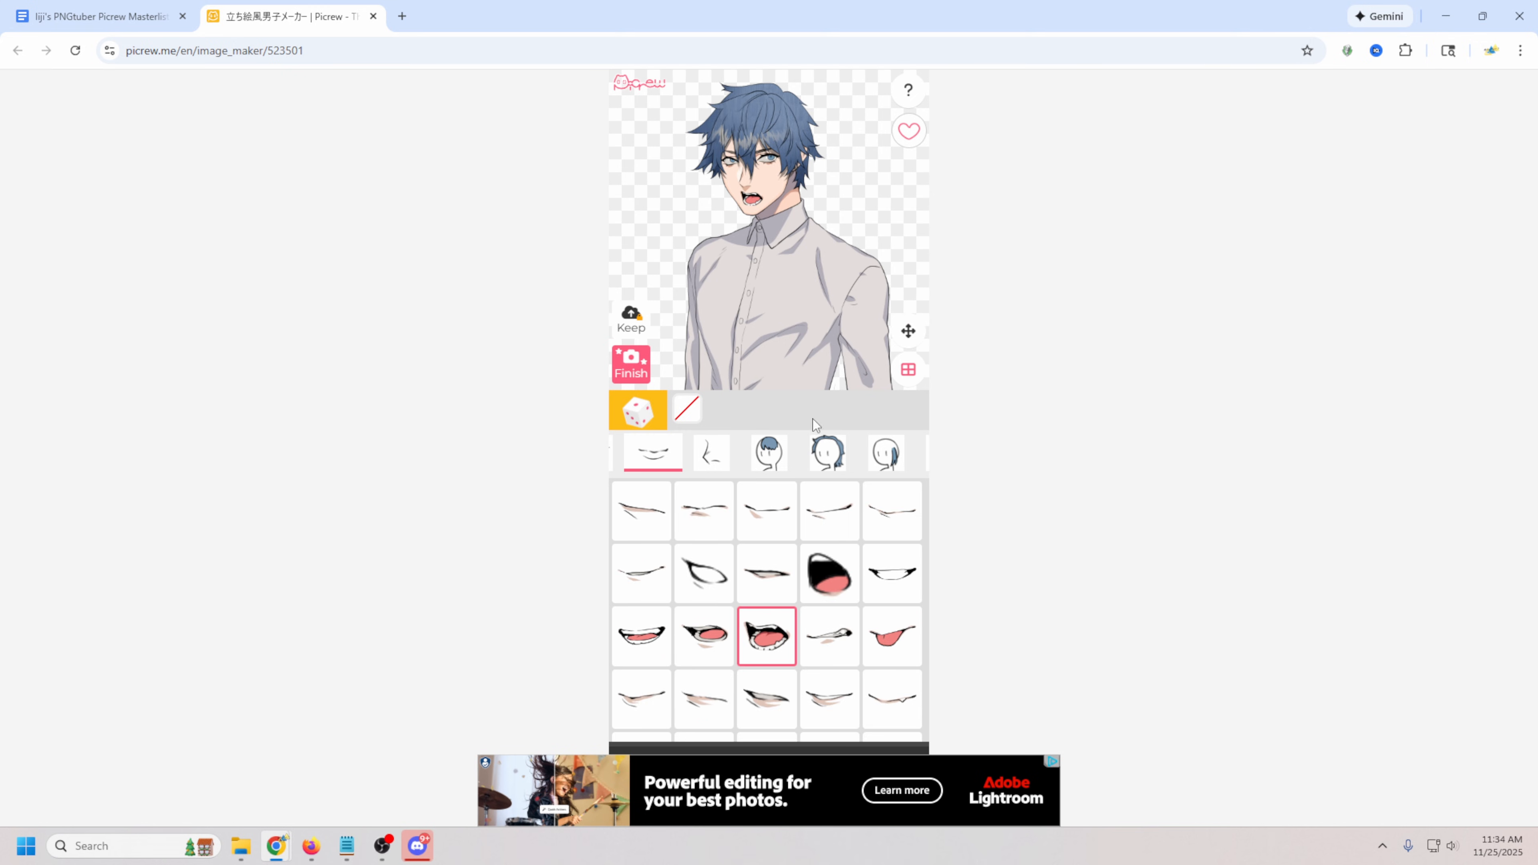
Give the avatar blond hair and a green crew-neck sweater.
left_click(710, 451)
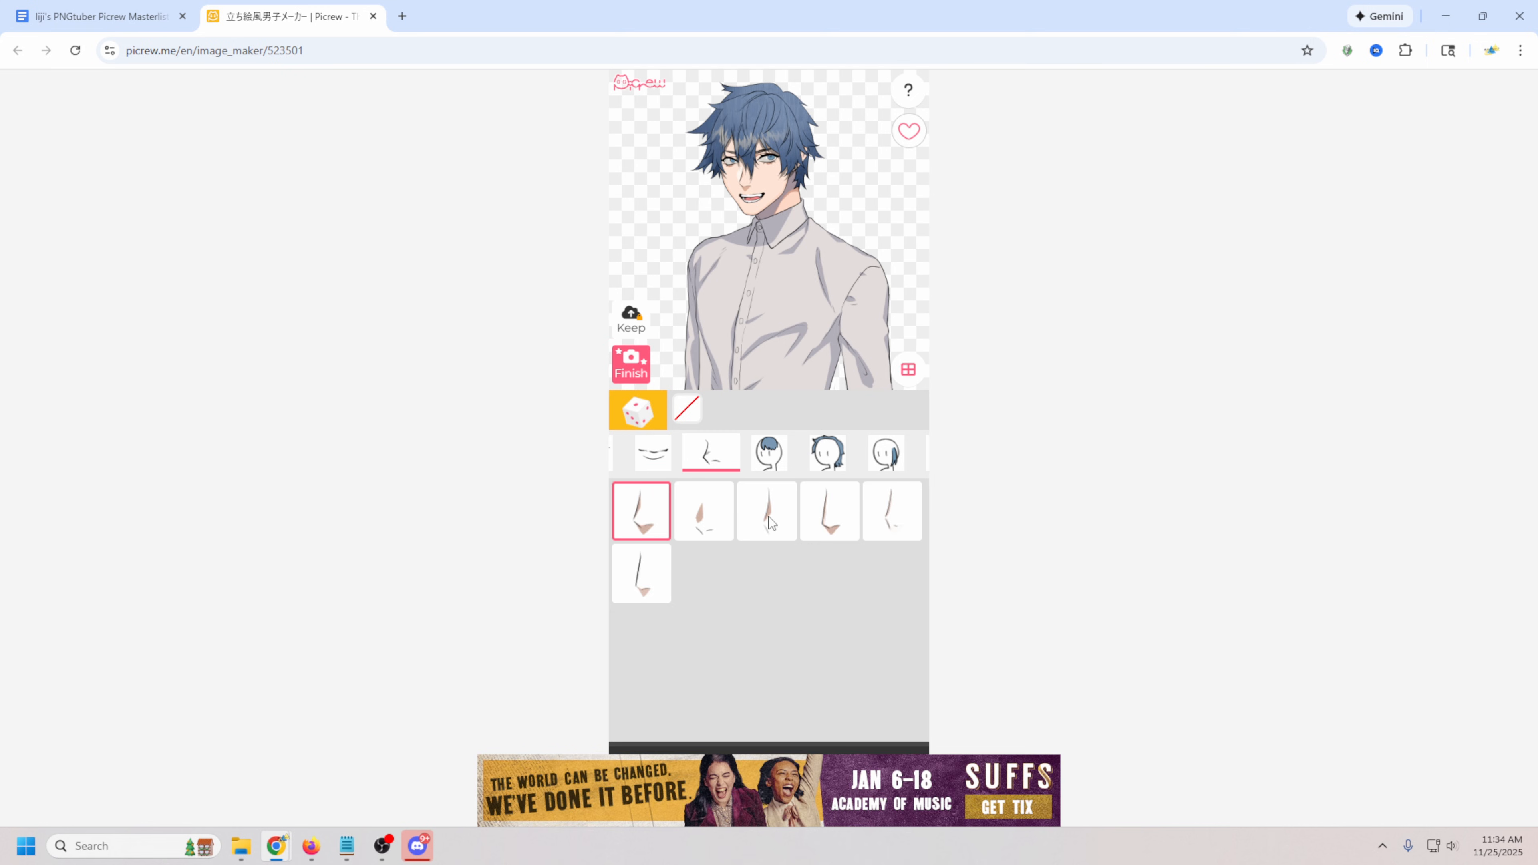
left_click(769, 452)
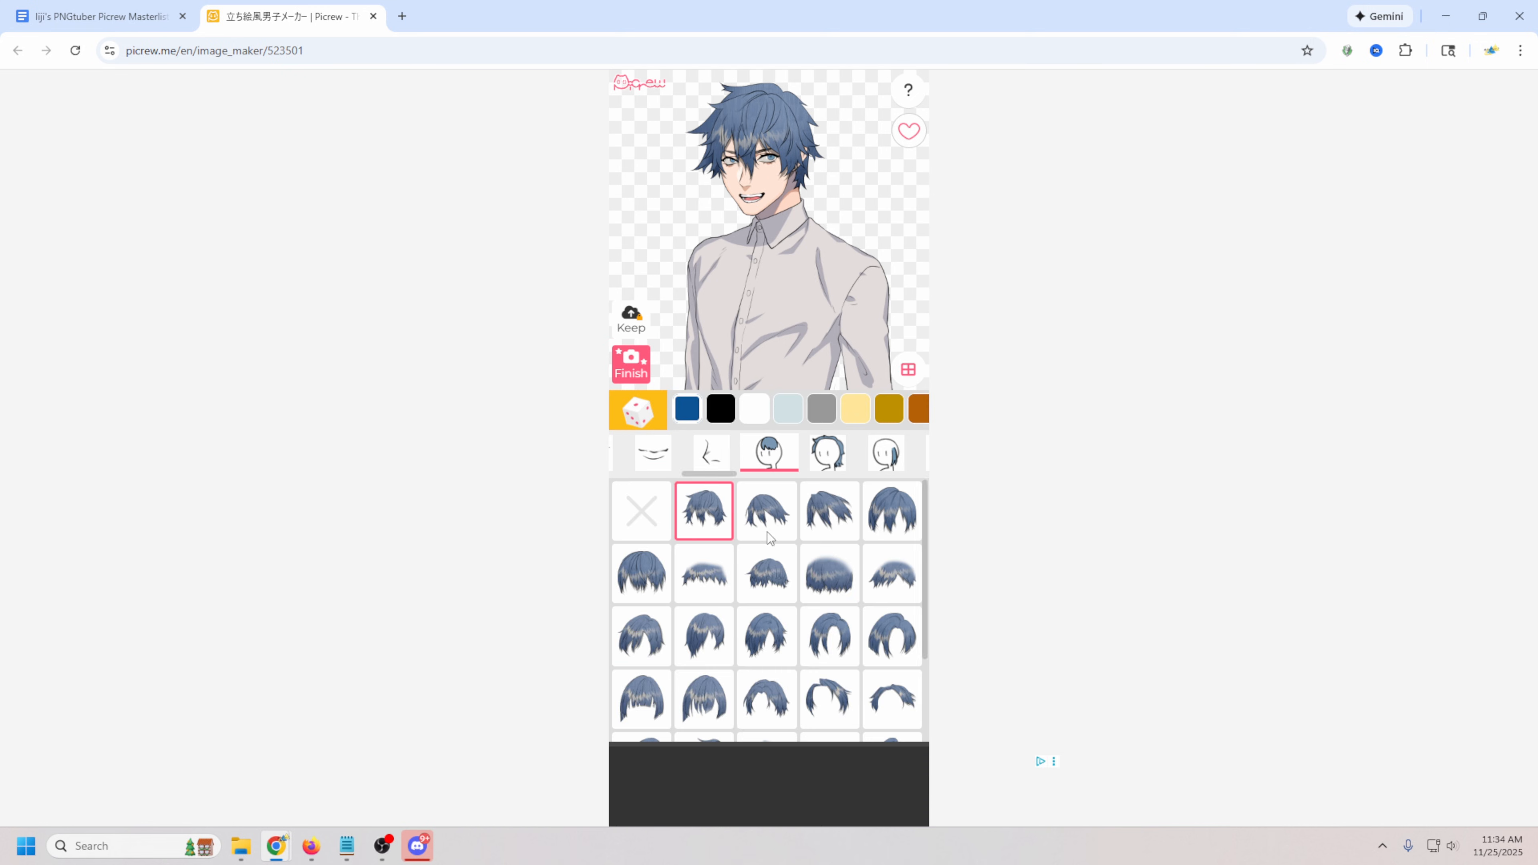
left_click(641, 635)
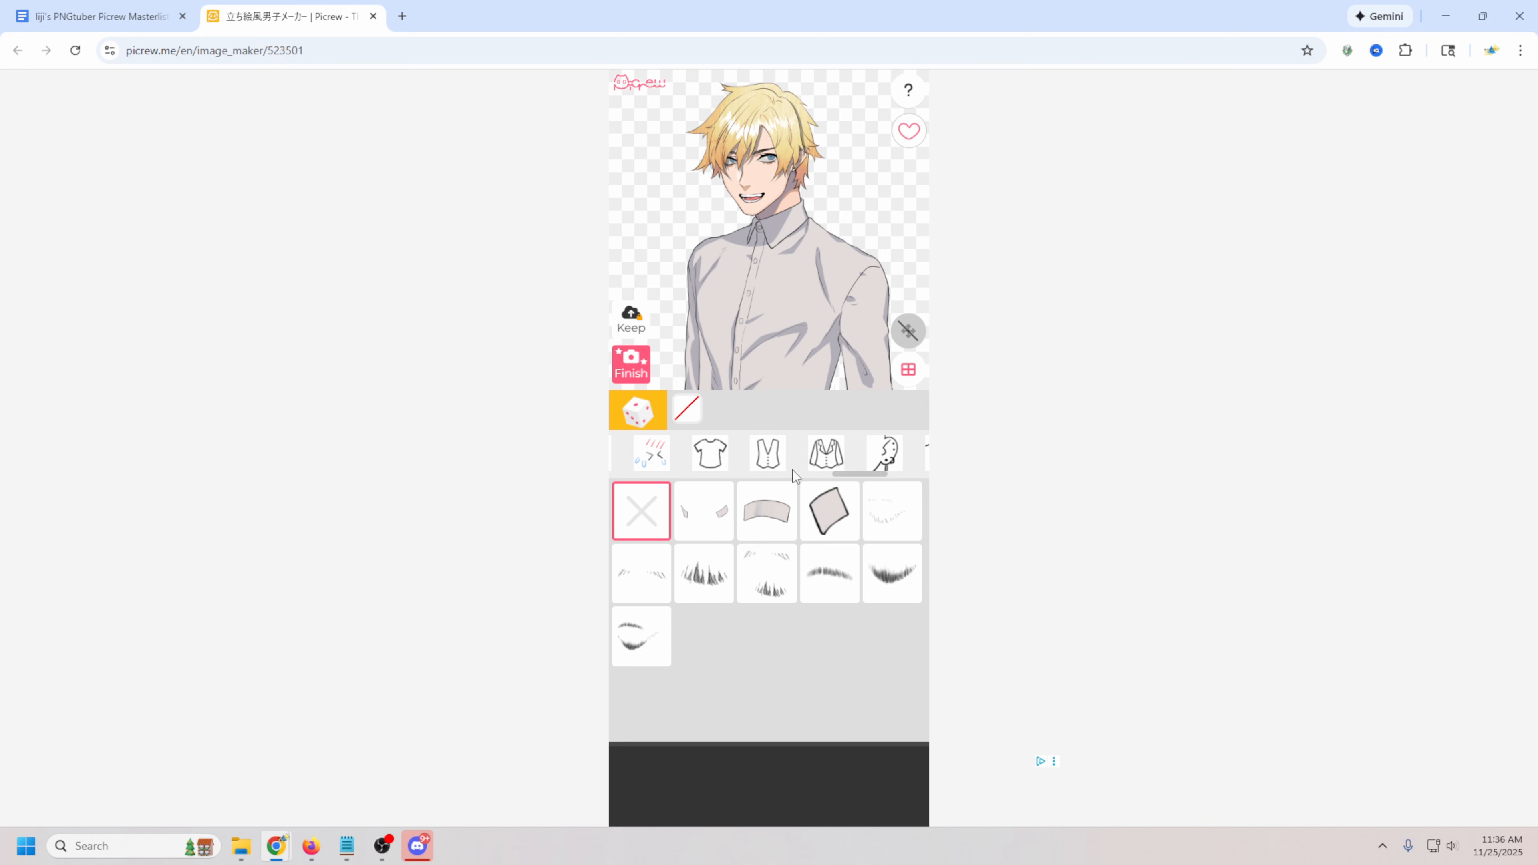
left_click(709, 453)
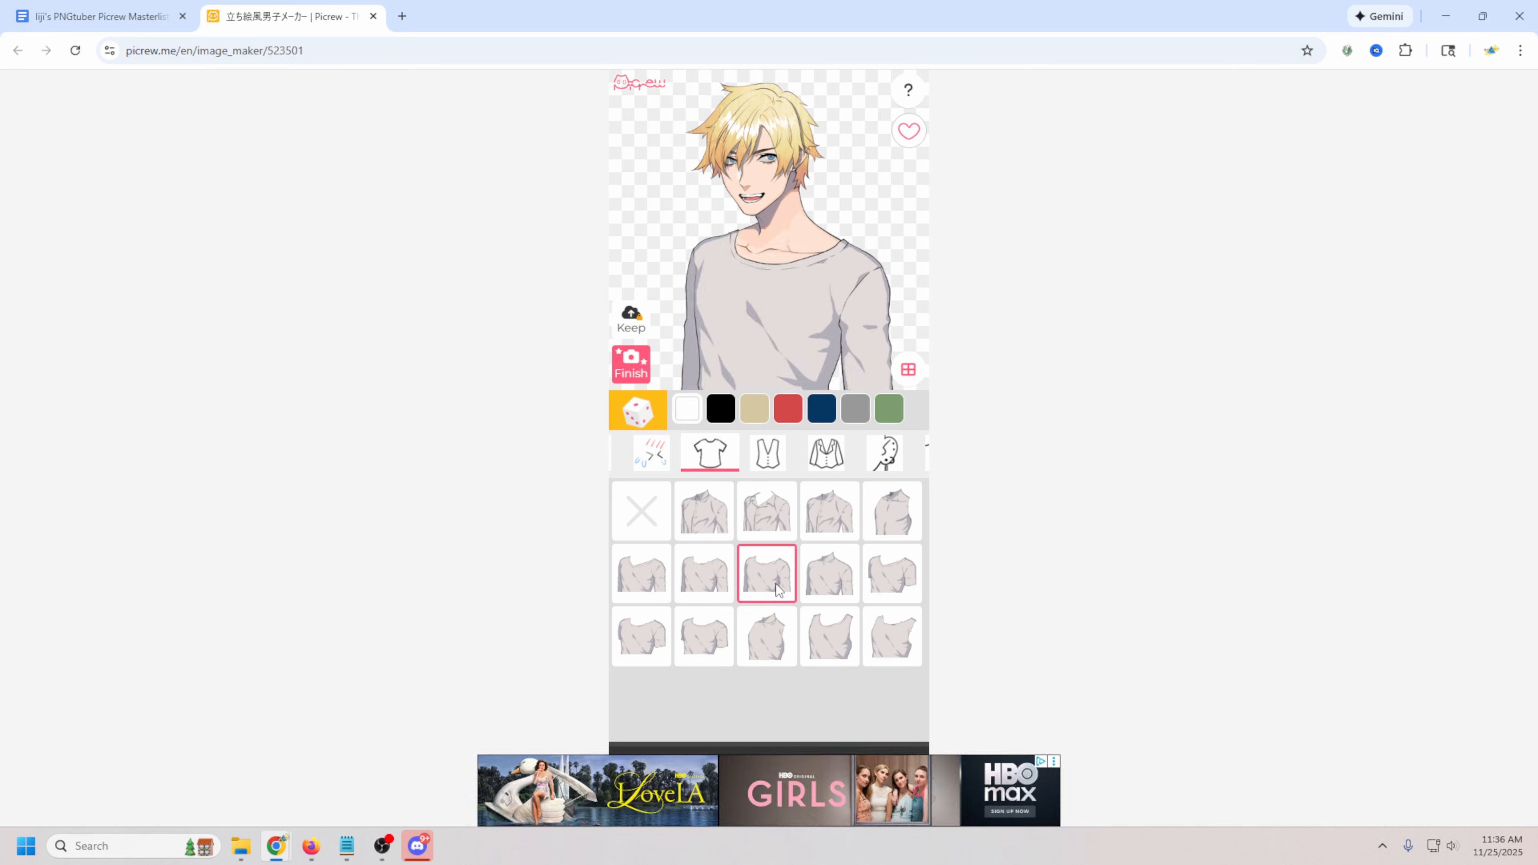
left_click(820, 409)
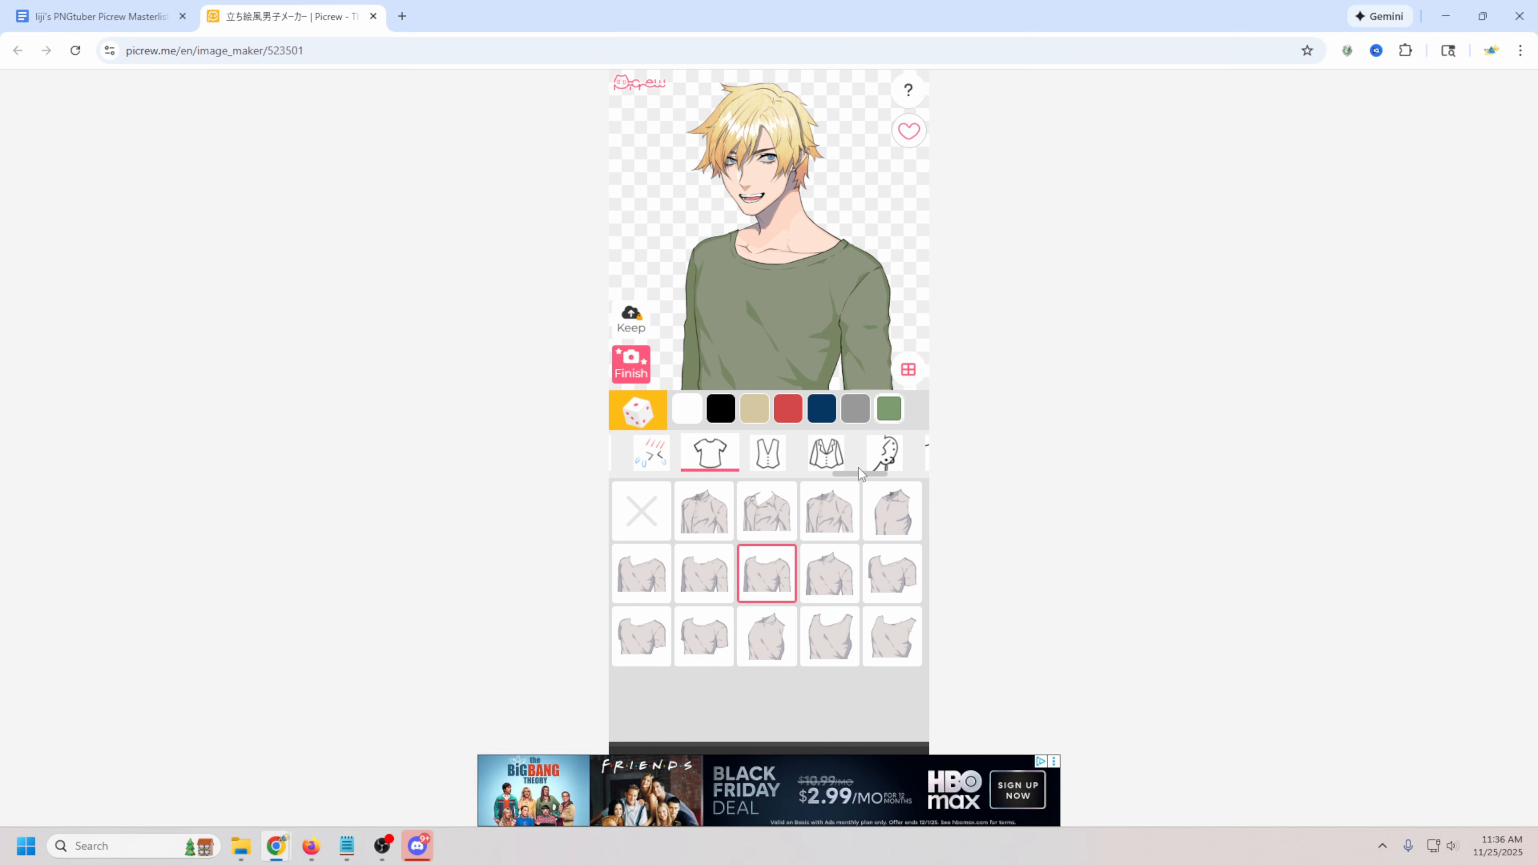
scroll("right", 3)
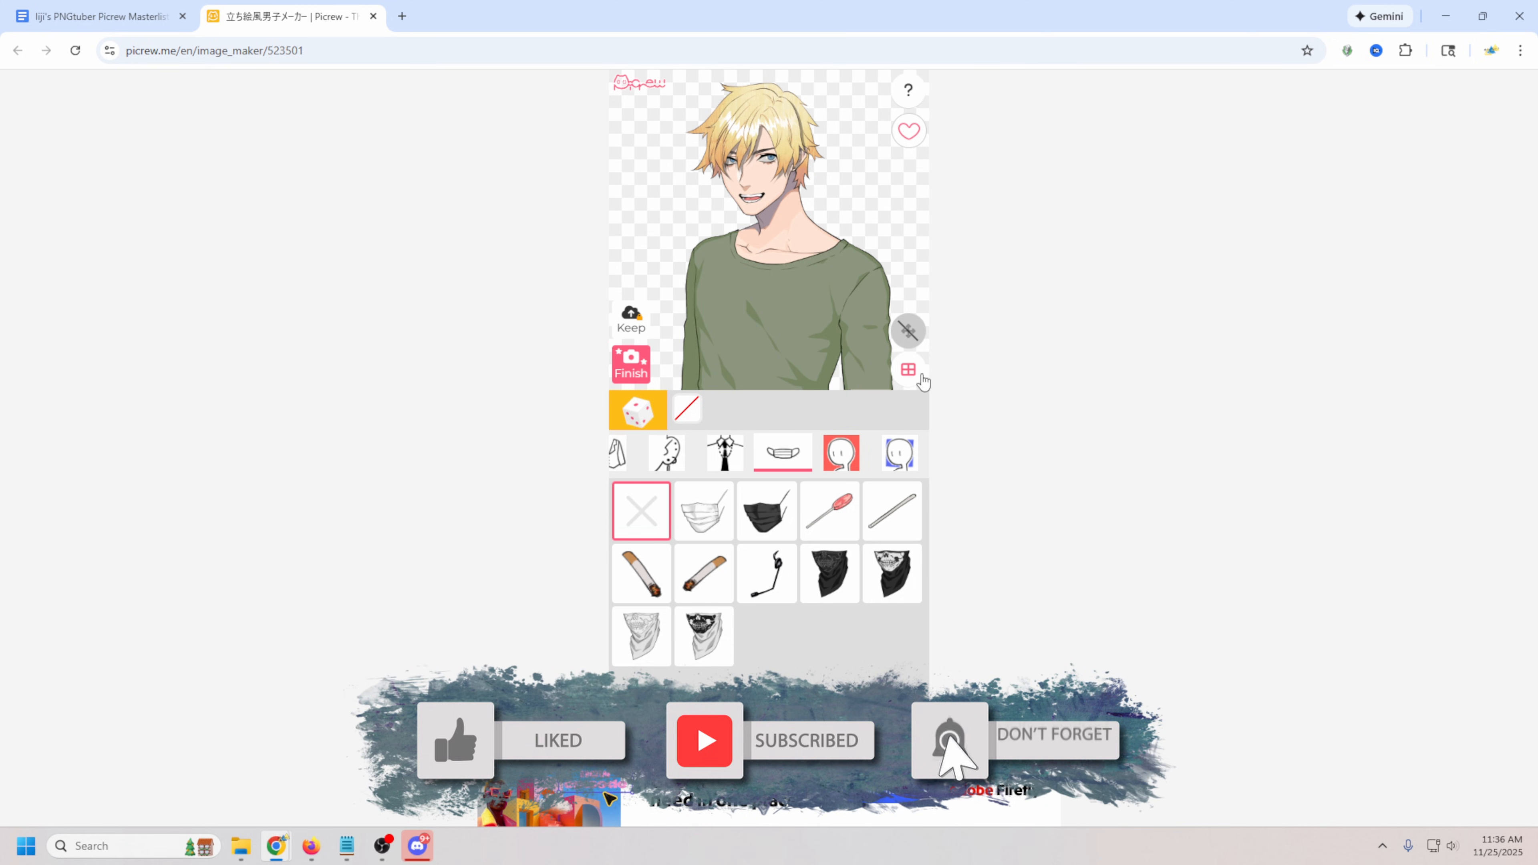
Finish and download the open-mouth avatar, then a closed-mouth variant.
left_click(630, 365)
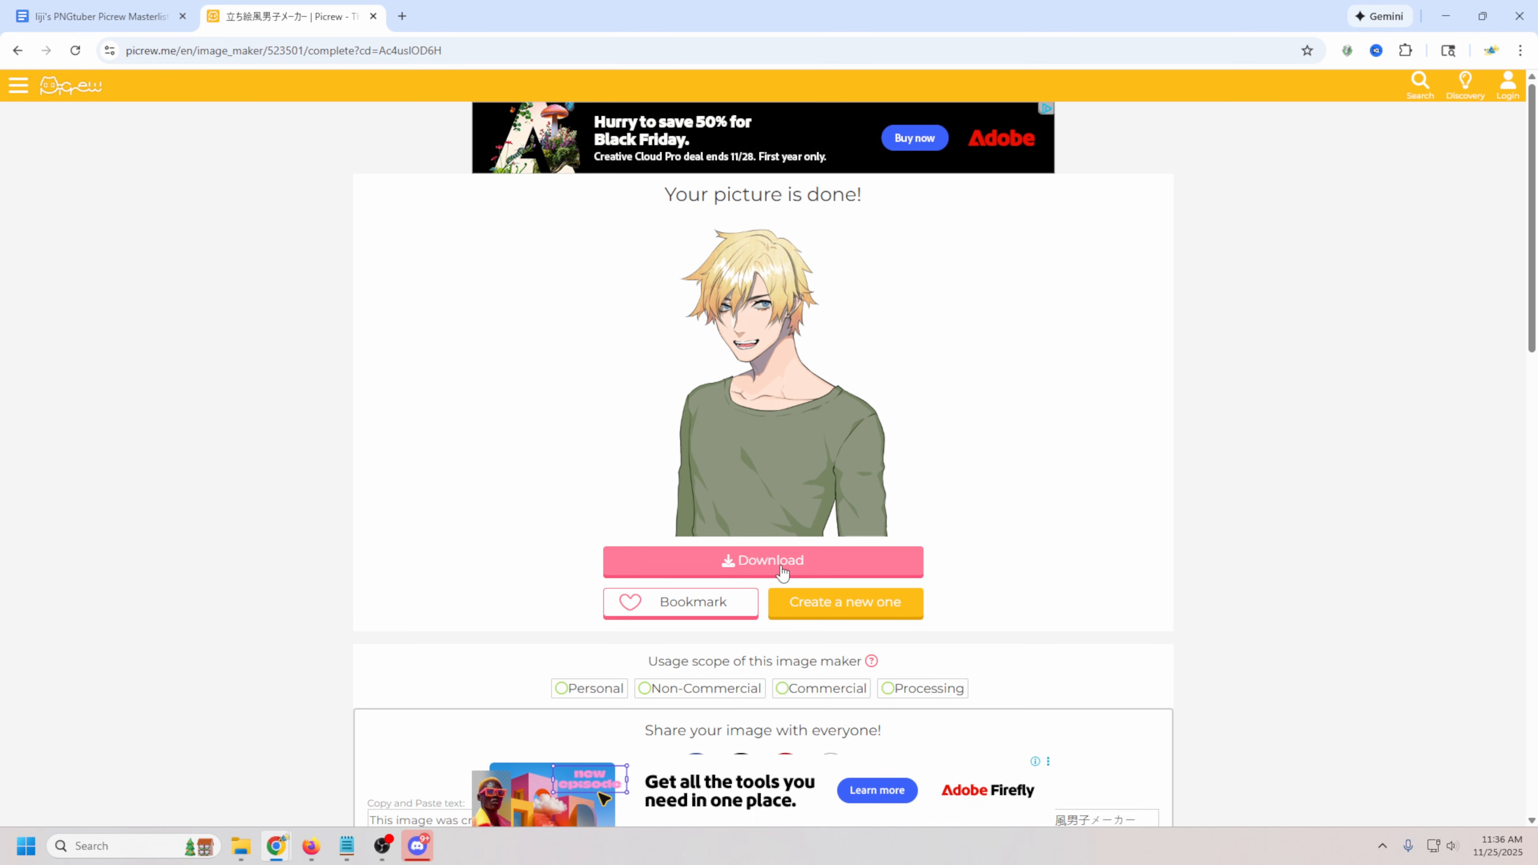
left_click(762, 561)
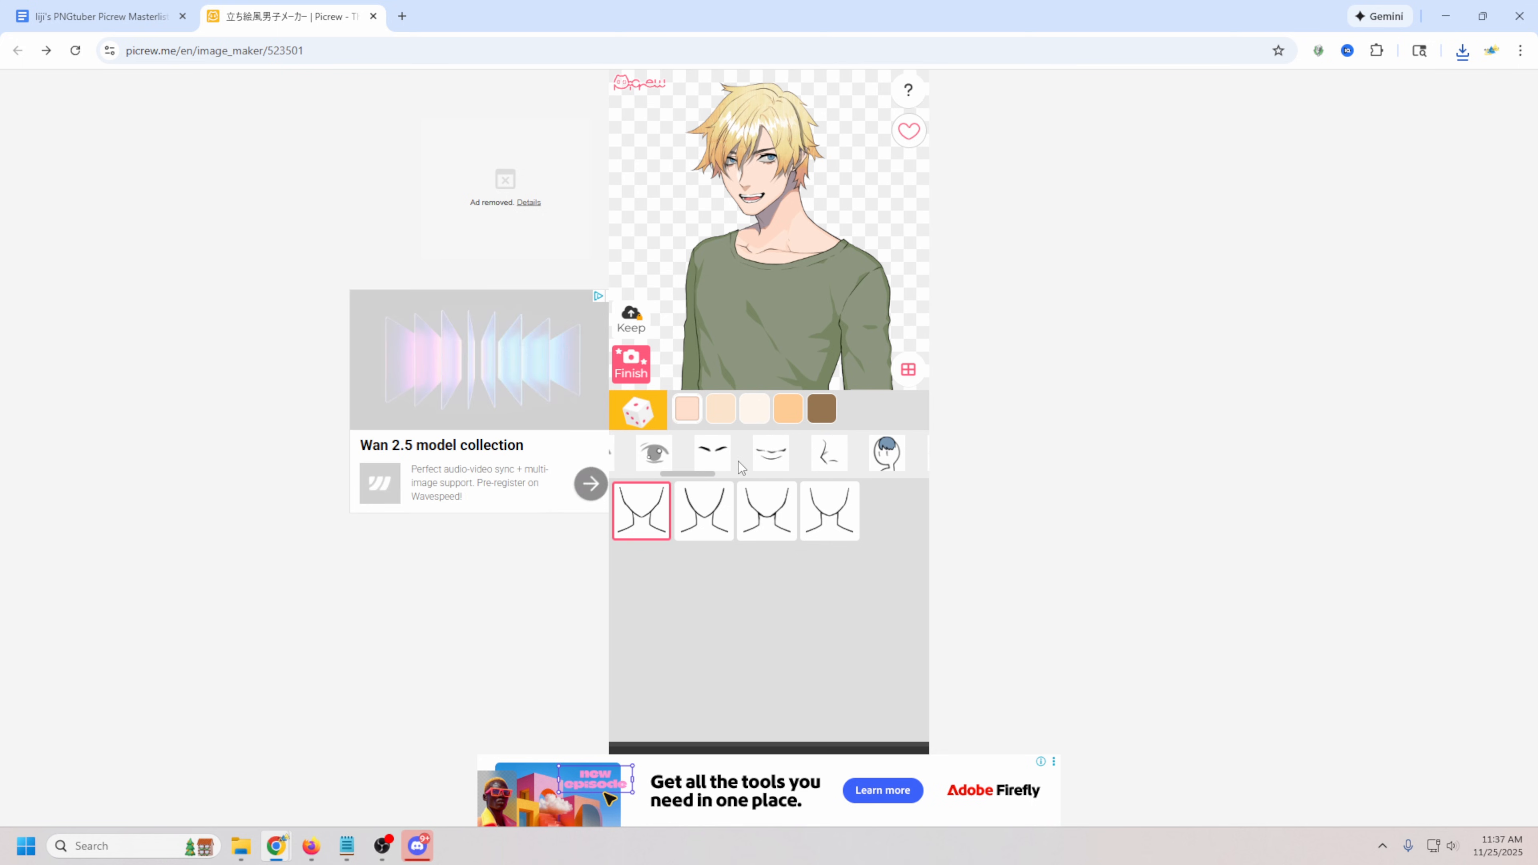
left_click(769, 453)
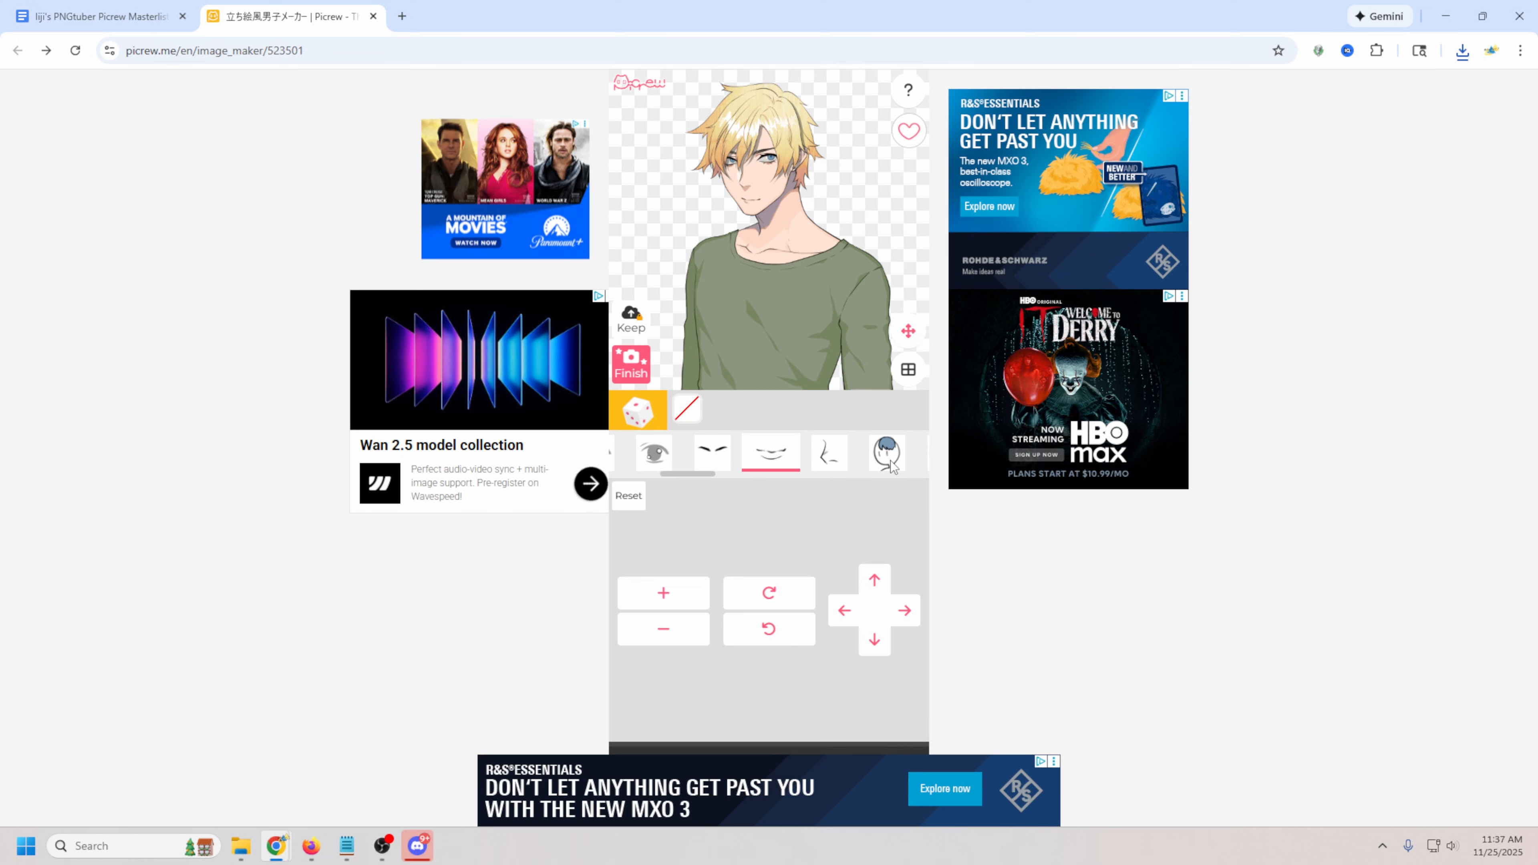
left_click(770, 452)
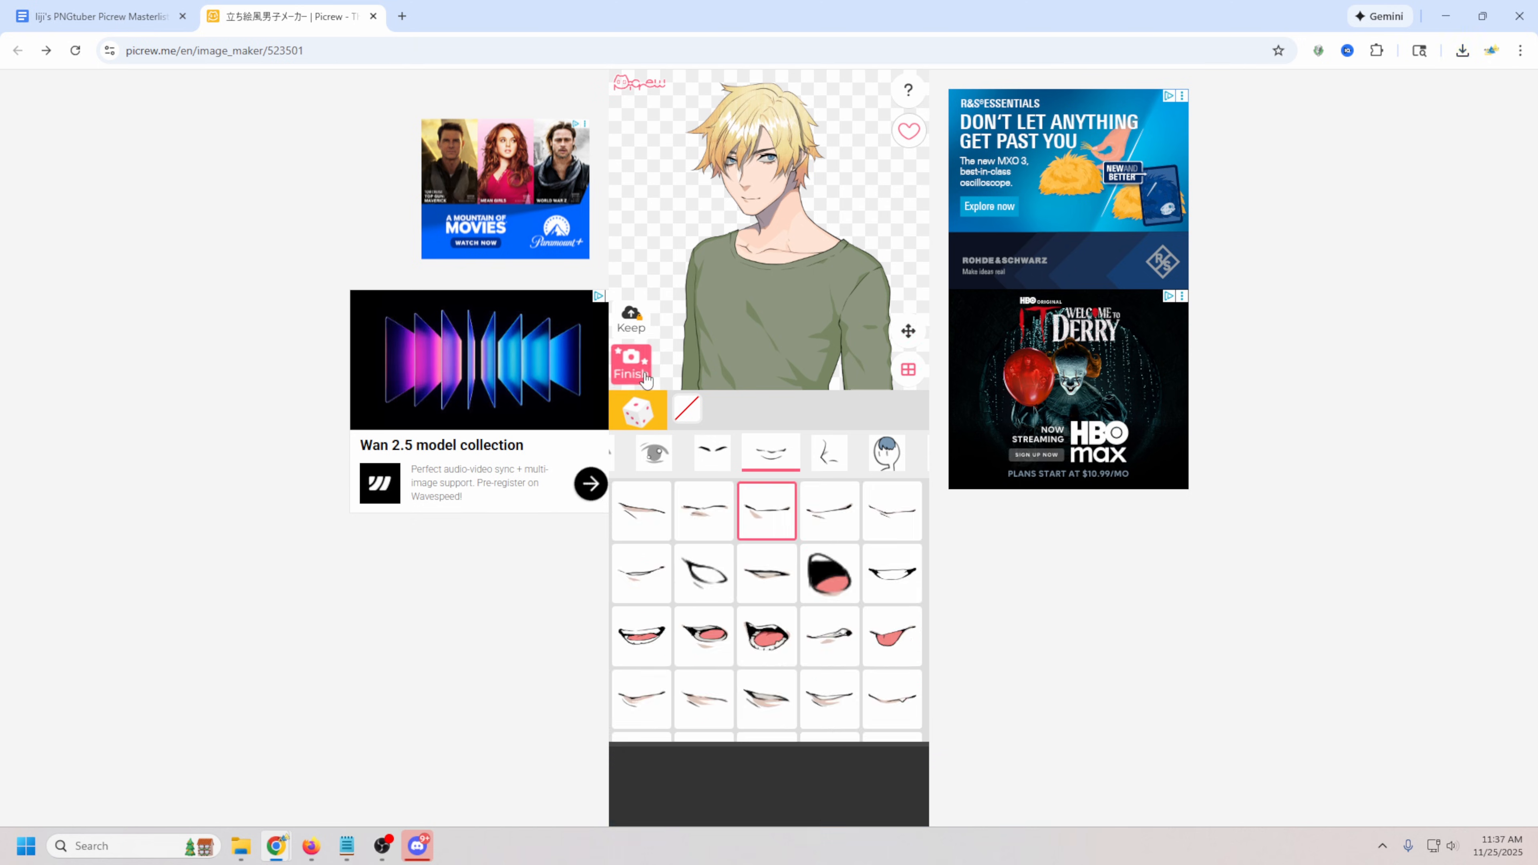
left_click(632, 363)
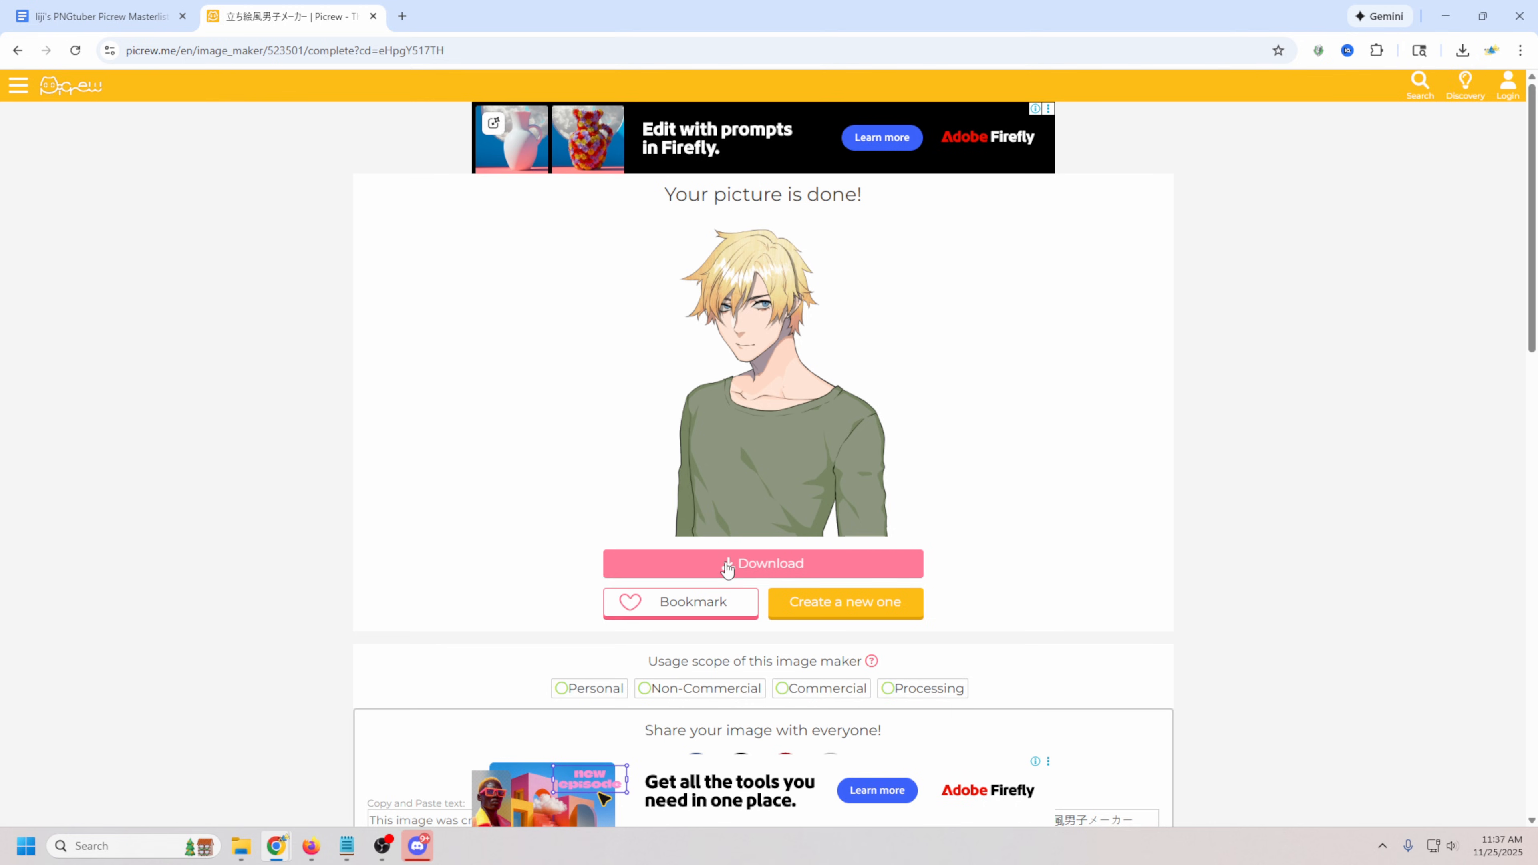
left_click(762, 563)
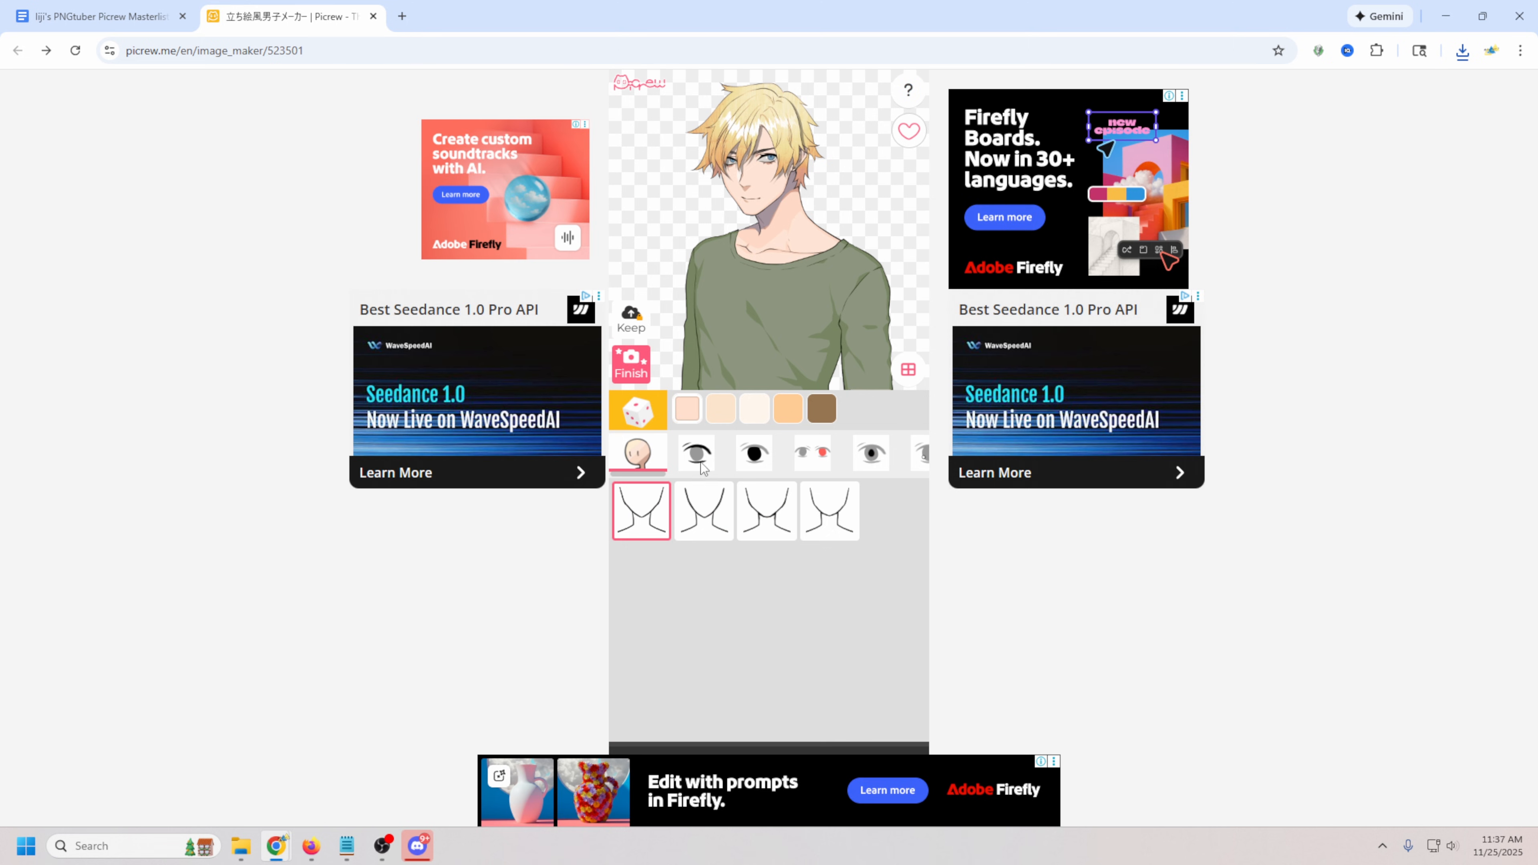
Switch the avatar to closed eyes and finish that variant for download.
left_click(695, 453)
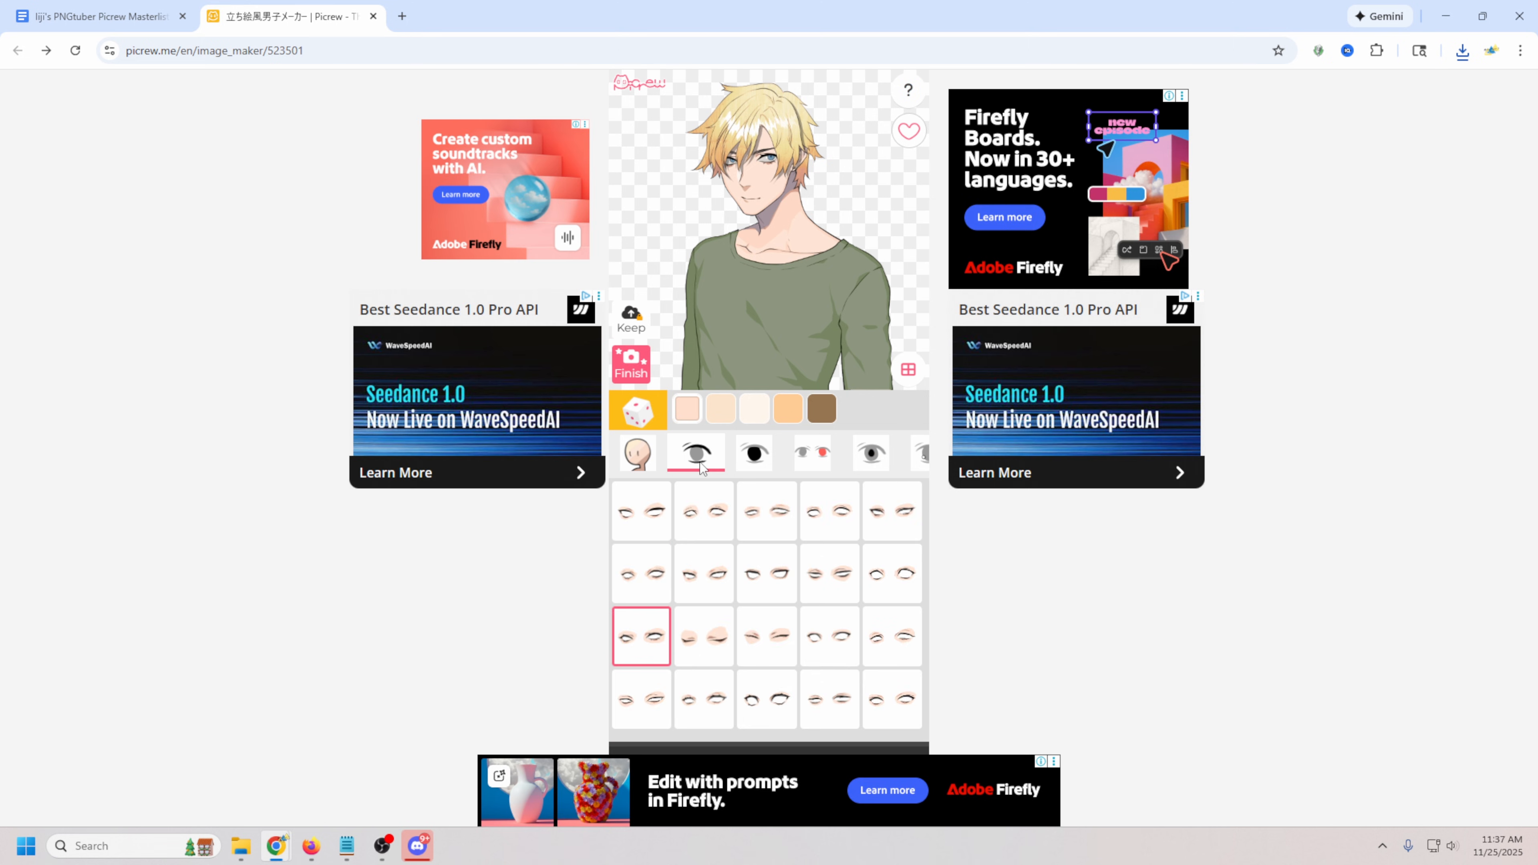
left_click(703, 635)
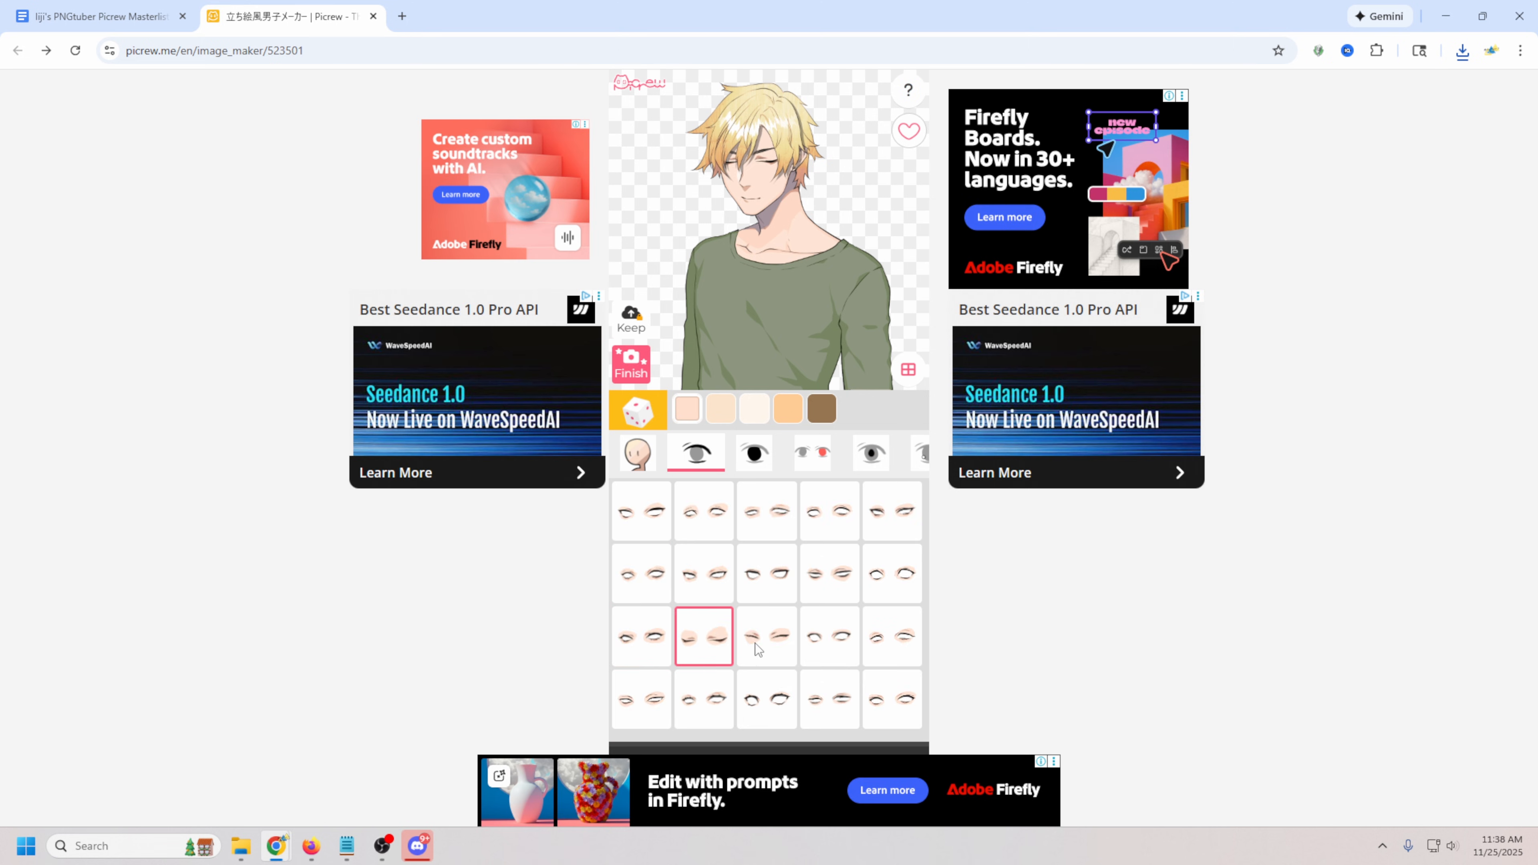
left_click(631, 364)
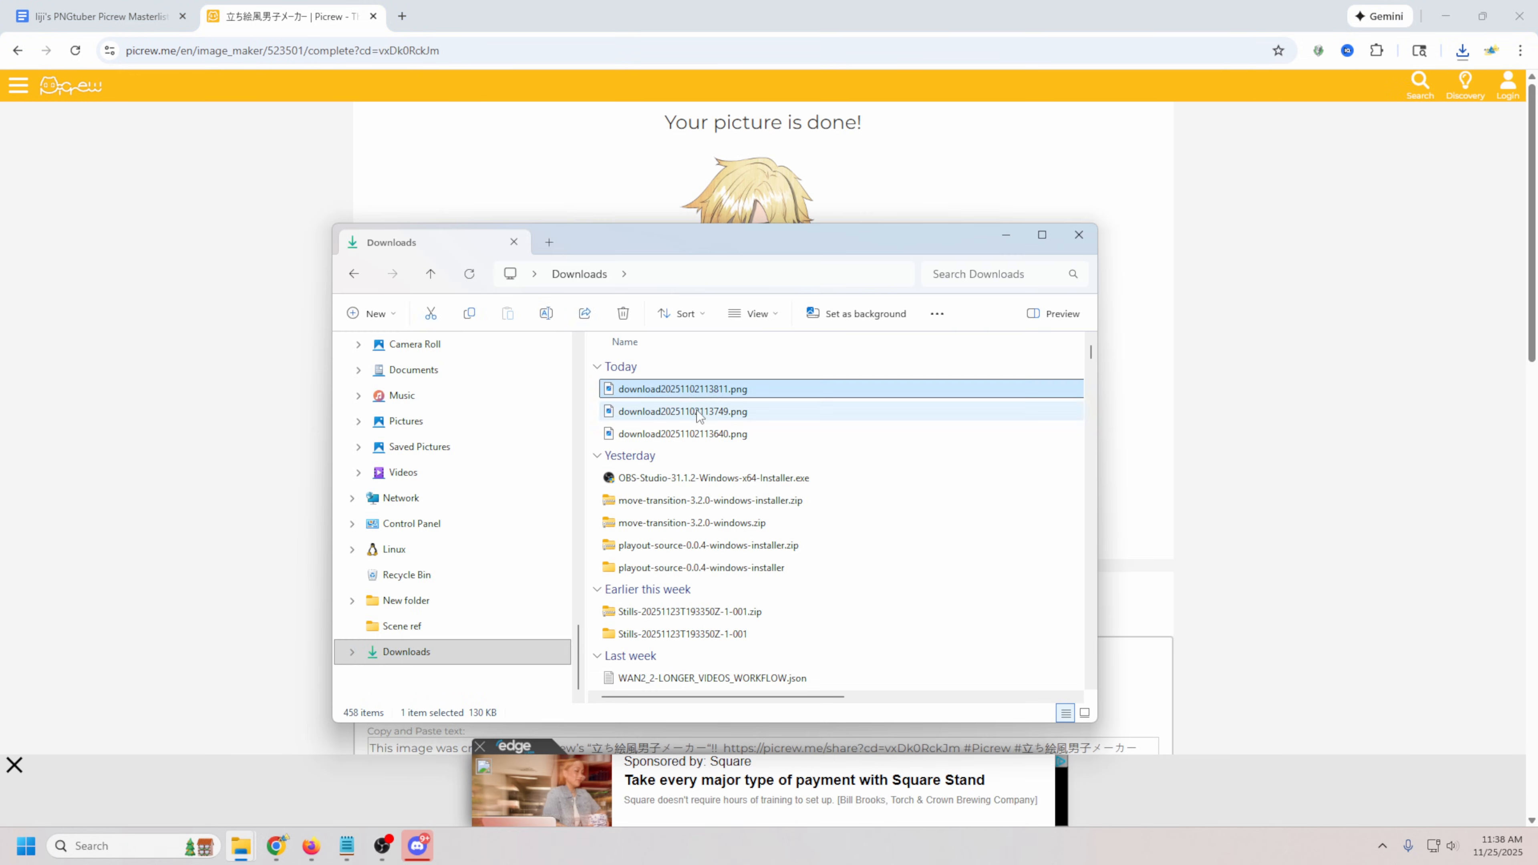
Open the newest downloaded PNG to view the closed-eyes avatar in Photos.
double_click(681, 389)
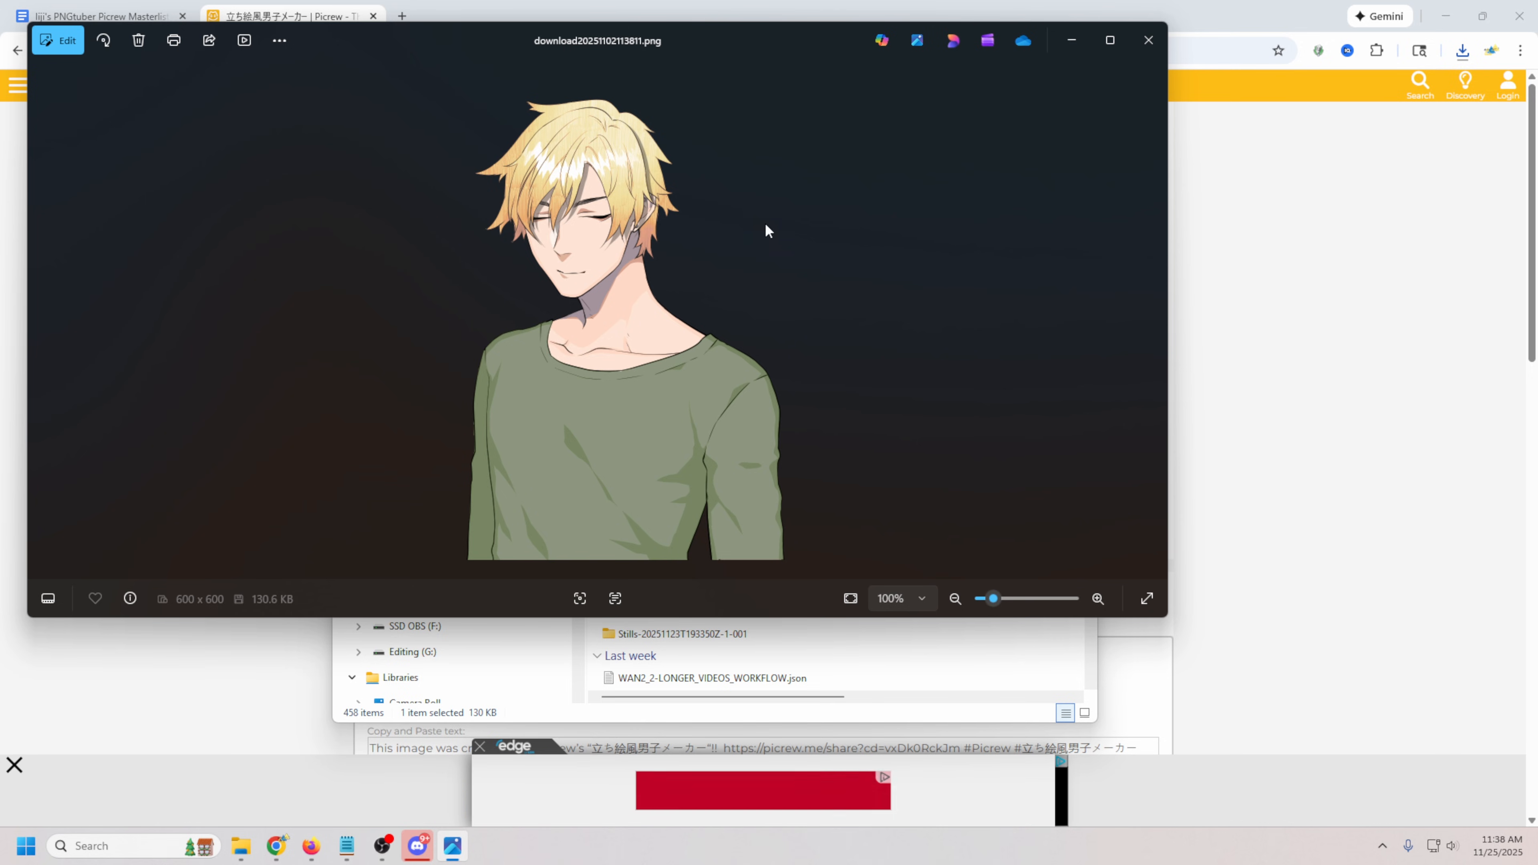
mouse_move(892, 337)
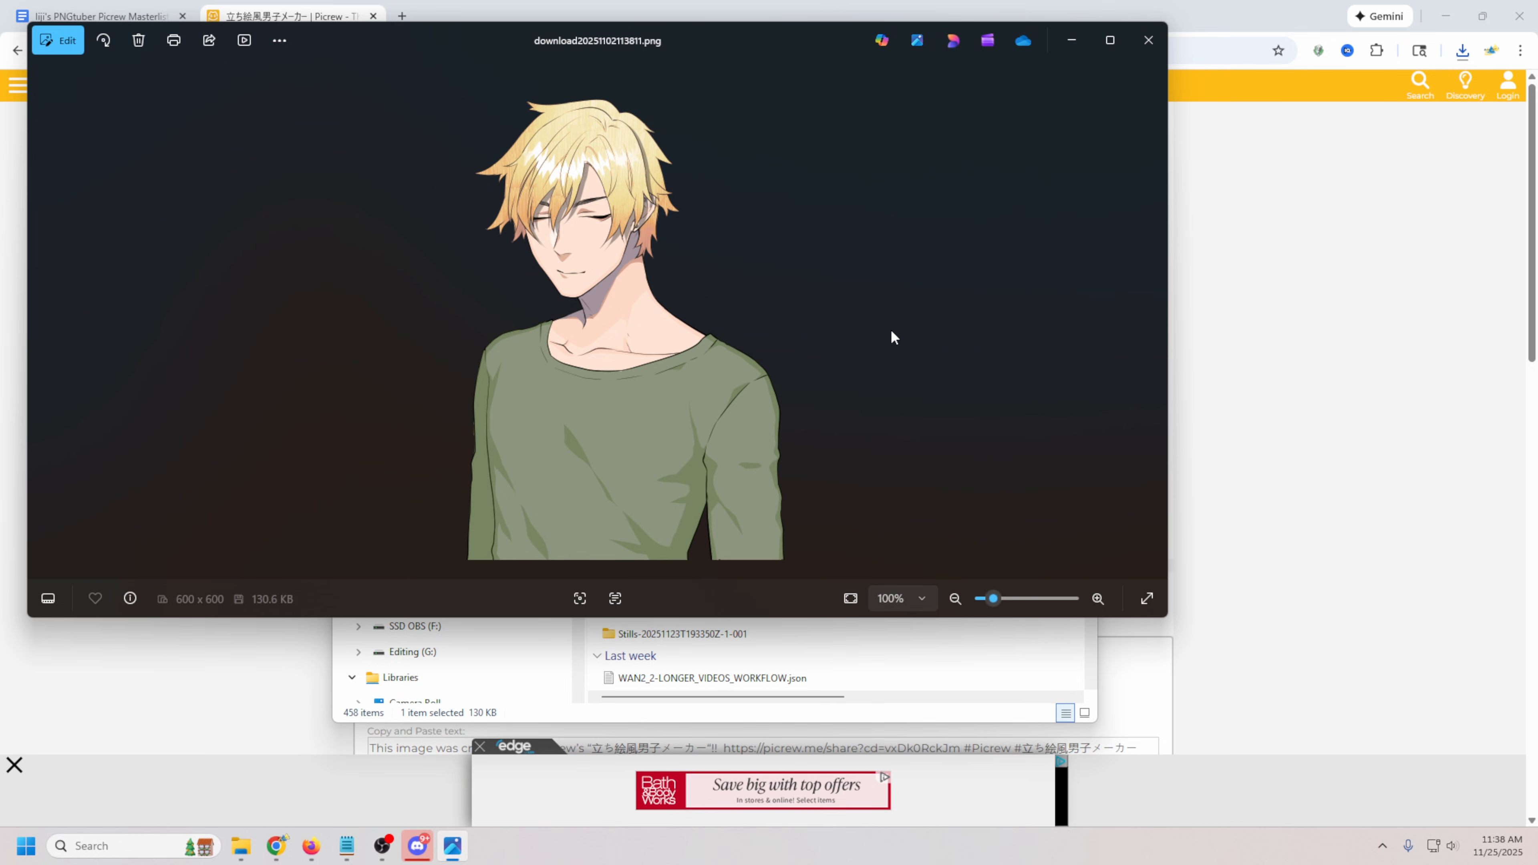
left_click(40, 320)
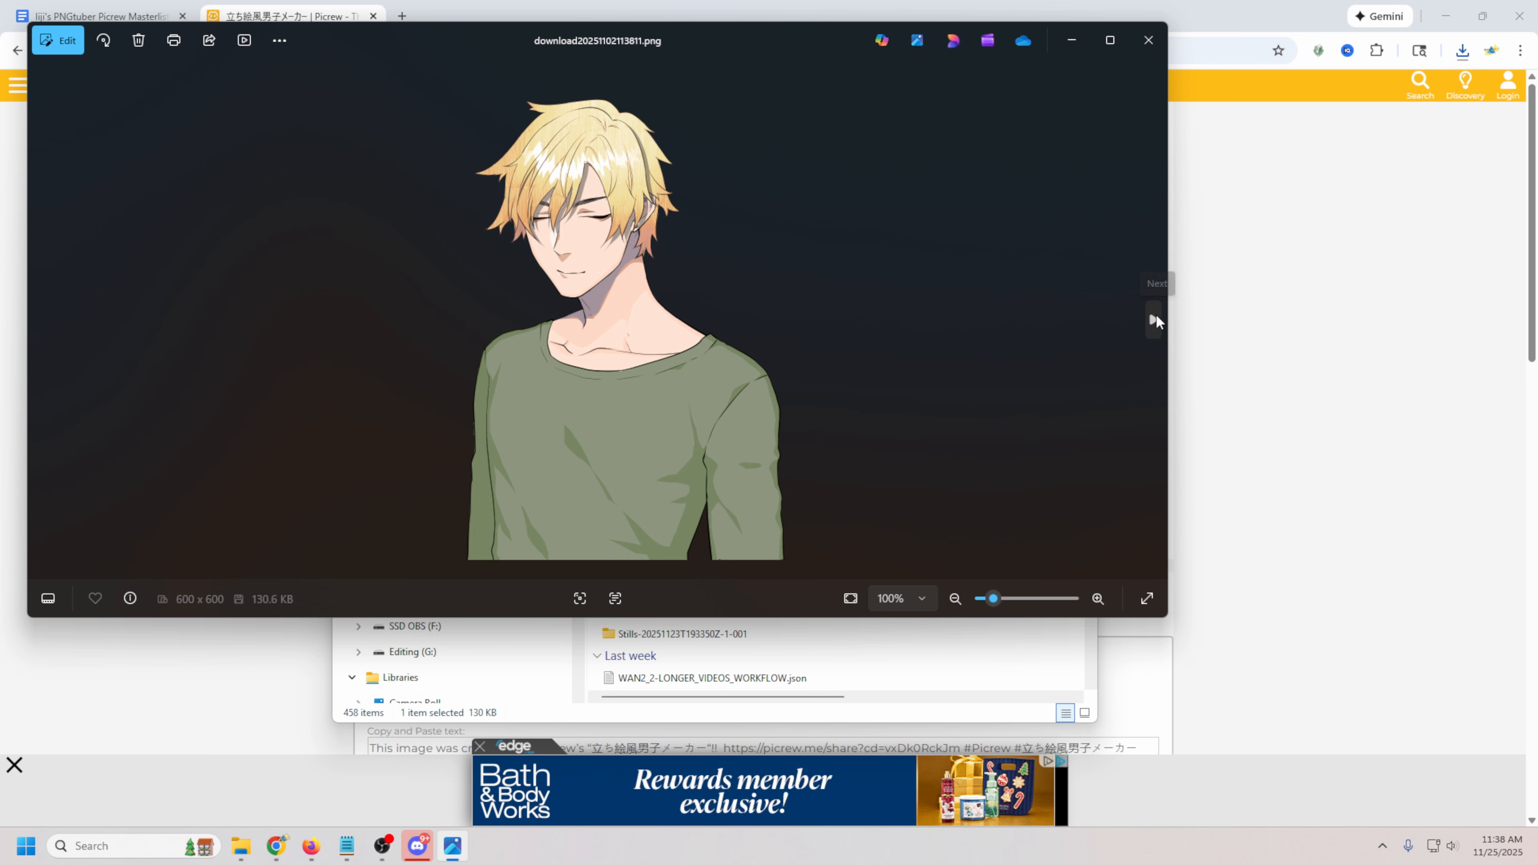
Return to the editor and give the closed-eyes avatar an open laughing mouth.
left_click(1147, 40)
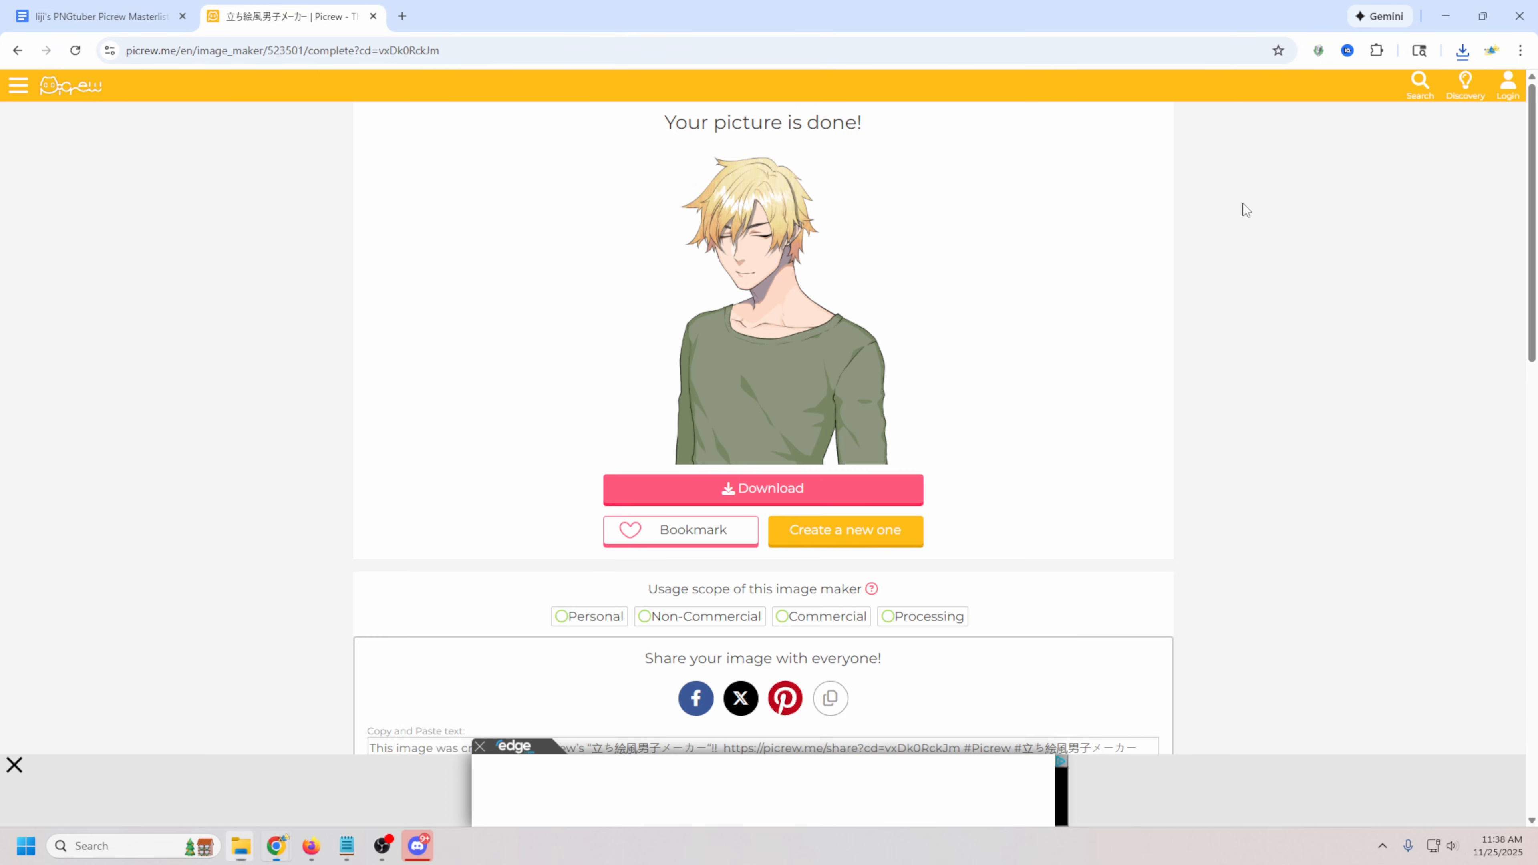
left_click(844, 529)
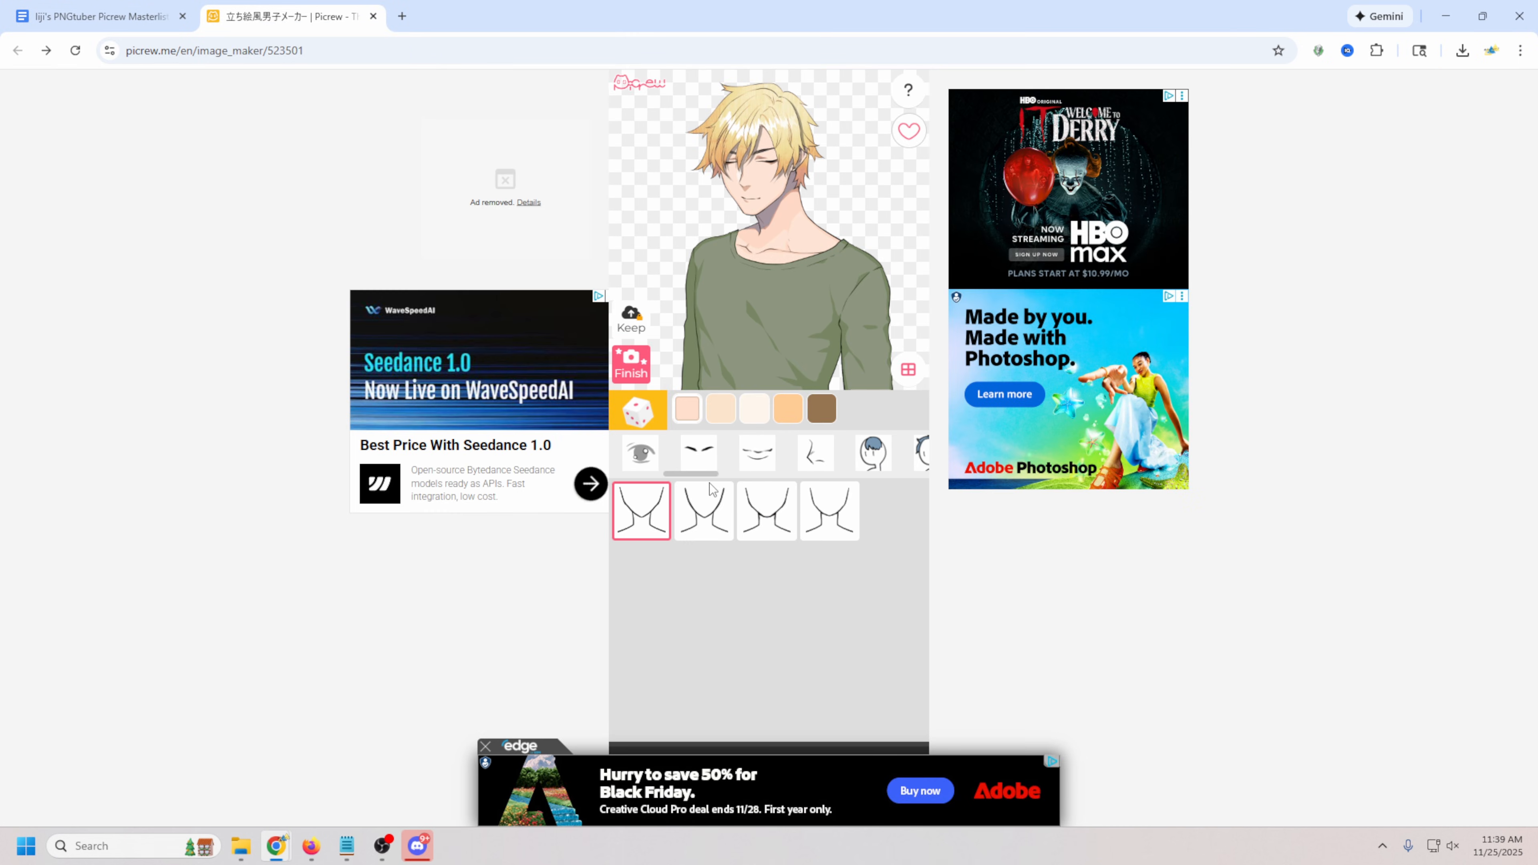
left_click(755, 452)
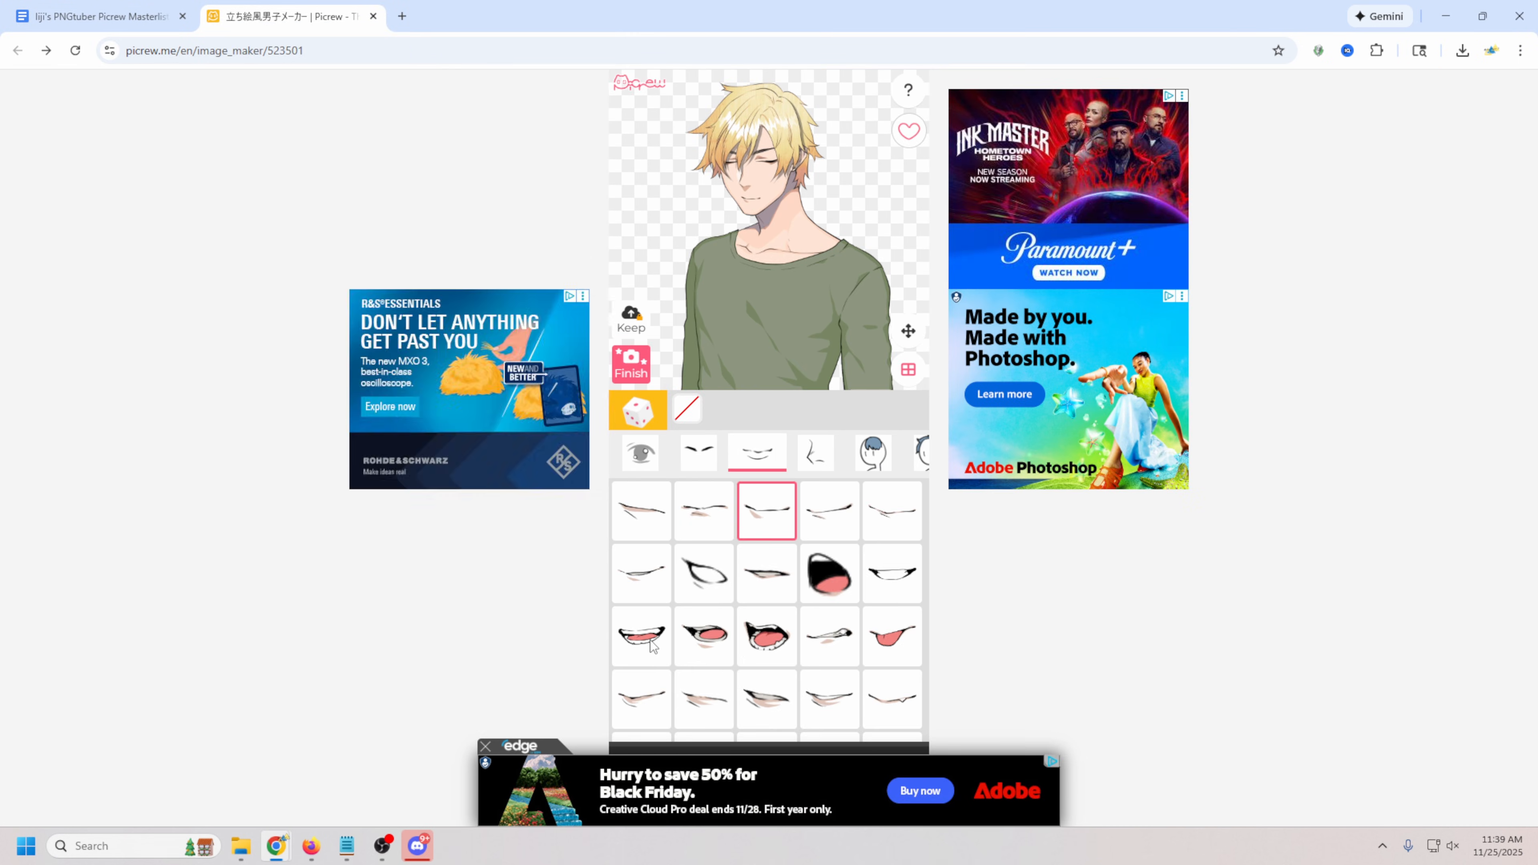
left_click(641, 635)
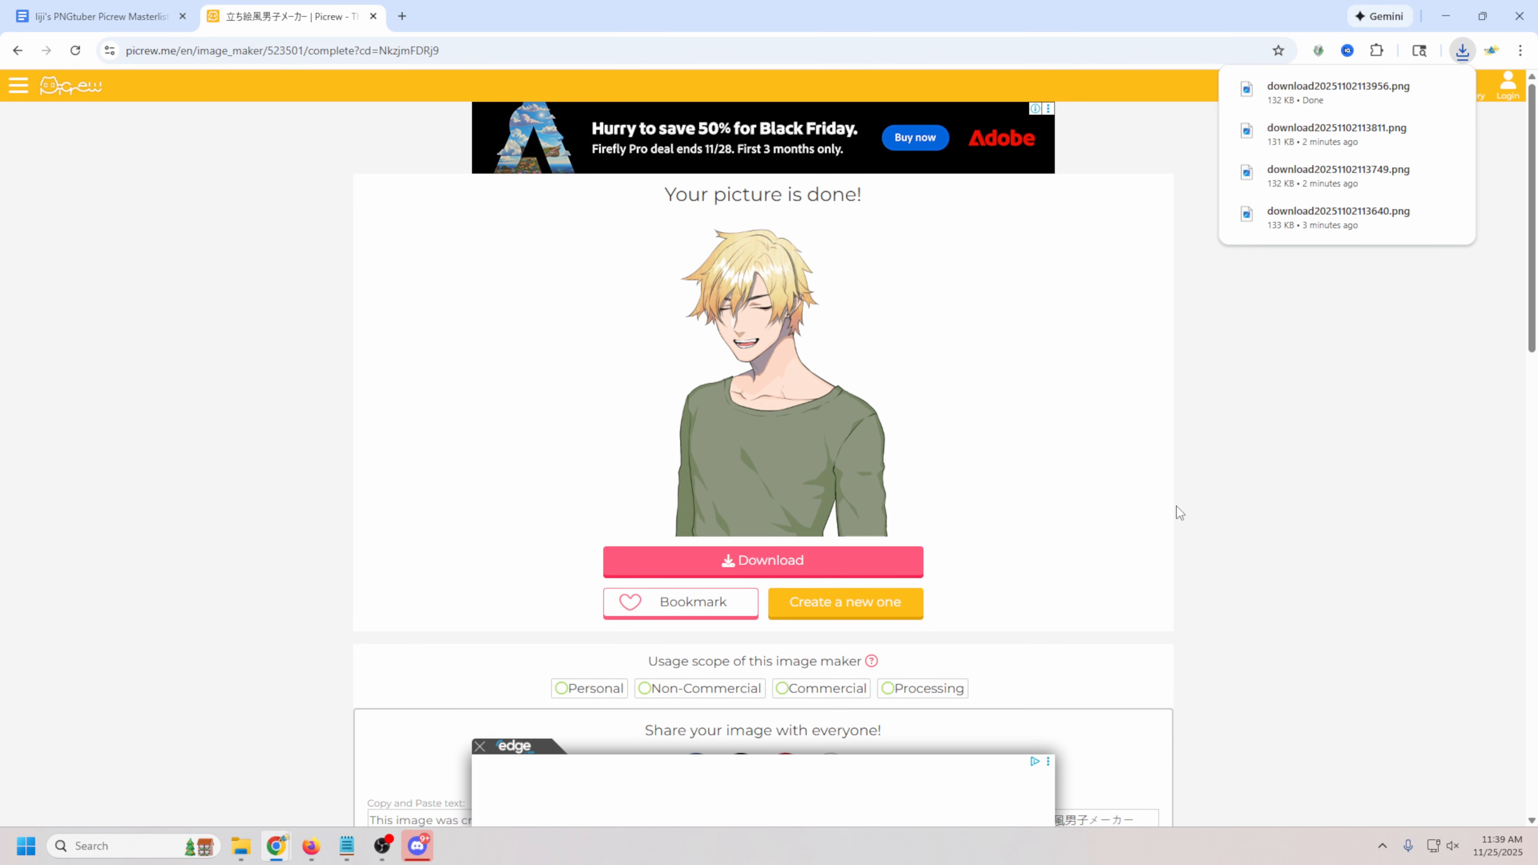
left_click(1085, 378)
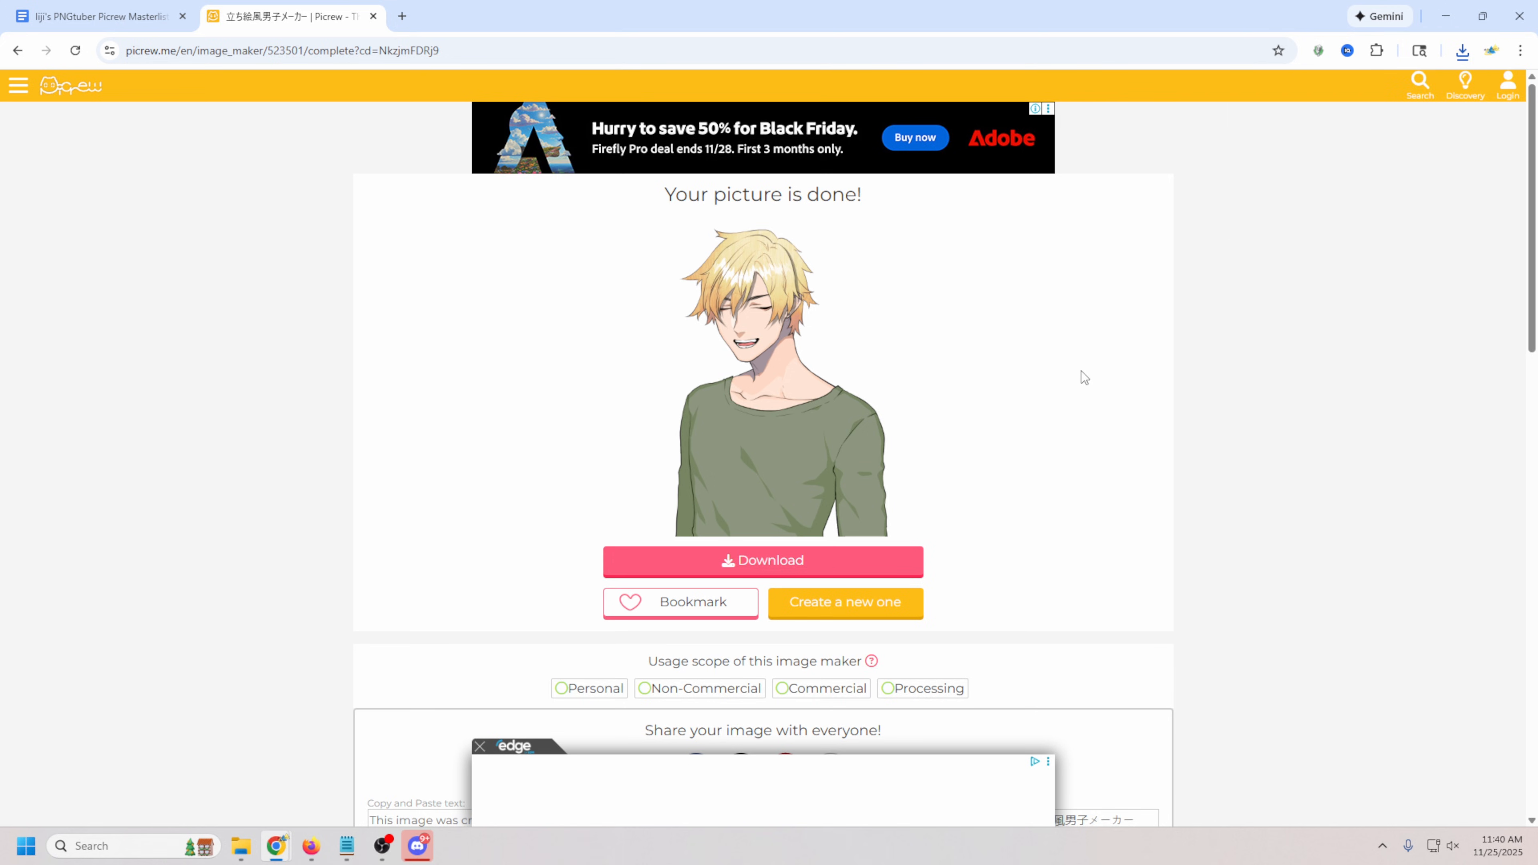
scroll("down", 3)
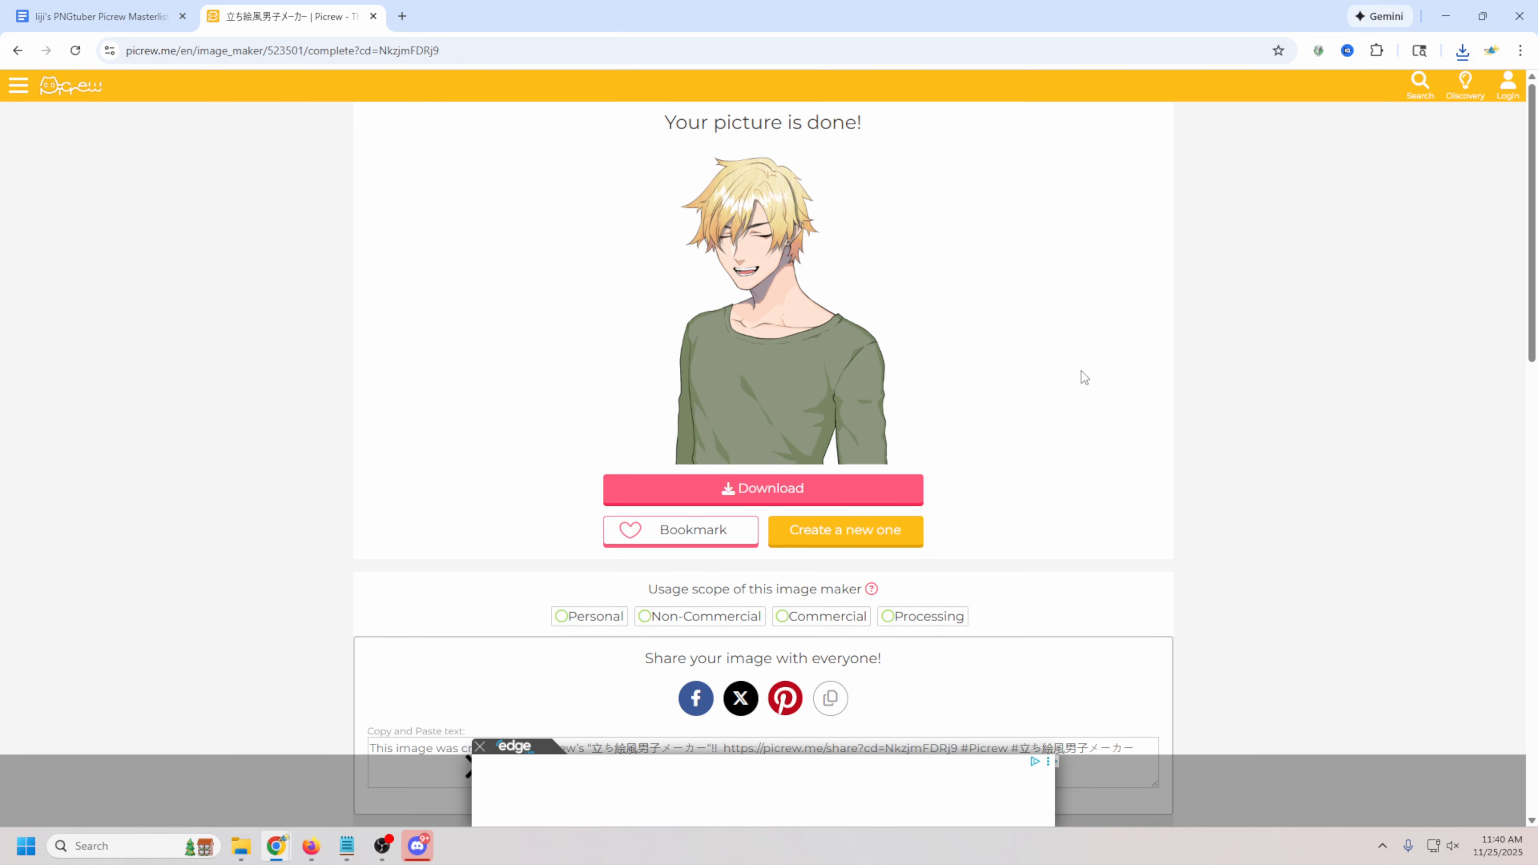
mouse_move(170, 447)
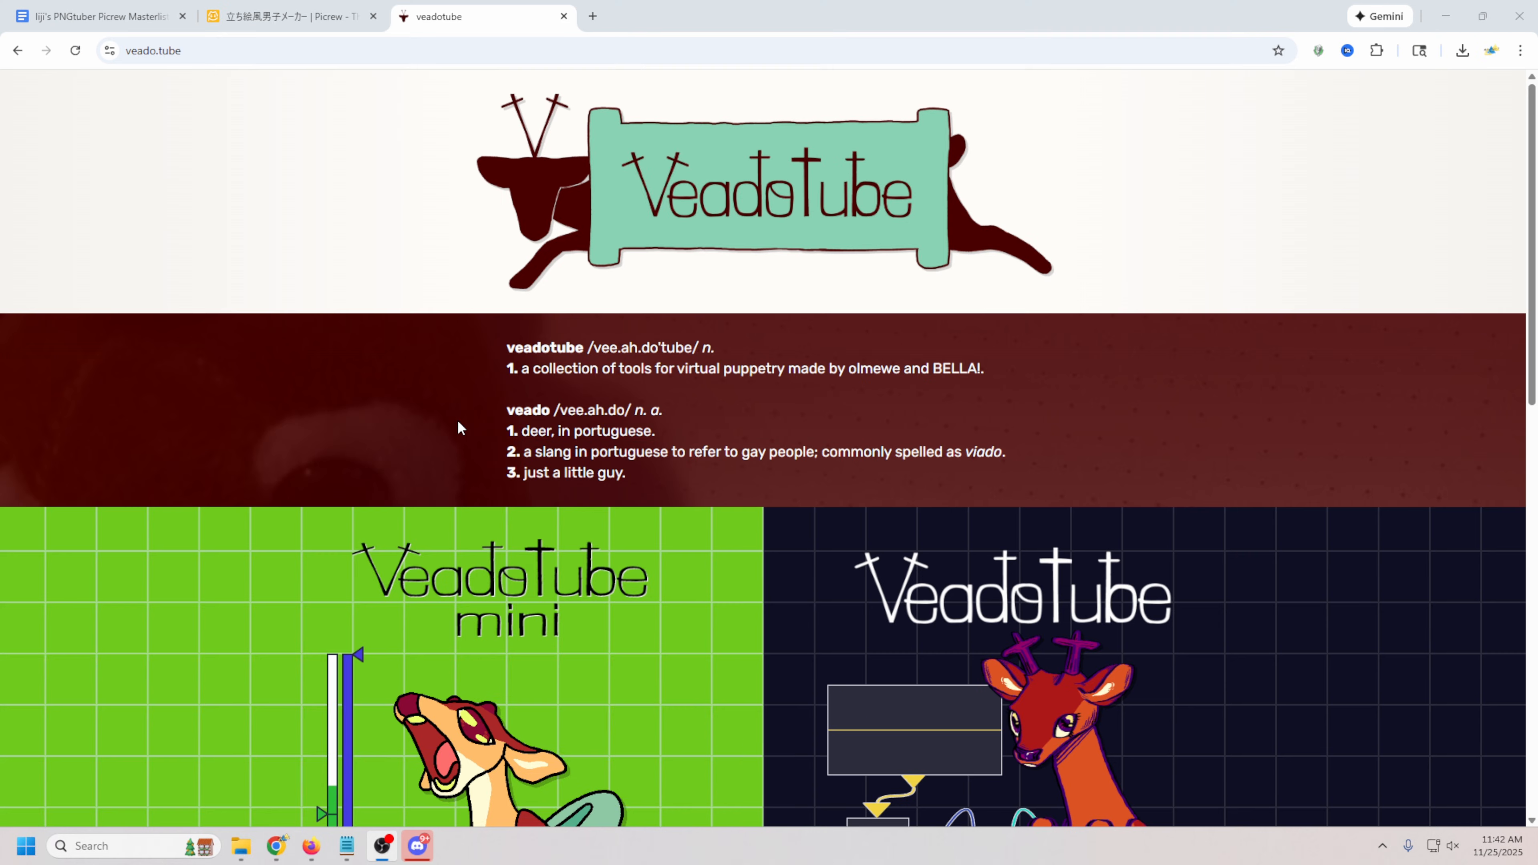
Skip payment and start the free Windows x64 download of veadotube mini.
scroll("down", 3)
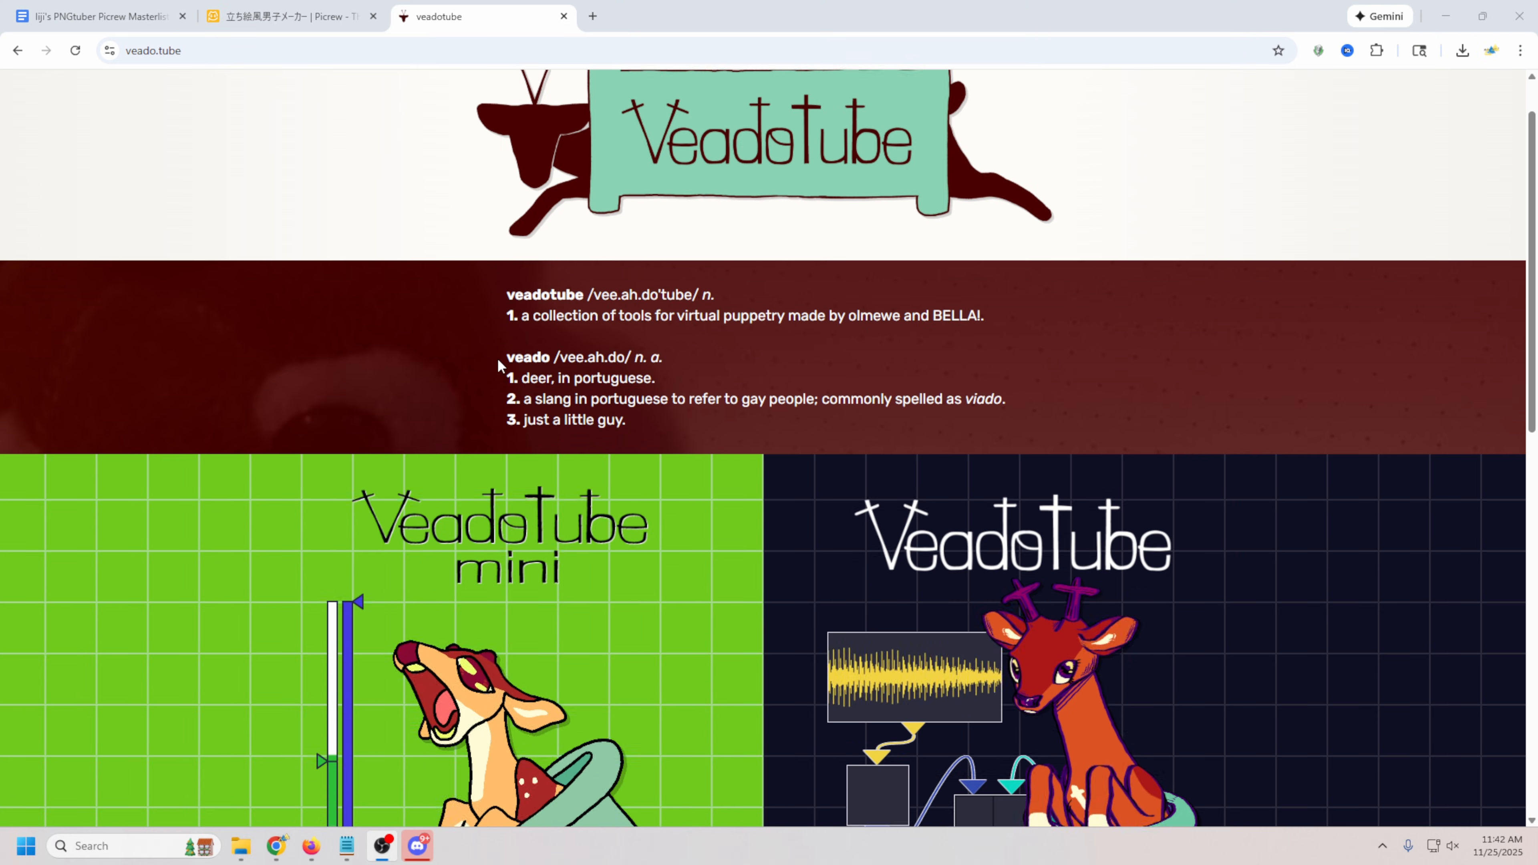
scroll("down", 3)
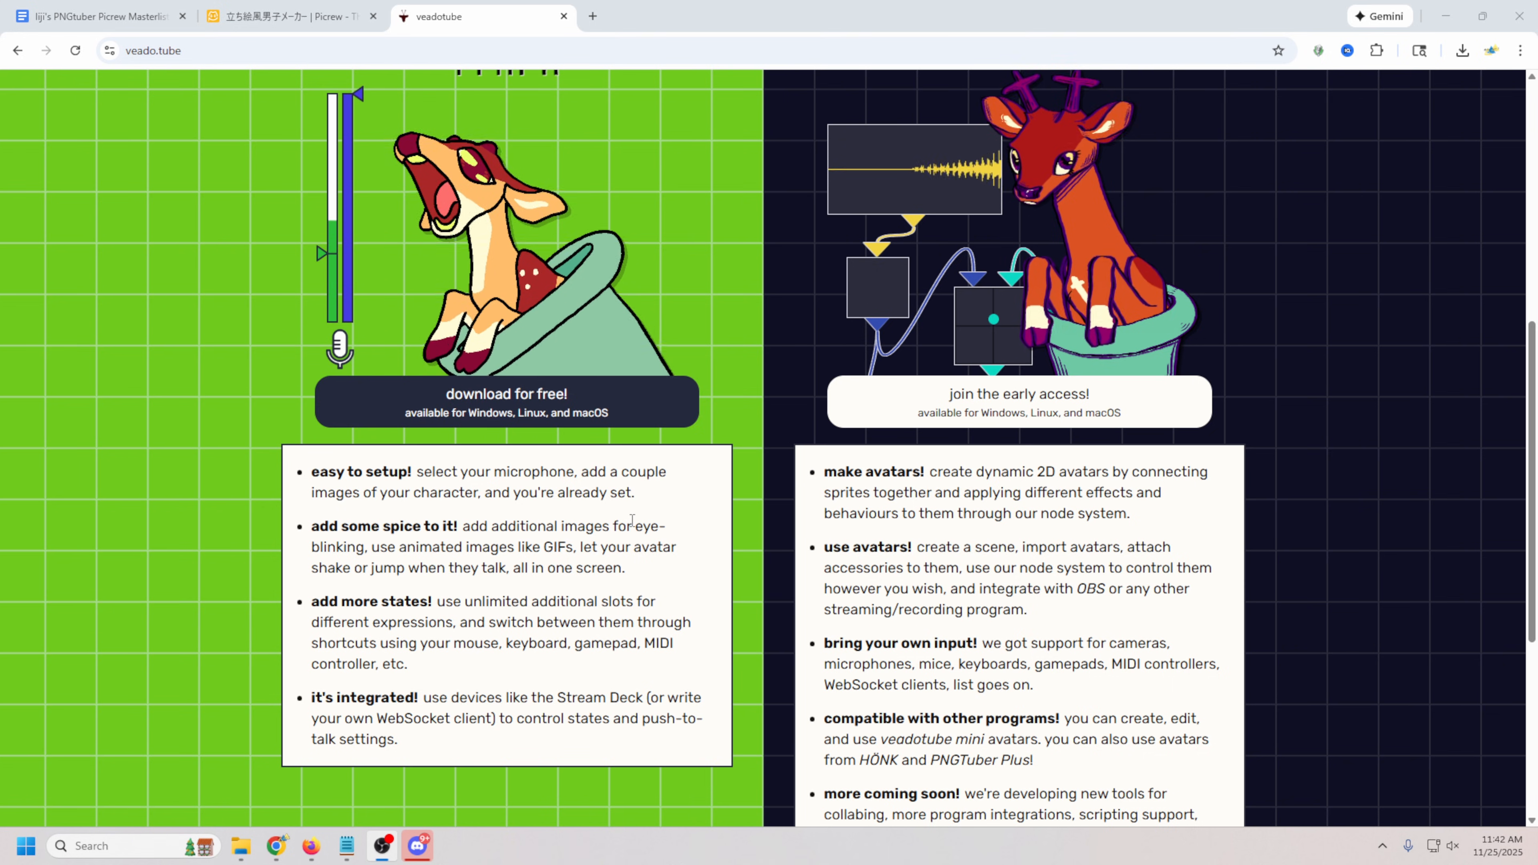
scroll("down", 3)
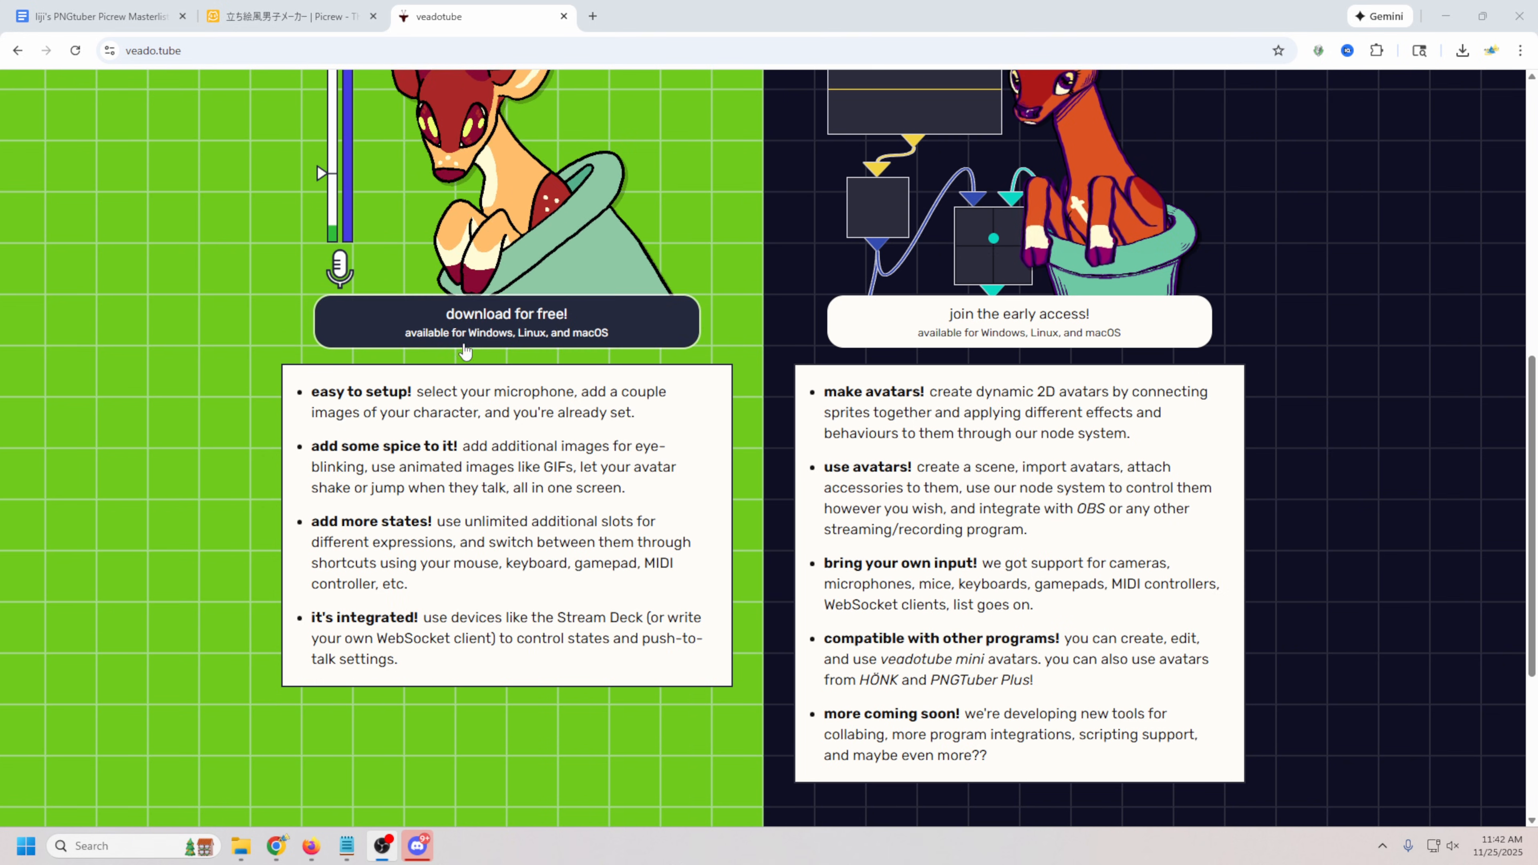
left_click(506, 320)
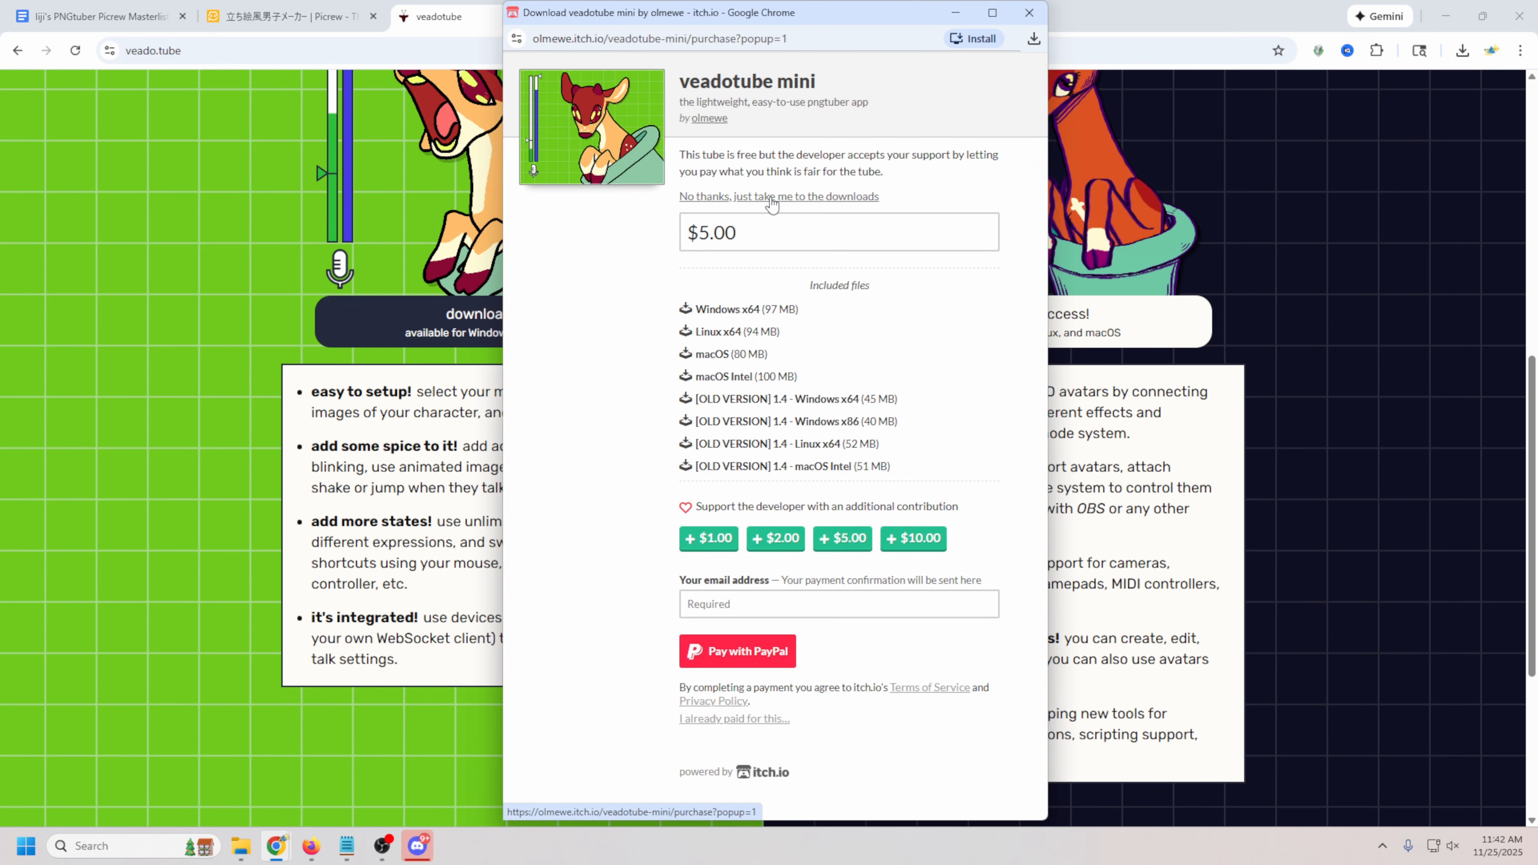
left_click(778, 196)
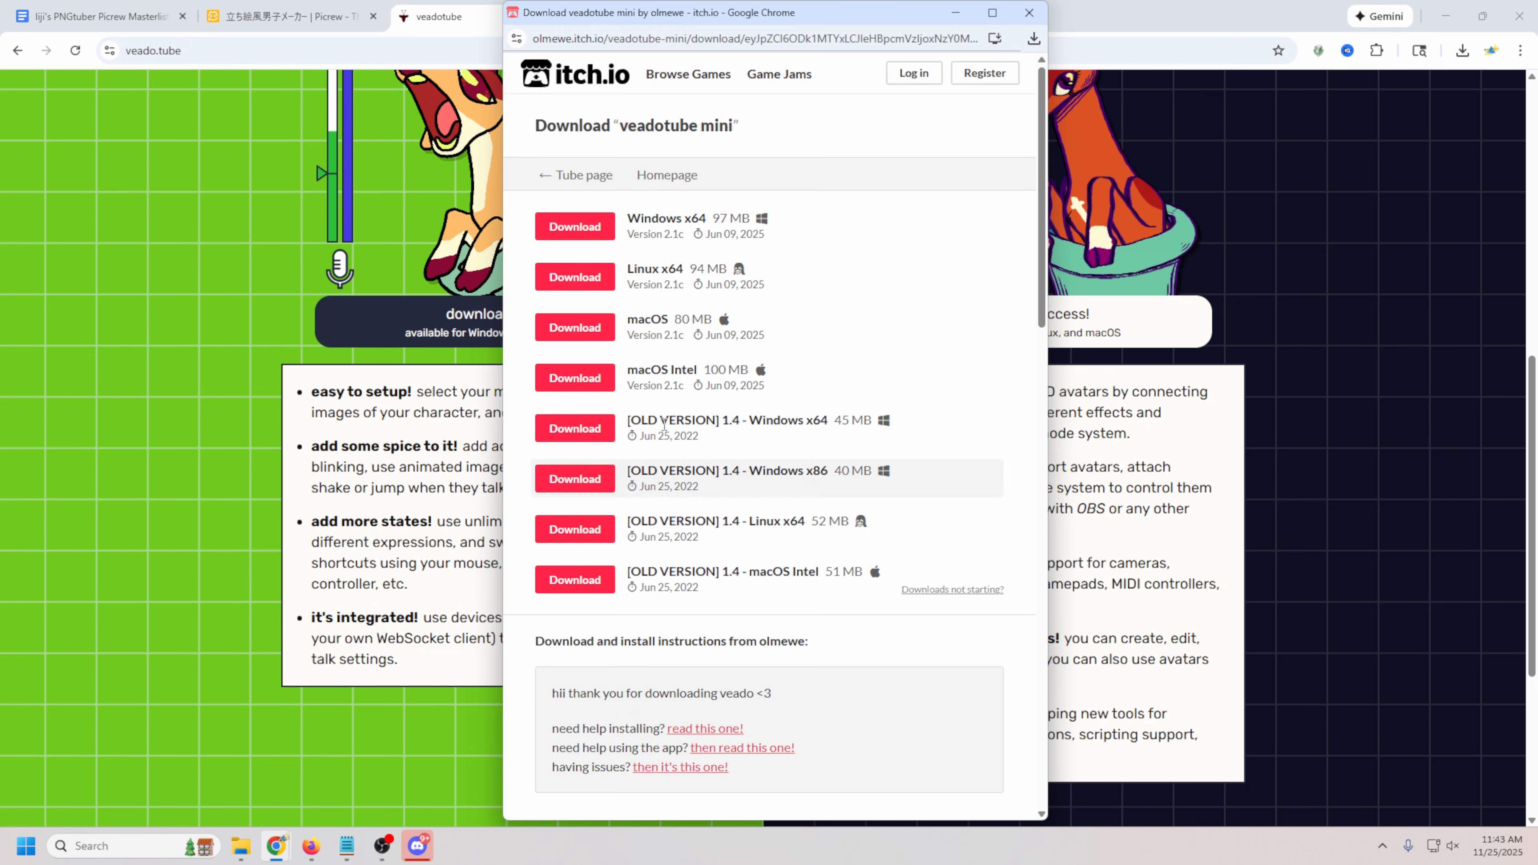
left_click(575, 227)
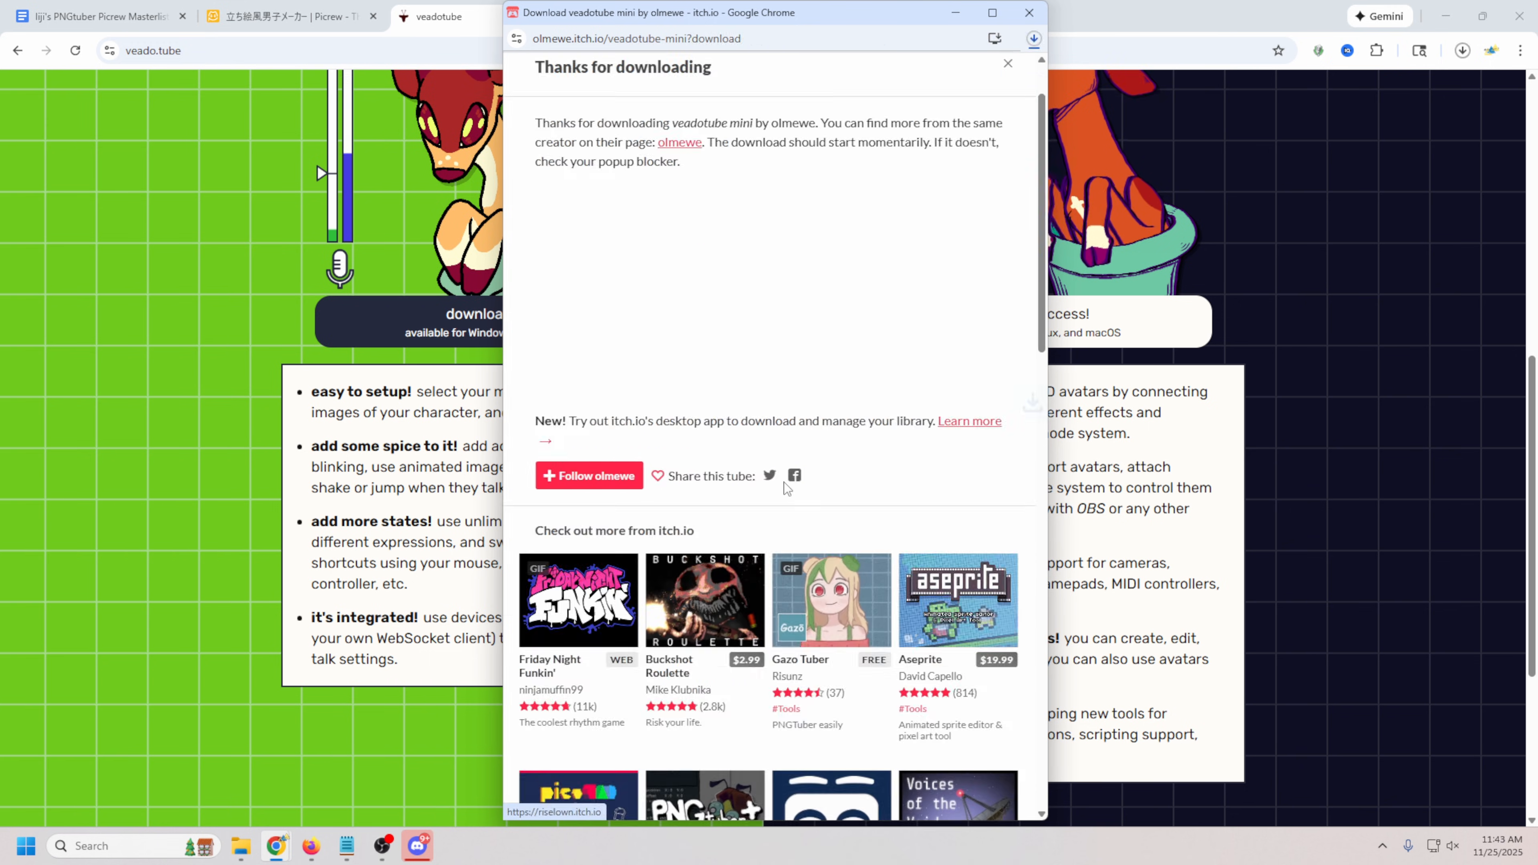
Extract the veadotube mini zip, briefly launching and closing the app.
left_click(1031, 38)
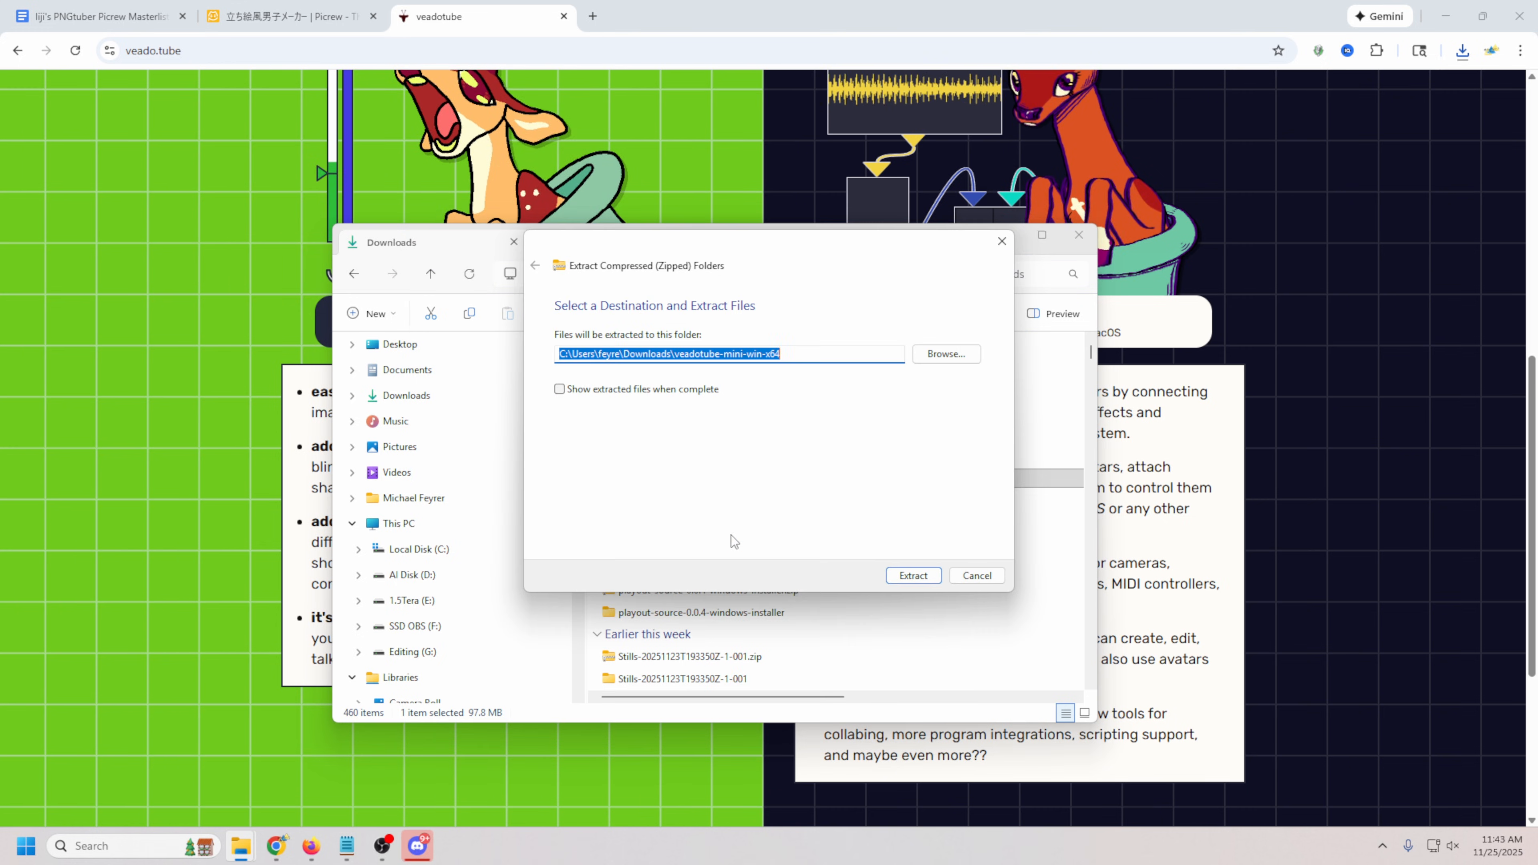
left_click(912, 576)
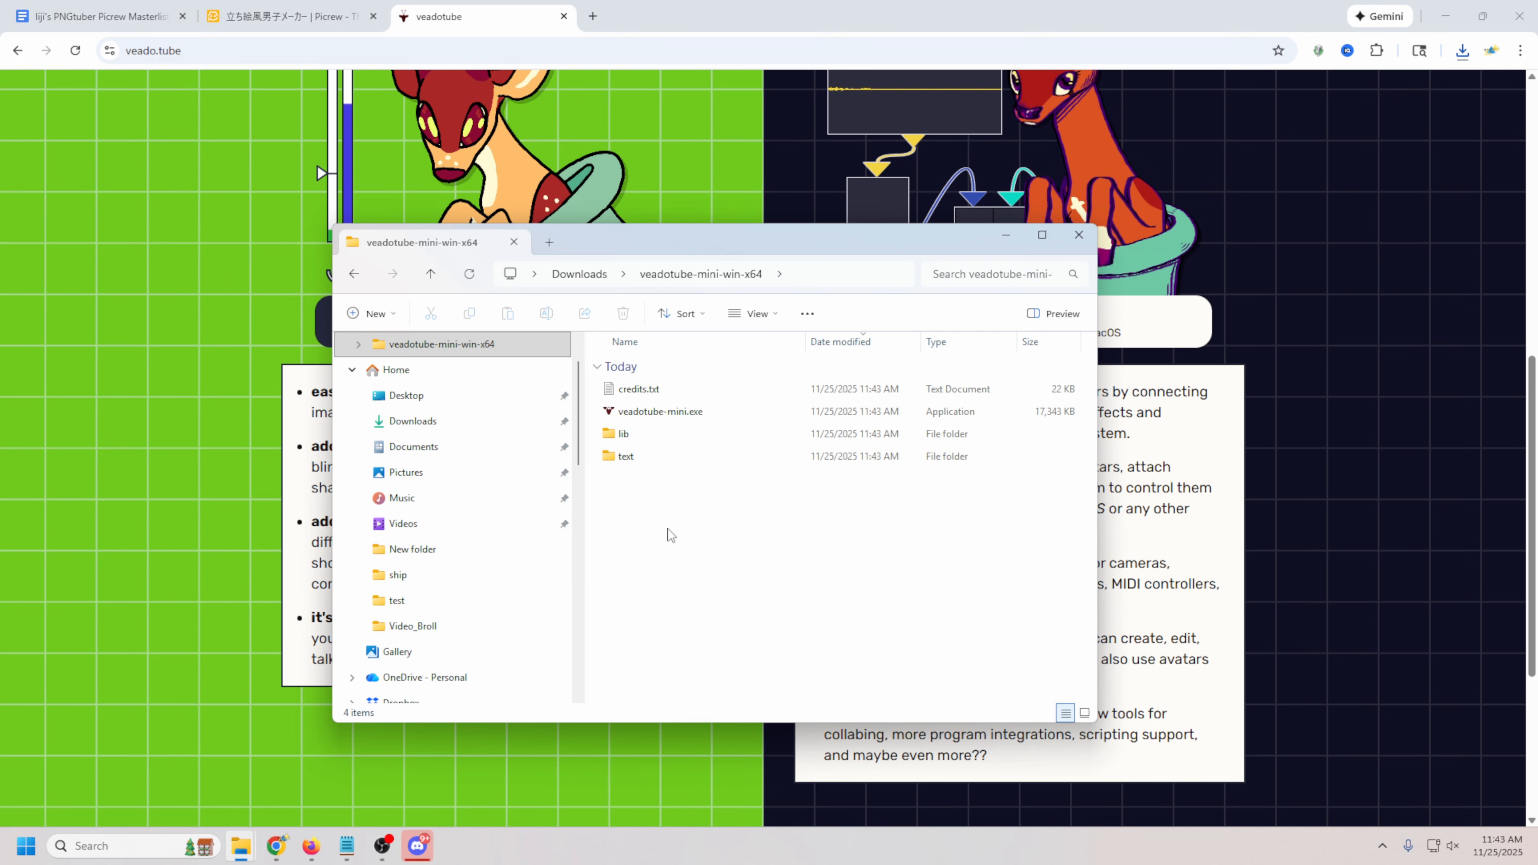
mouse_move(791, 451)
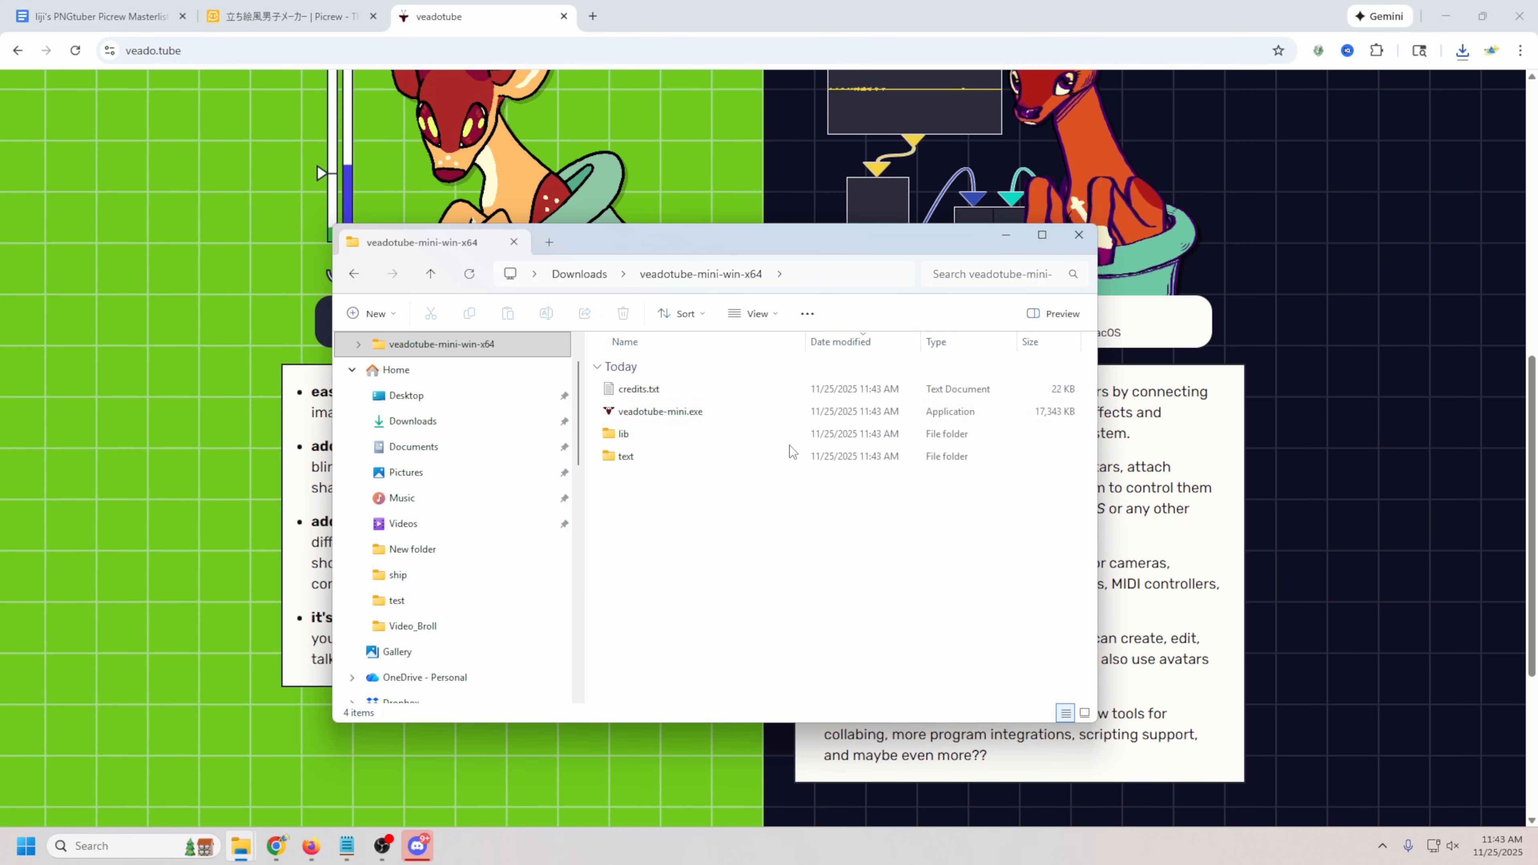
mouse_move(659, 410)
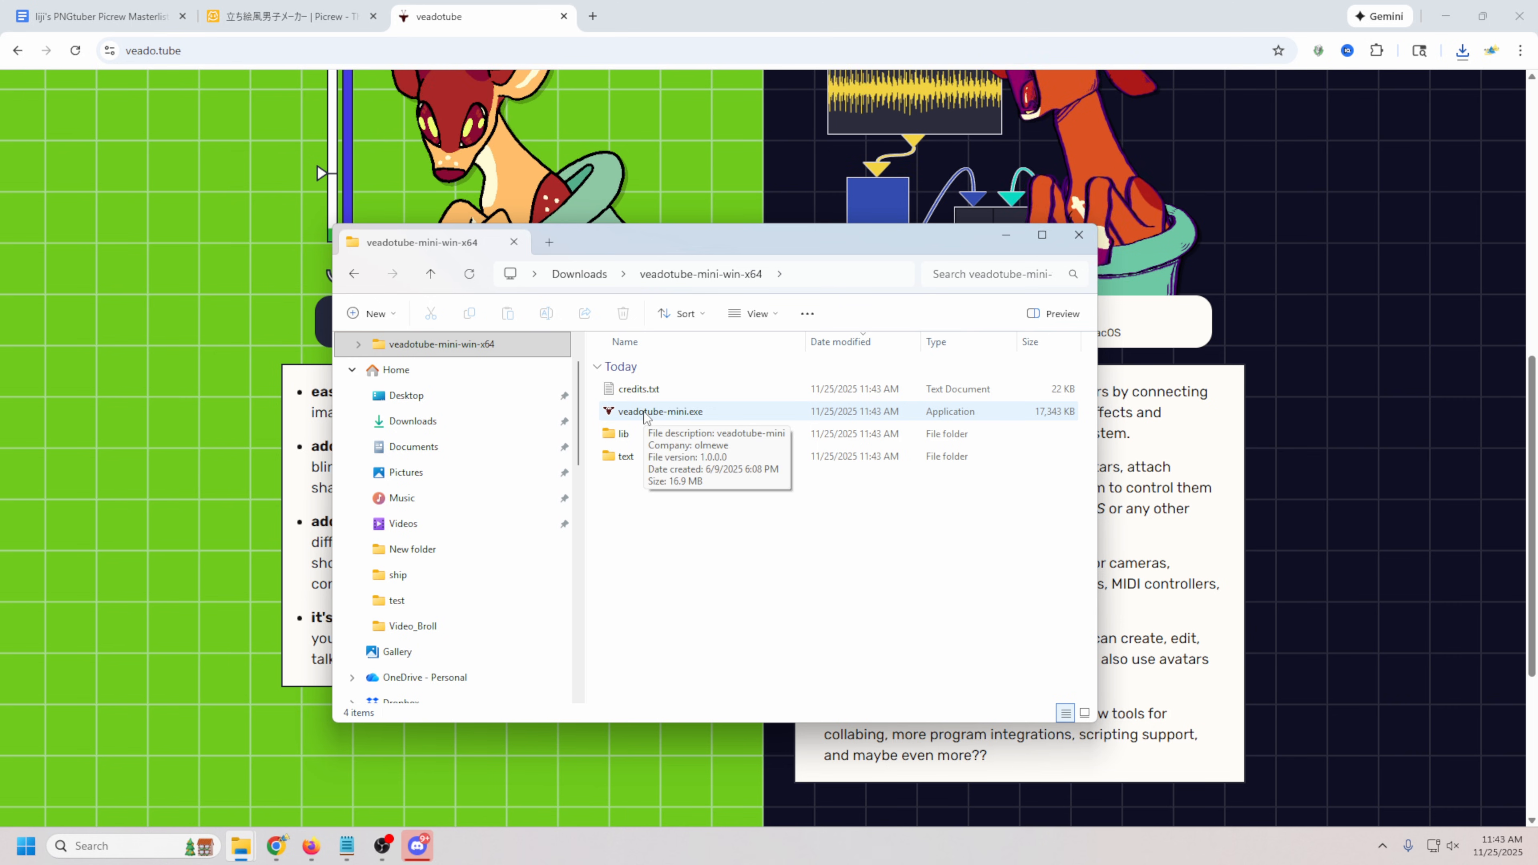
mouse_move(659, 420)
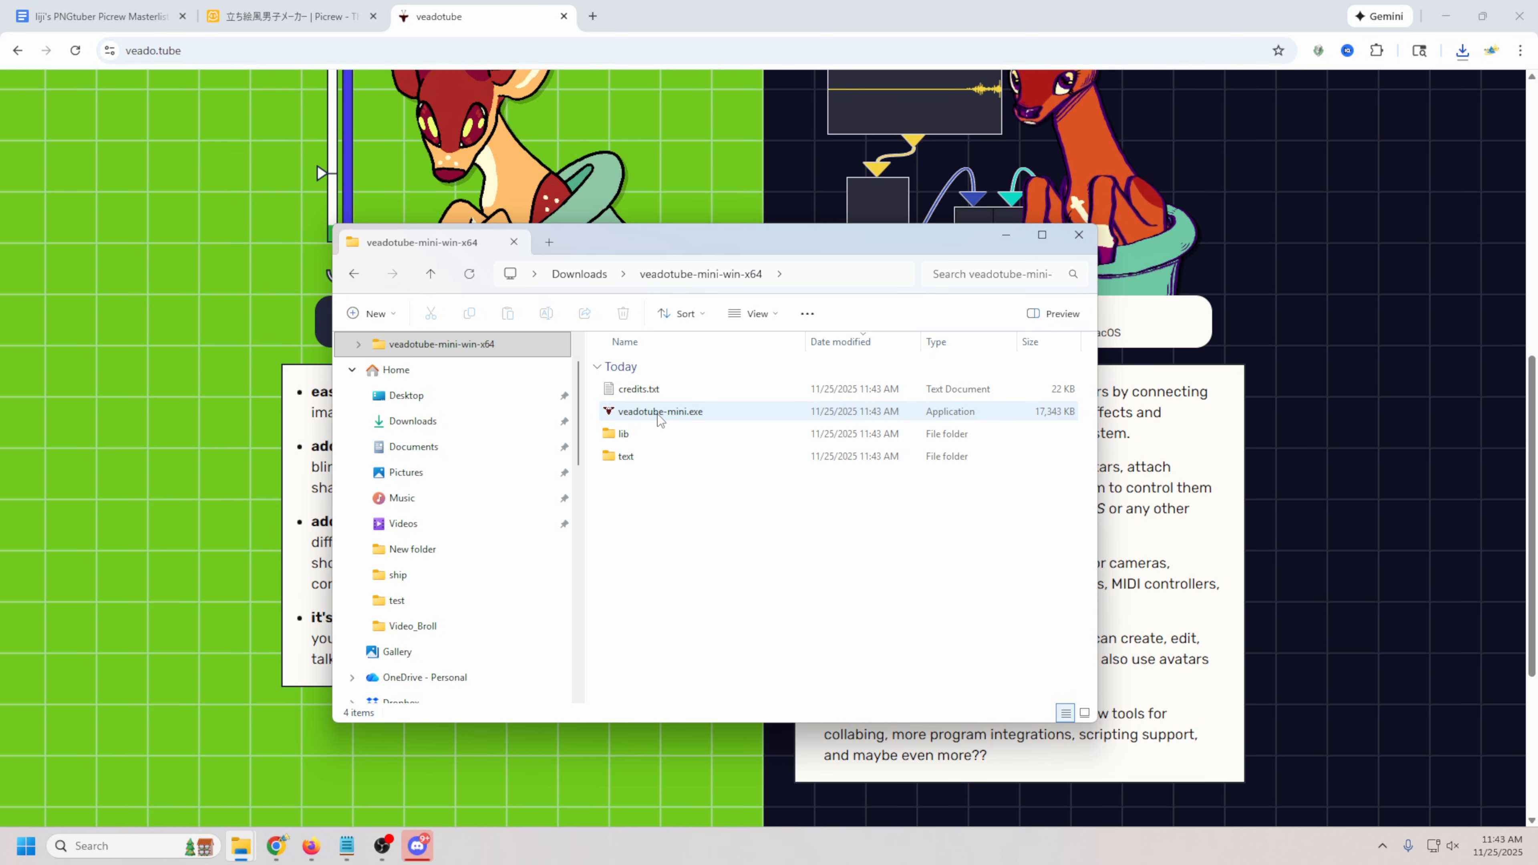
double_click(660, 411)
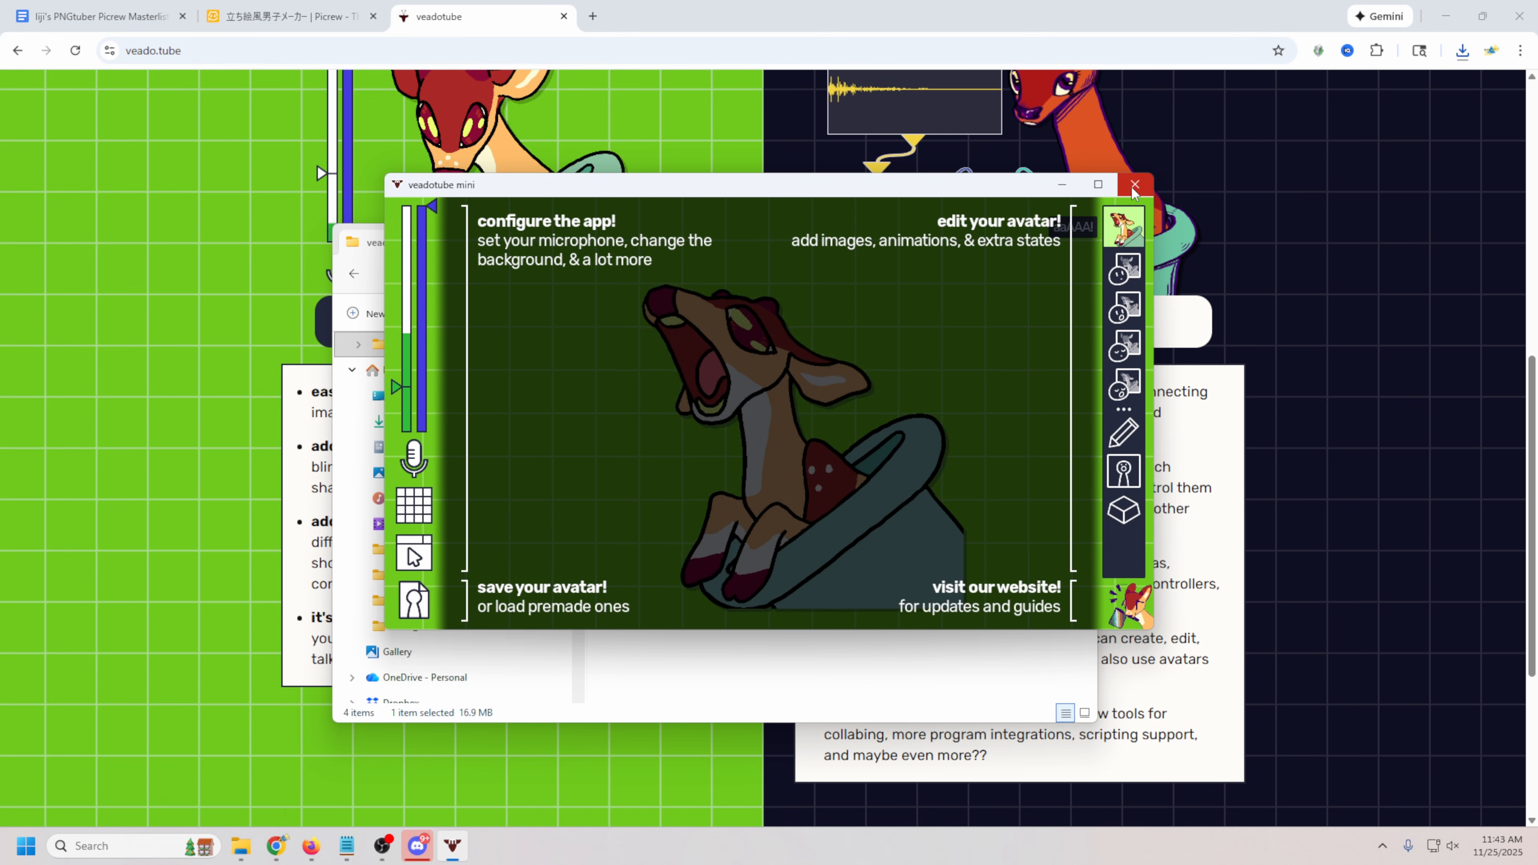
left_click(1134, 185)
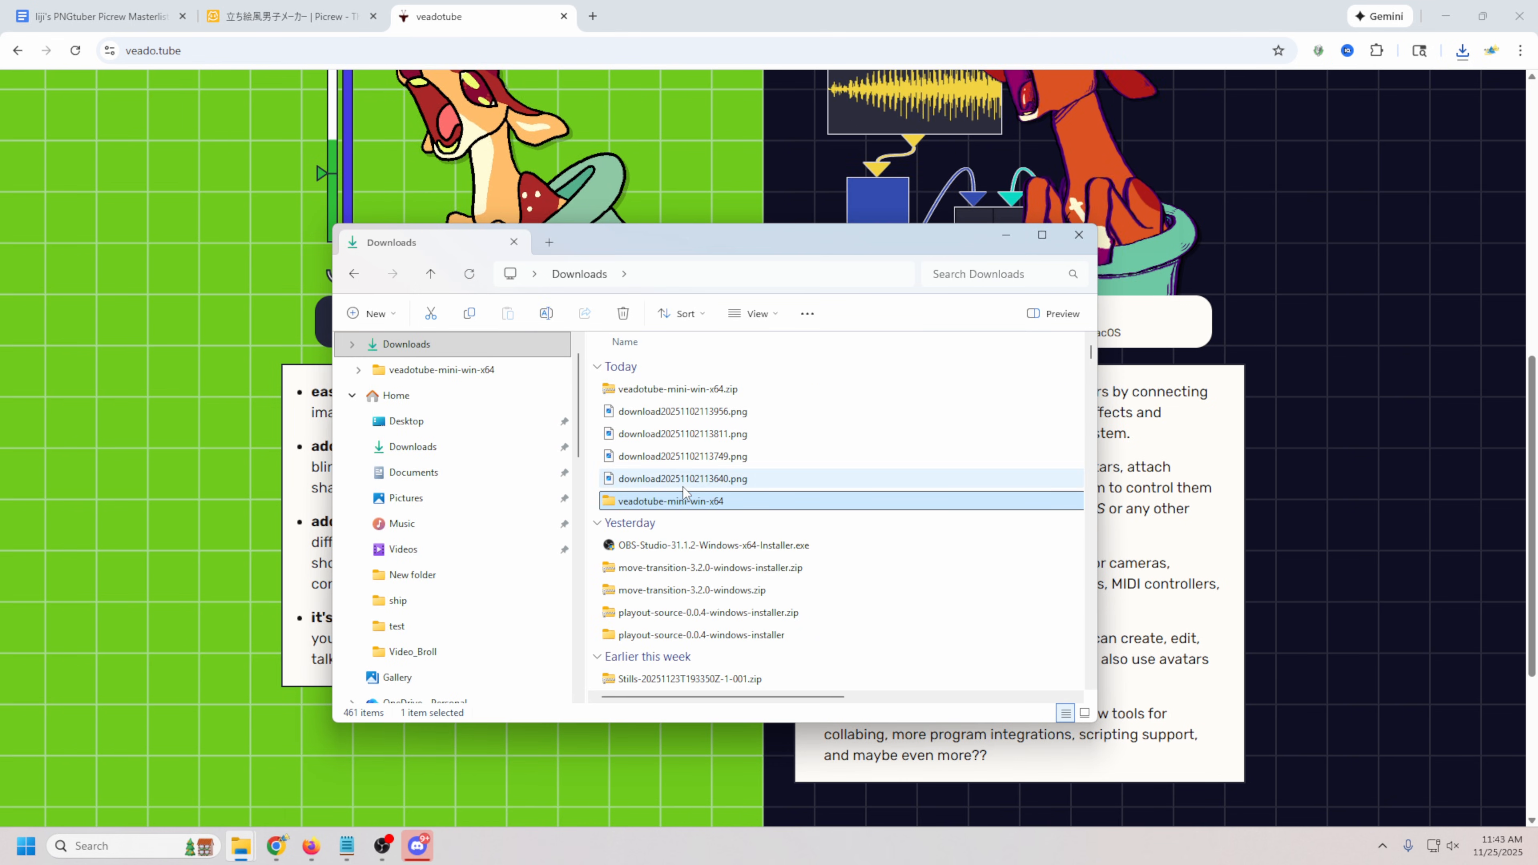
Open the extracted veadotube-mini-win-x64 folder and bring up options for veadotube-mini.exe.
right_click(670, 499)
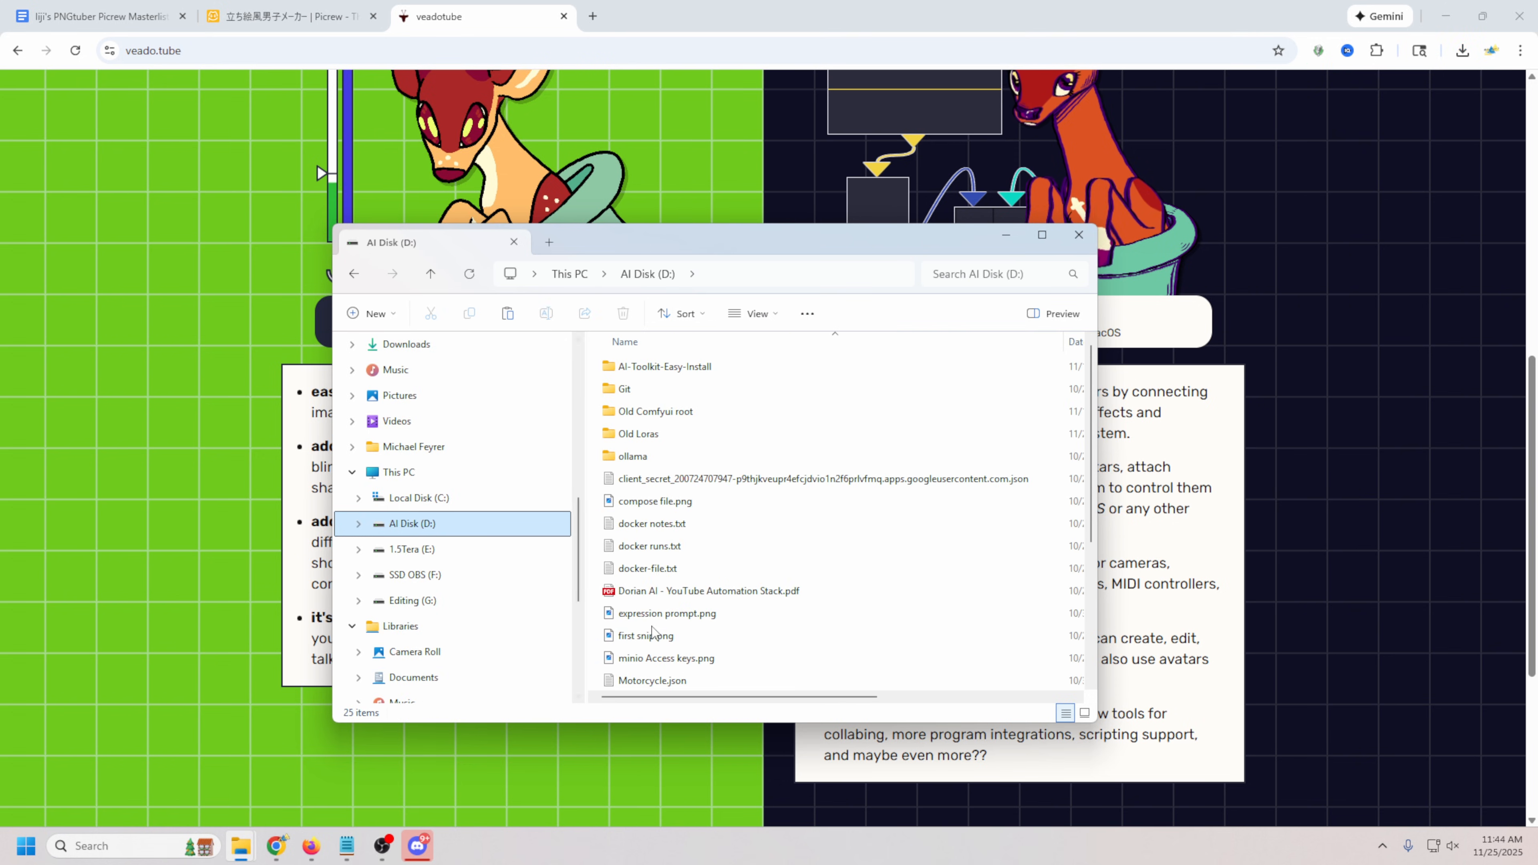
left_click(672, 680)
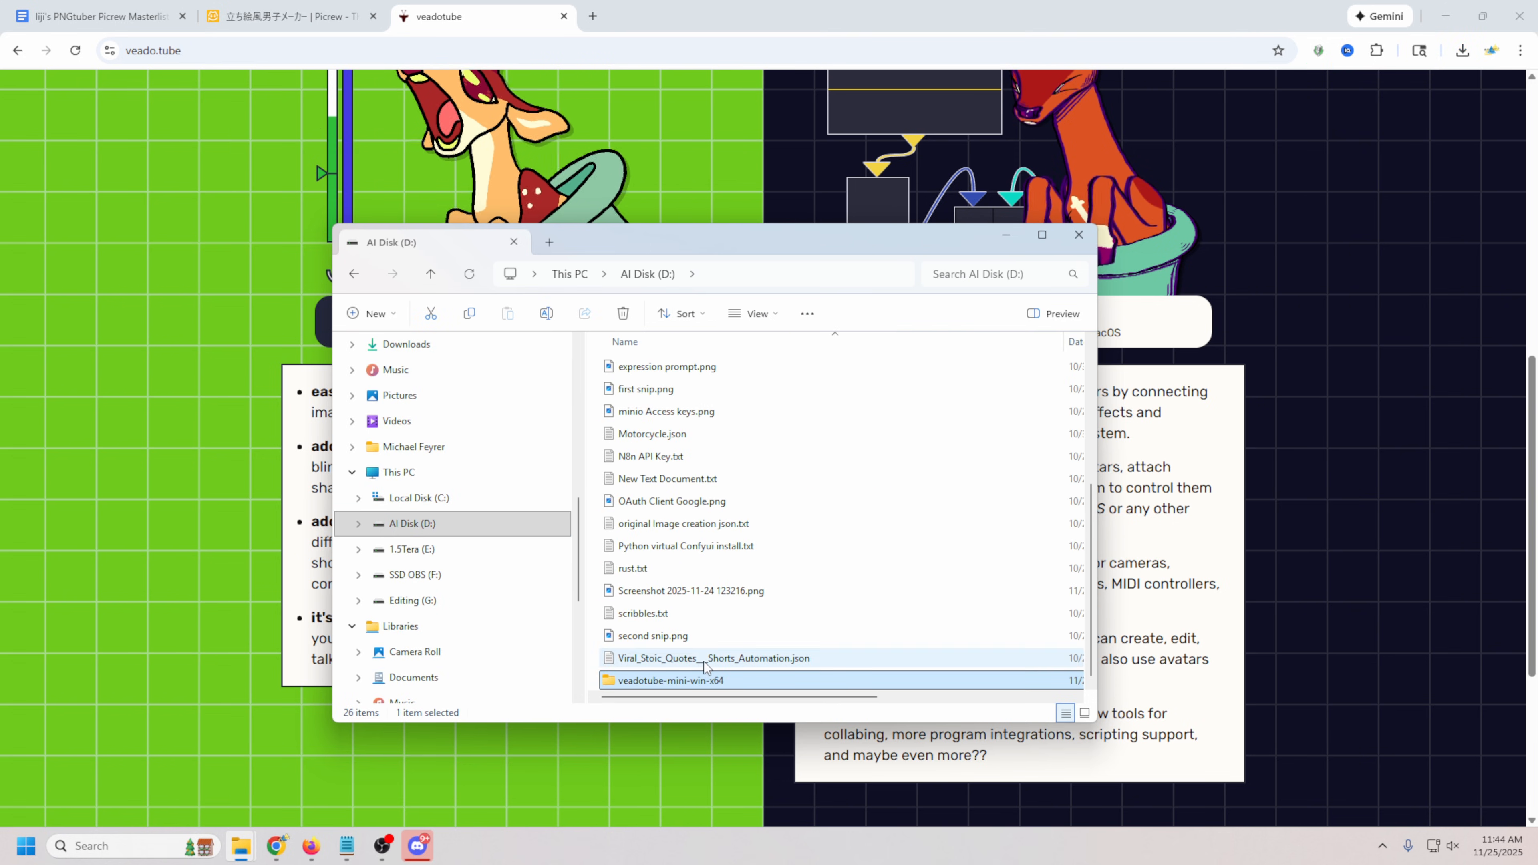
double_click(671, 680)
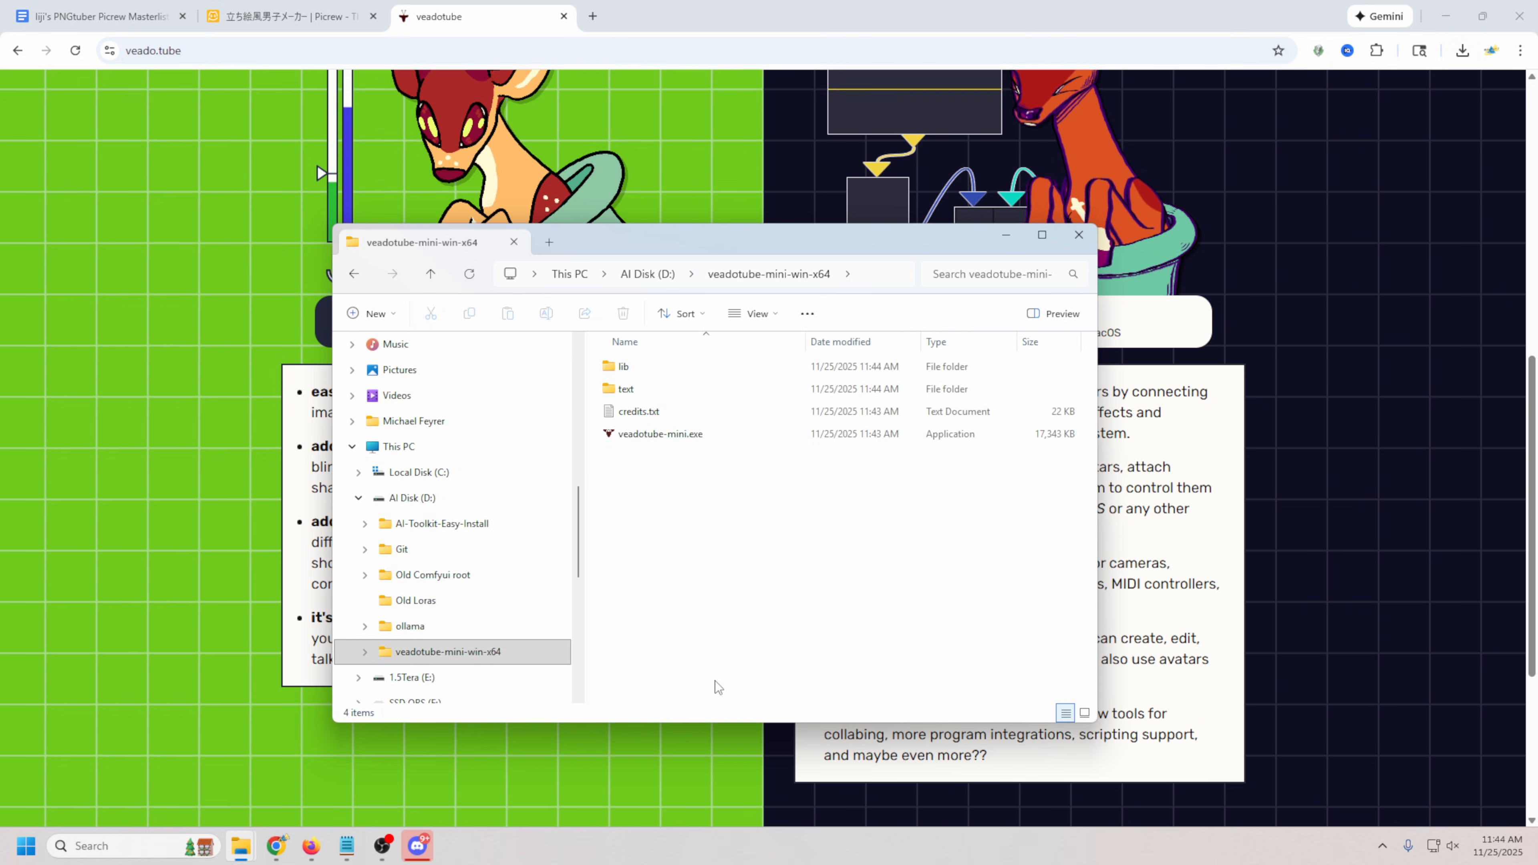
right_click(660, 433)
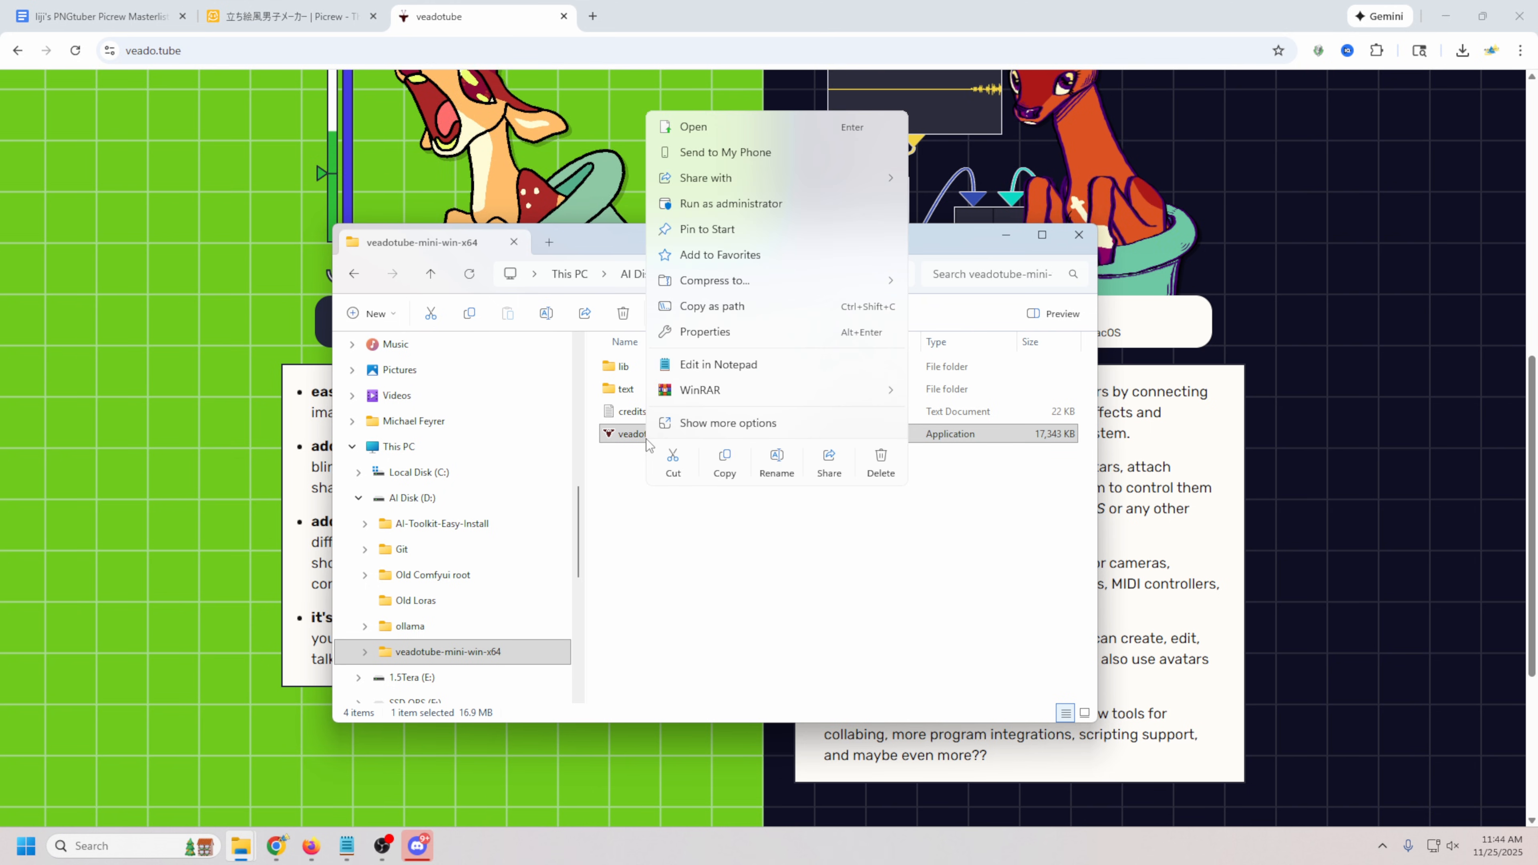
left_click(1279, 137)
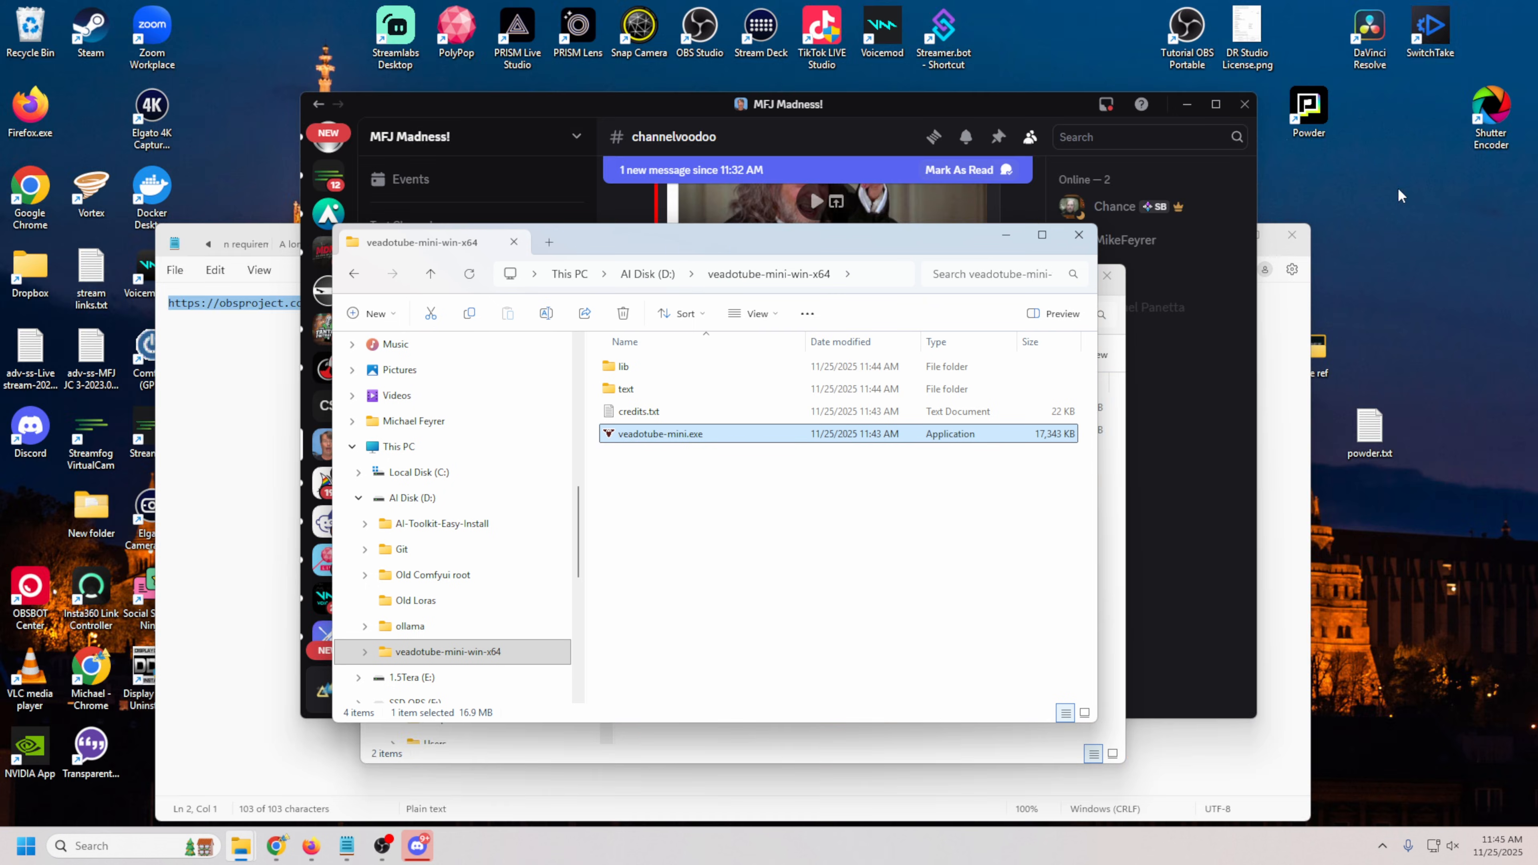
Start a new desktop shortcut from the desktop's New menu.
right_click(1401, 195)
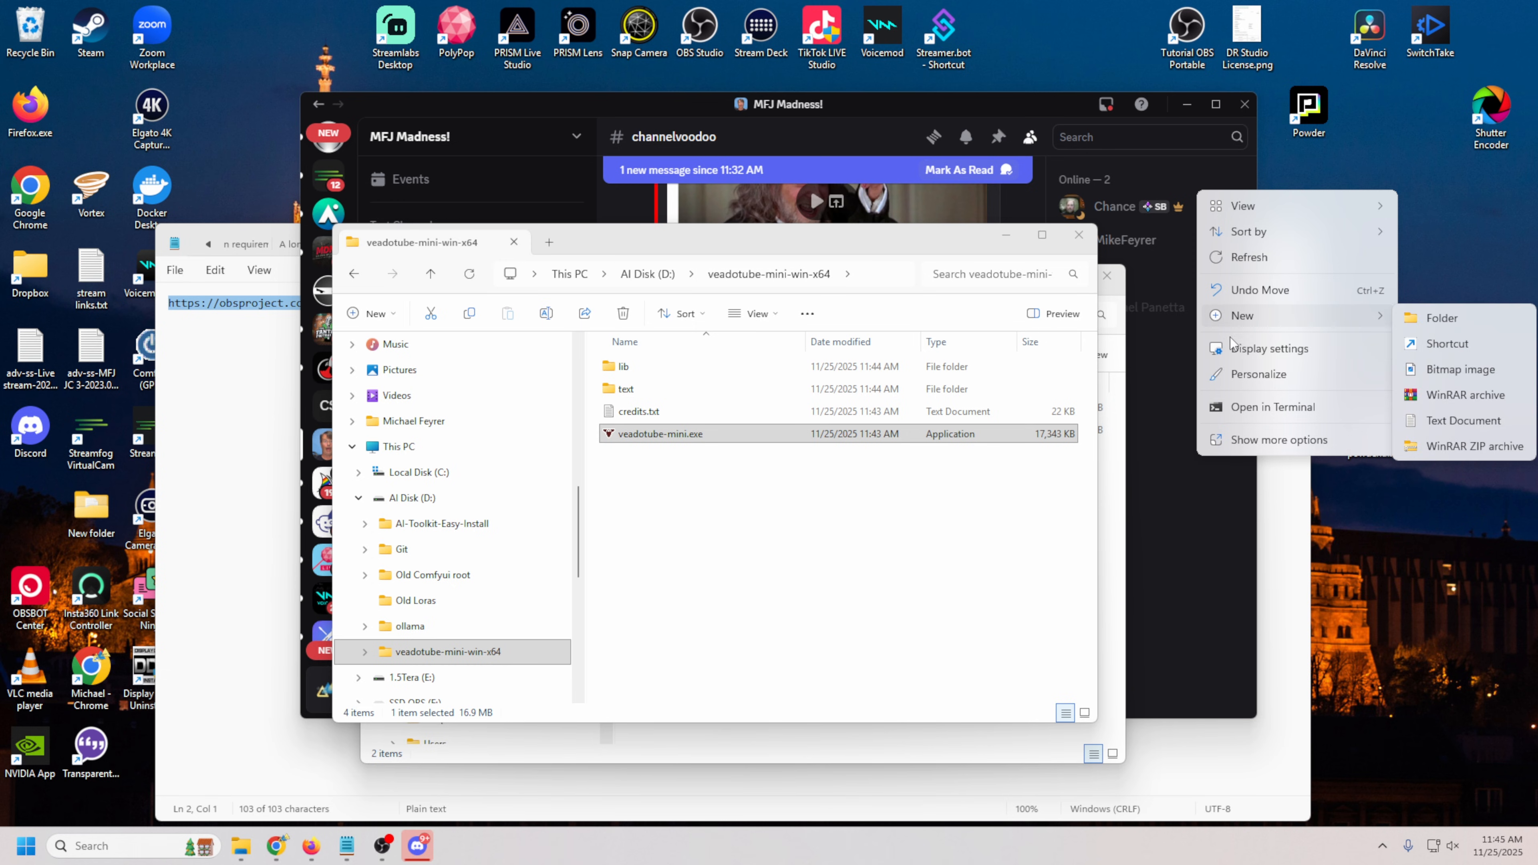
left_click(1450, 343)
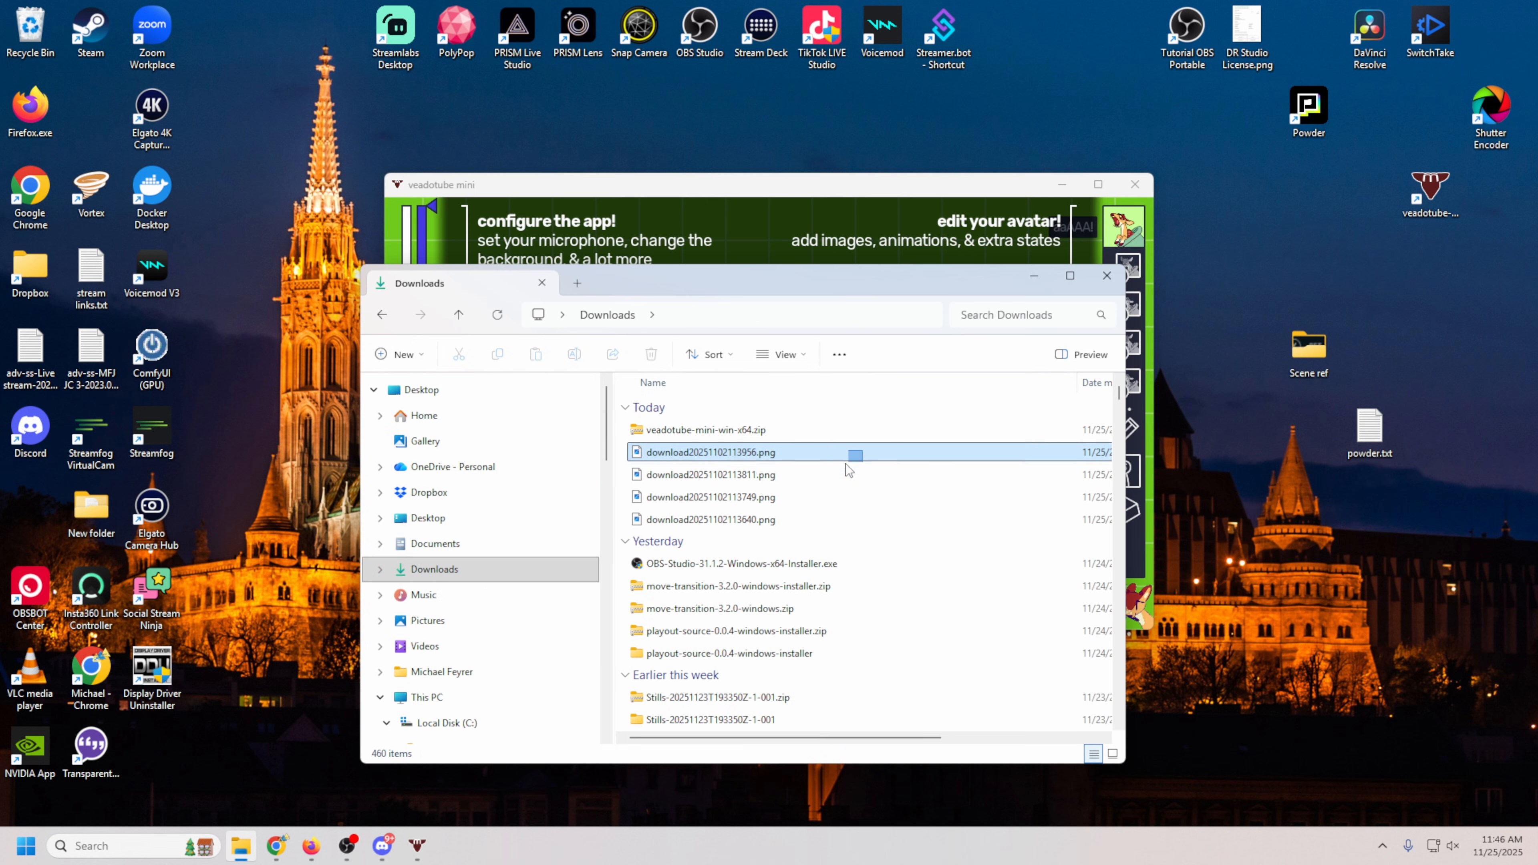
Cut the downloaded avatar PNGs and paste them into D:\veadotube-mini-win-x64.
right_click(711, 452)
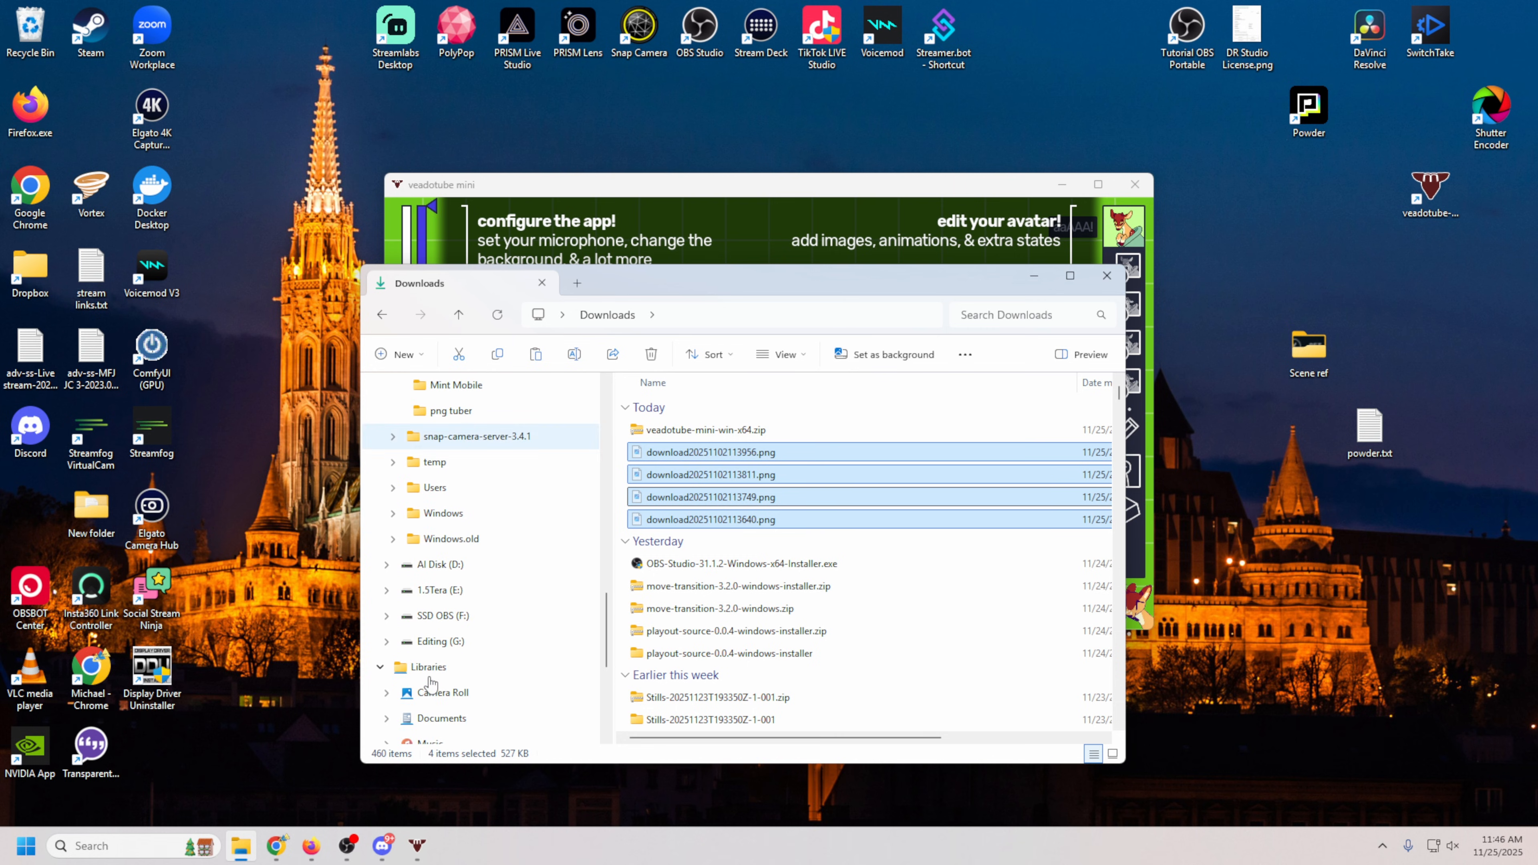
left_click(437, 564)
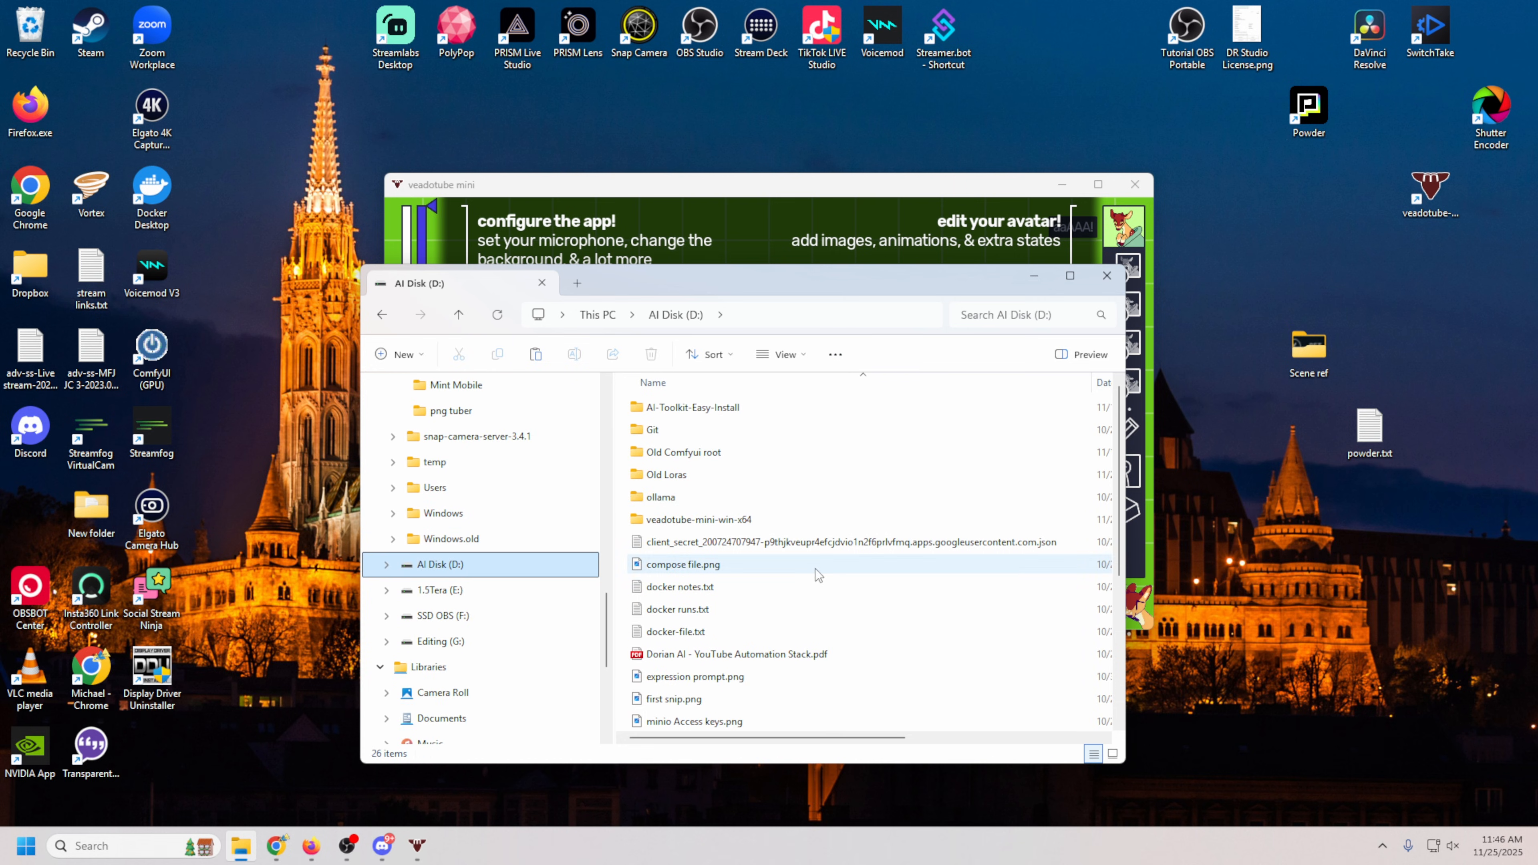
double_click(696, 519)
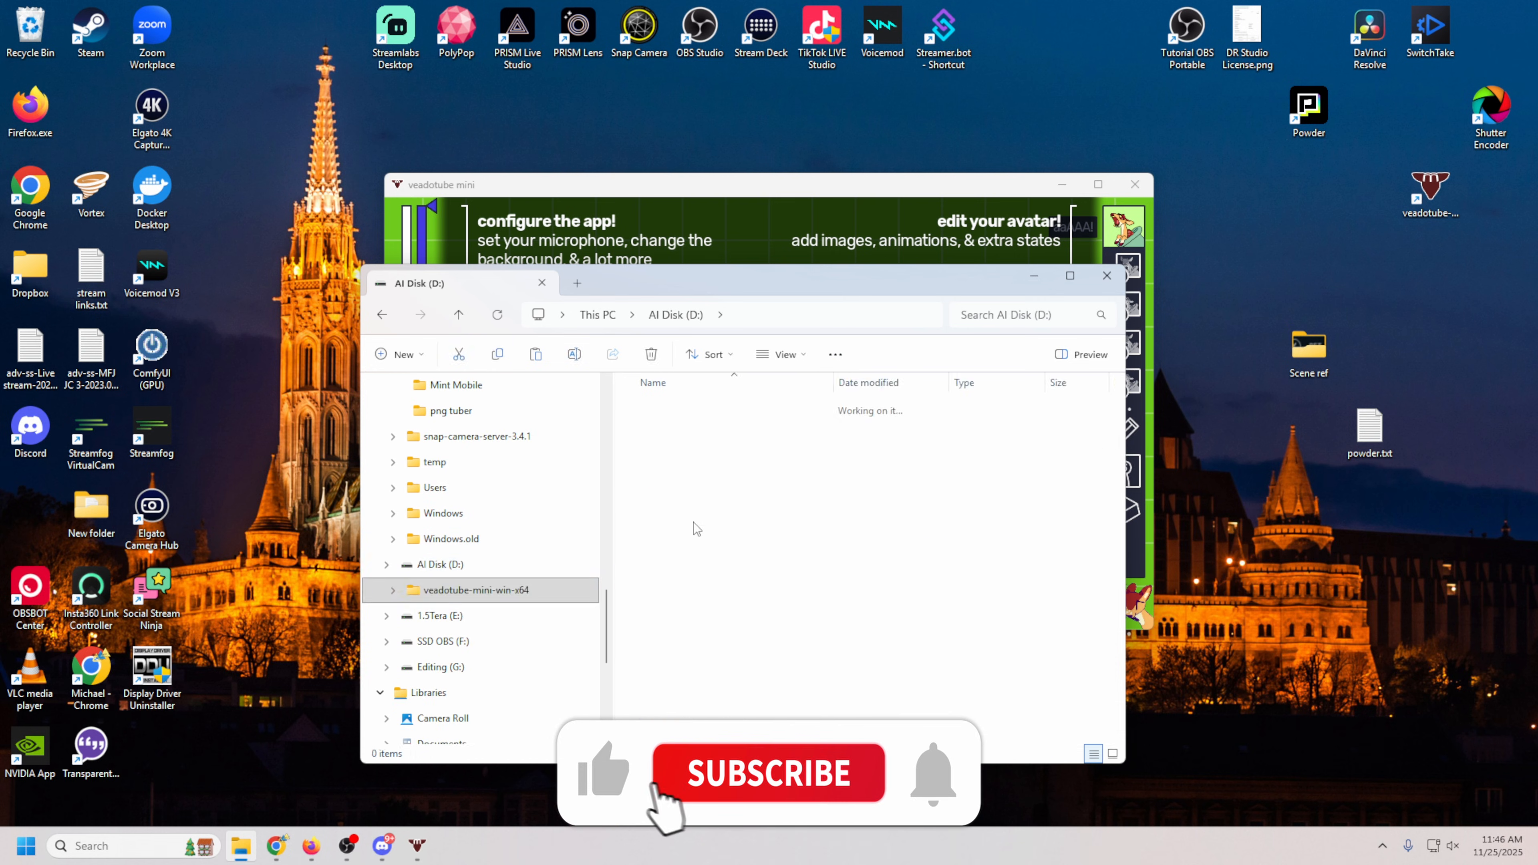
right_click(696, 529)
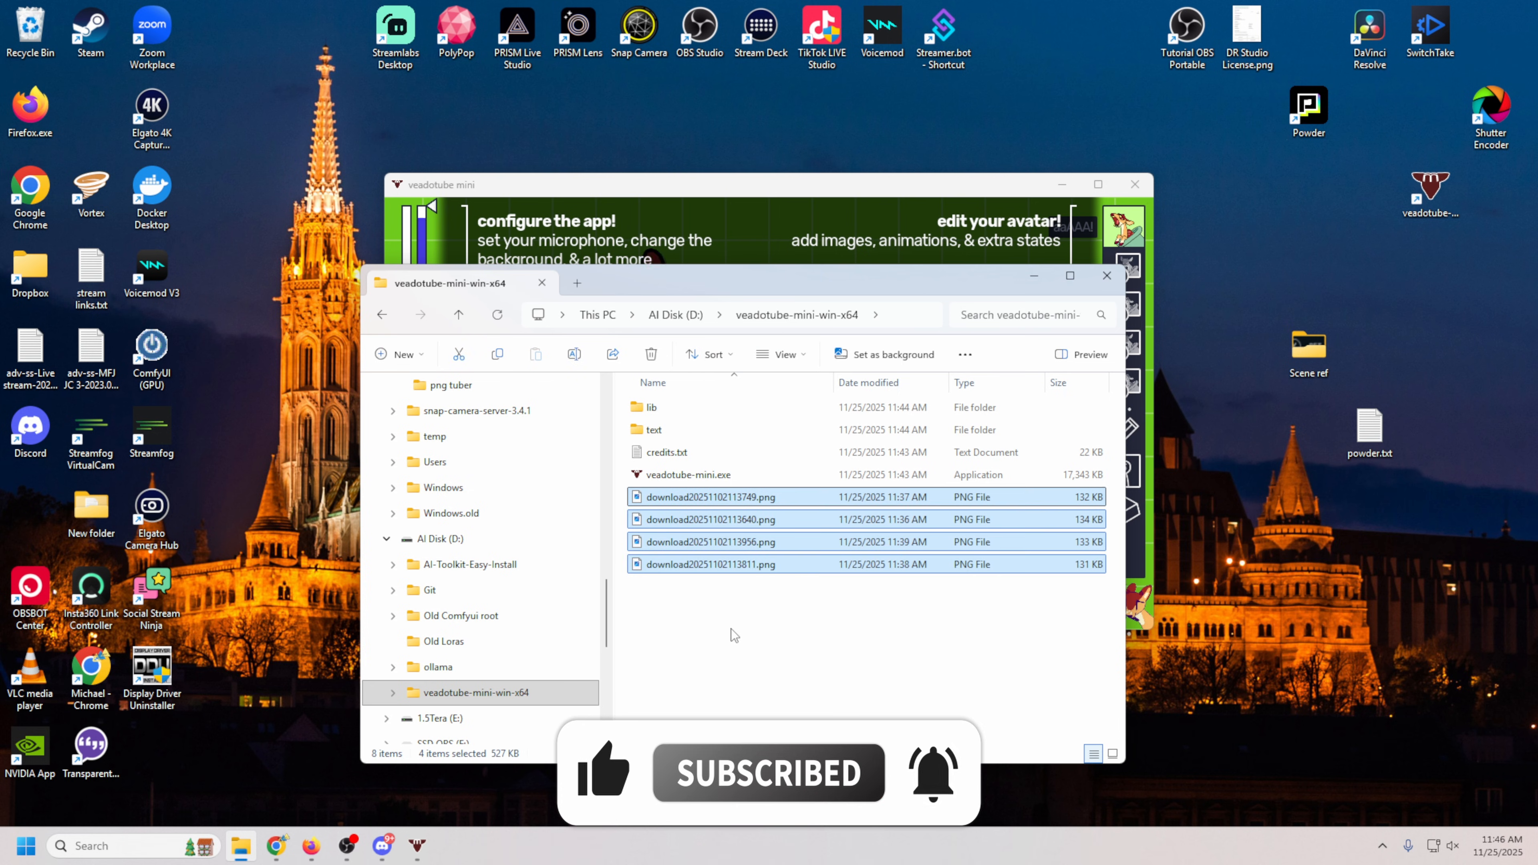
Rename the avatar PNGs by eye and mouth state, e.g. 'Eyes open mouth closed.png'.
left_click(733, 635)
type("Eyes open mouth closed")
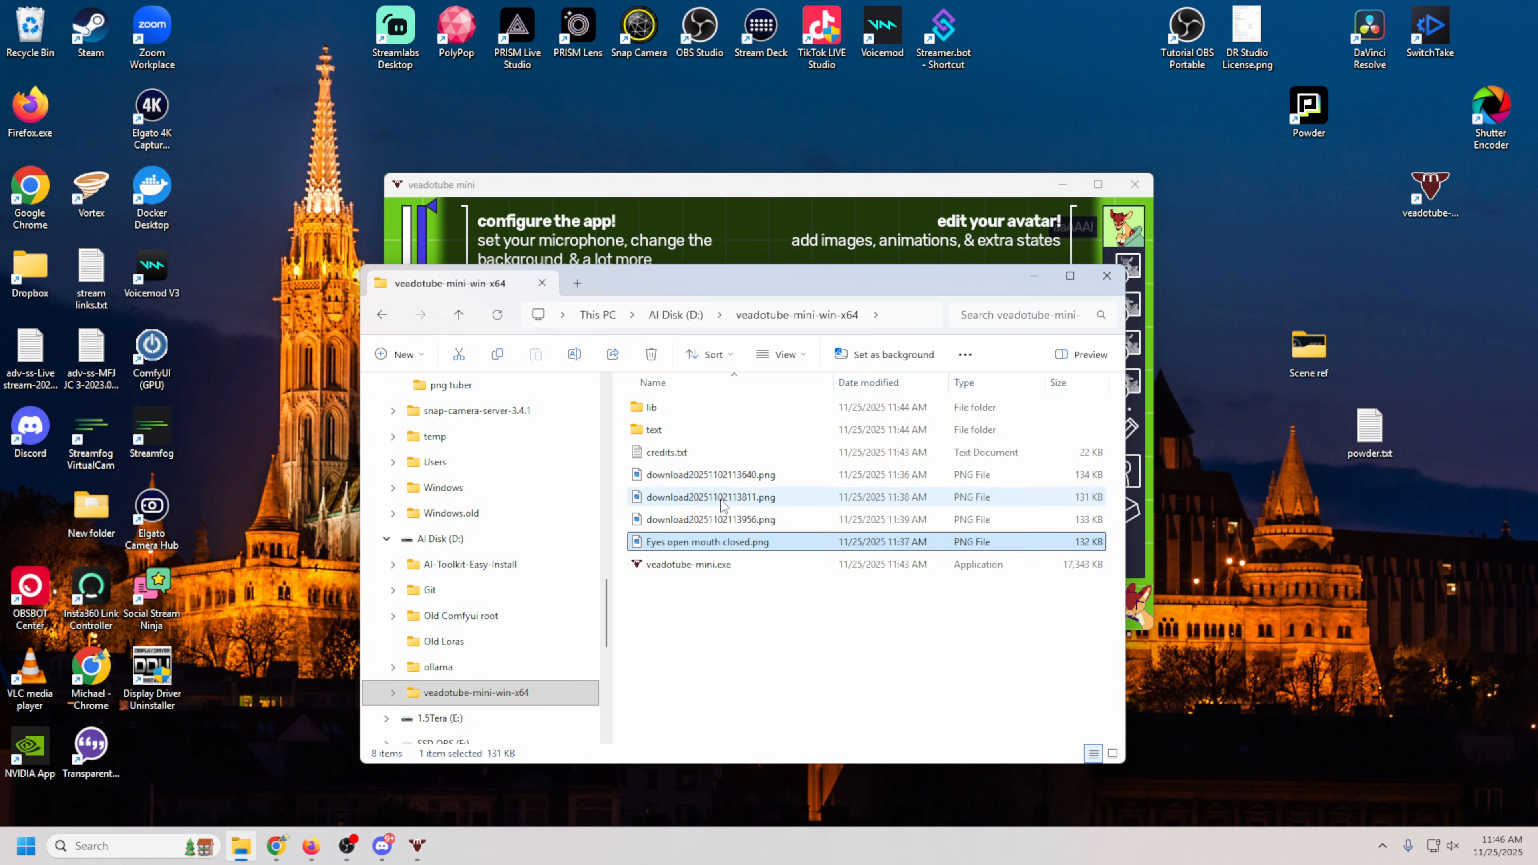
left_click(709, 519)
type("mouth opened eyes closed")
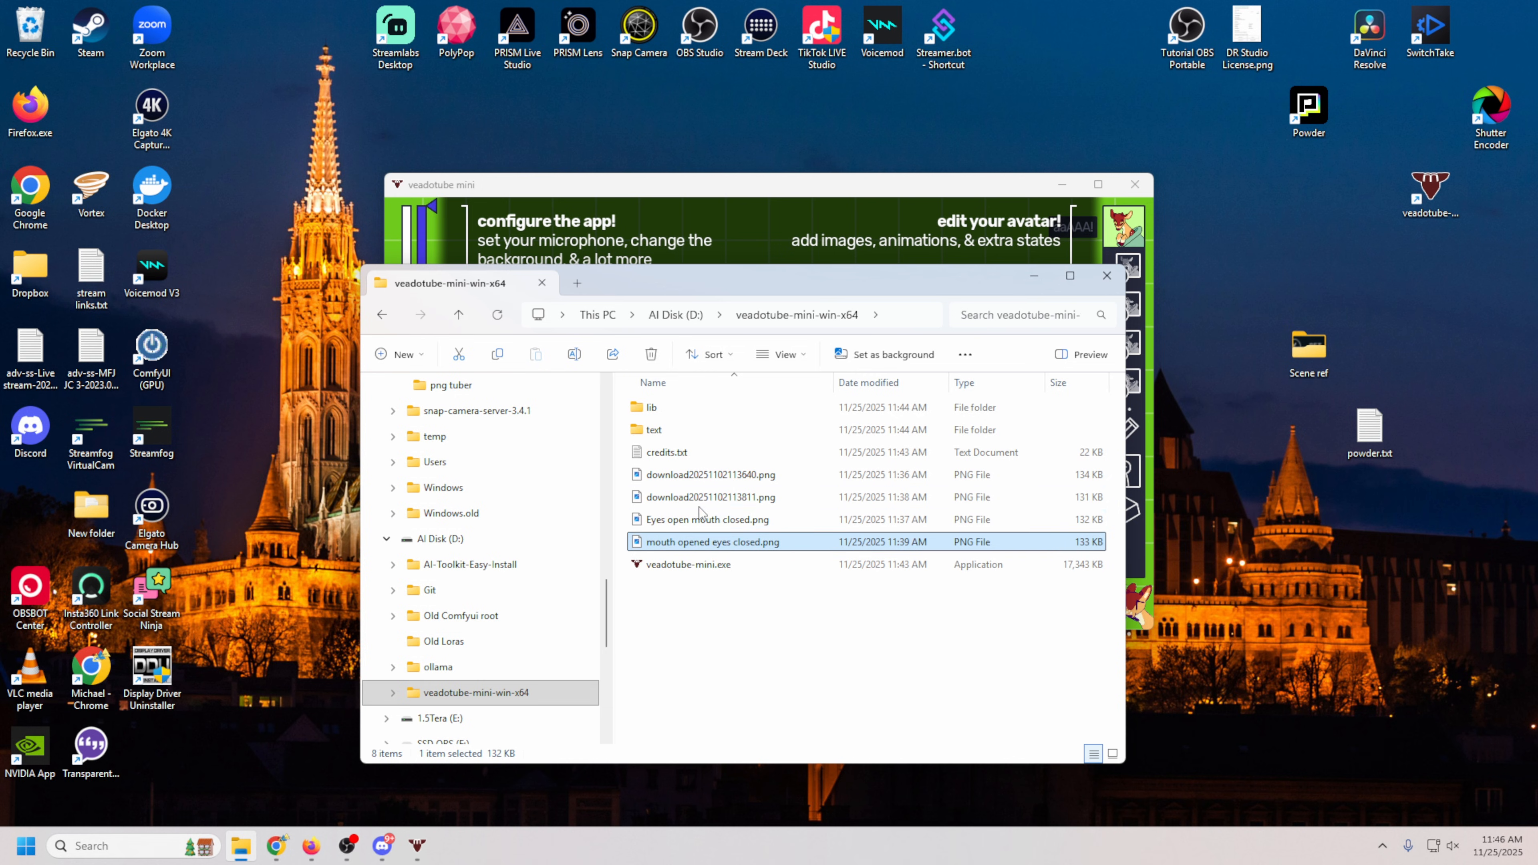
left_click(711, 497)
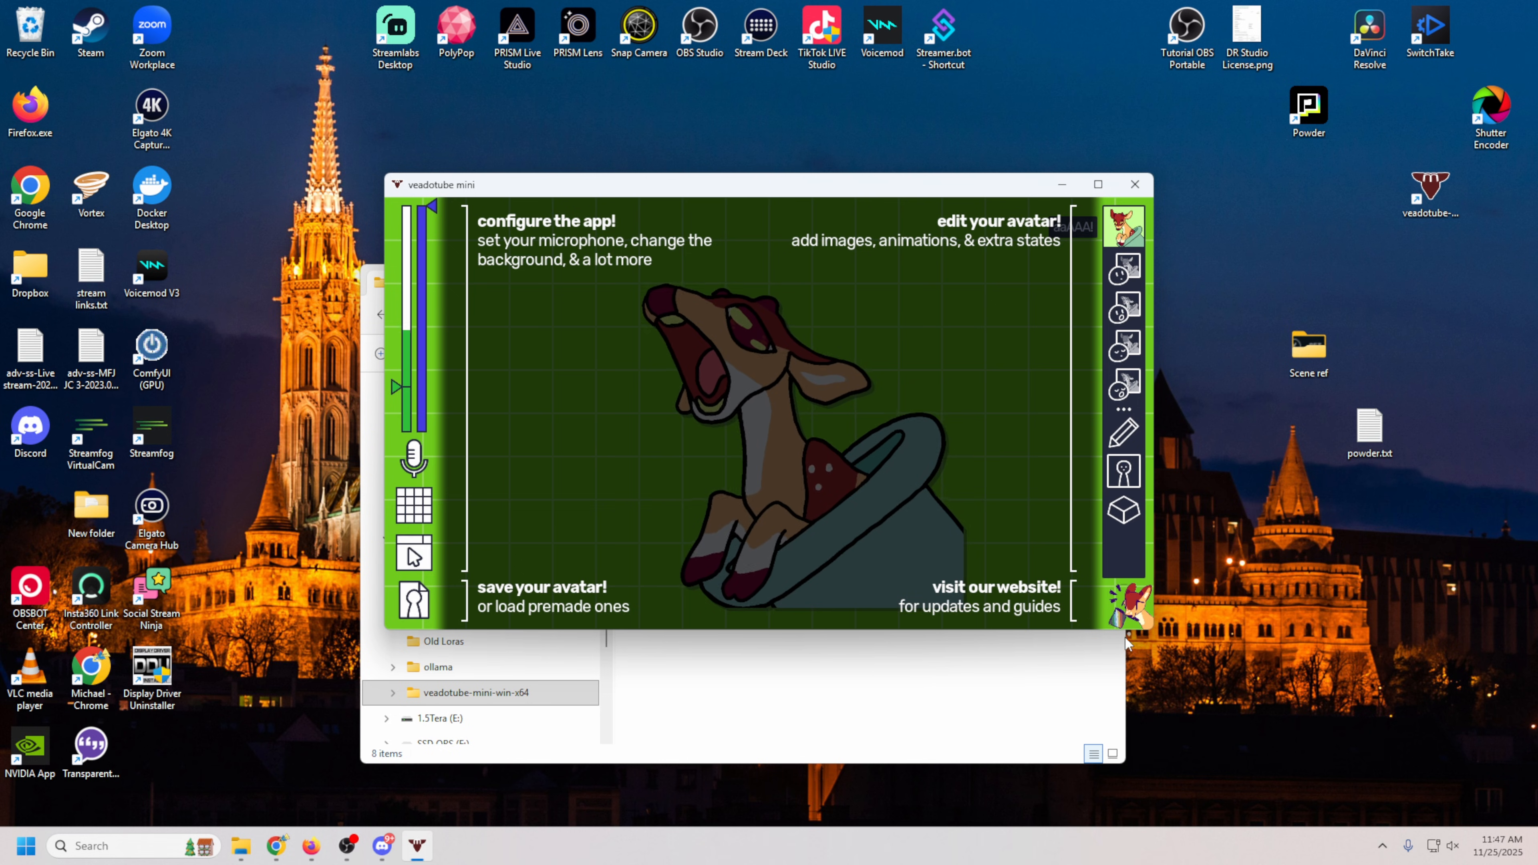
mouse_move(443, 377)
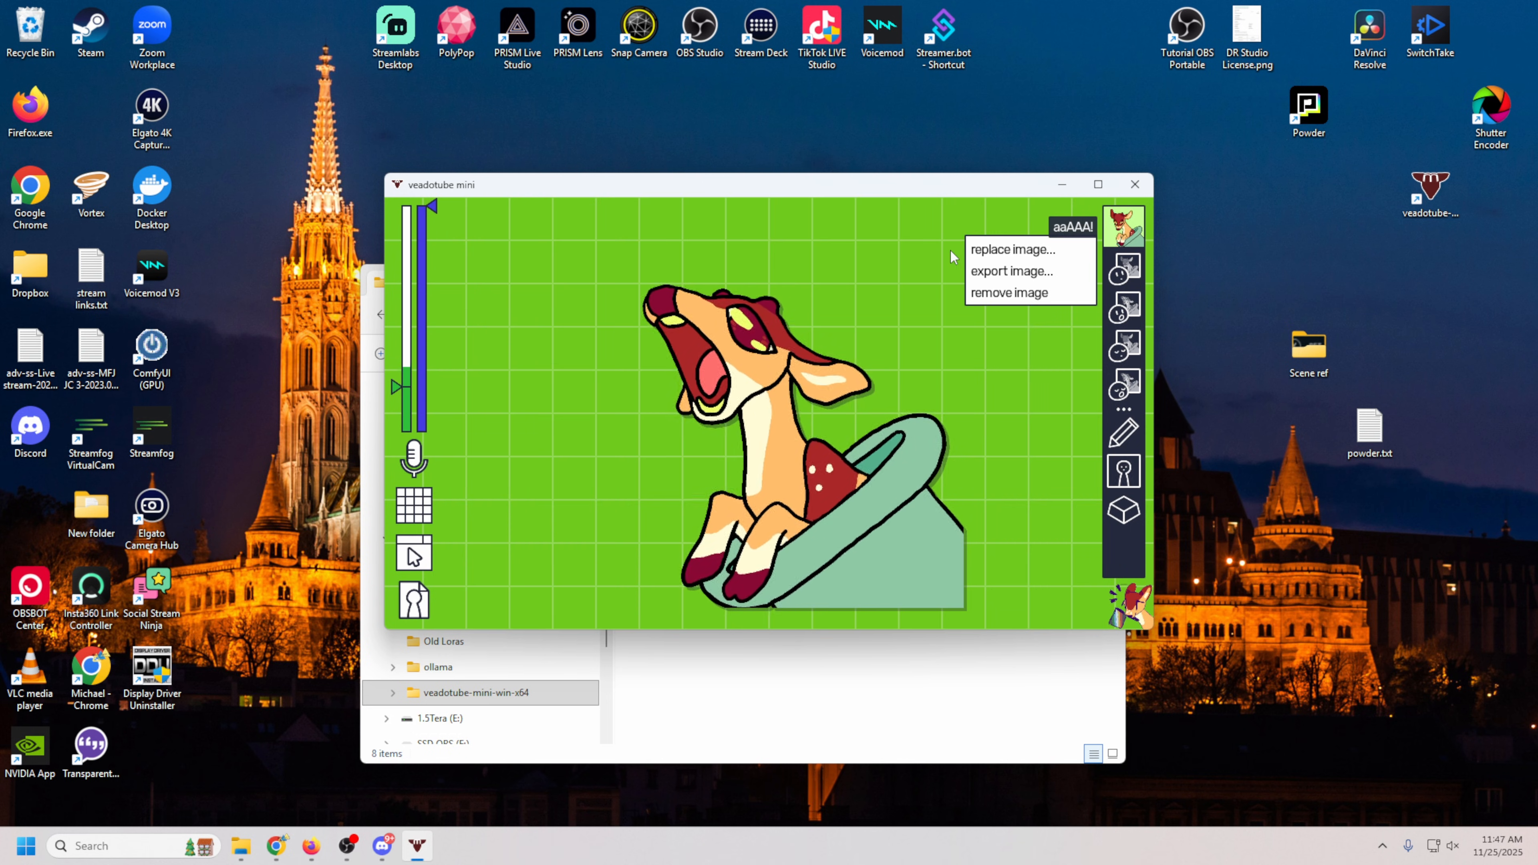
Replace the first avatar states with the Eyes open mouth closed PNG and its neighbour.
left_click(1005, 248)
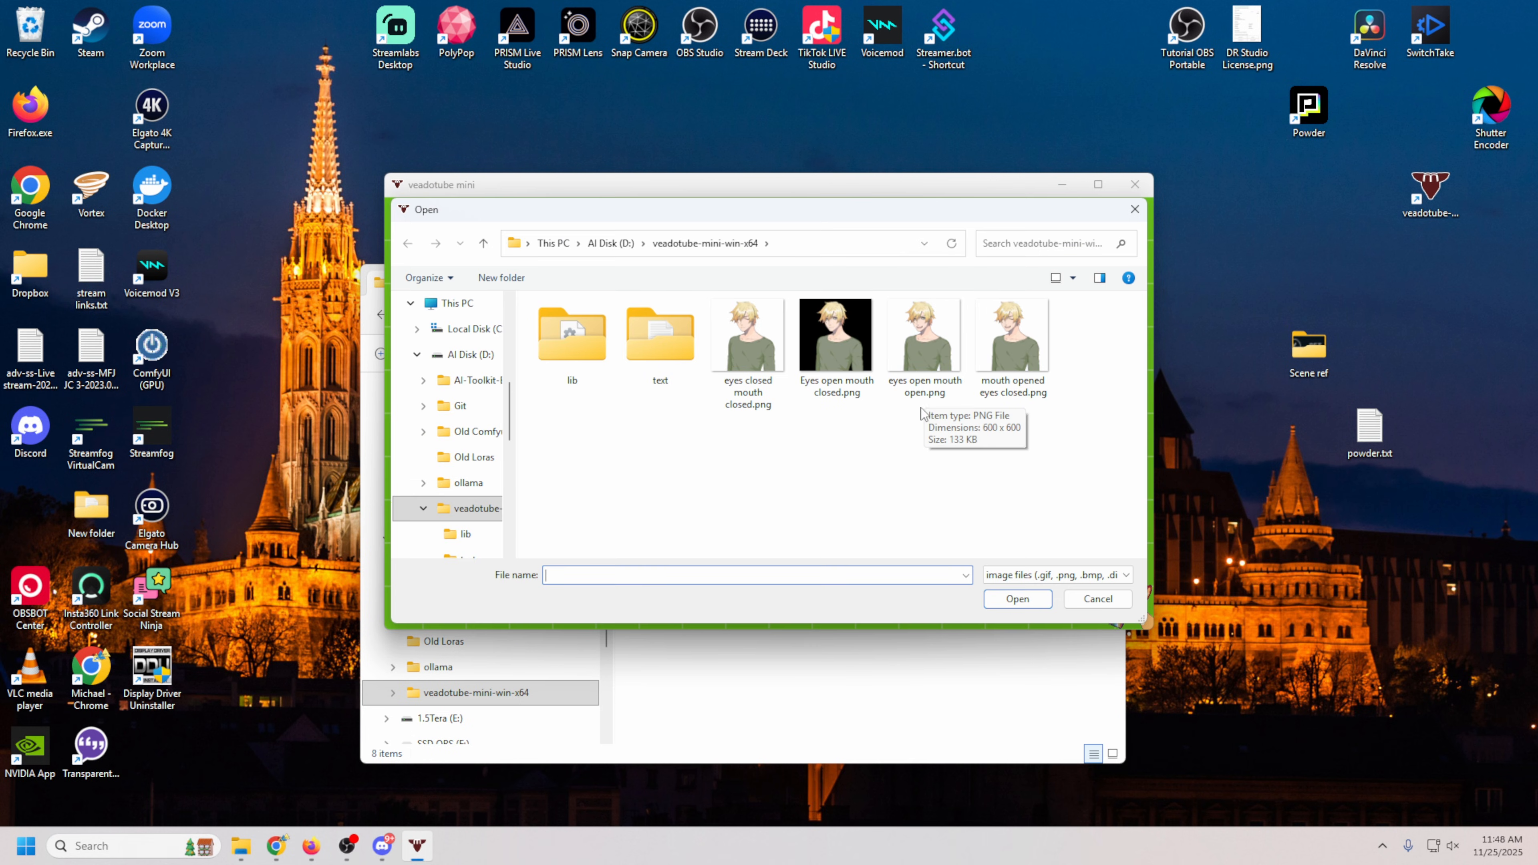
left_click(834, 336)
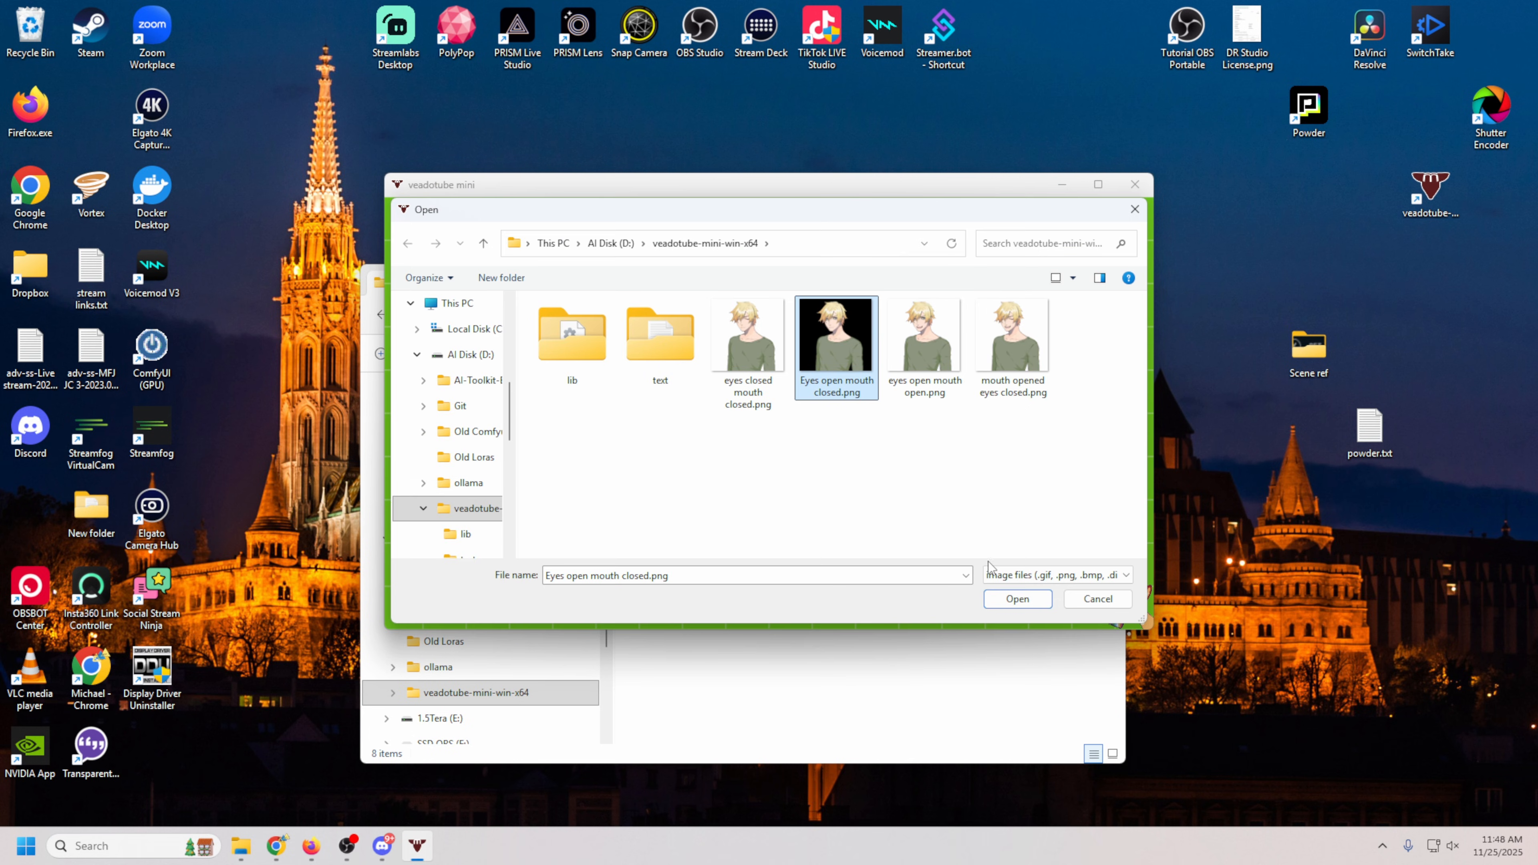
left_click(1017, 598)
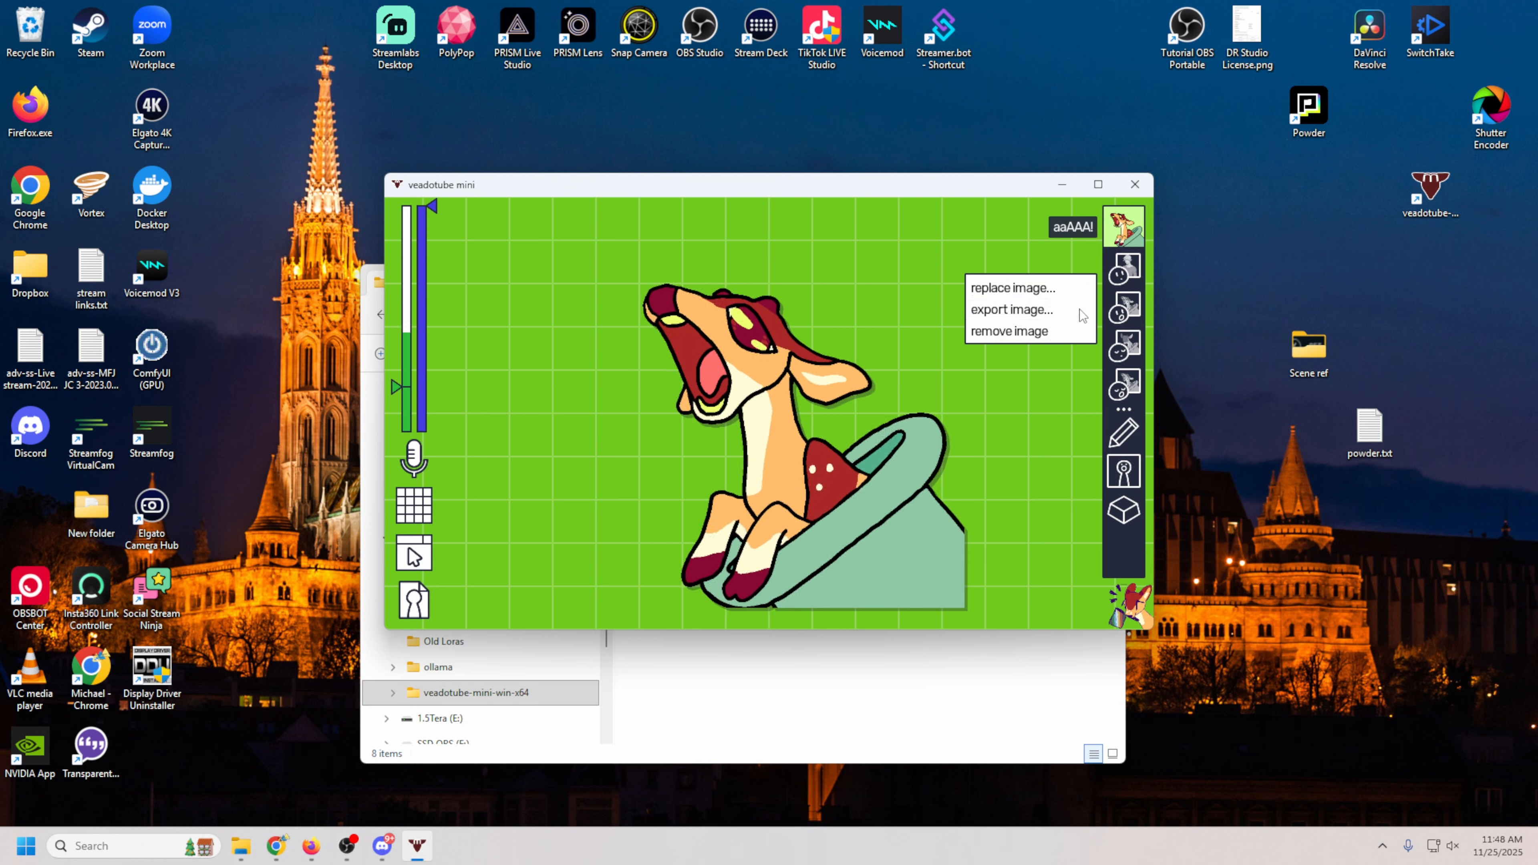
left_click(1011, 287)
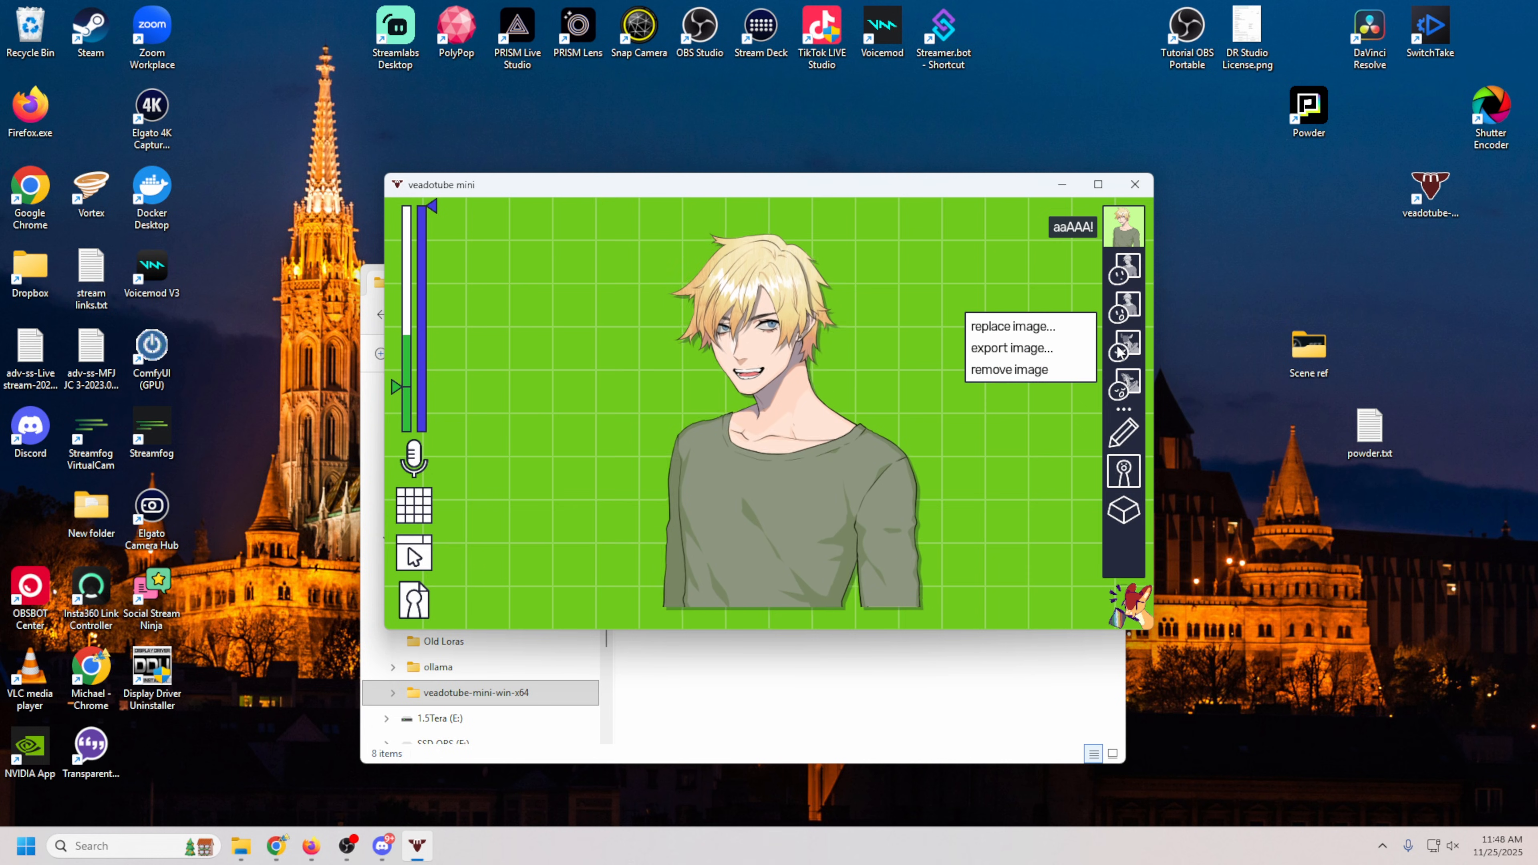
left_click(1011, 326)
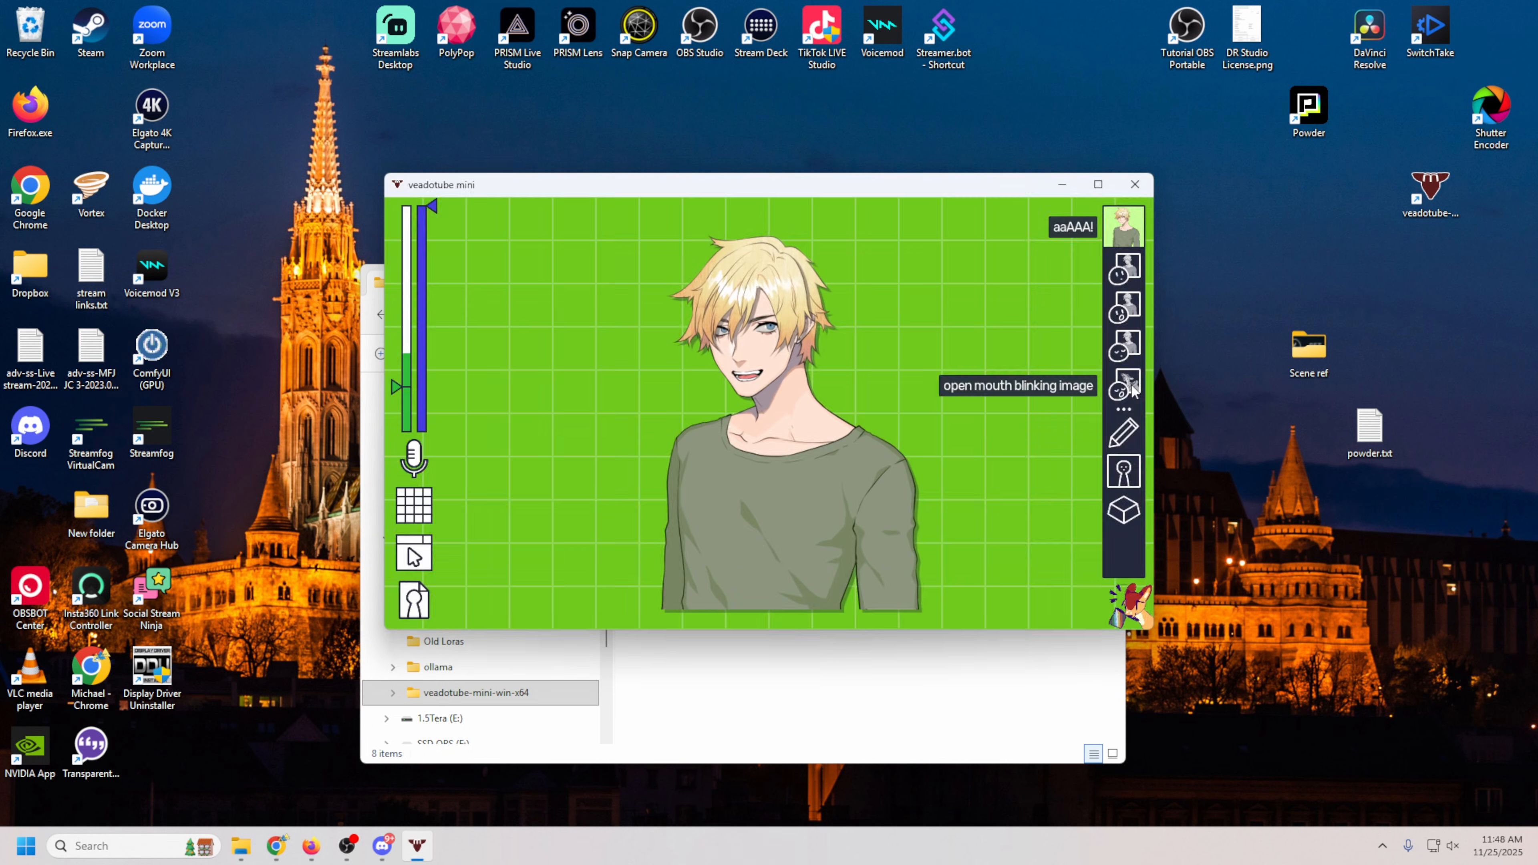
Replace the open-mouth blinking state's image and view its properties.
left_click(1123, 385)
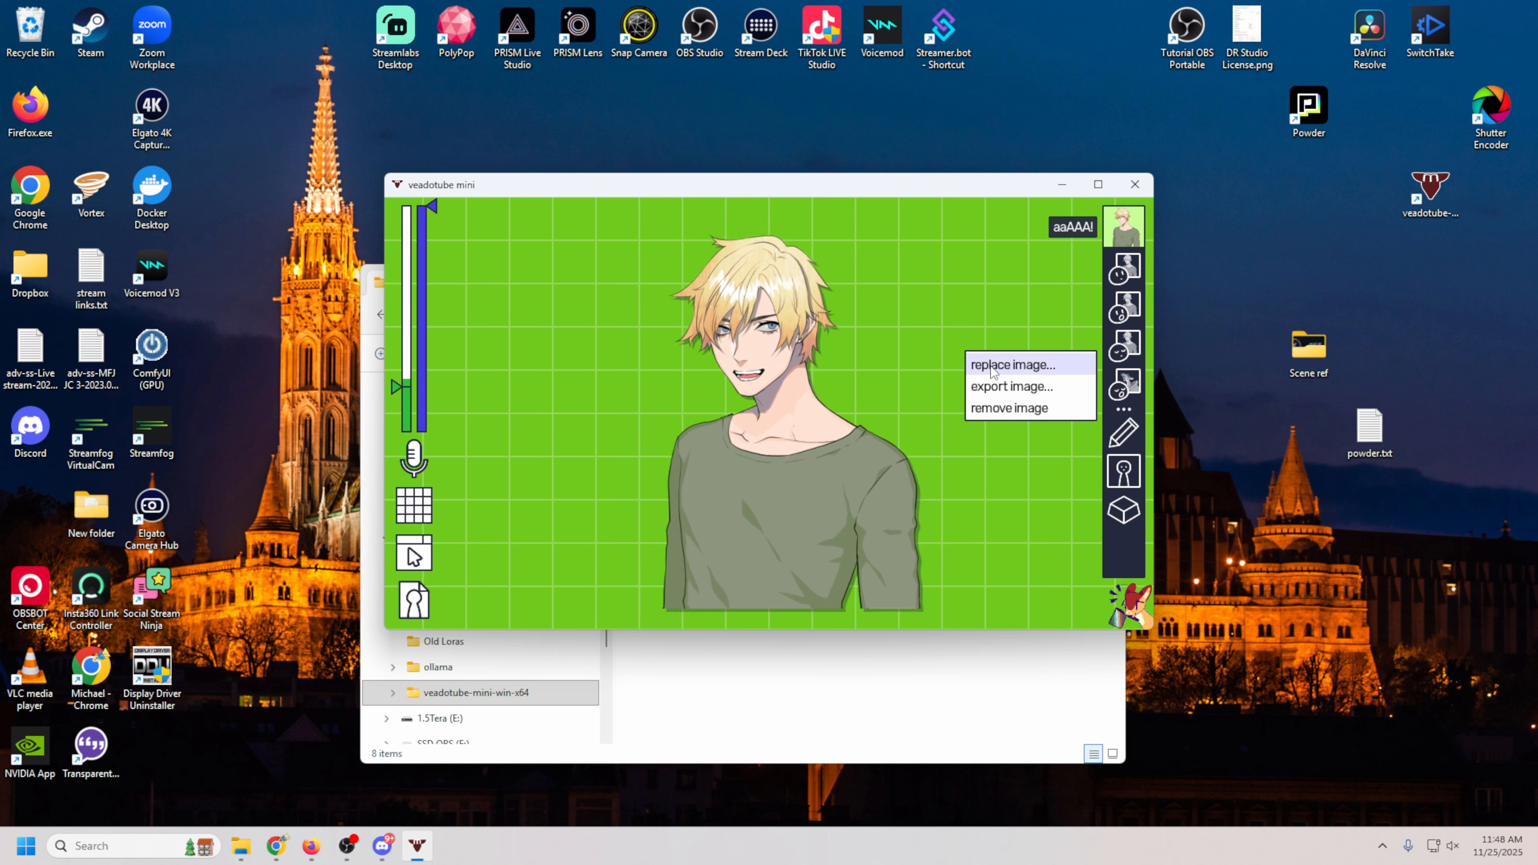
left_click(966, 475)
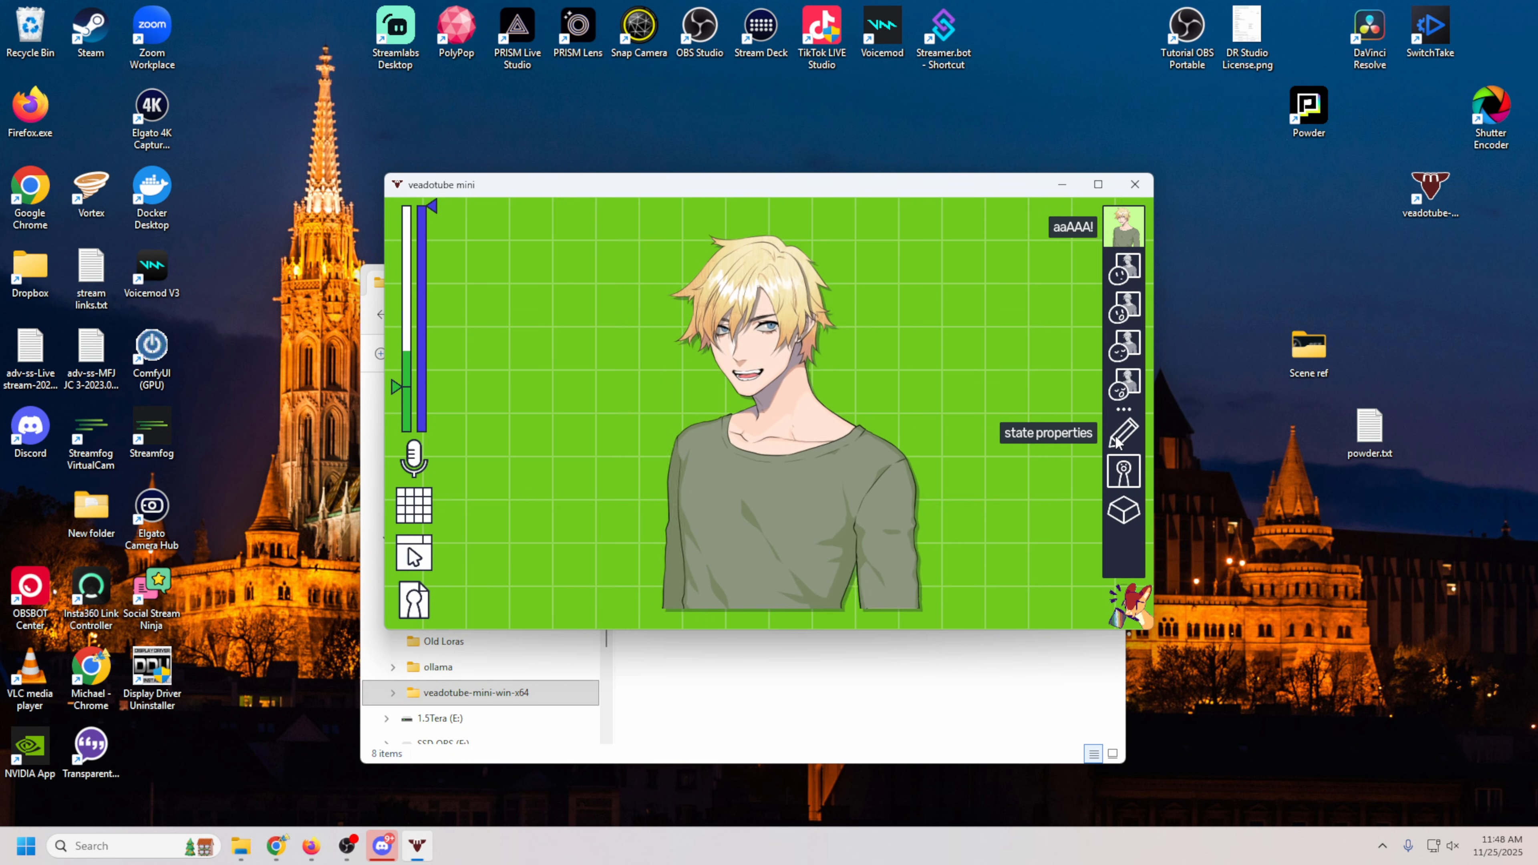
left_click(1045, 432)
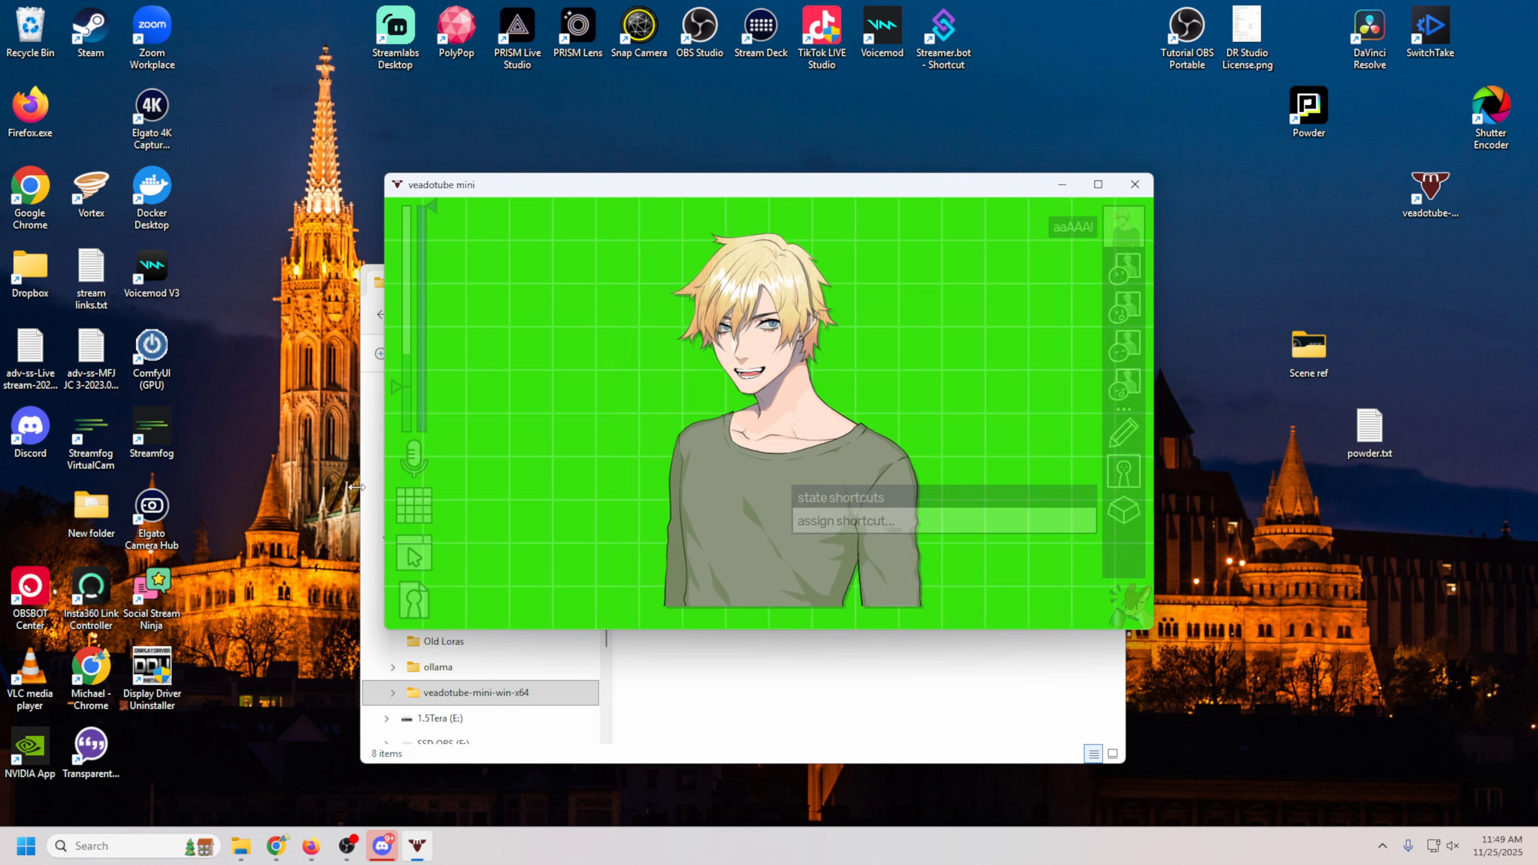
Adjust the microphone settings and save the avatar setup to a file.
left_click(412, 456)
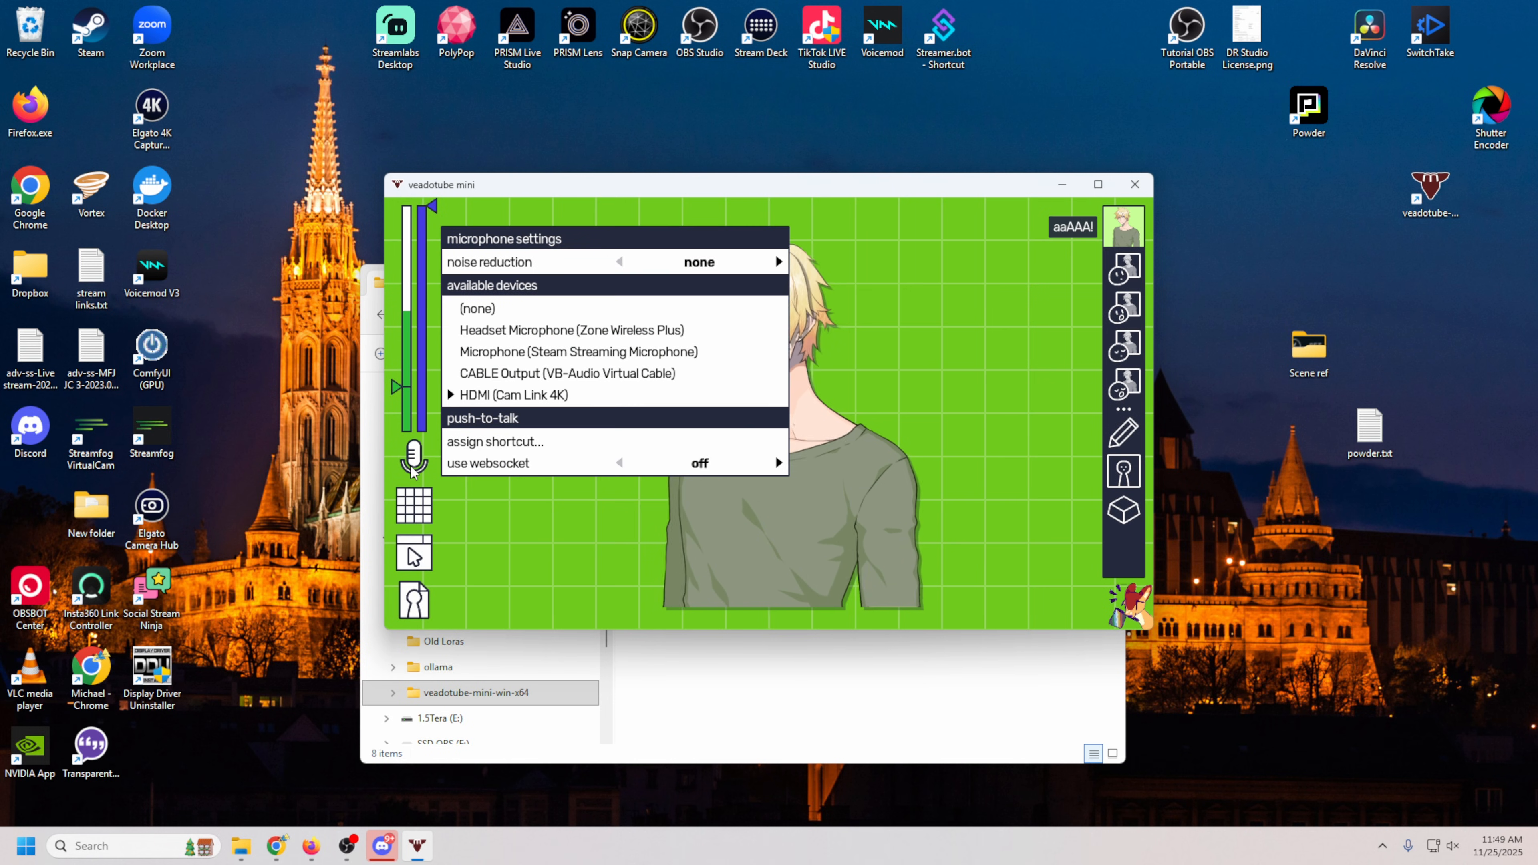
mouse_move(530, 394)
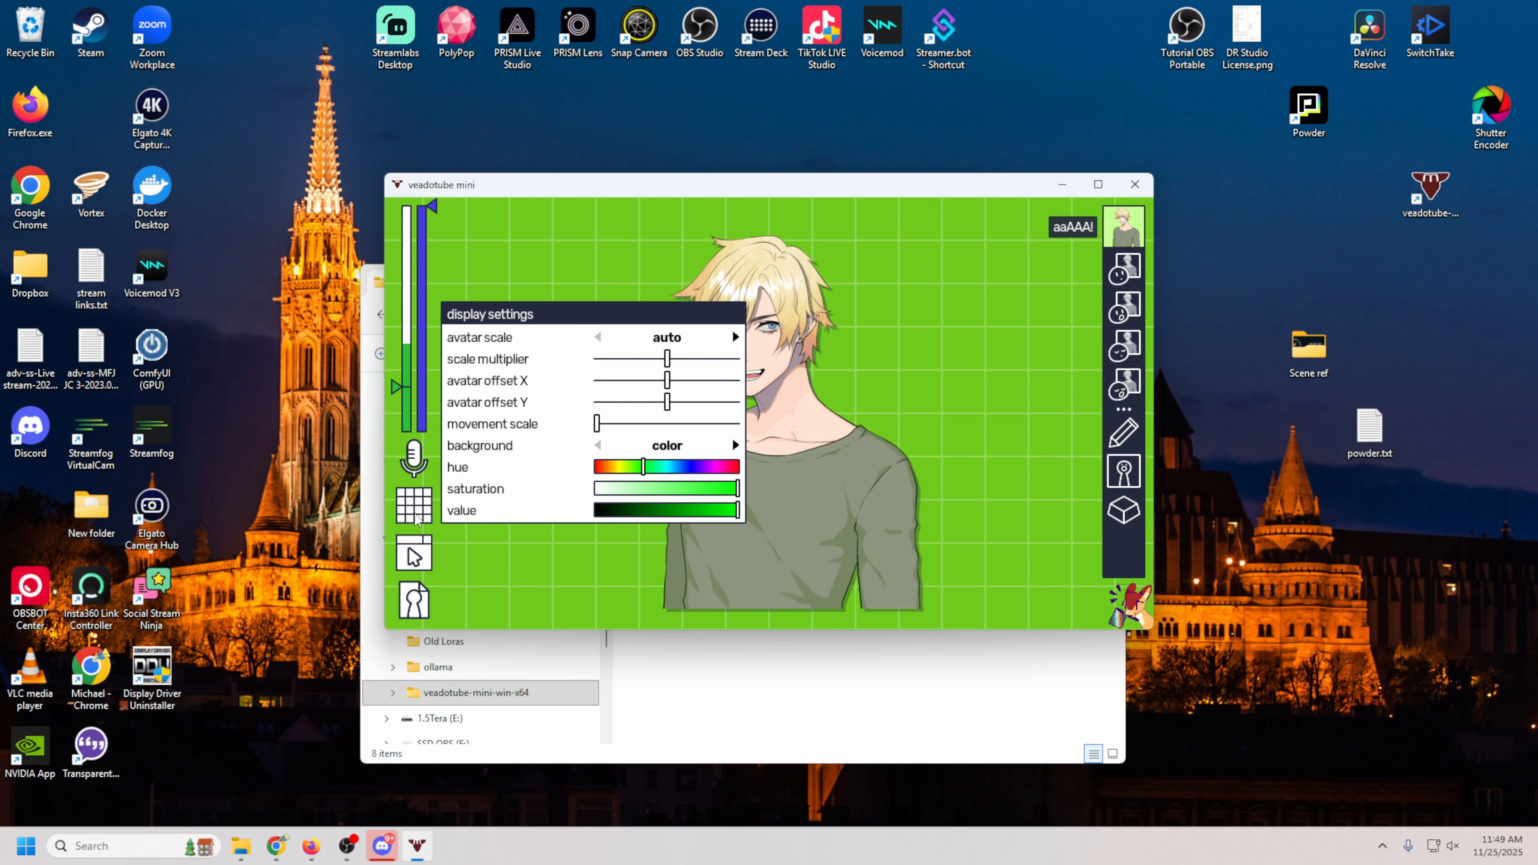
mouse_move(413, 552)
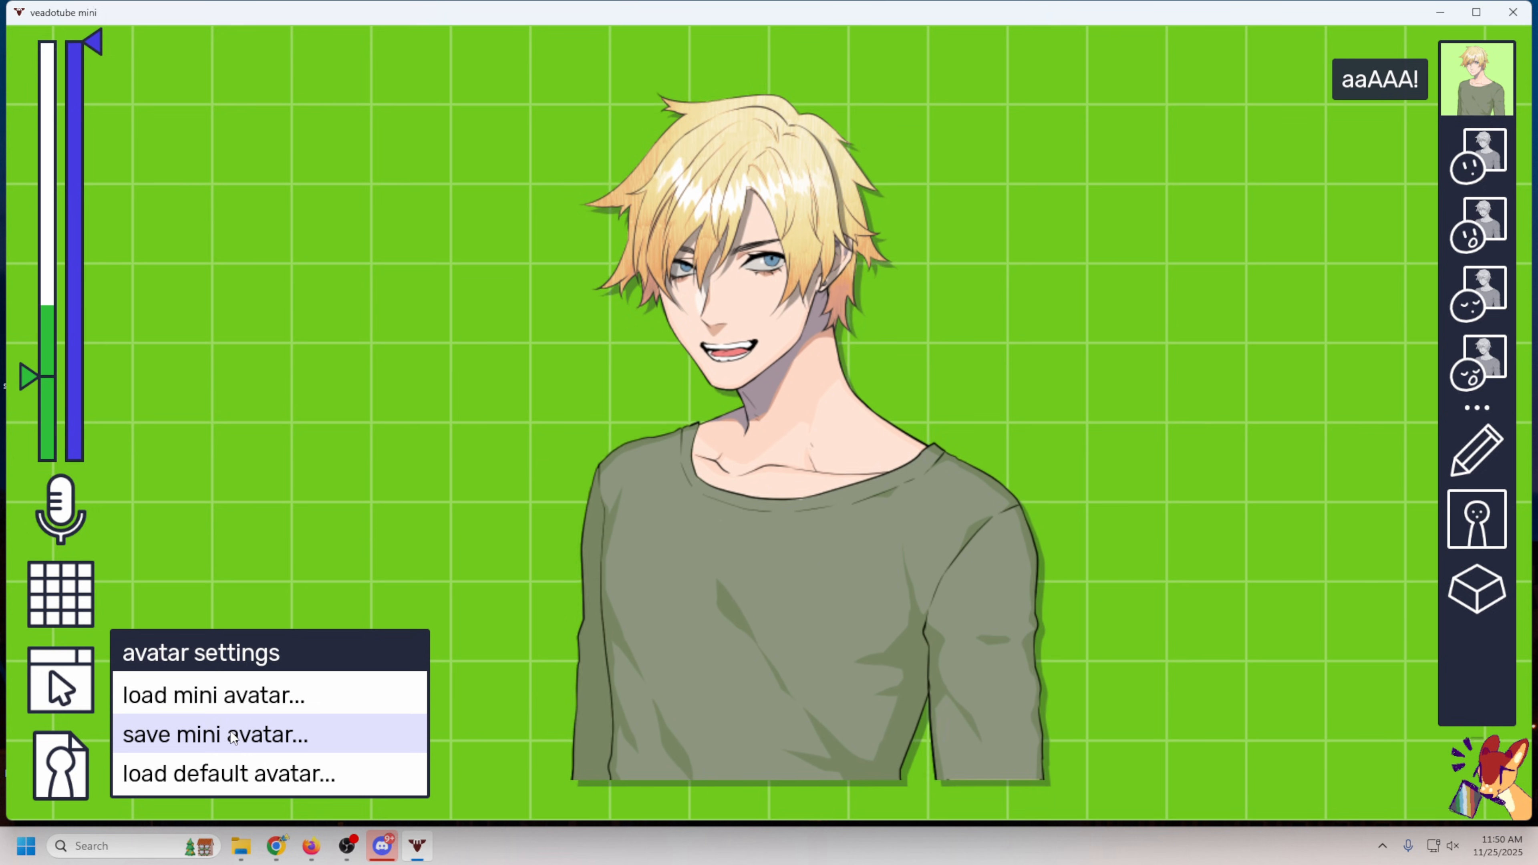
left_click(214, 734)
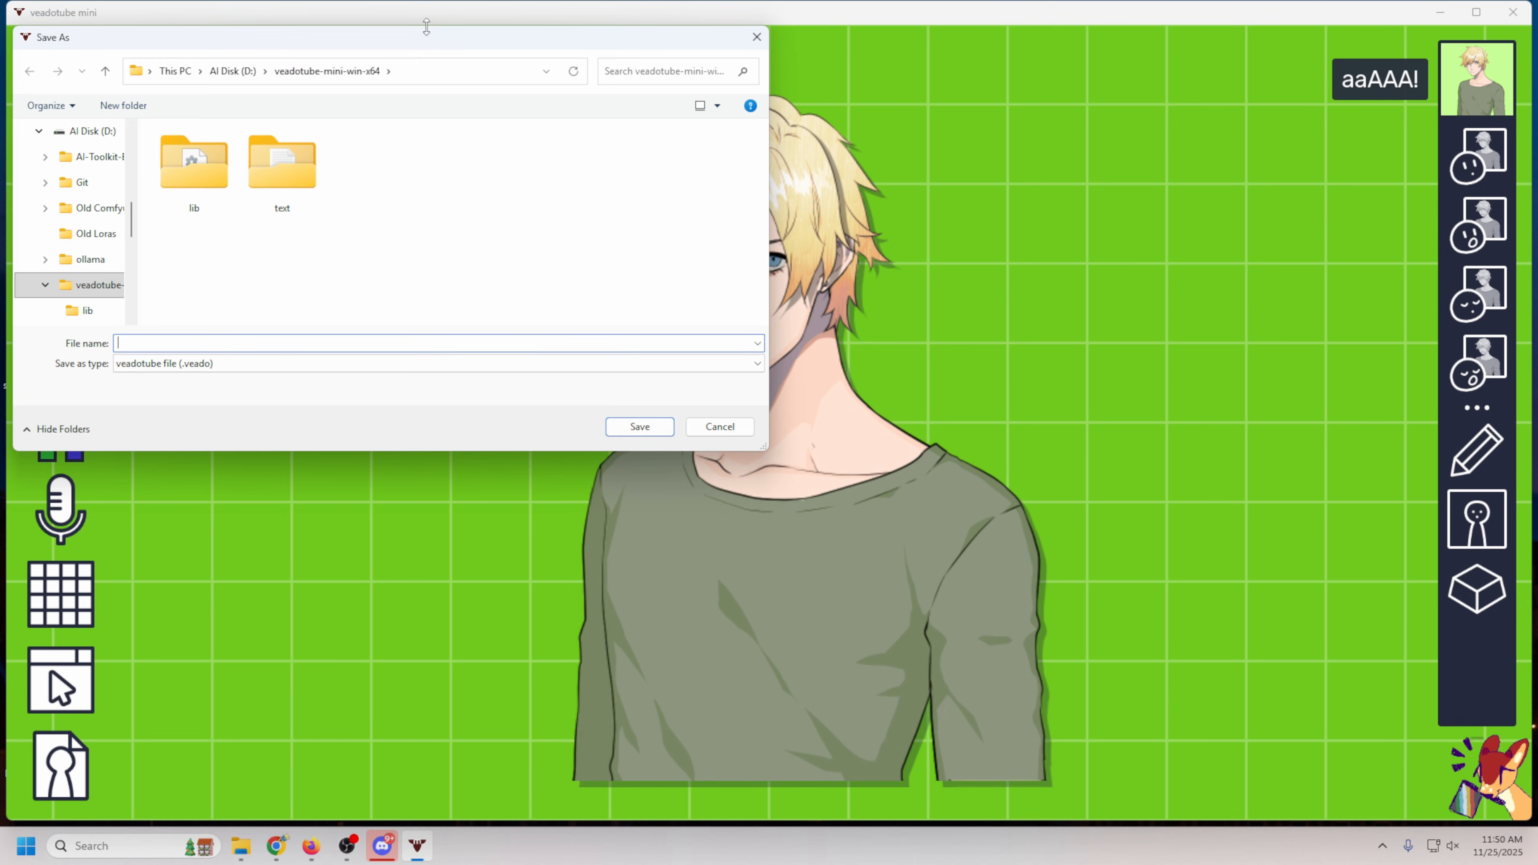
left_click(720, 426)
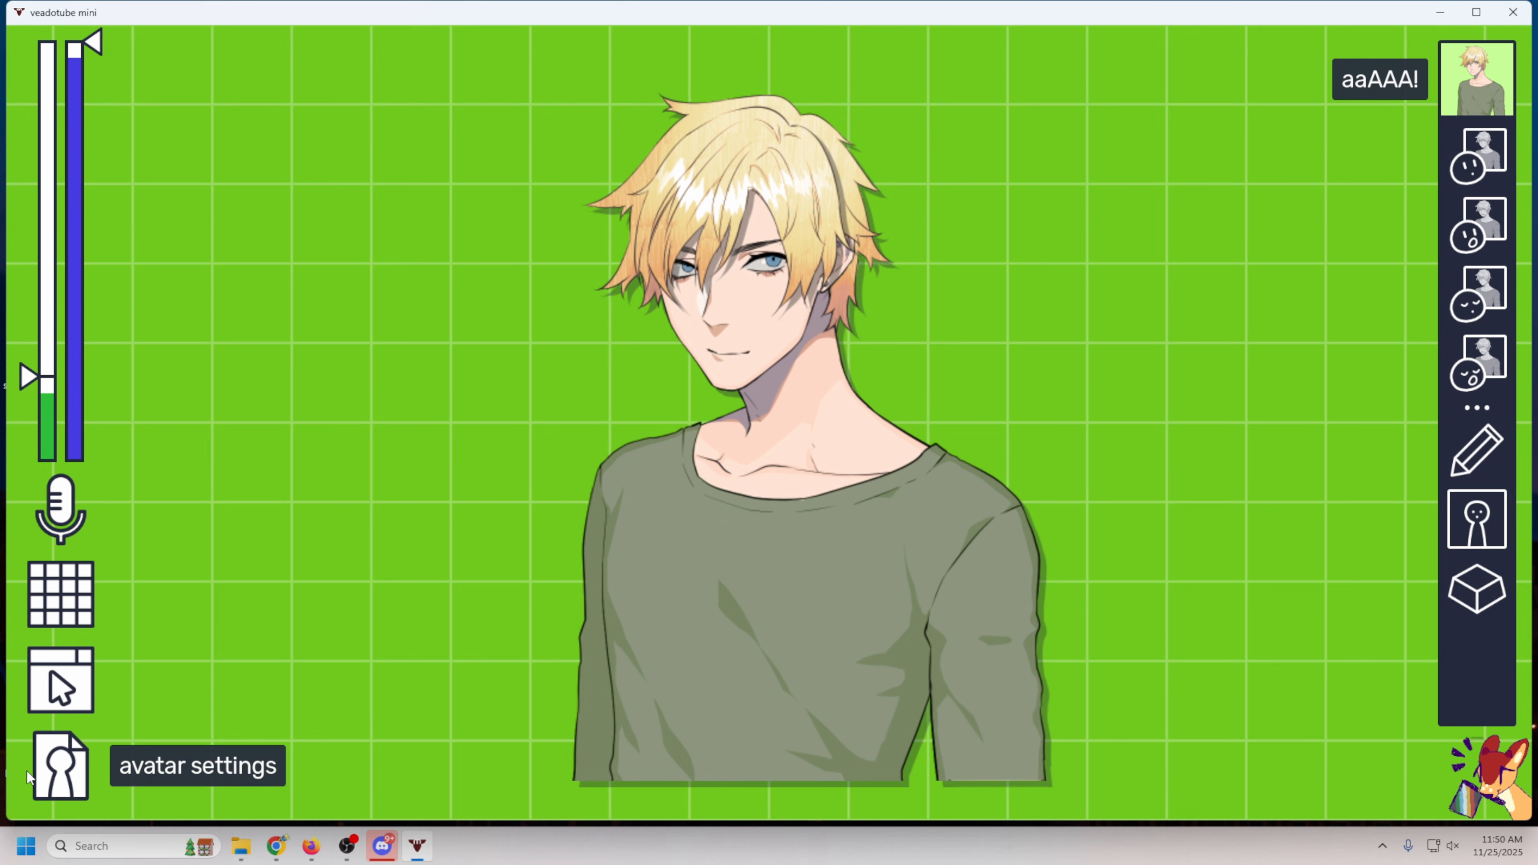
Set the microphone volume cutoff slider to about 51%.
left_click(58, 765)
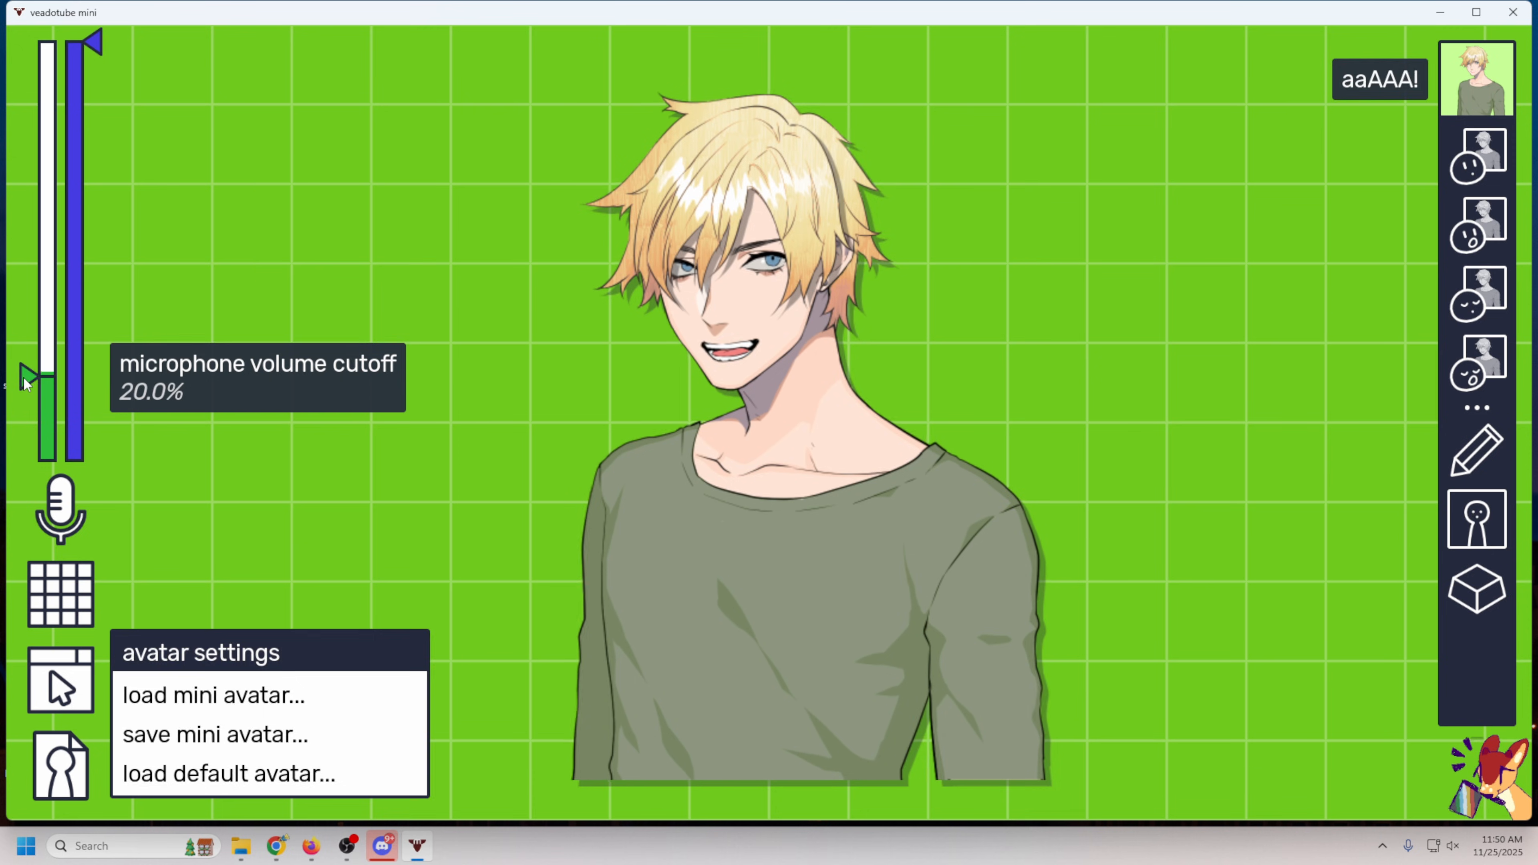
left_click_drag(29, 381, 30, 245)
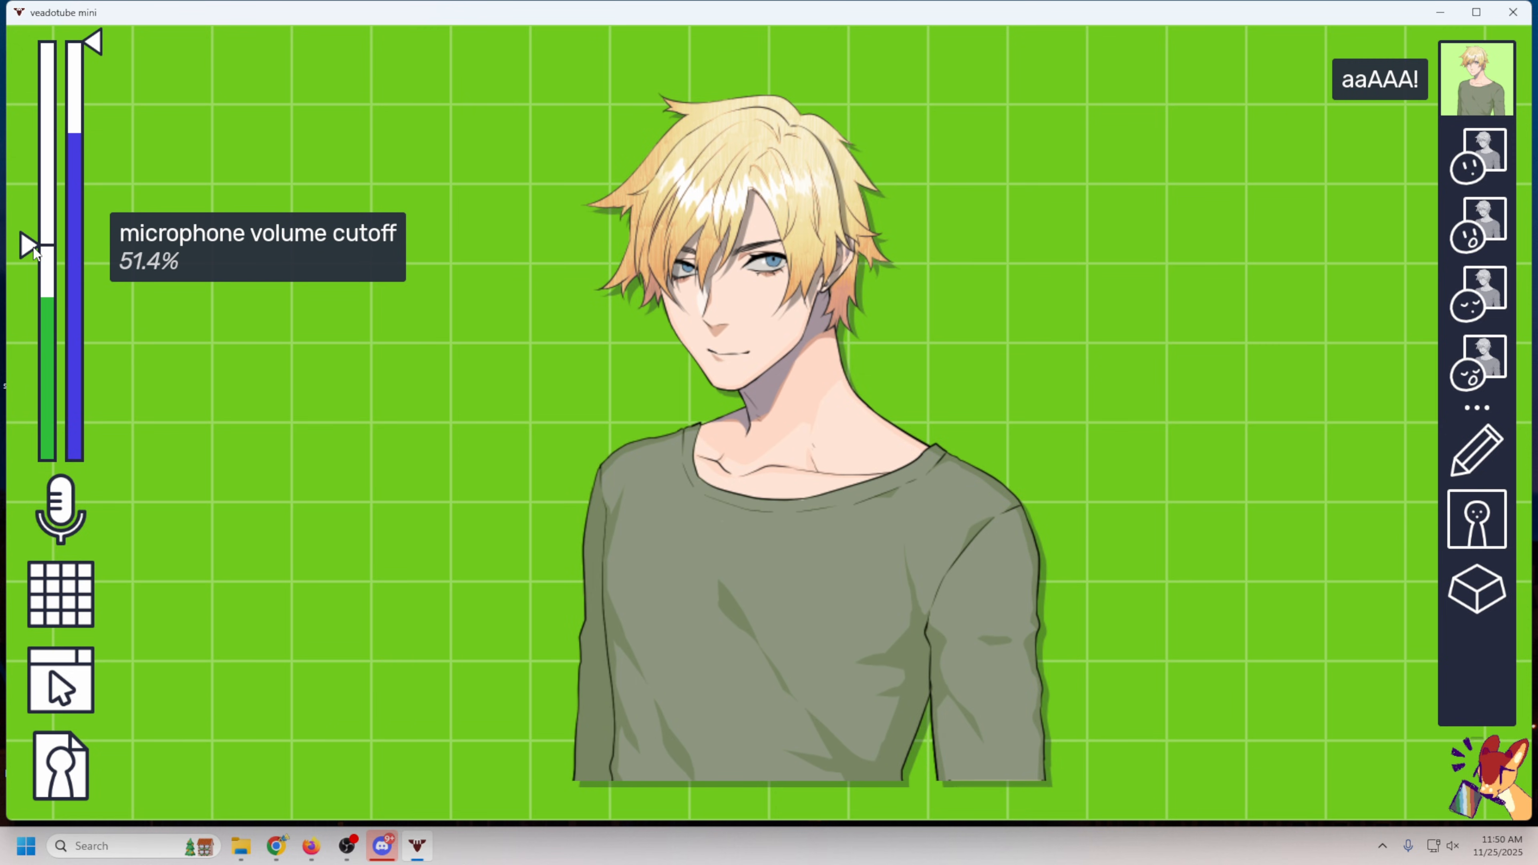
left_click_drag(43, 245, 43, 314)
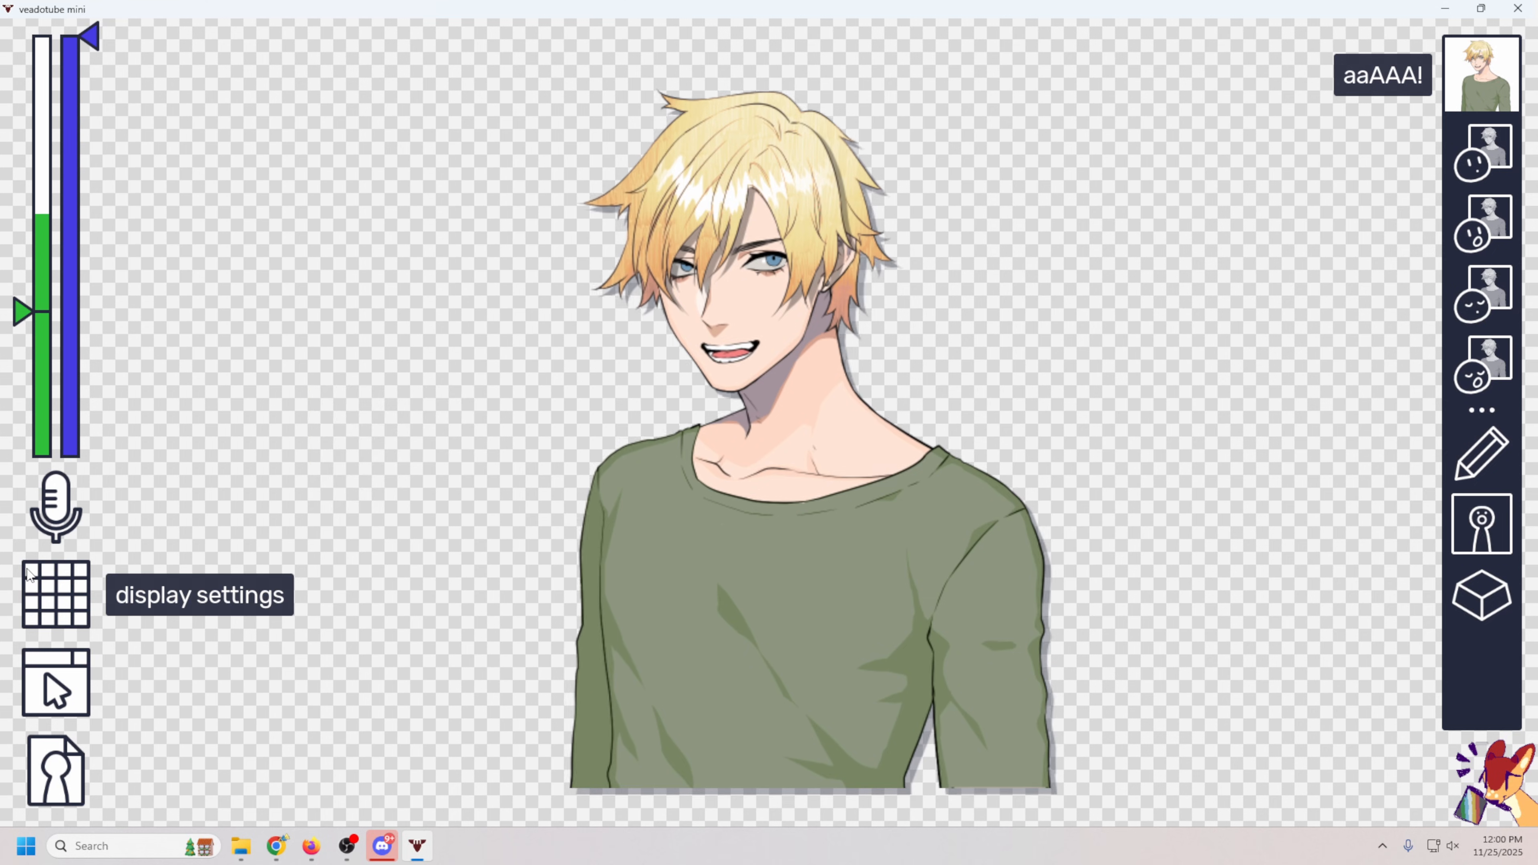
Adjust the avatar background type, then review the mic source's input Device in its Properties.
left_click(55, 594)
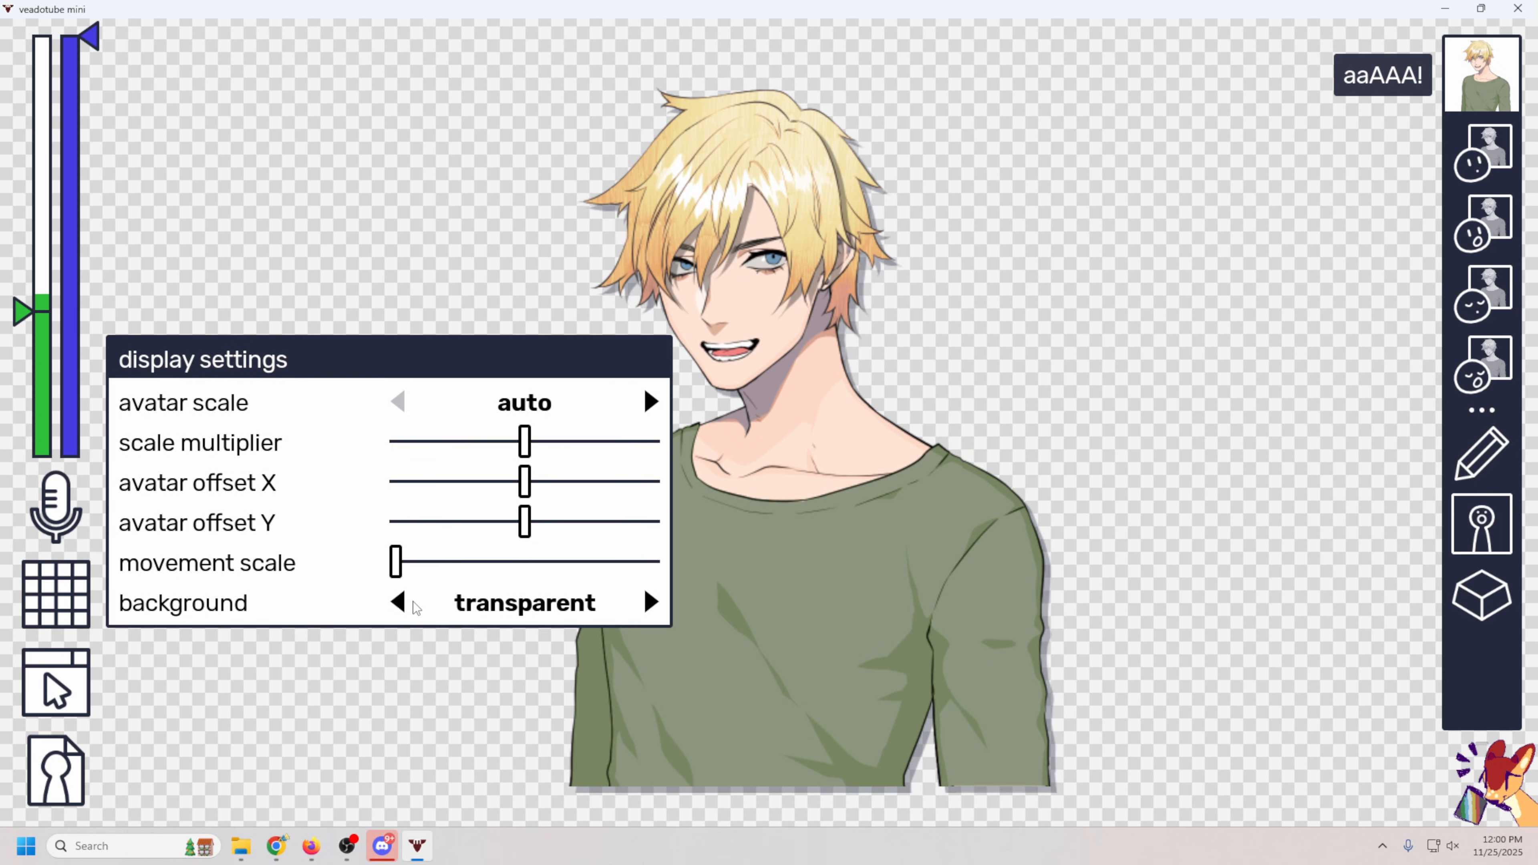
left_click(652, 602)
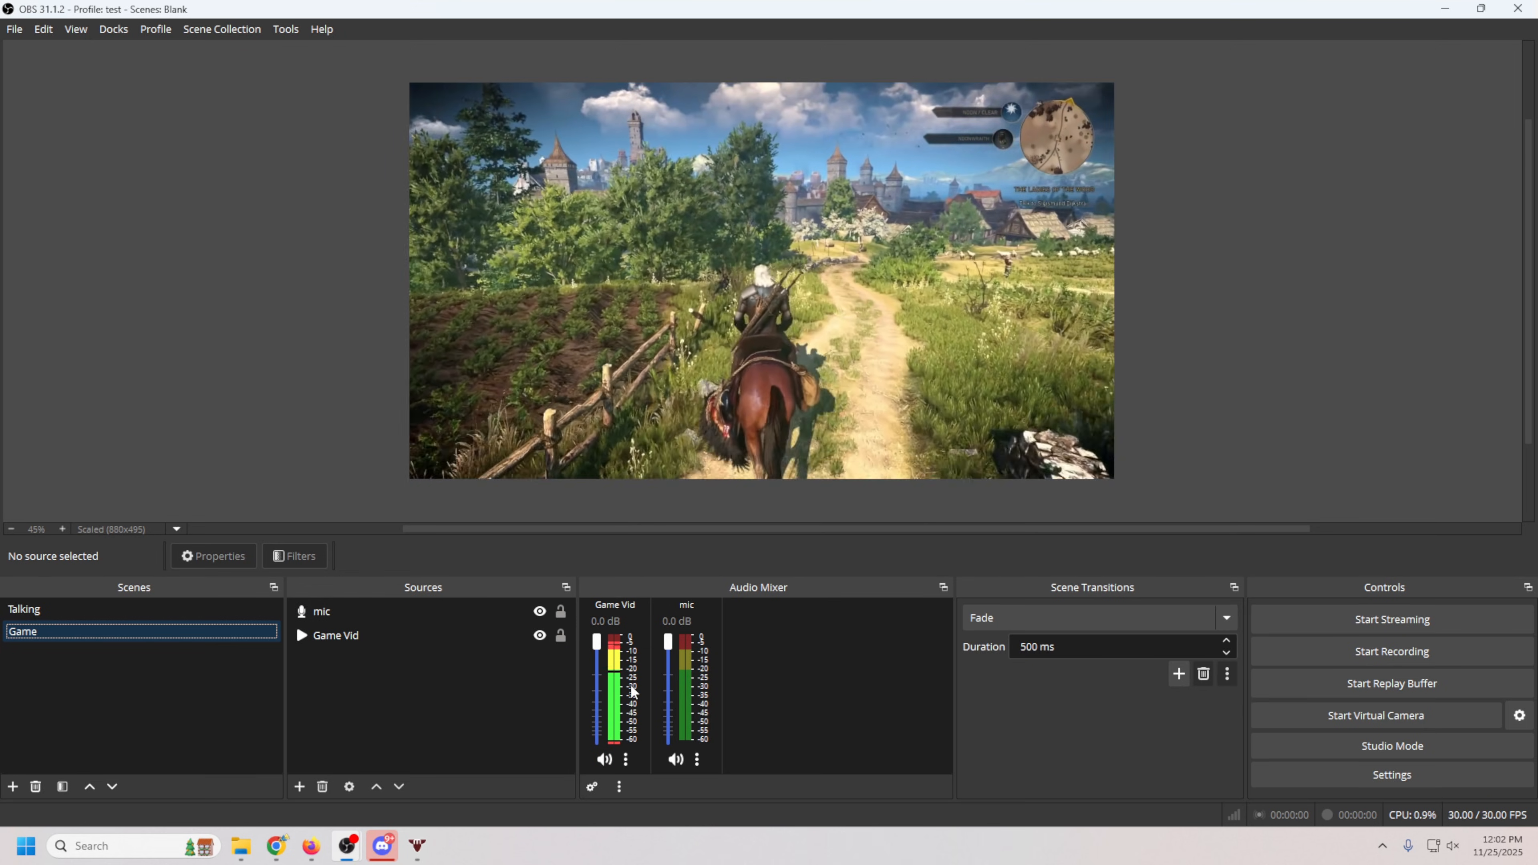
left_click(322, 611)
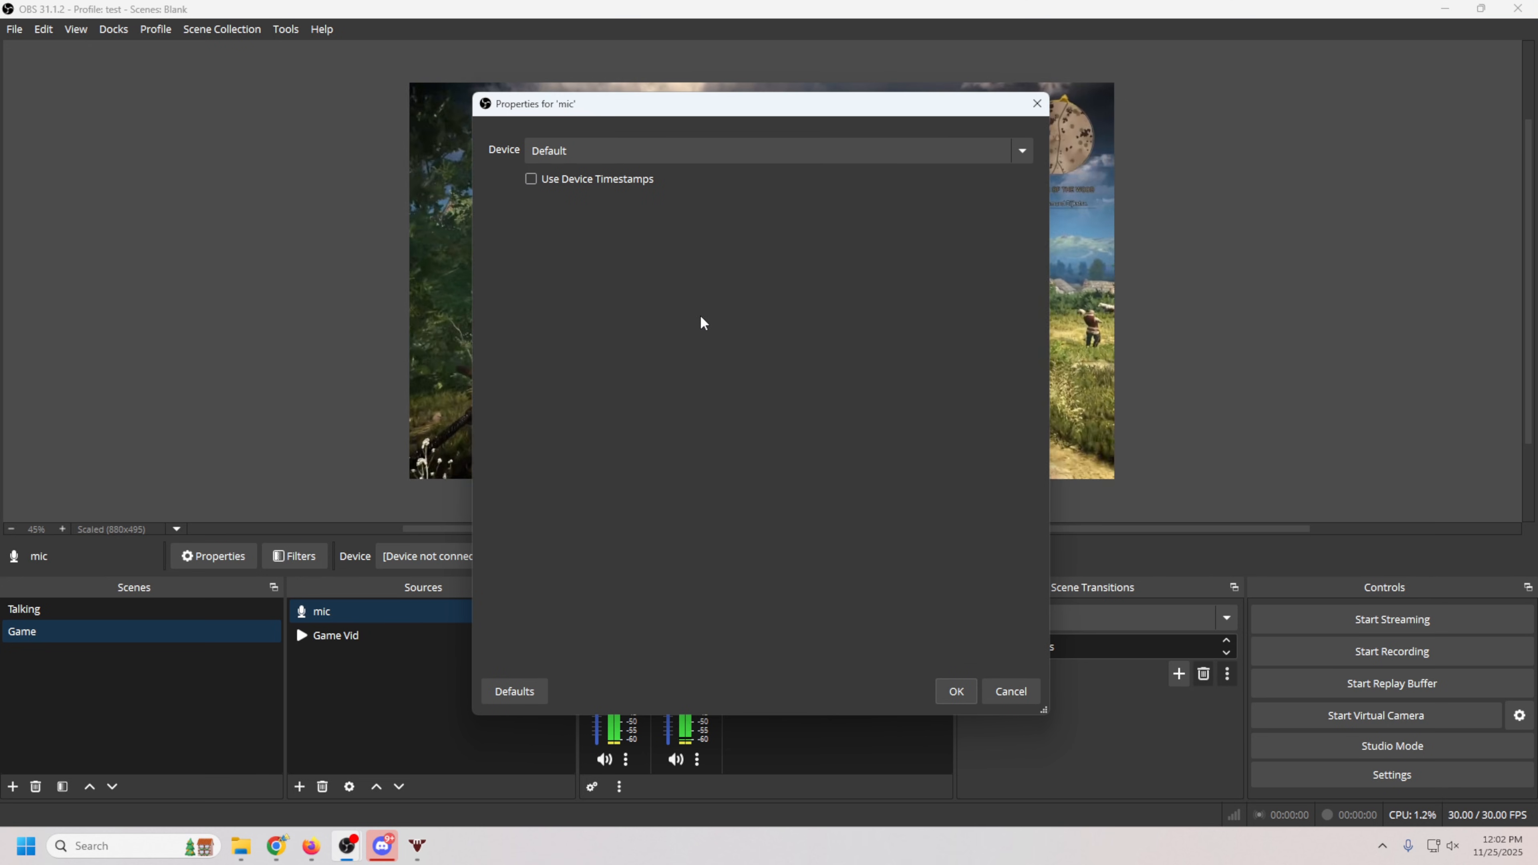
left_click(1022, 149)
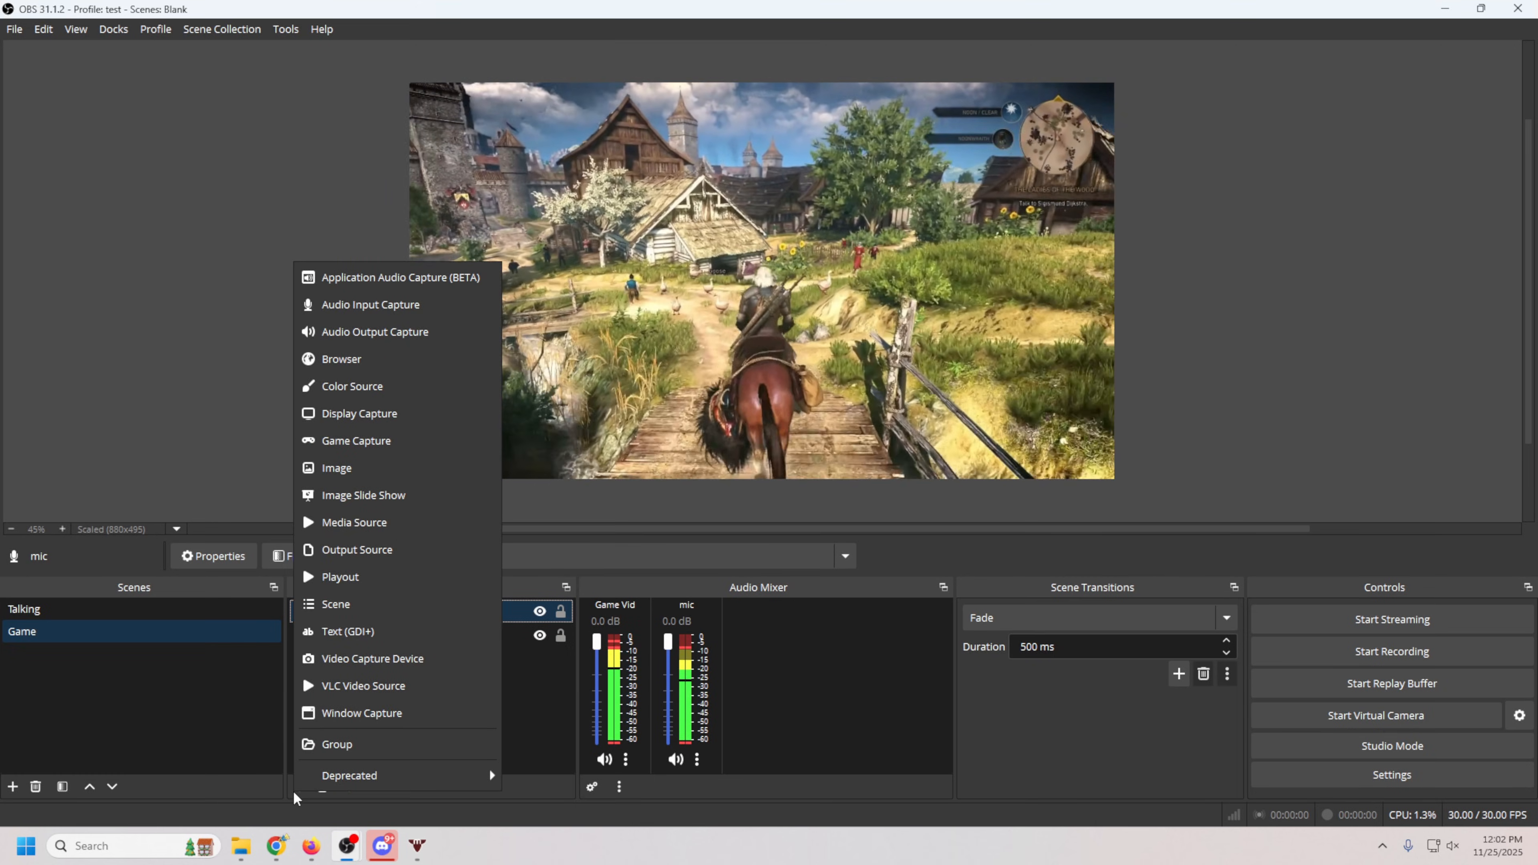
Create a Window Capture source named 'pmg tuber' and look through the capturable windows.
left_click(362, 713)
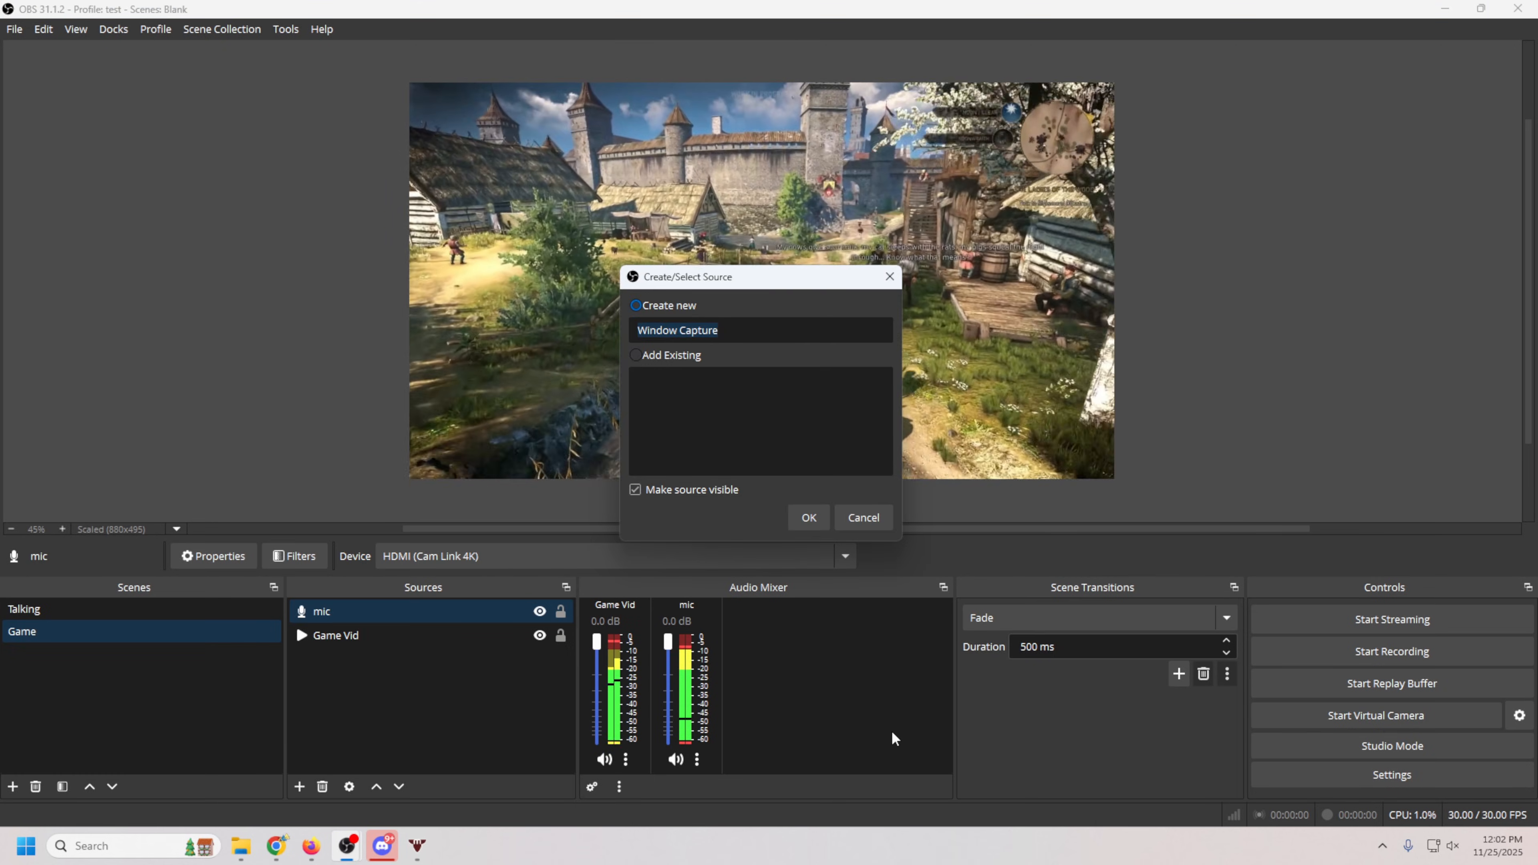
type("pmg tu")
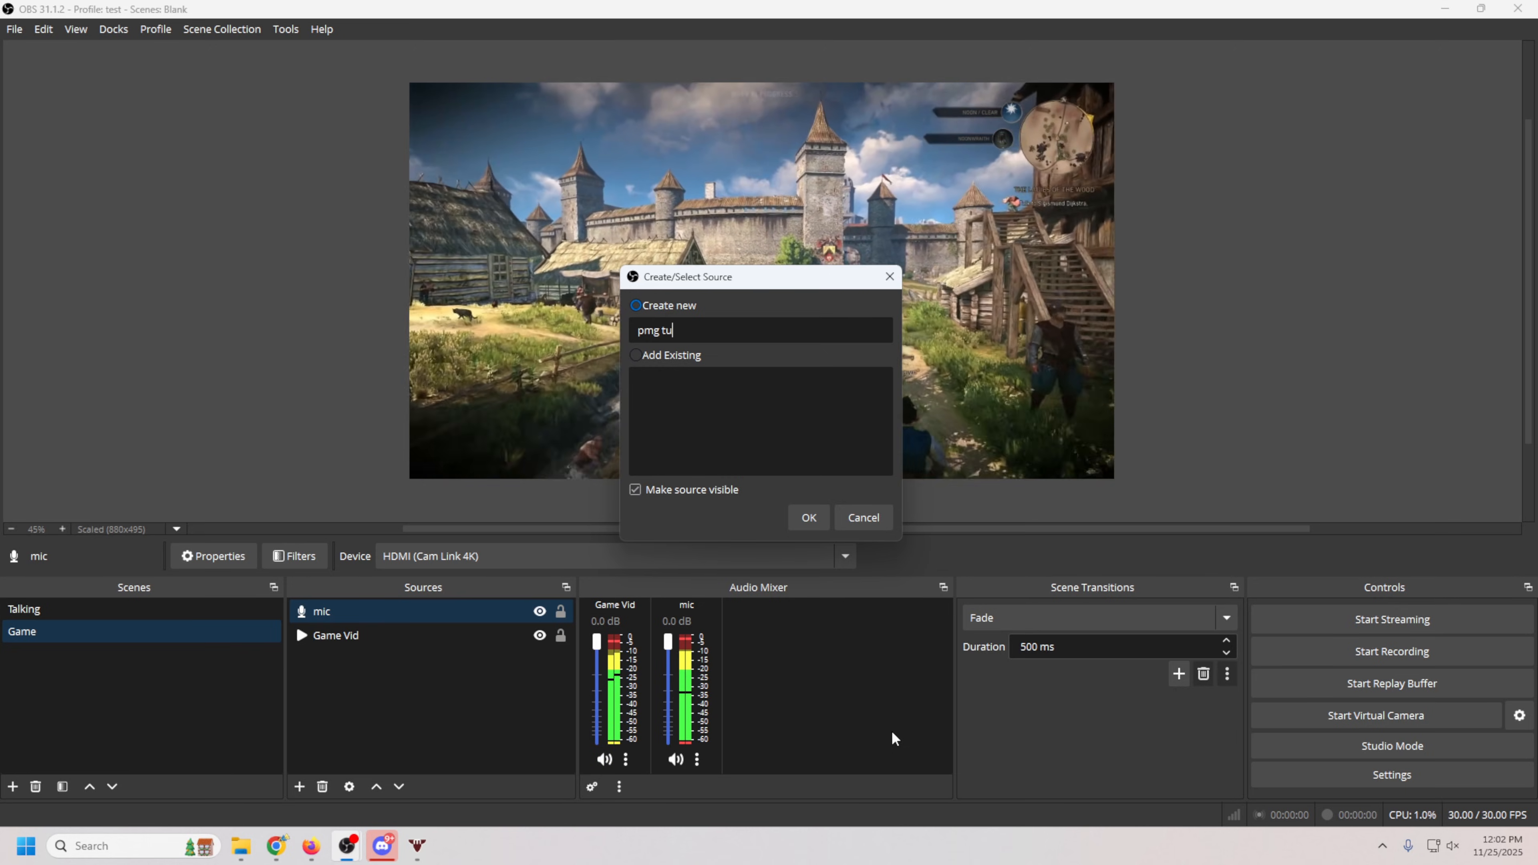
left_click(808, 516)
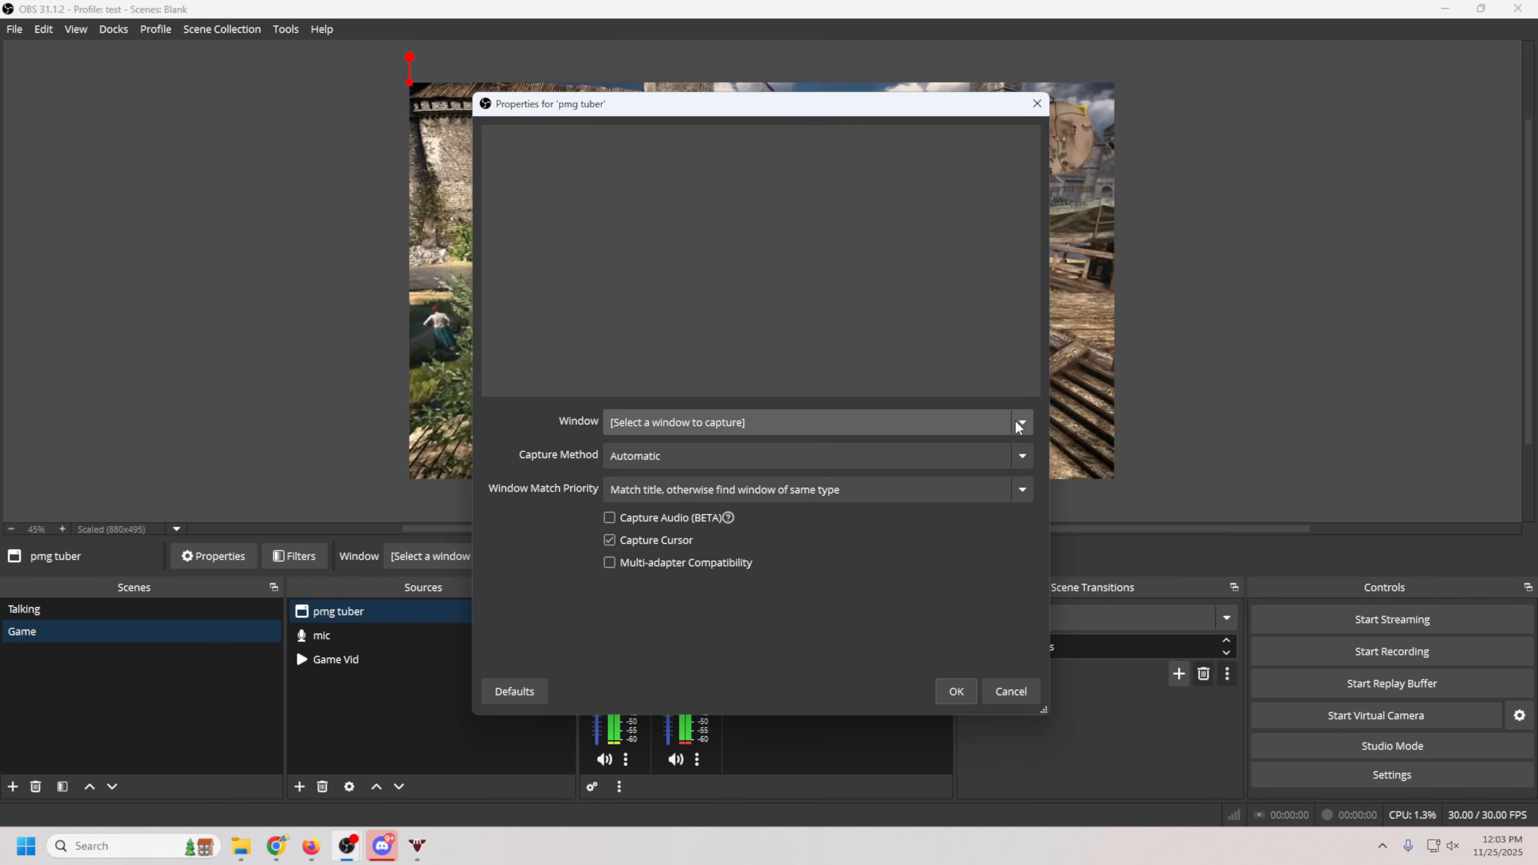
left_click(1019, 422)
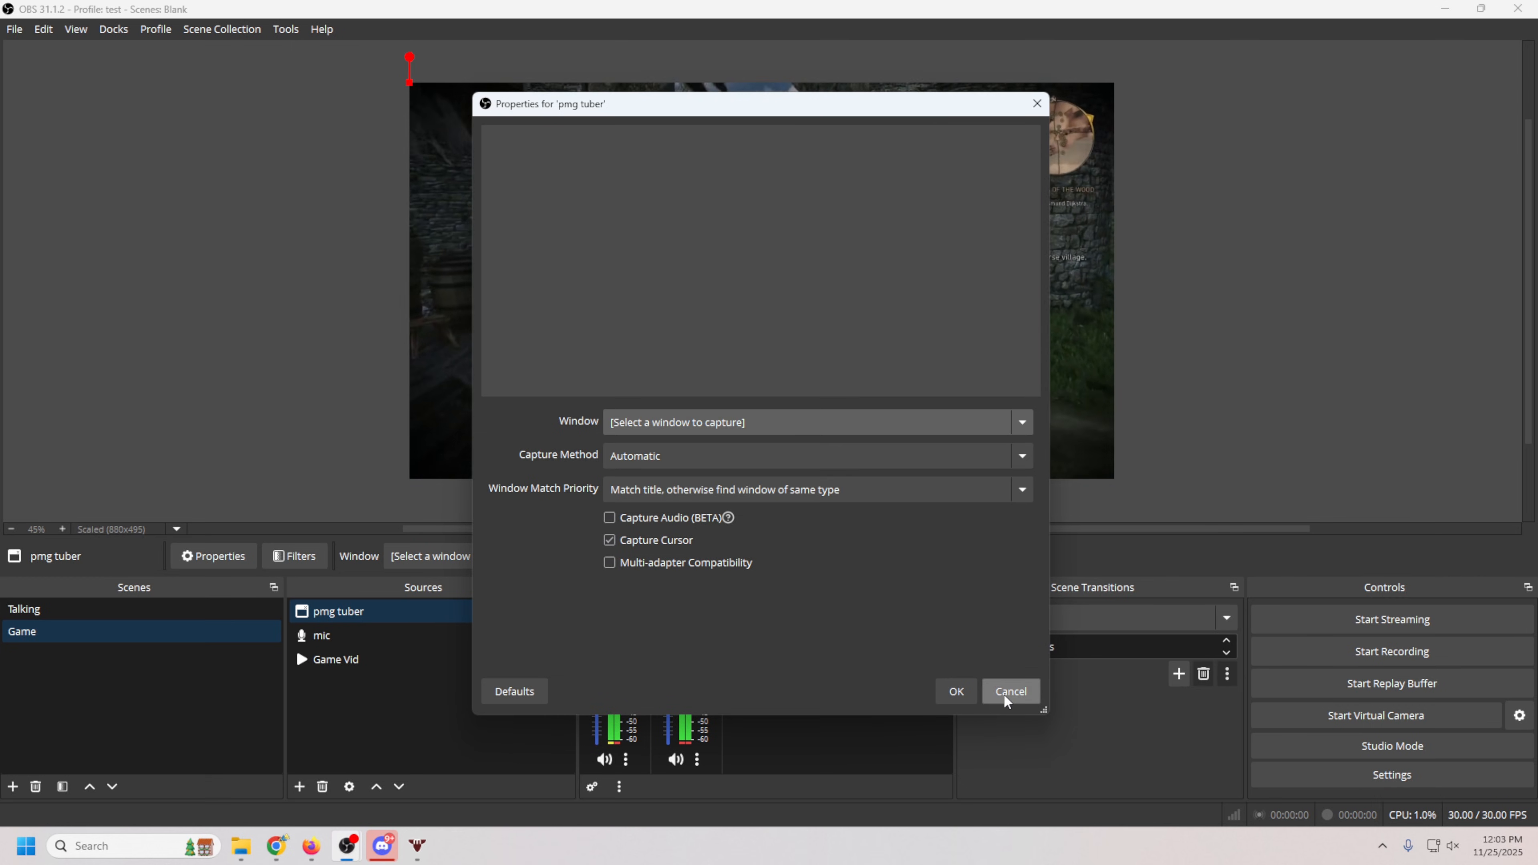
left_click(1009, 690)
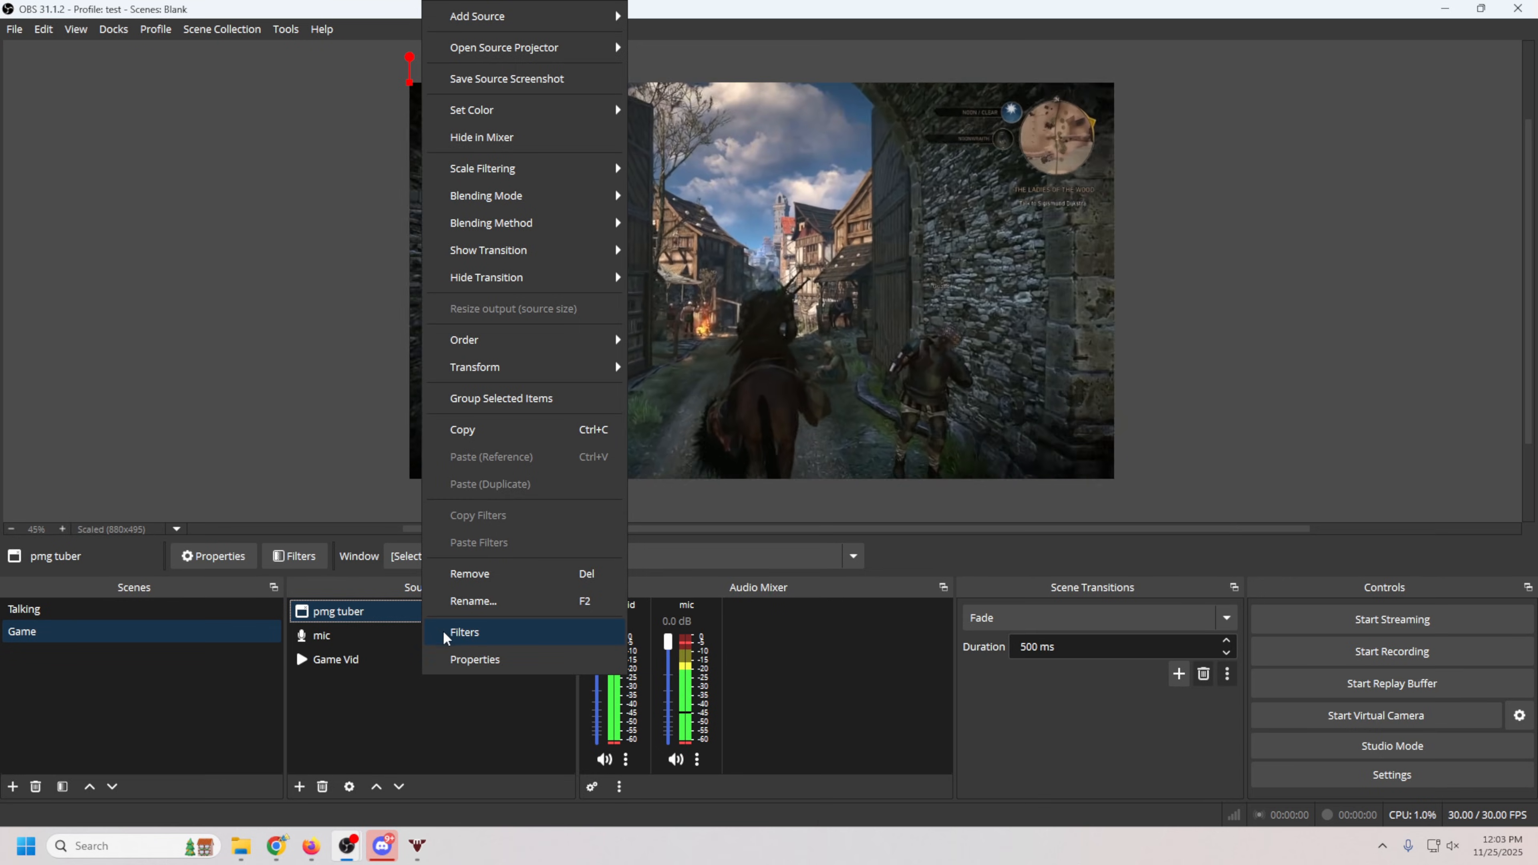
Capture the veadotube mini window with Window Match Priority set to 'Window title must match'.
left_click(475, 660)
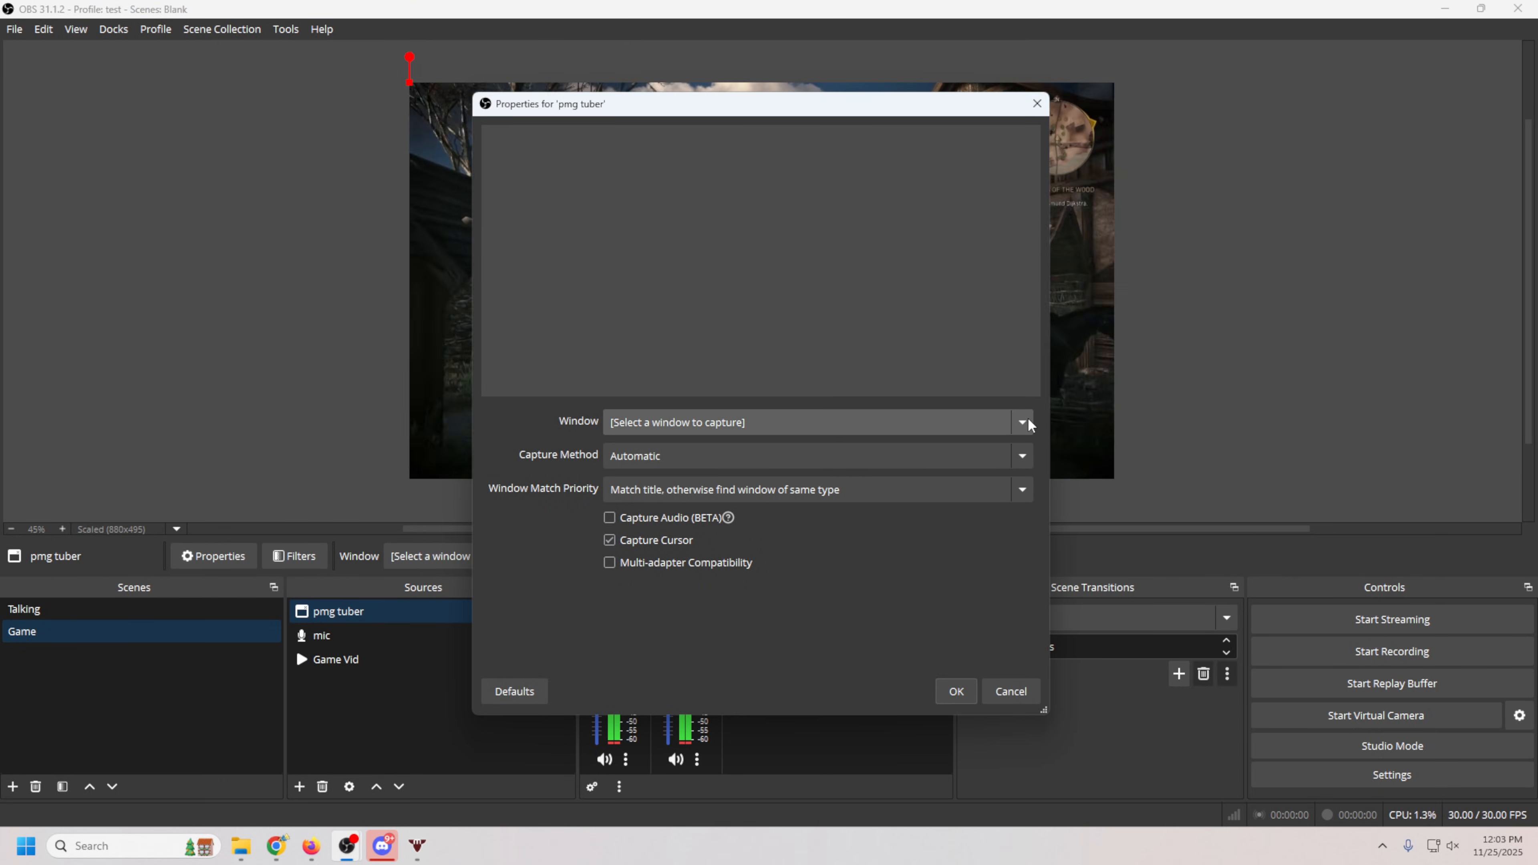
left_click(1022, 422)
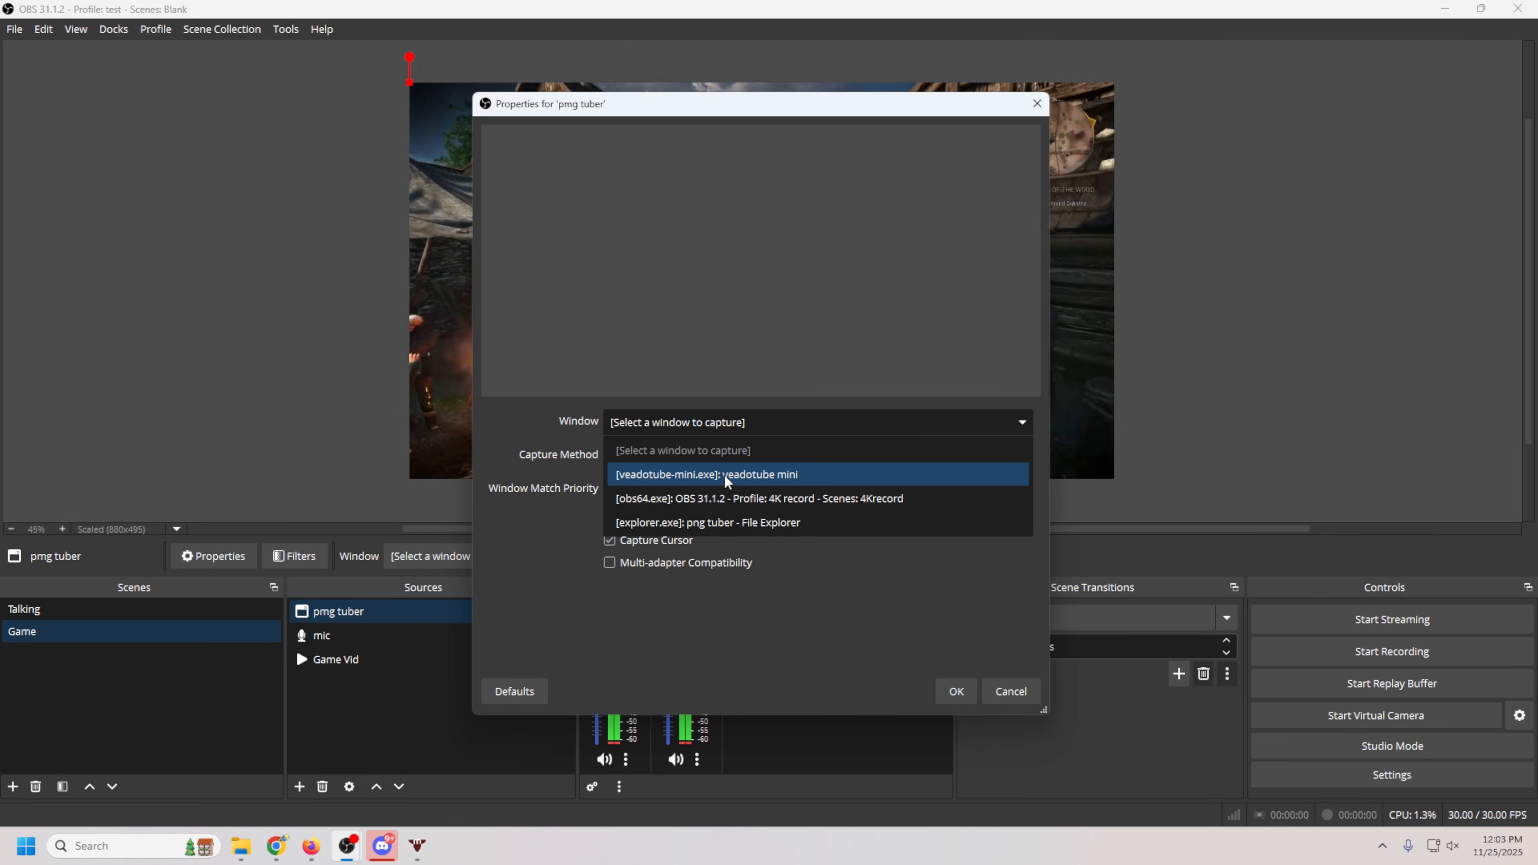
left_click(704, 474)
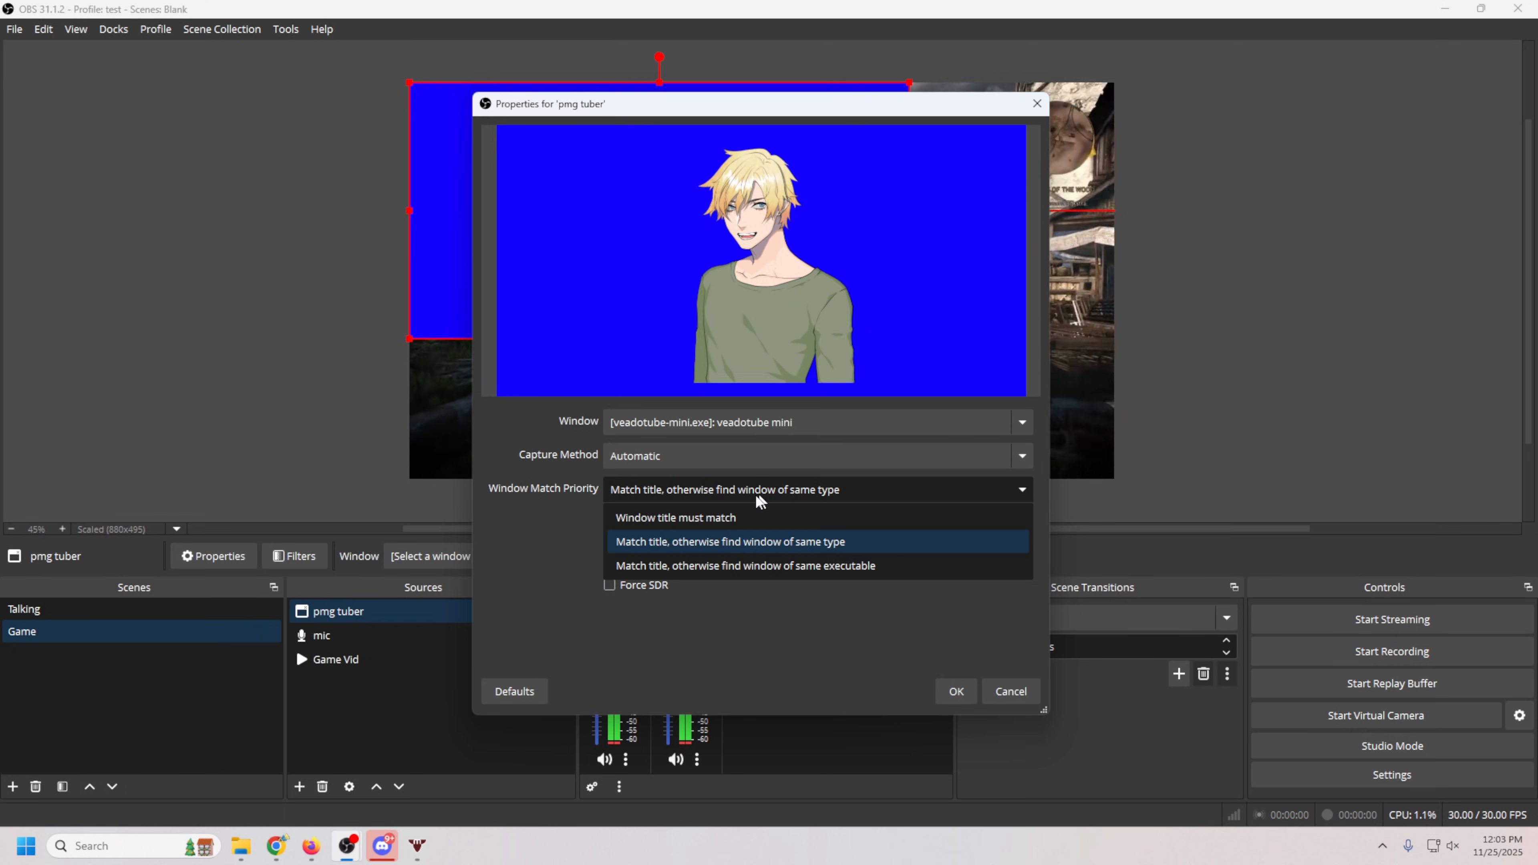
mouse_move(676, 517)
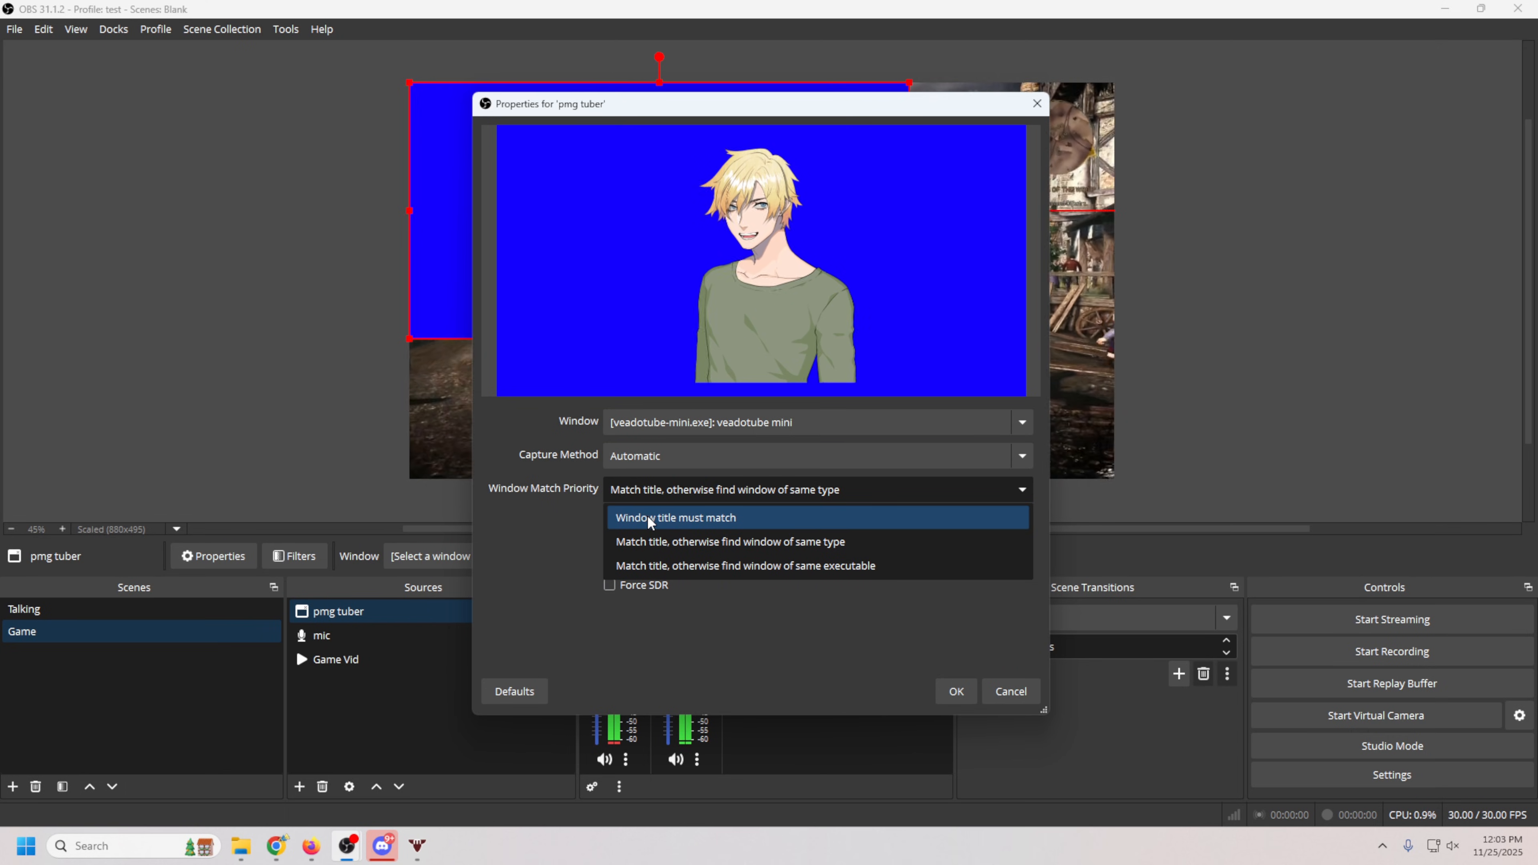
left_click(674, 516)
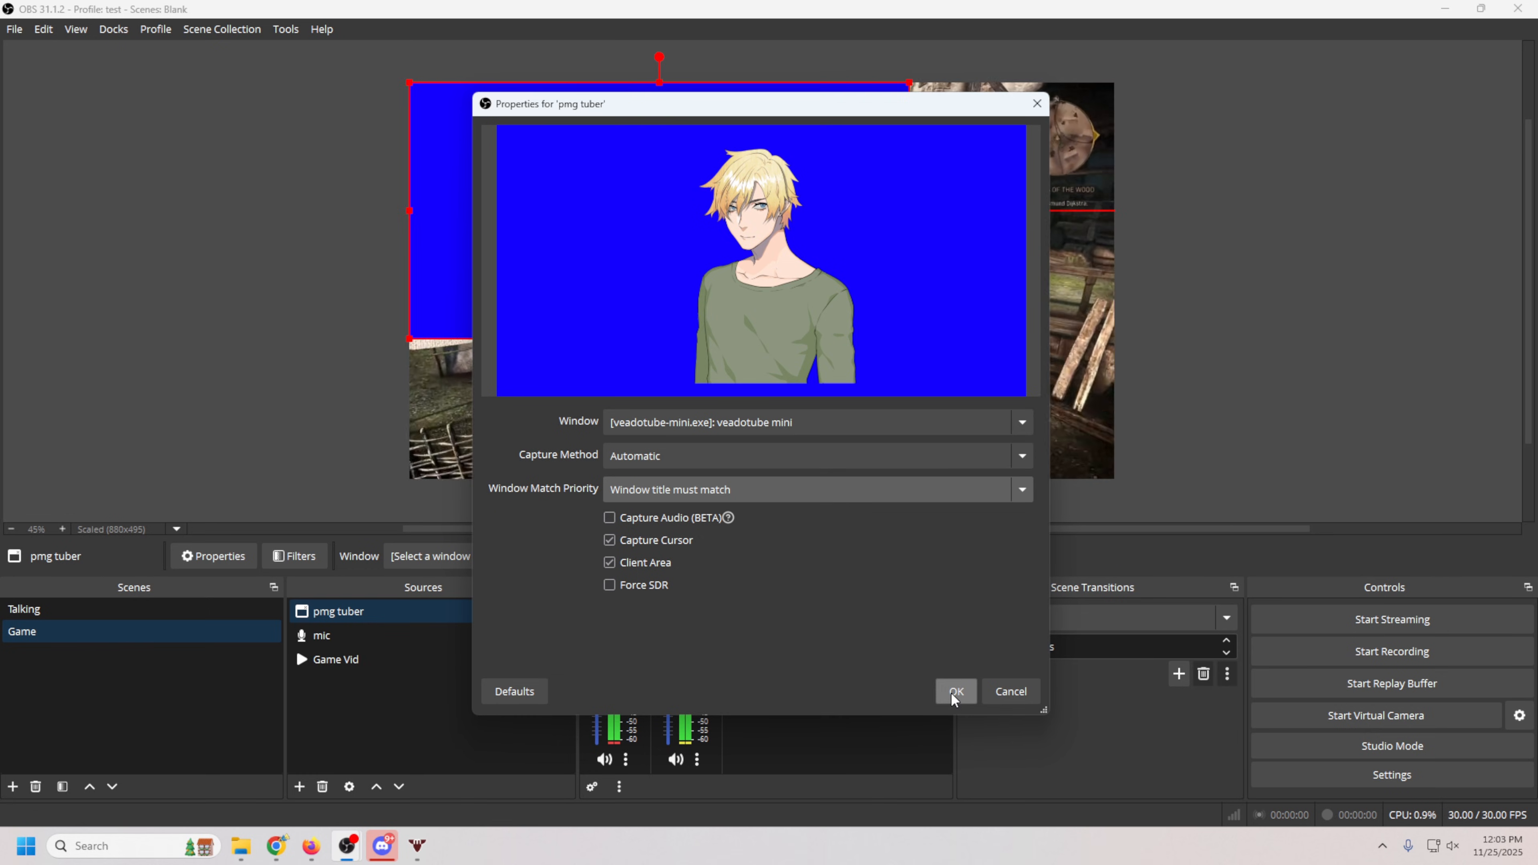
Add a Chroma Key filter on pmg tuber keyed to green so the avatar's background disappears.
right_click(336, 611)
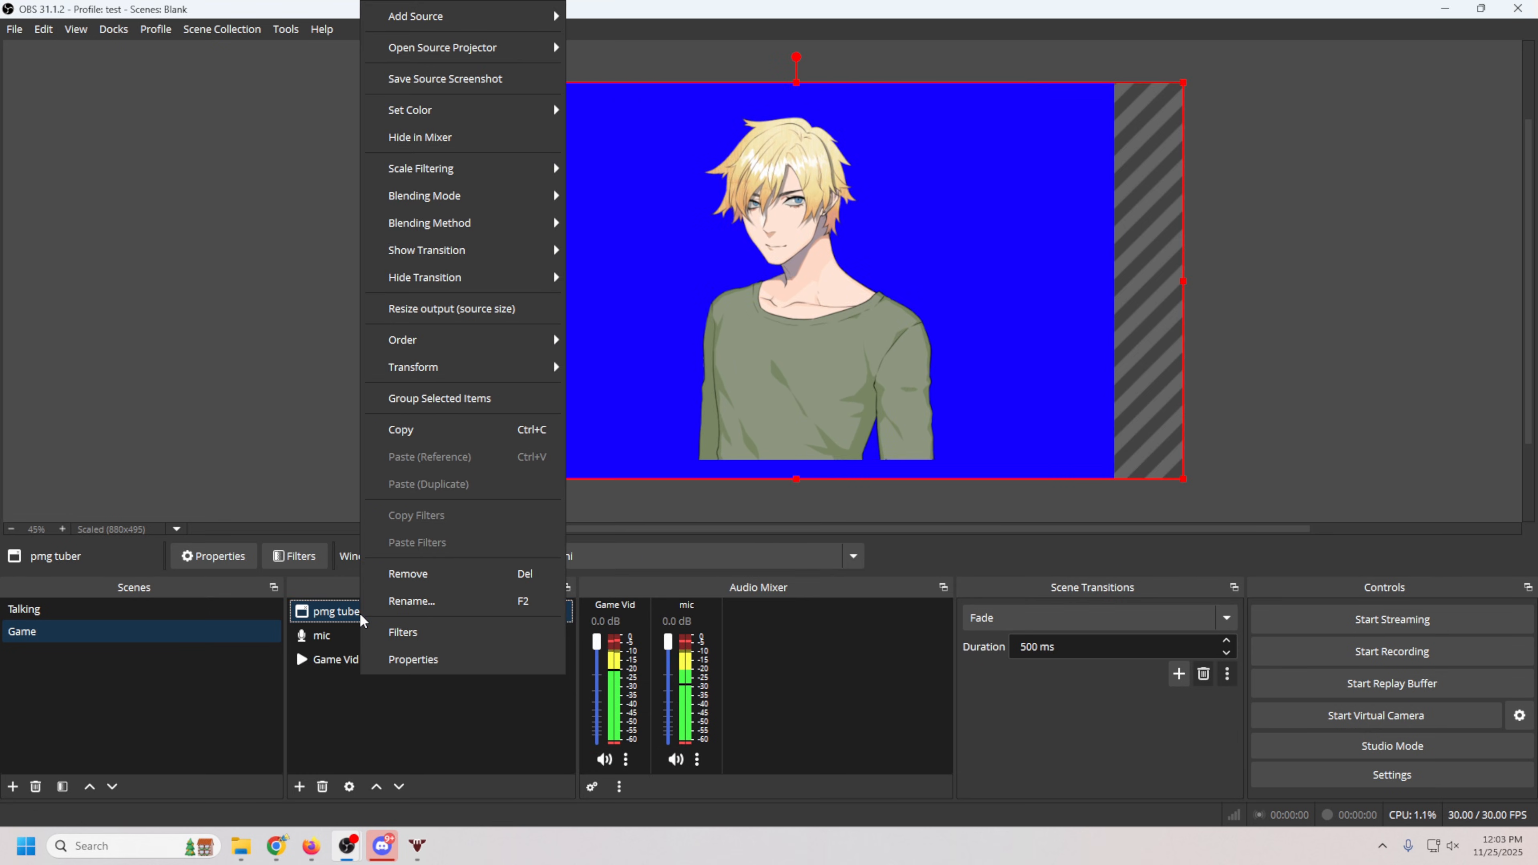
left_click(403, 632)
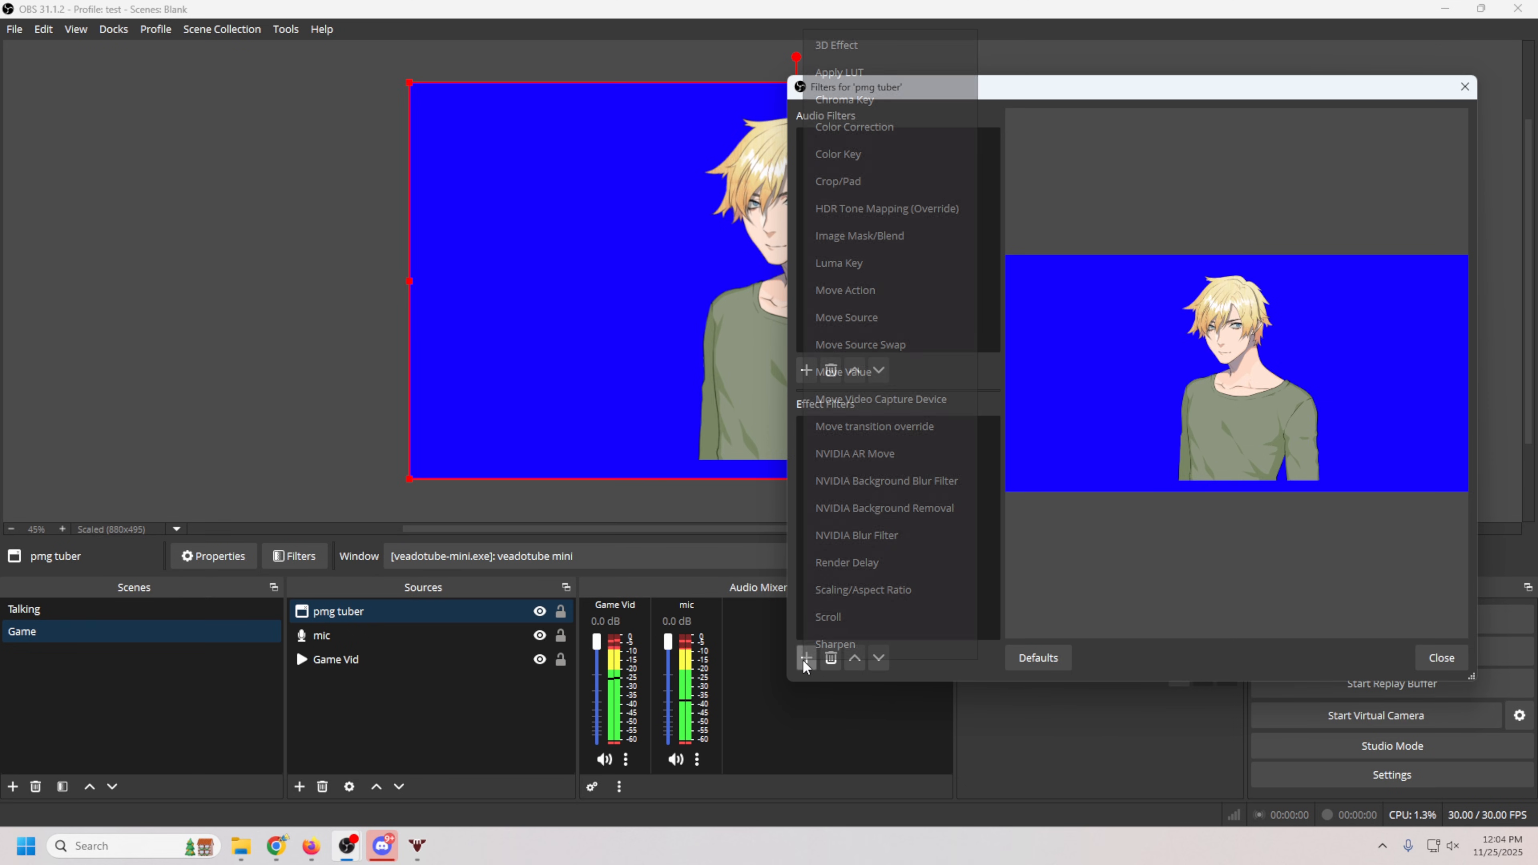
left_click(842, 100)
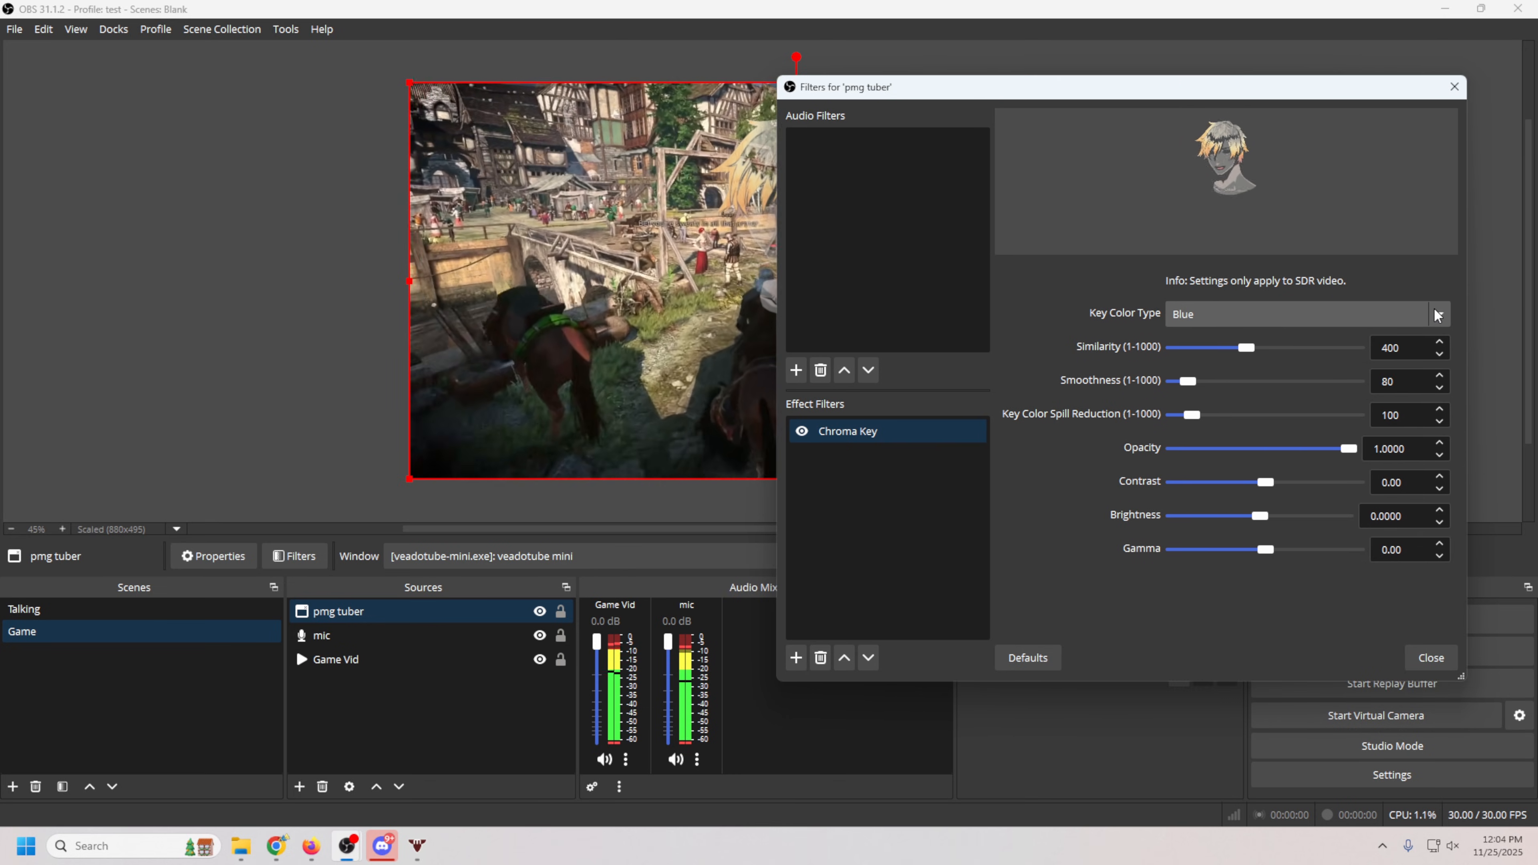
left_click(1437, 313)
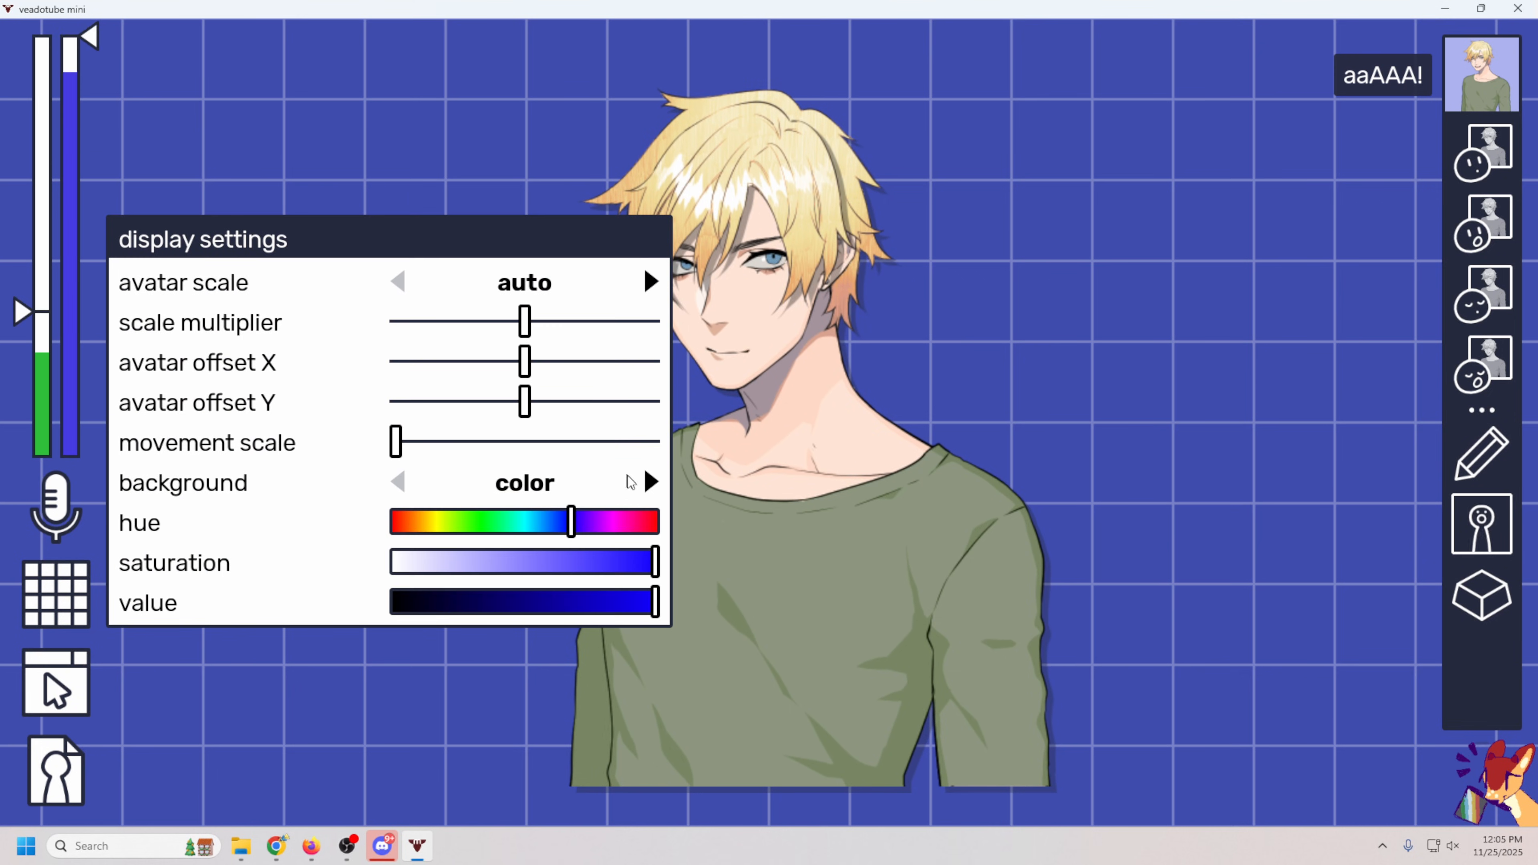
left_click_drag(569, 521, 473, 522)
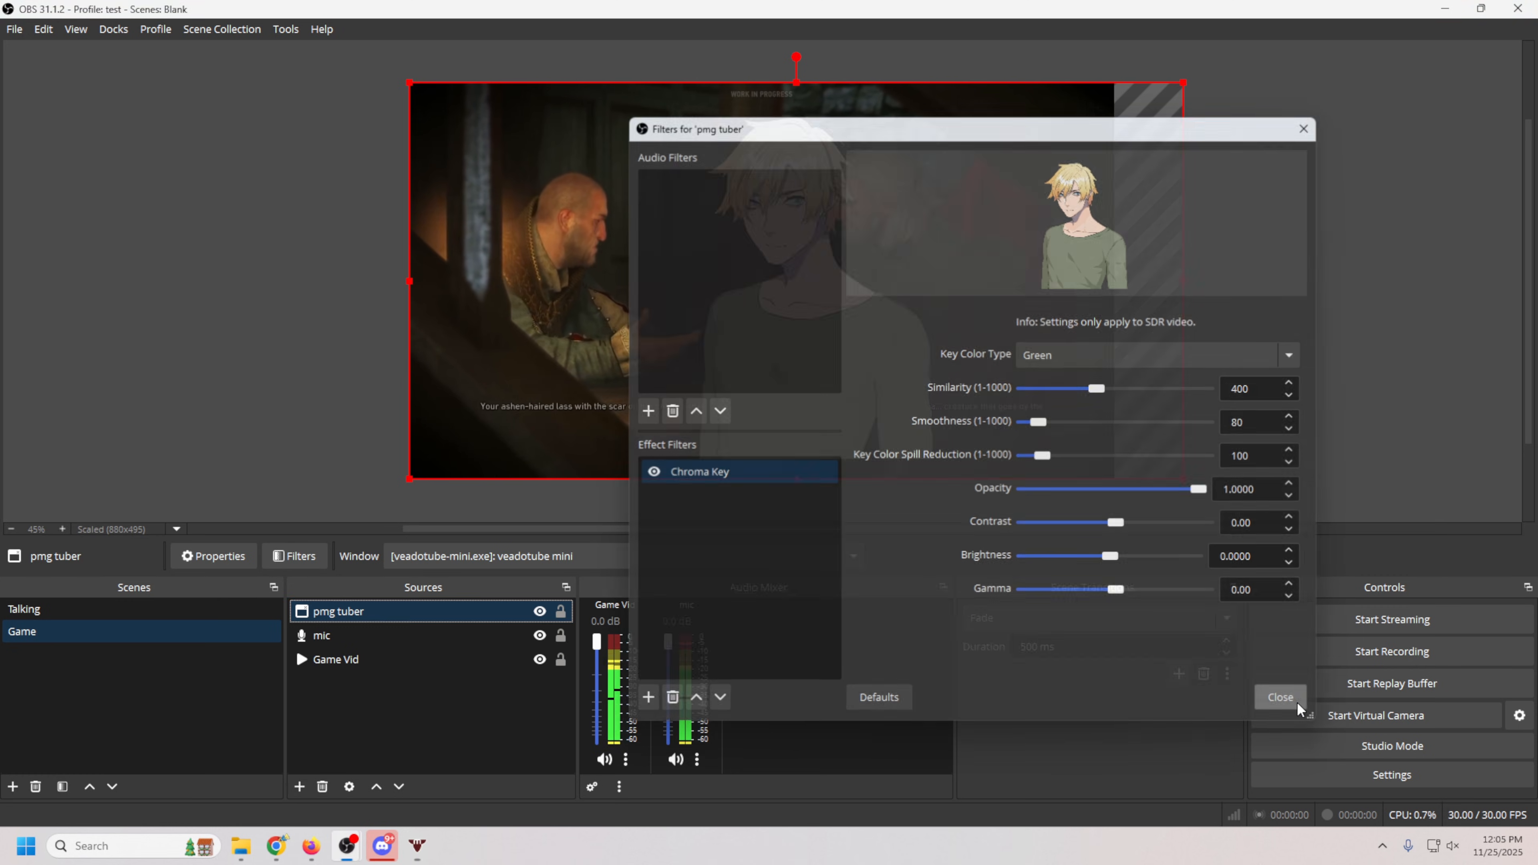
left_click(1279, 696)
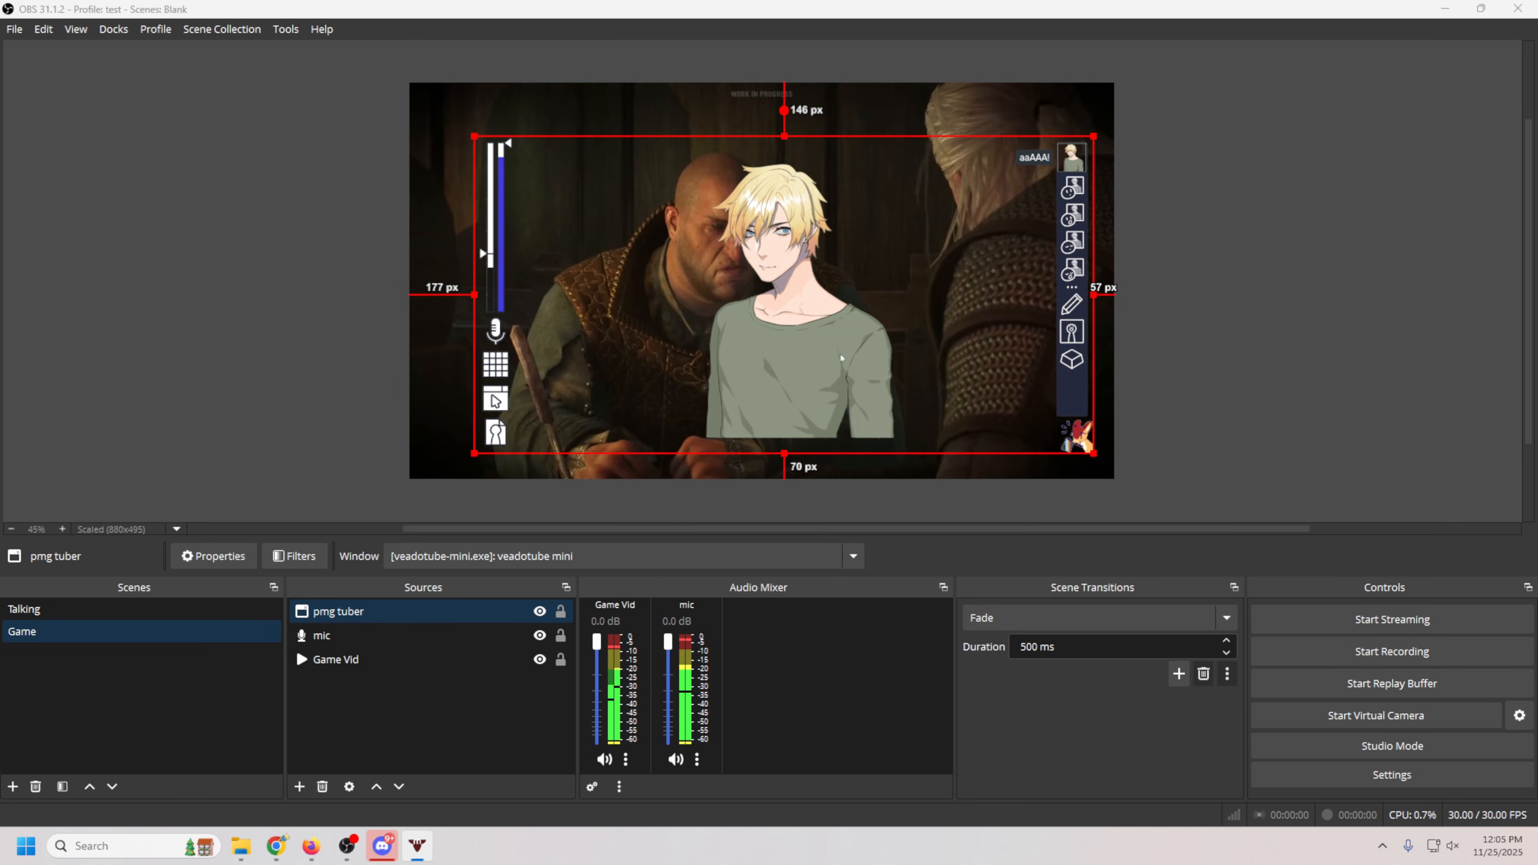
Disable Capture Cursor in the pmg tuber window capture properties and apply.
right_click(338, 611)
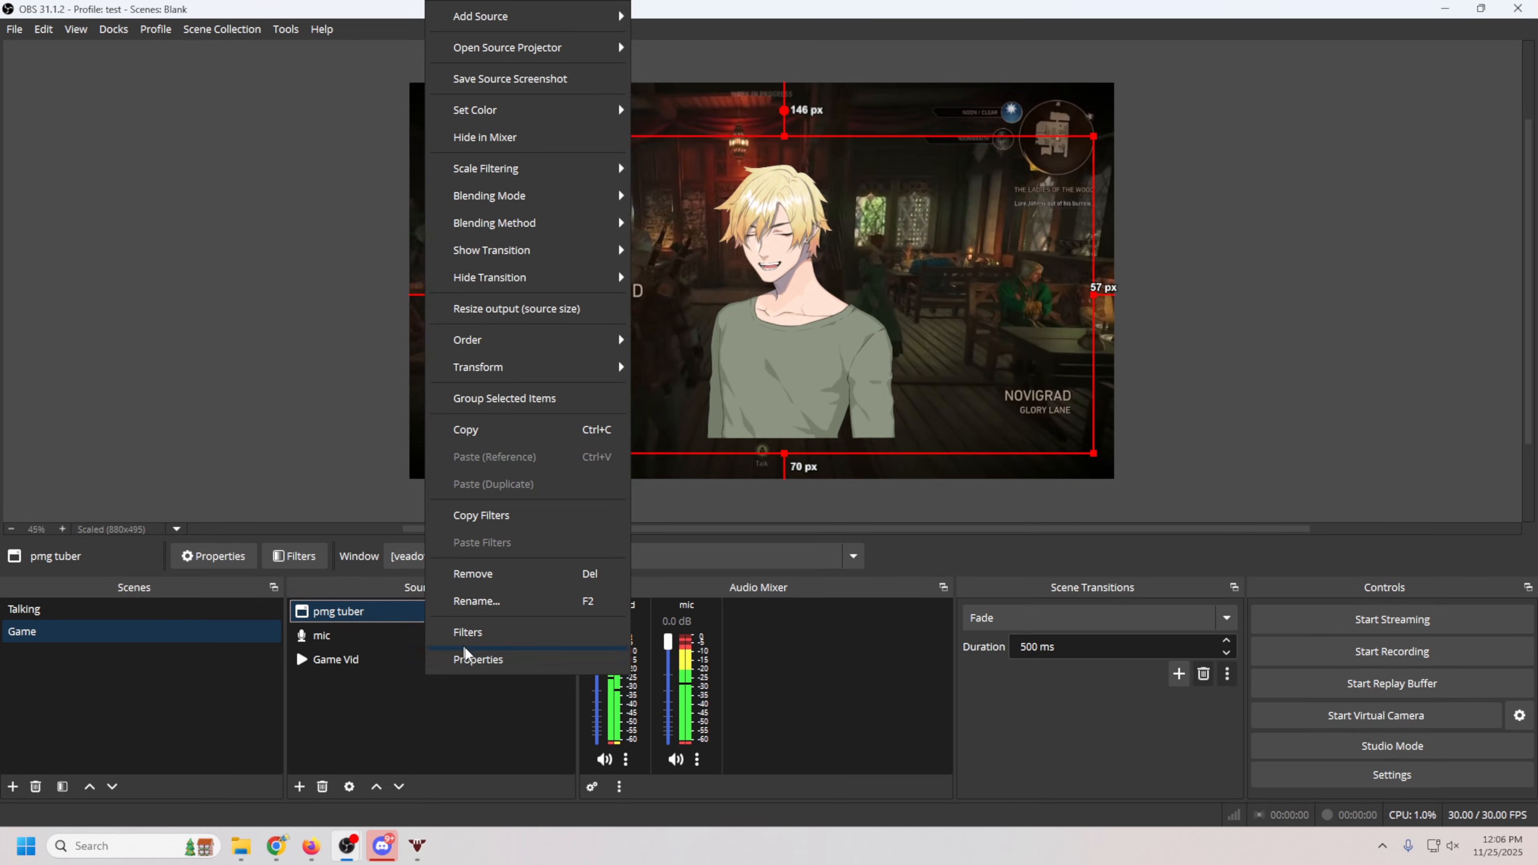
left_click(478, 658)
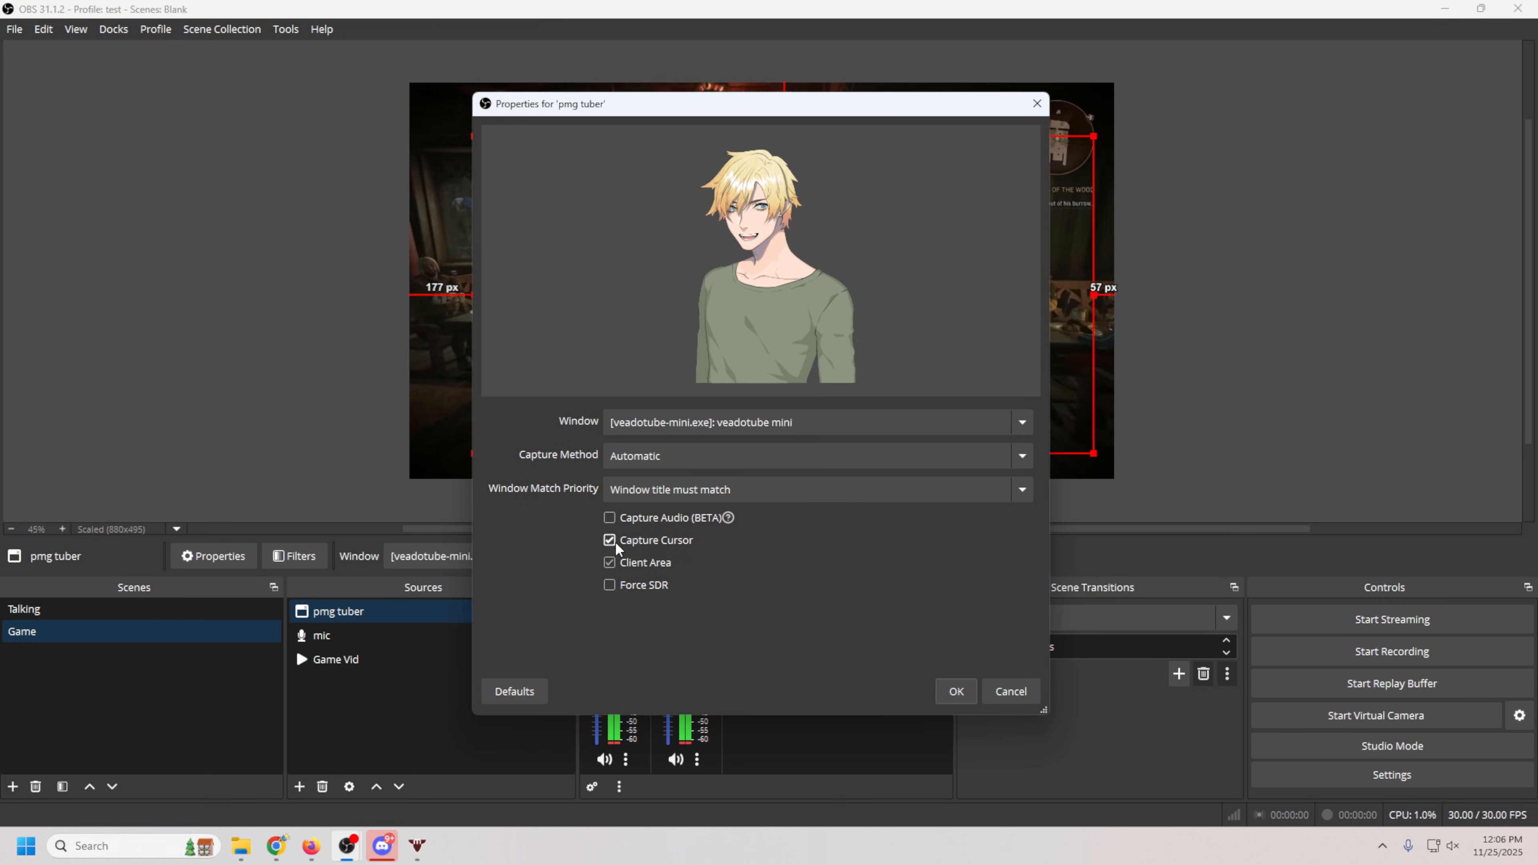
left_click(609, 539)
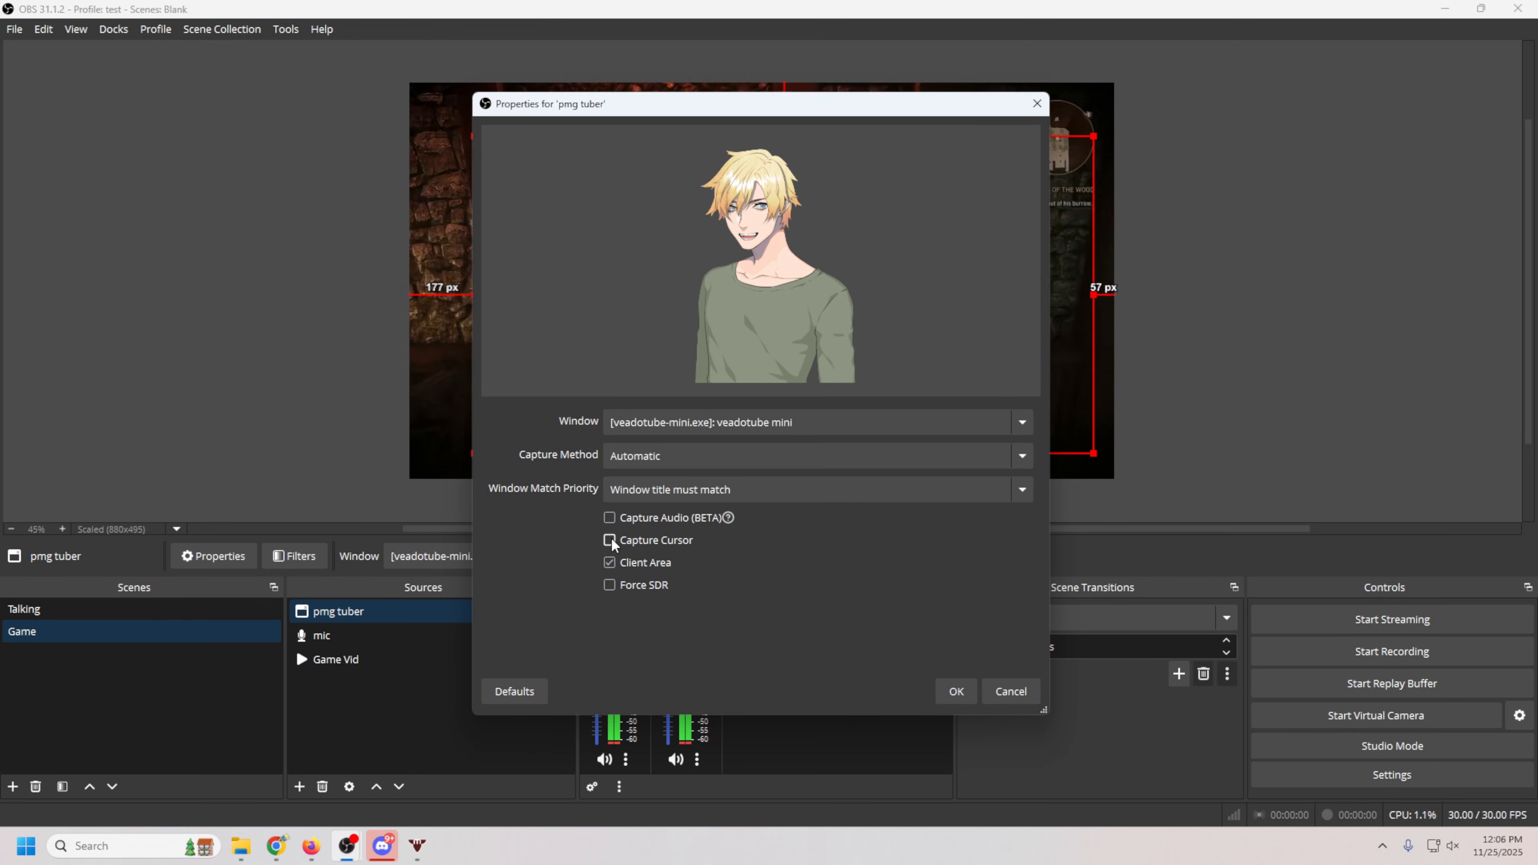
left_click(953, 691)
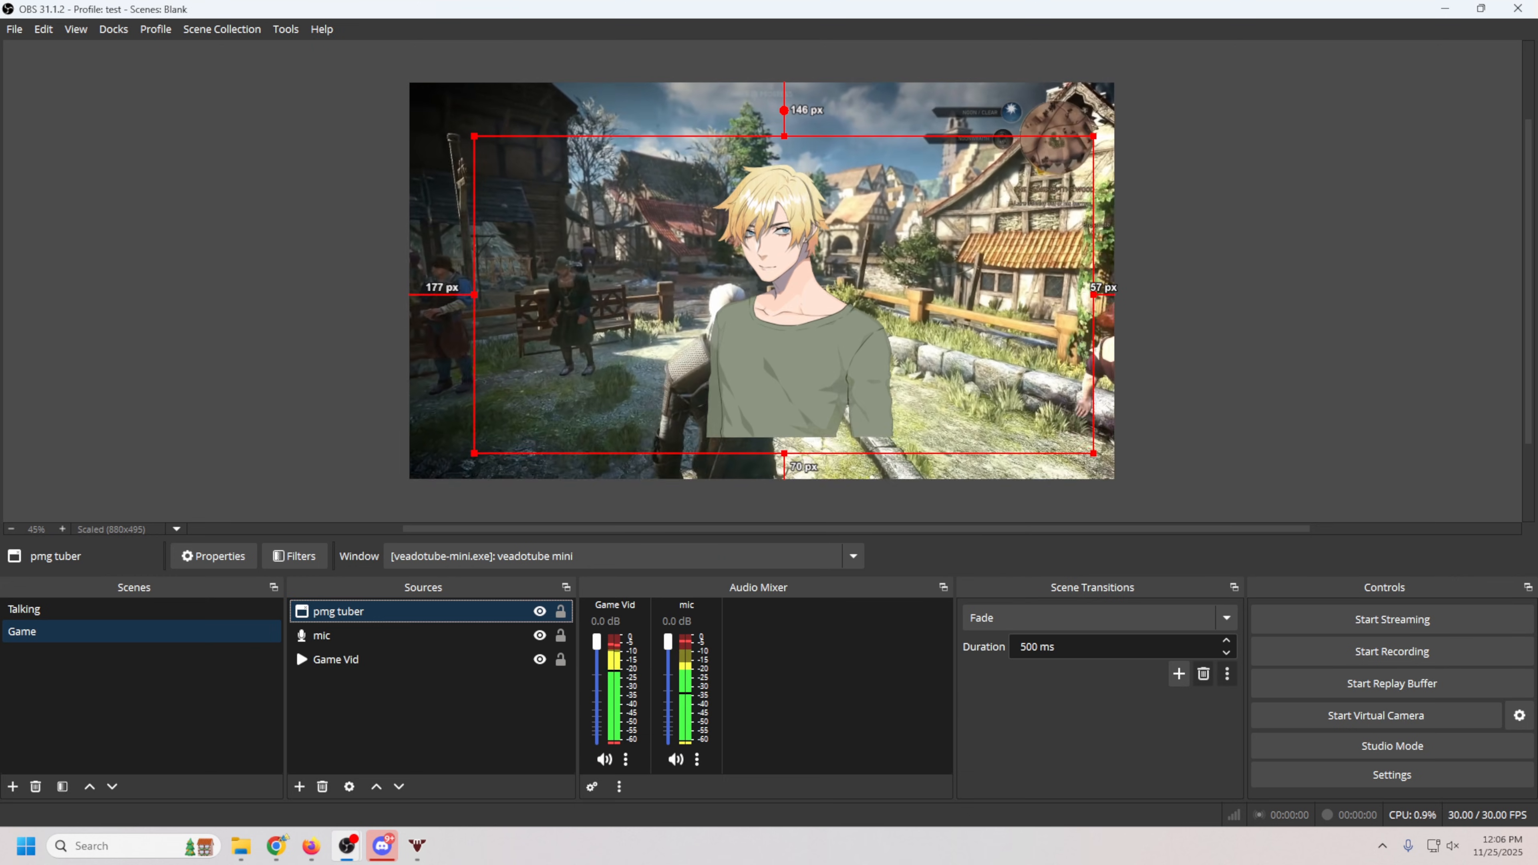